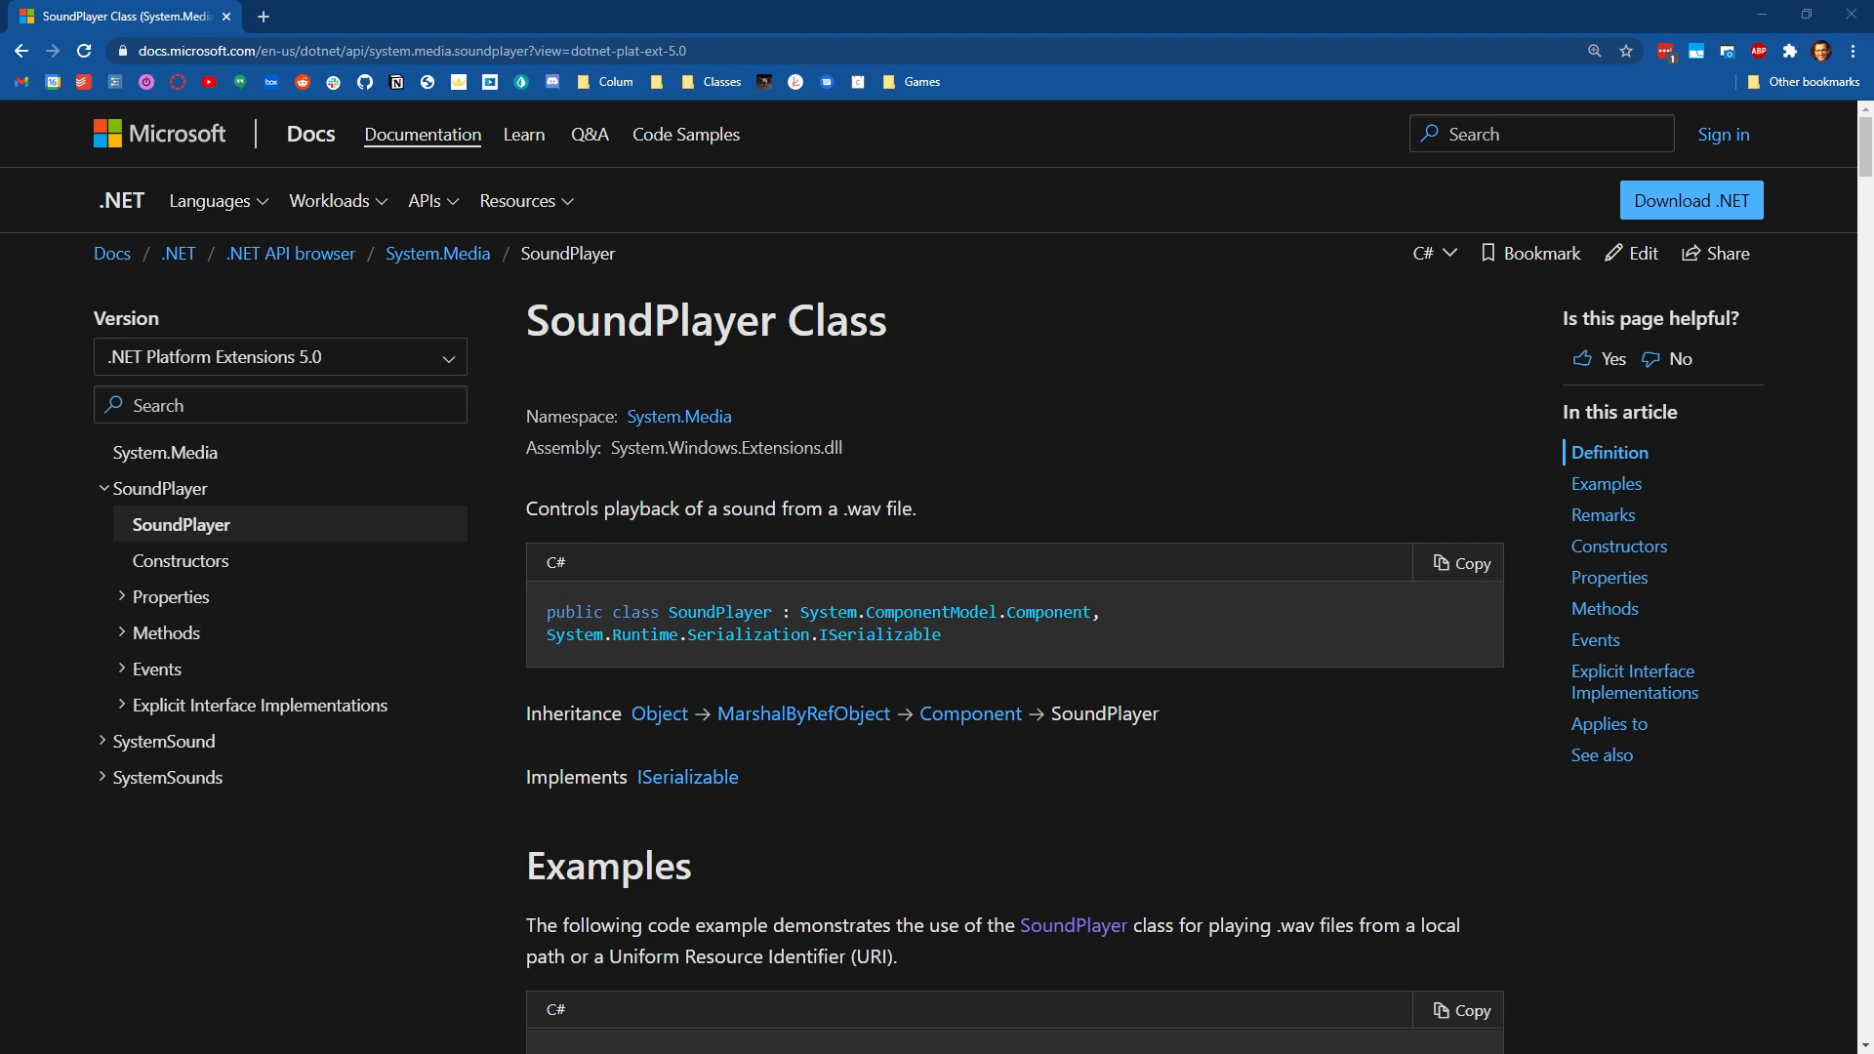
pyautogui.moveTo(820, 371)
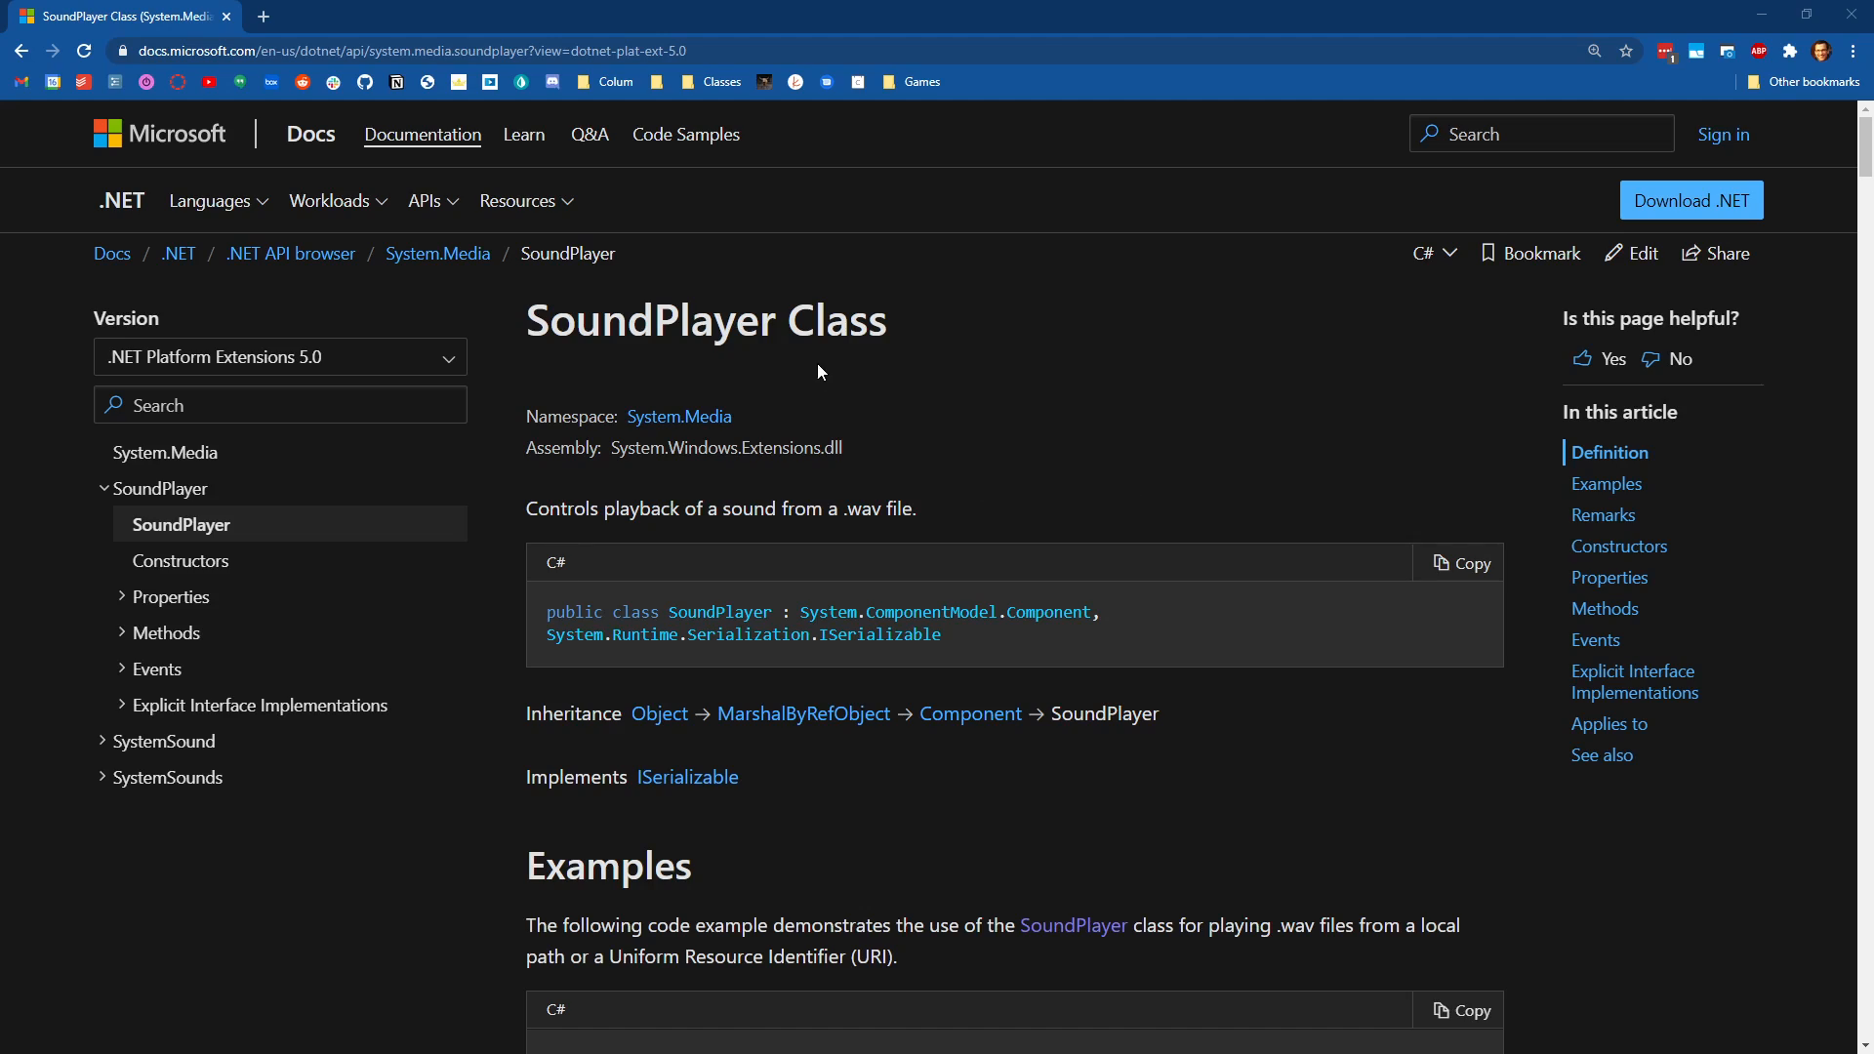
# Highlight the SoundPlayer Class title and jump to the Remarks section via the sidebar.
pyautogui.tripleClick(705, 318)
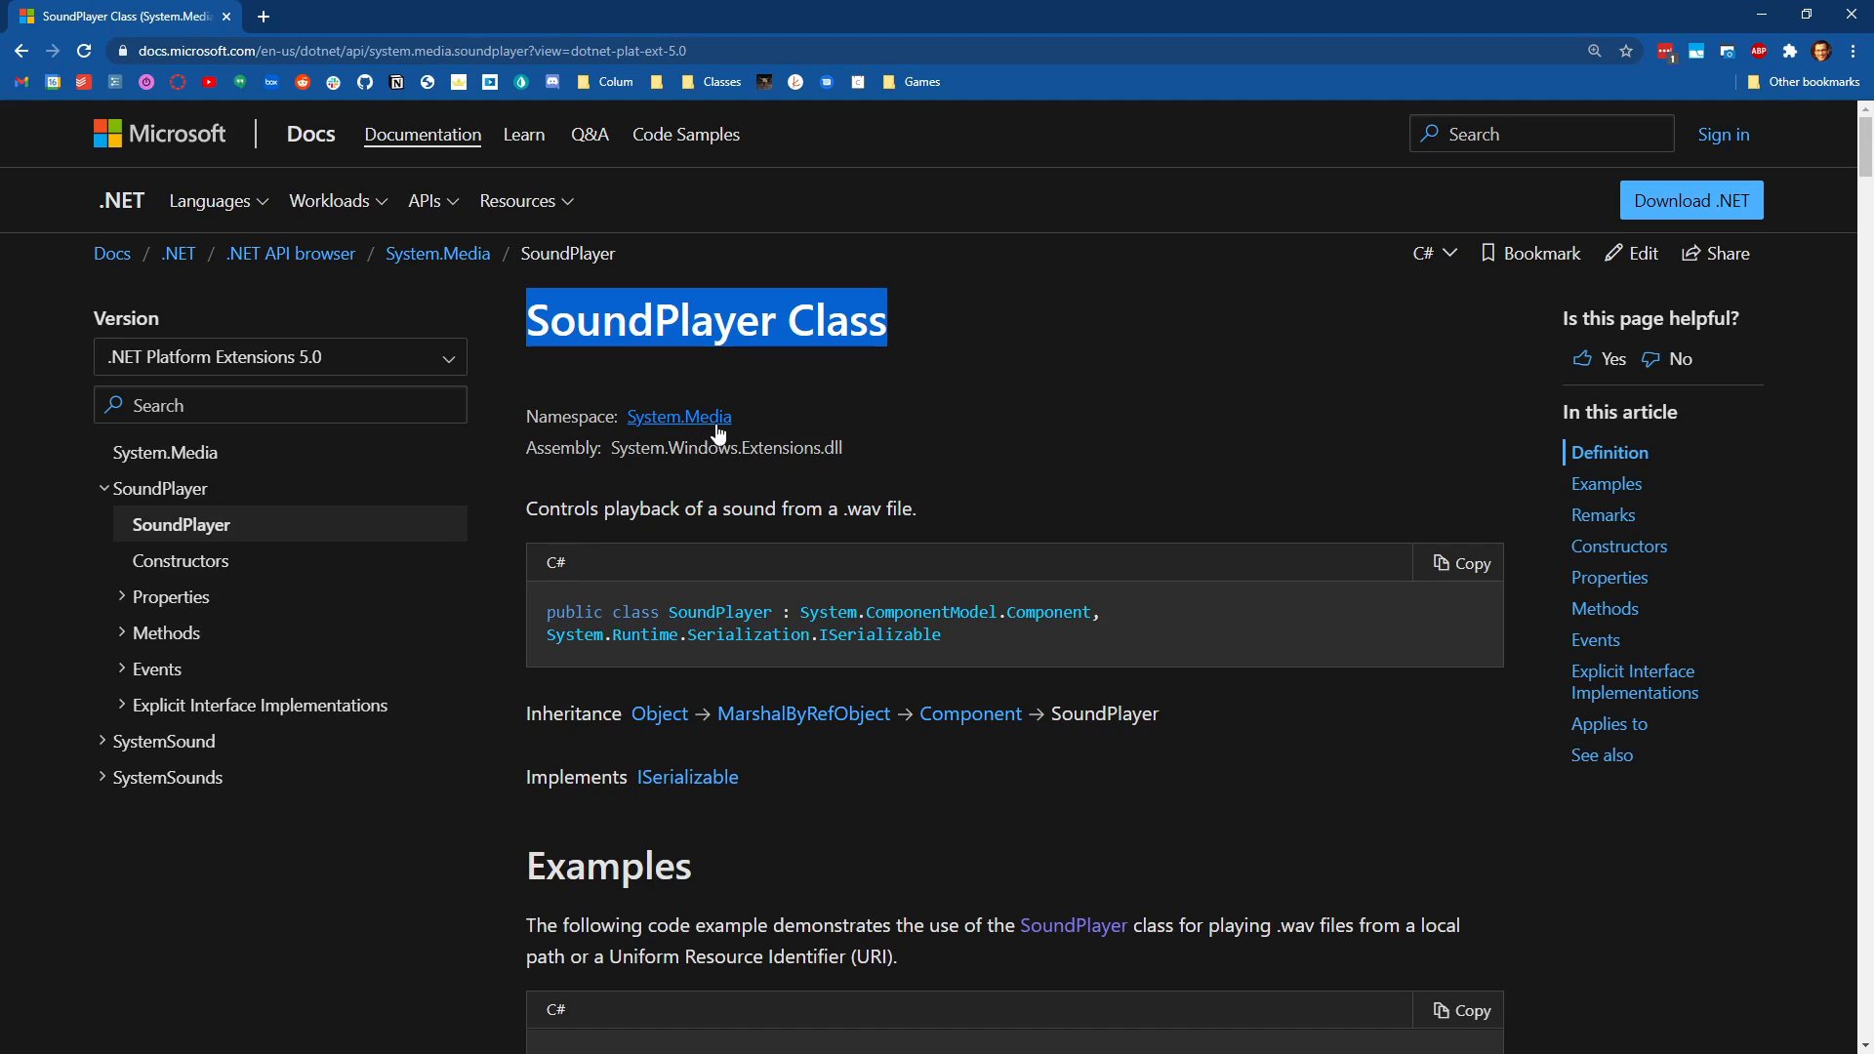
pyautogui.moveTo(611, 461)
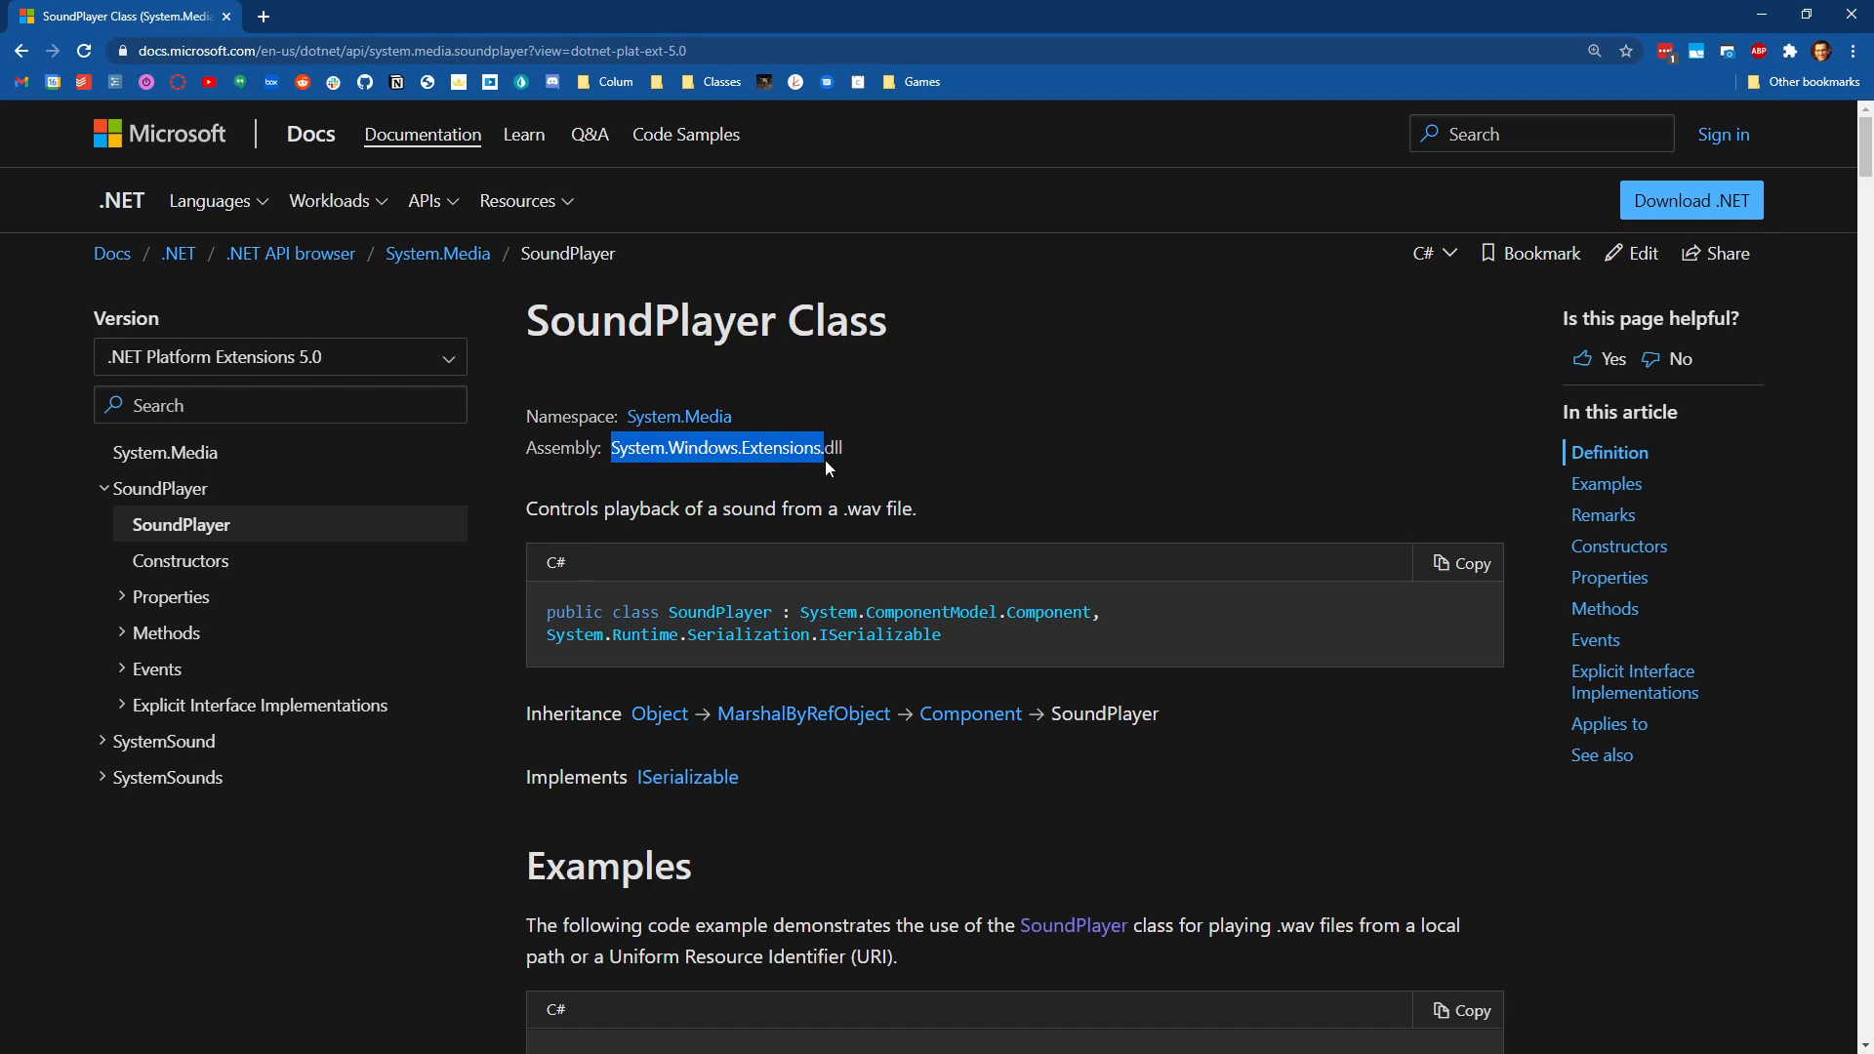
pyautogui.moveTo(804, 484)
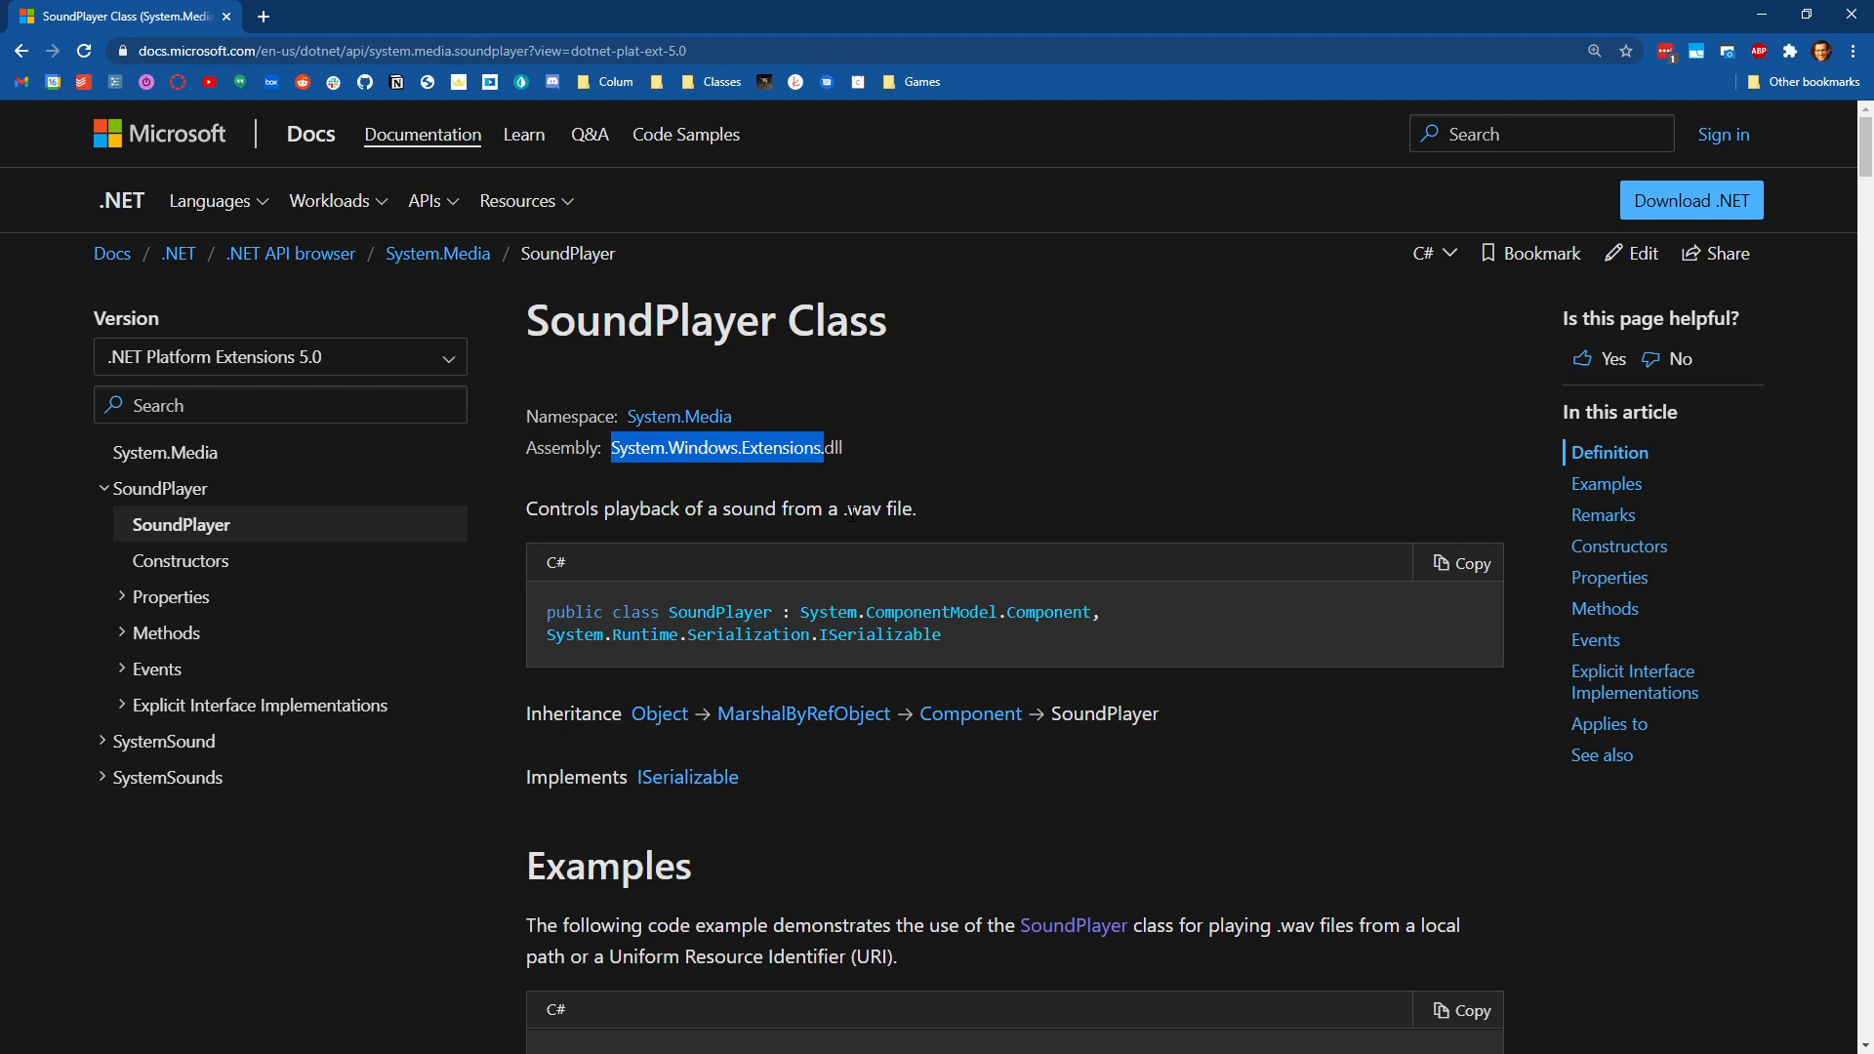
pyautogui.moveTo(920, 533)
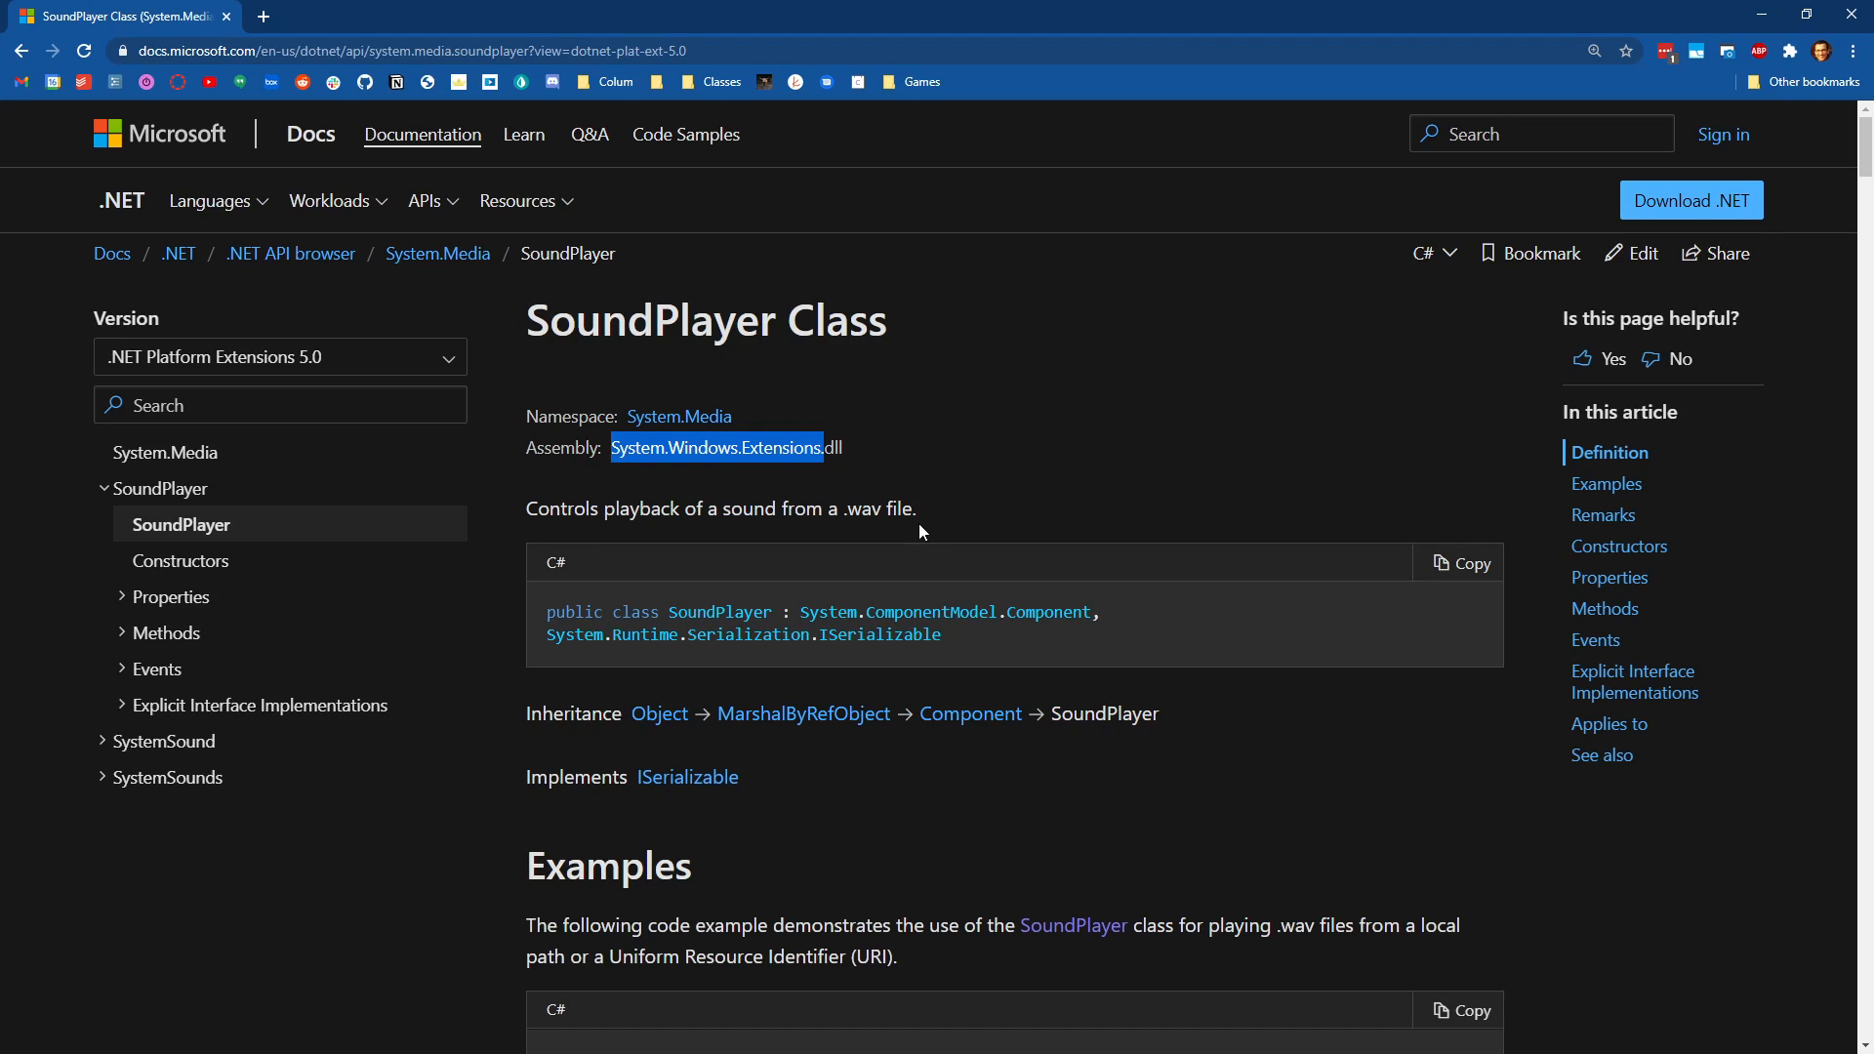
pyautogui.moveTo(1621, 498)
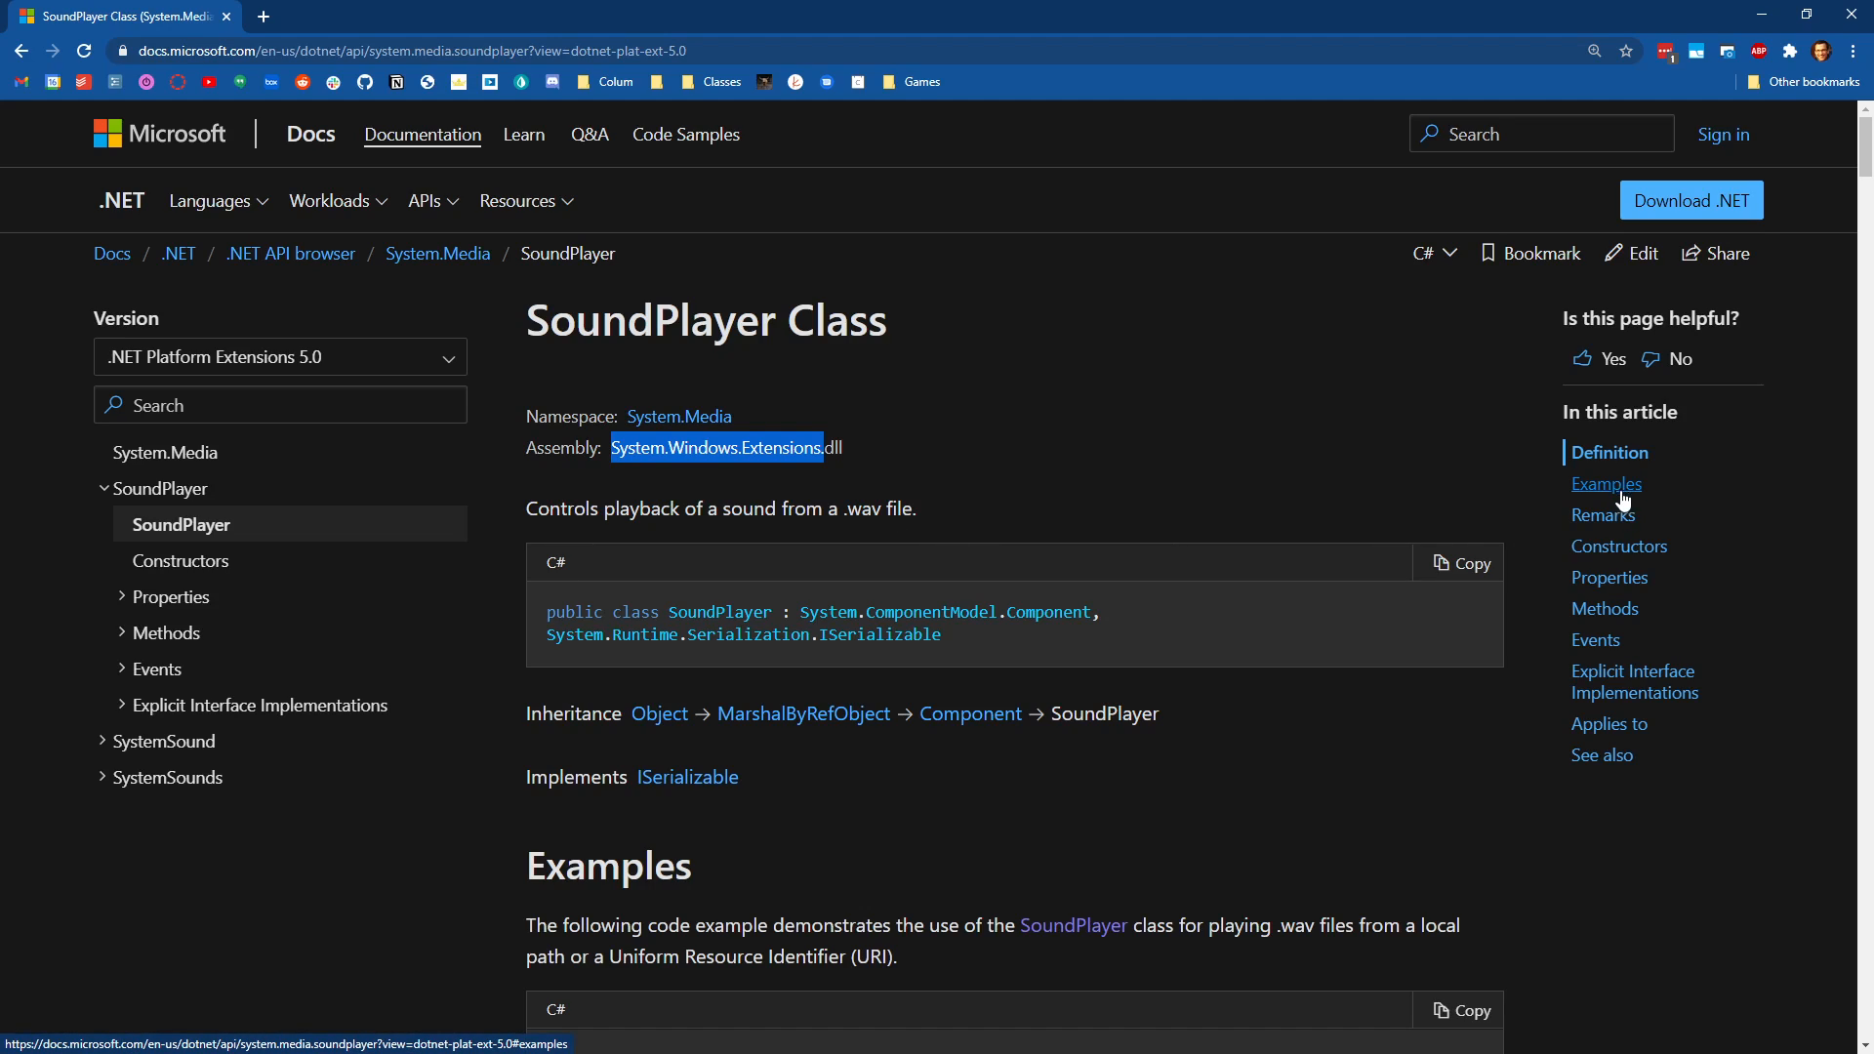
pyautogui.click(1605, 515)
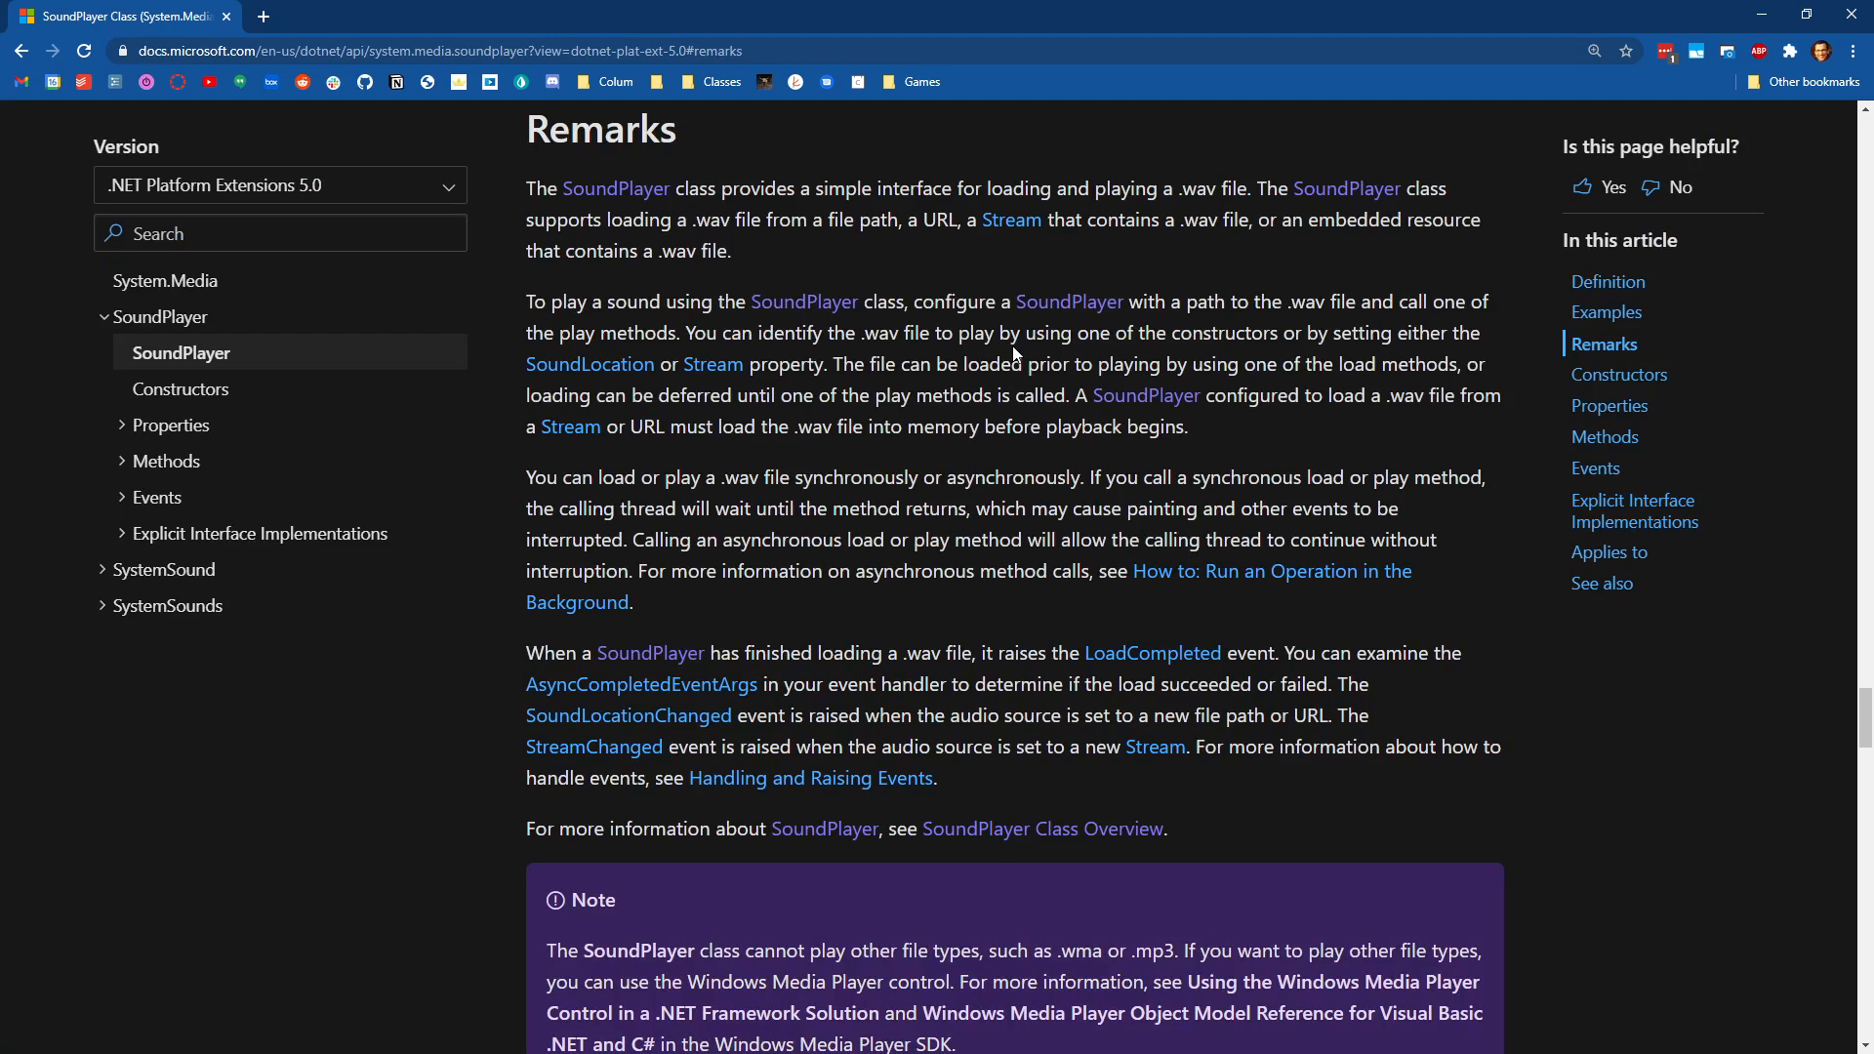
pyautogui.moveTo(636, 200)
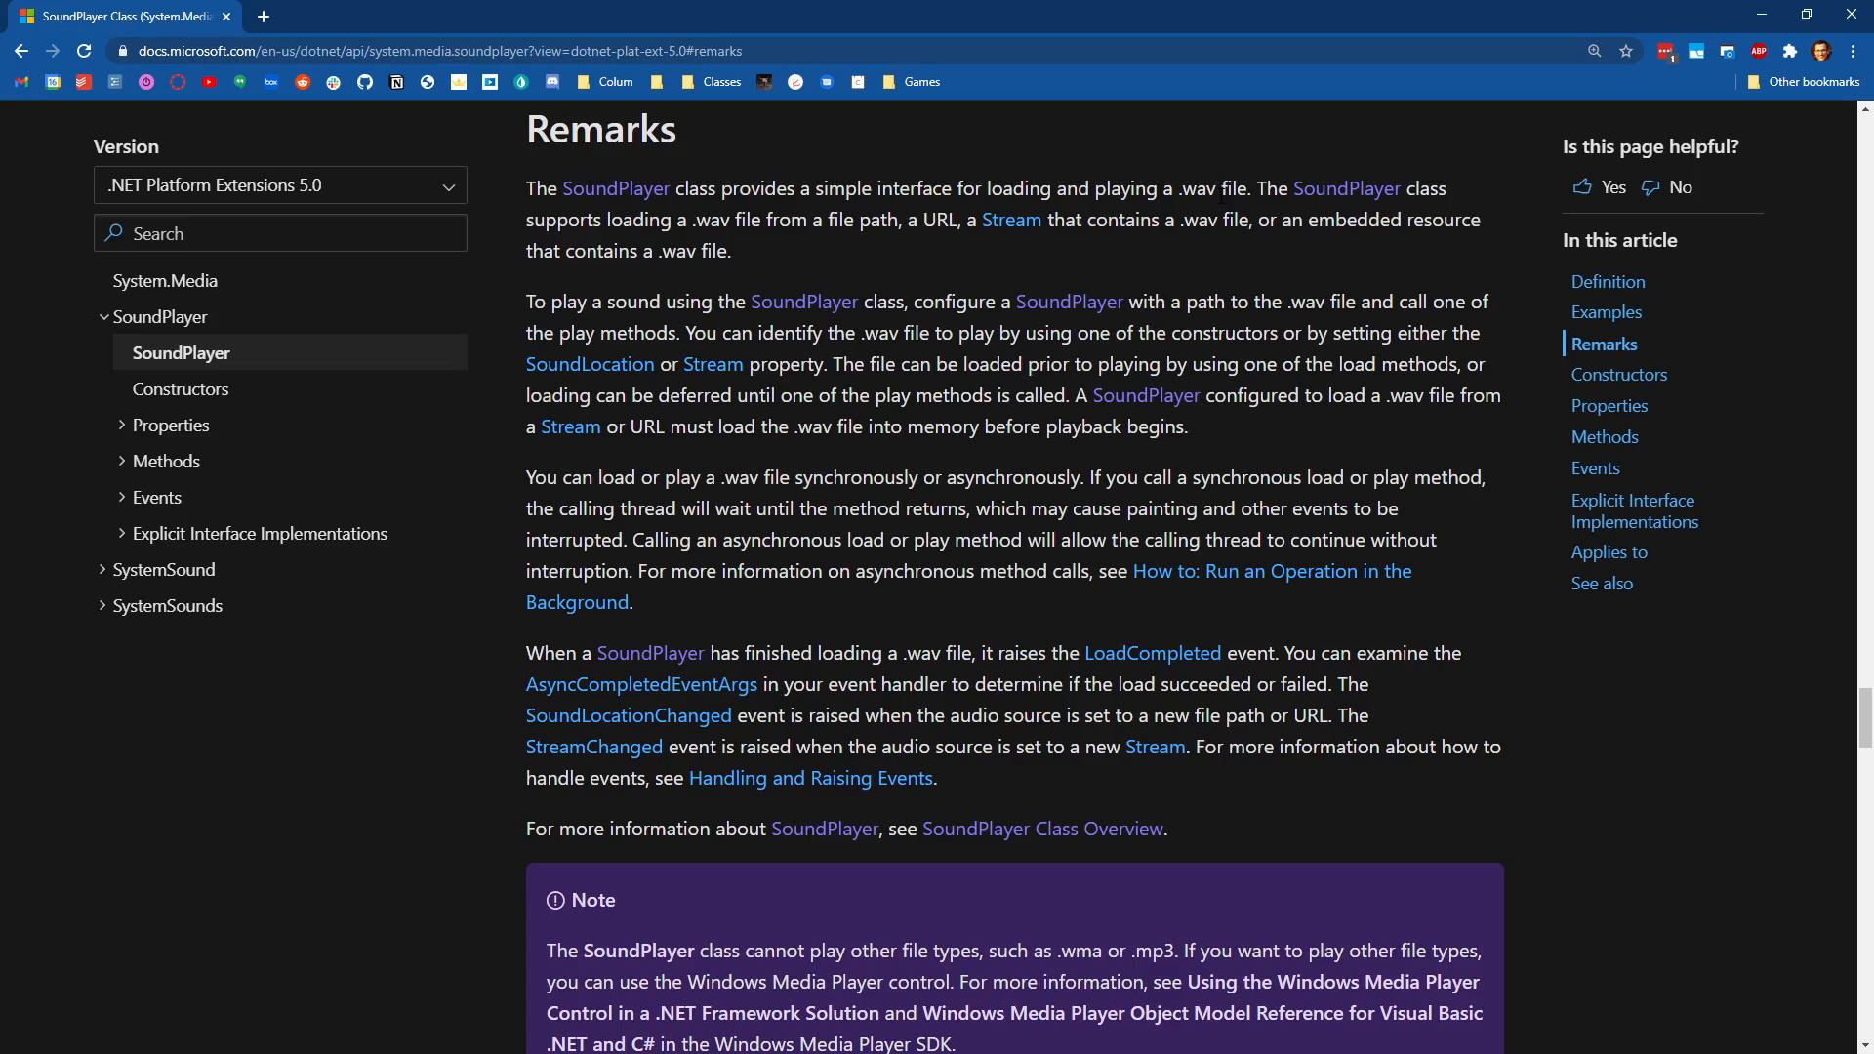
pyautogui.moveTo(1234, 265)
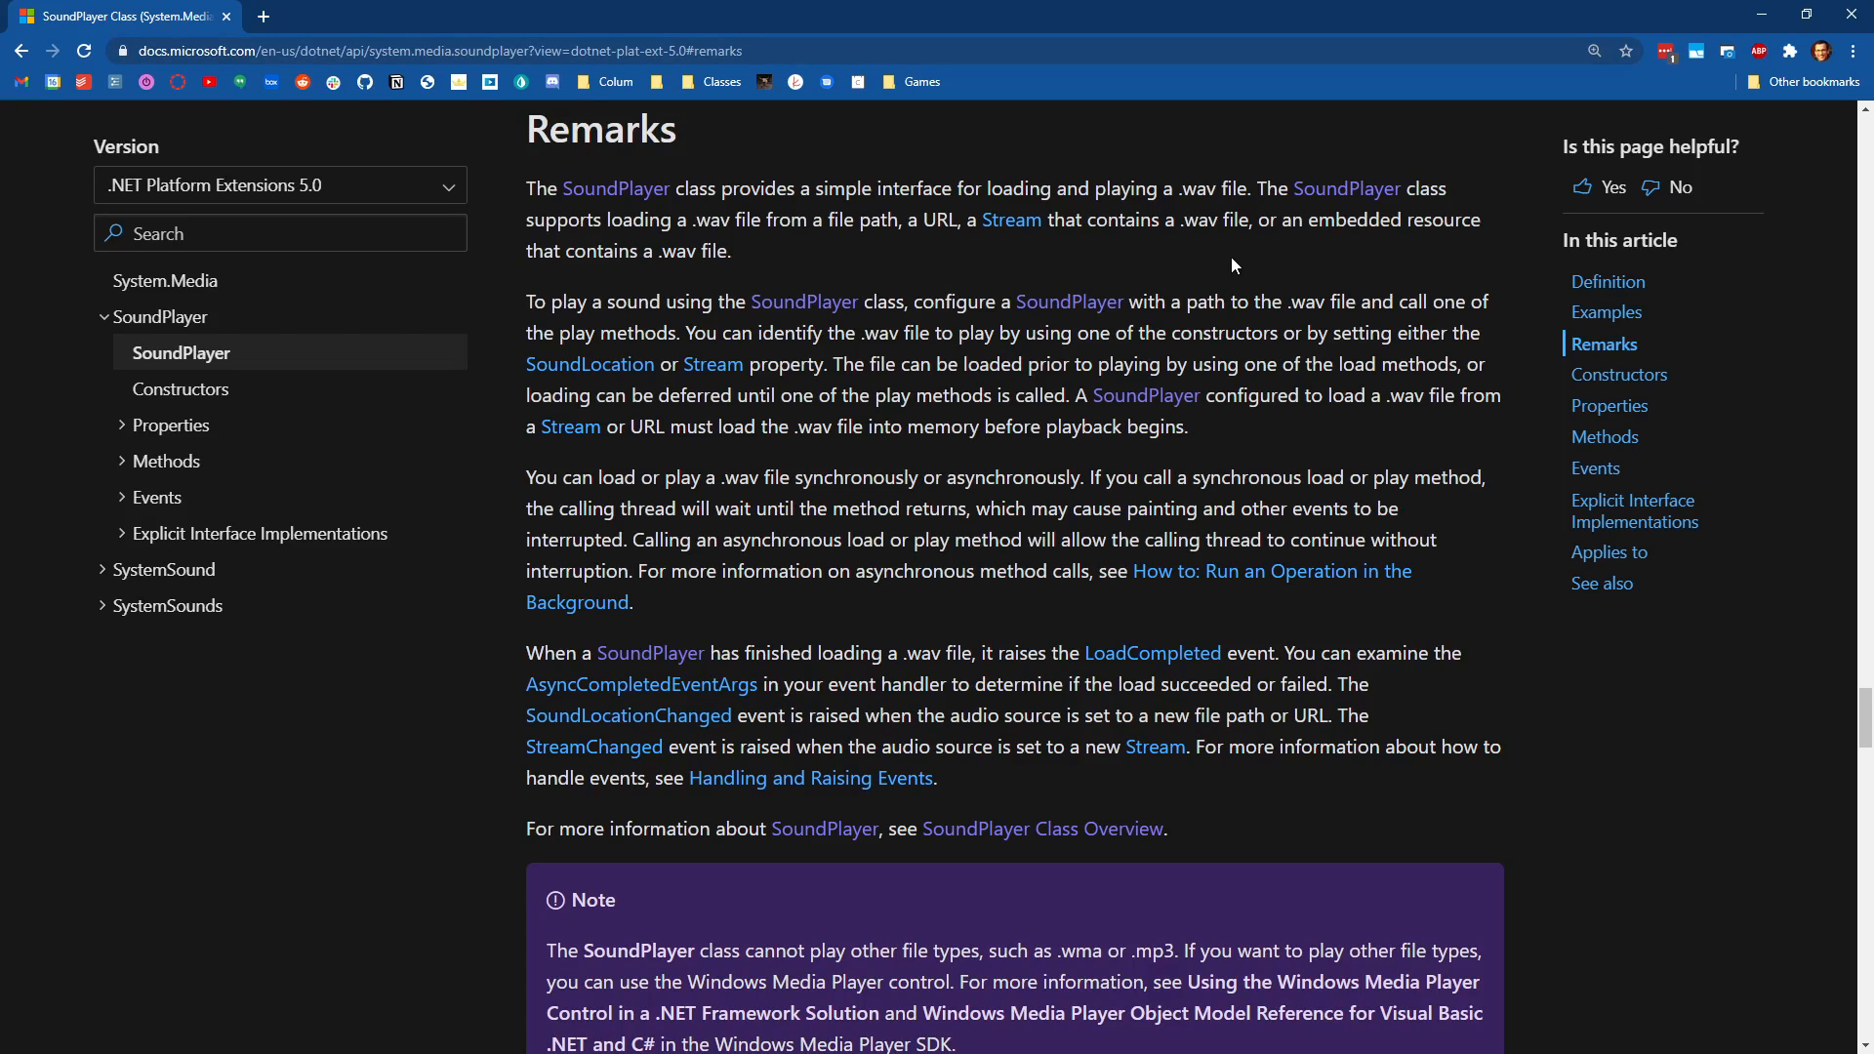
# Jump to Constructors, open SoundPlayer(String) in a new tab and highlight its soundLocation exception note.
pyautogui.click(1620, 375)
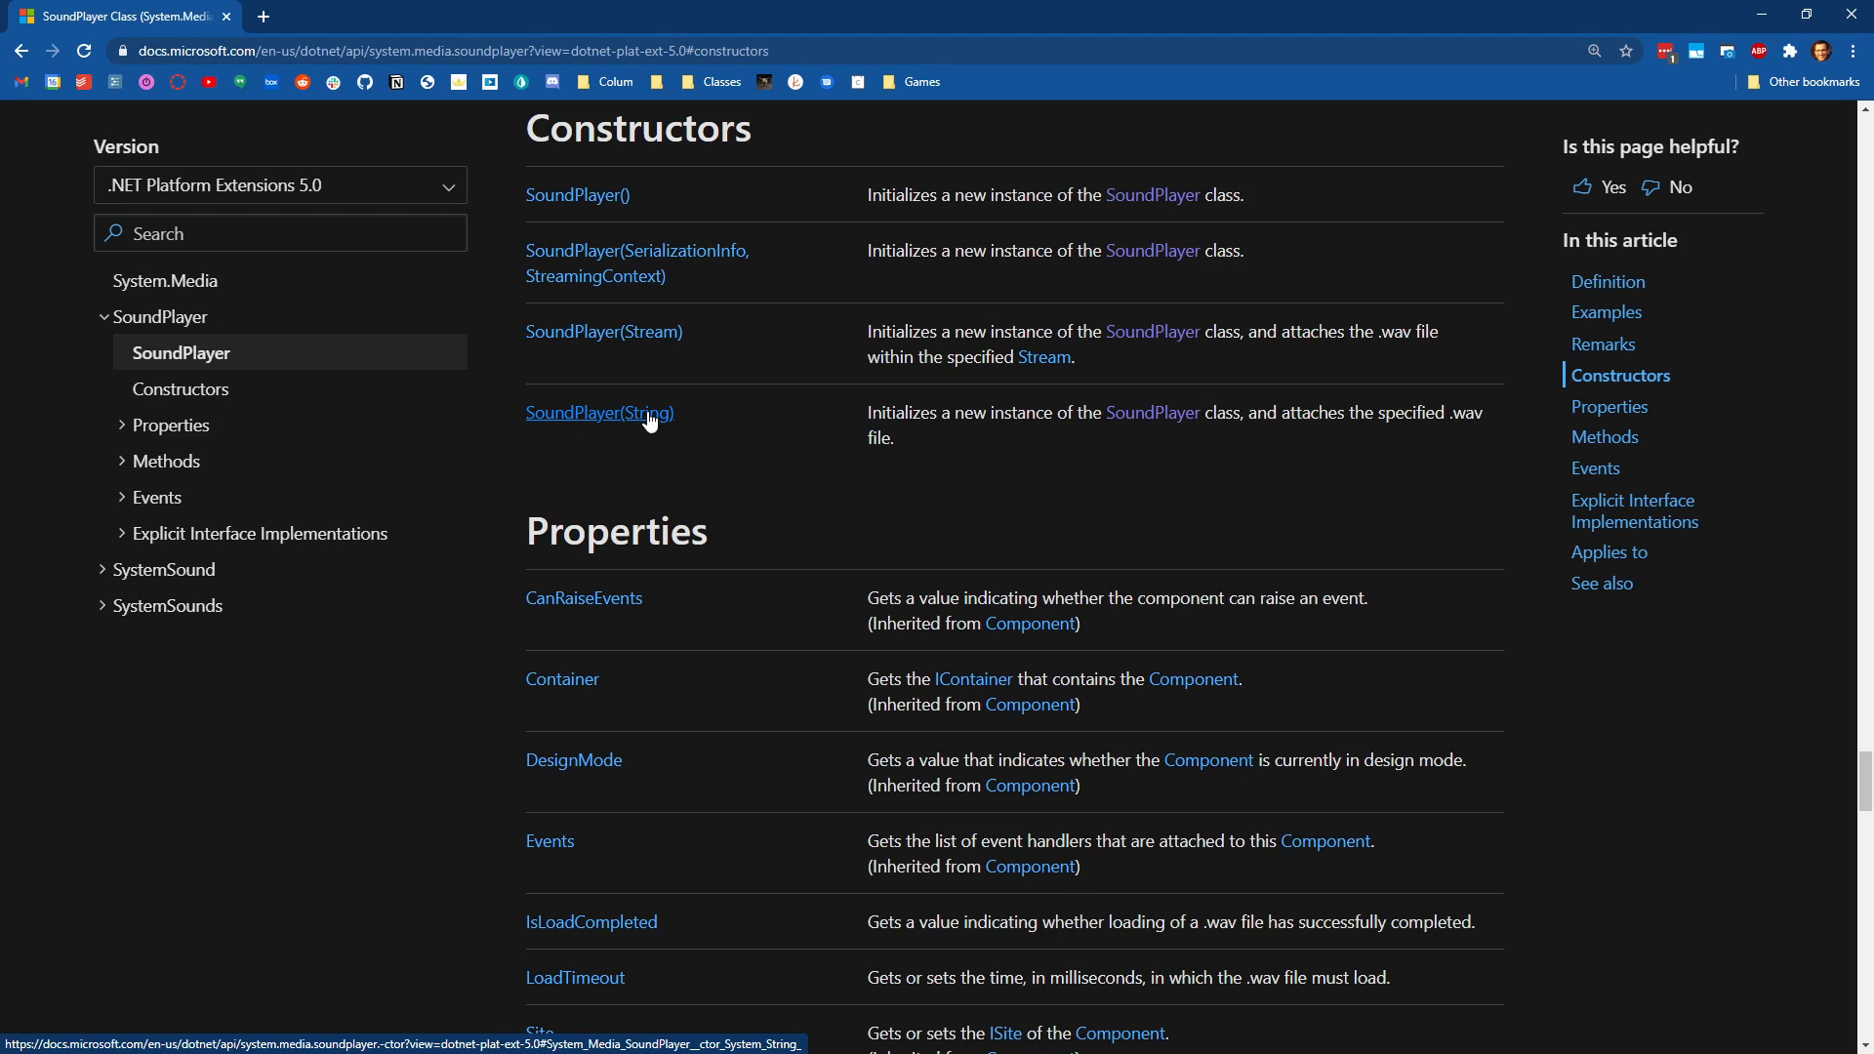
pyautogui.moveTo(933, 445)
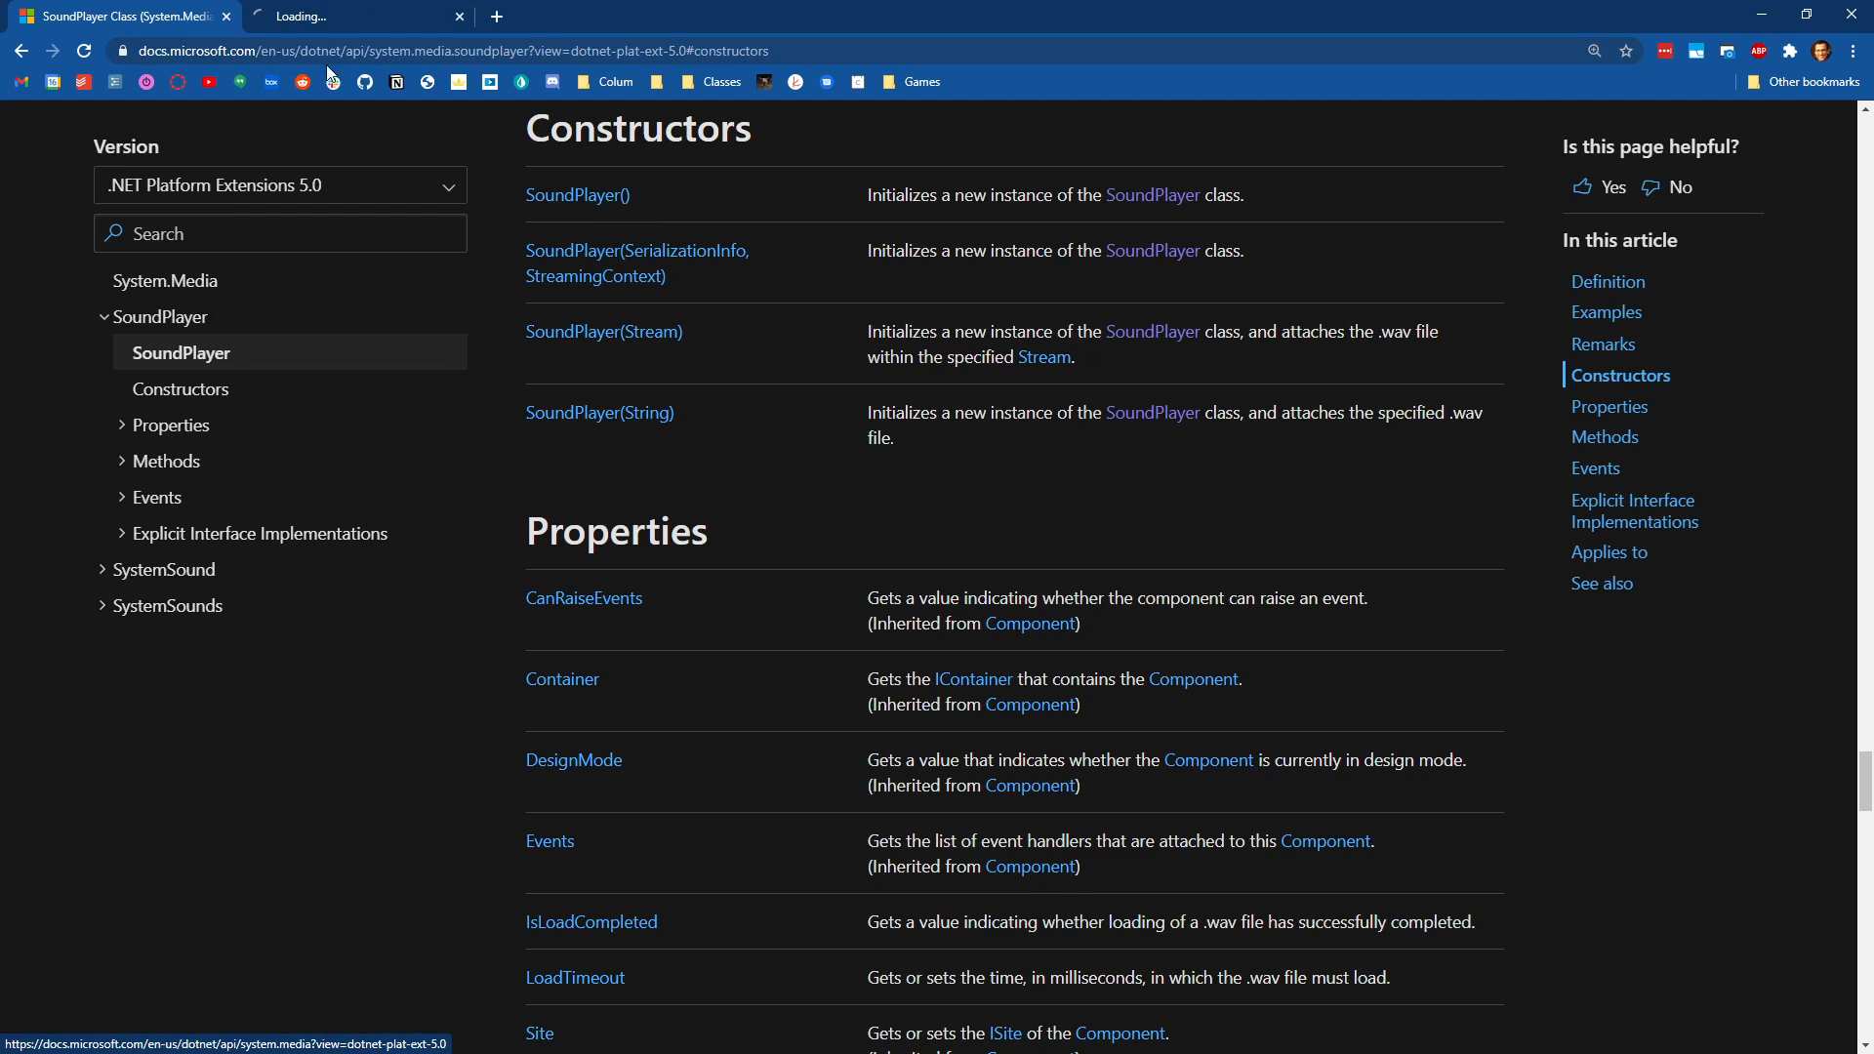
pyautogui.click(599, 414)
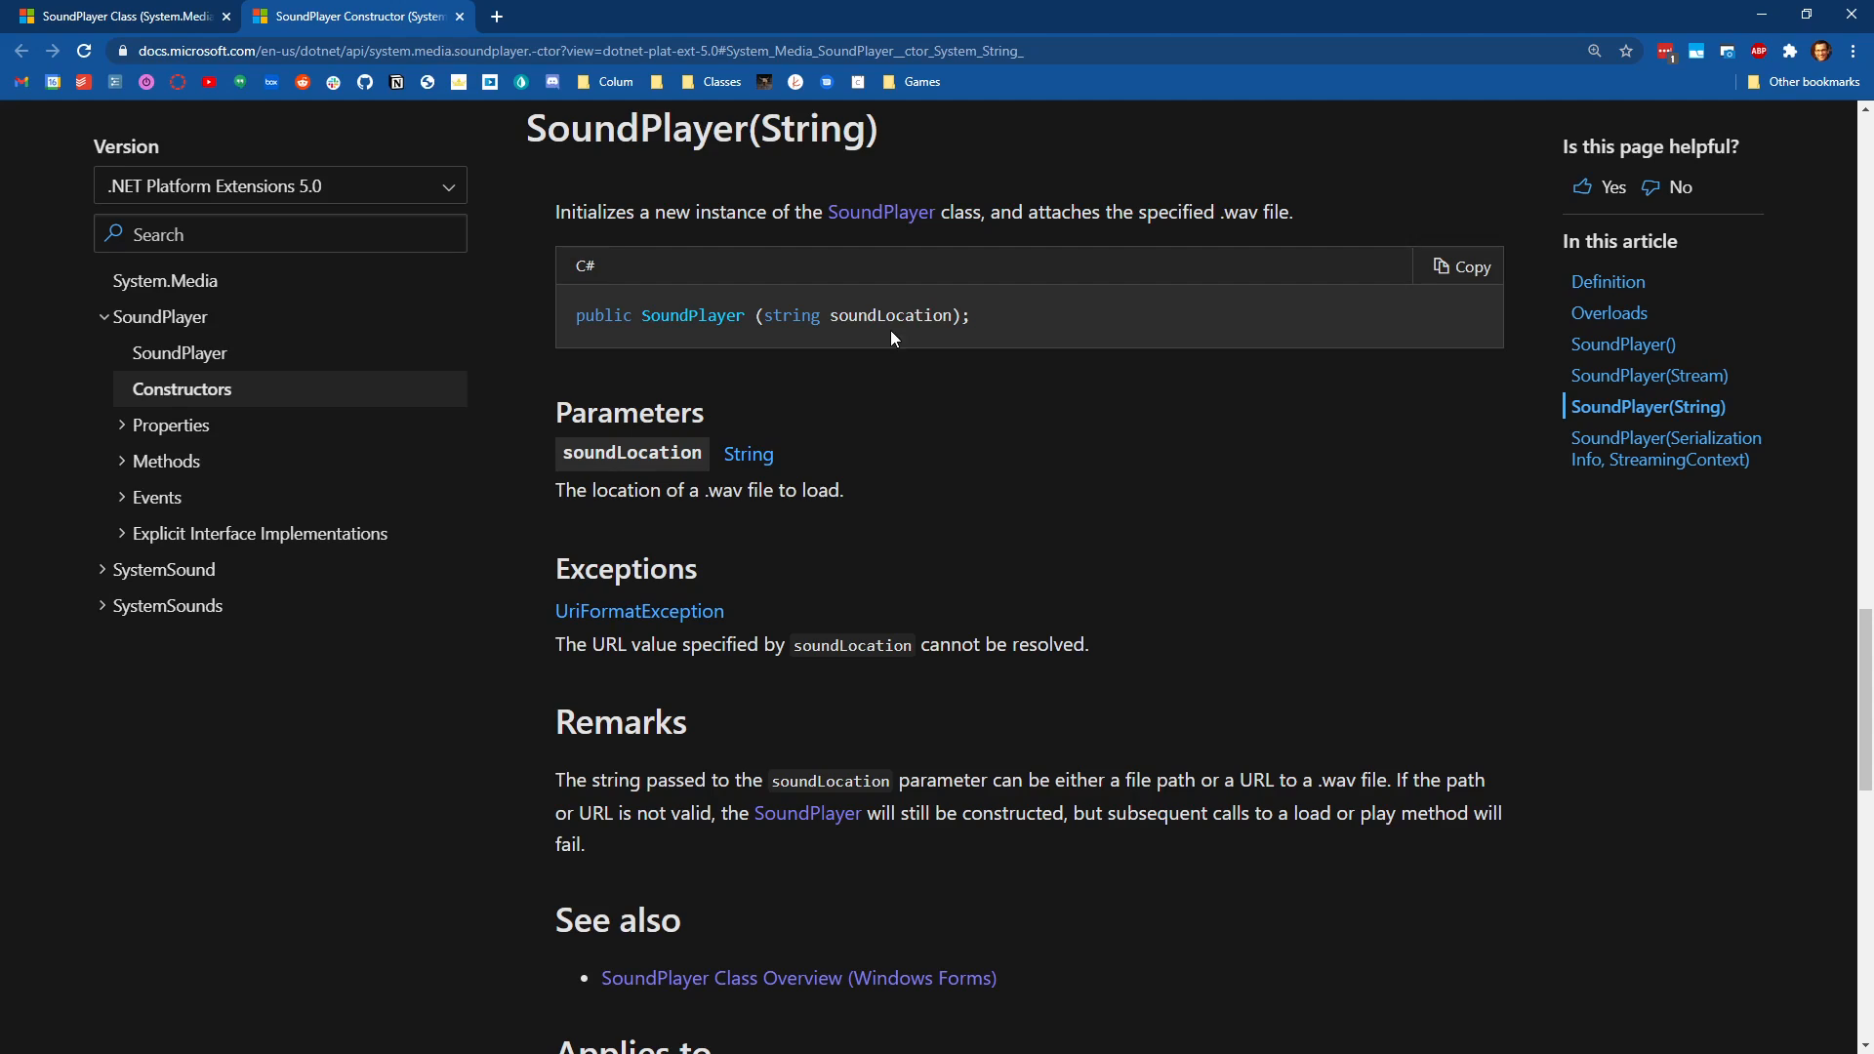
pyautogui.doubleClick(889, 316)
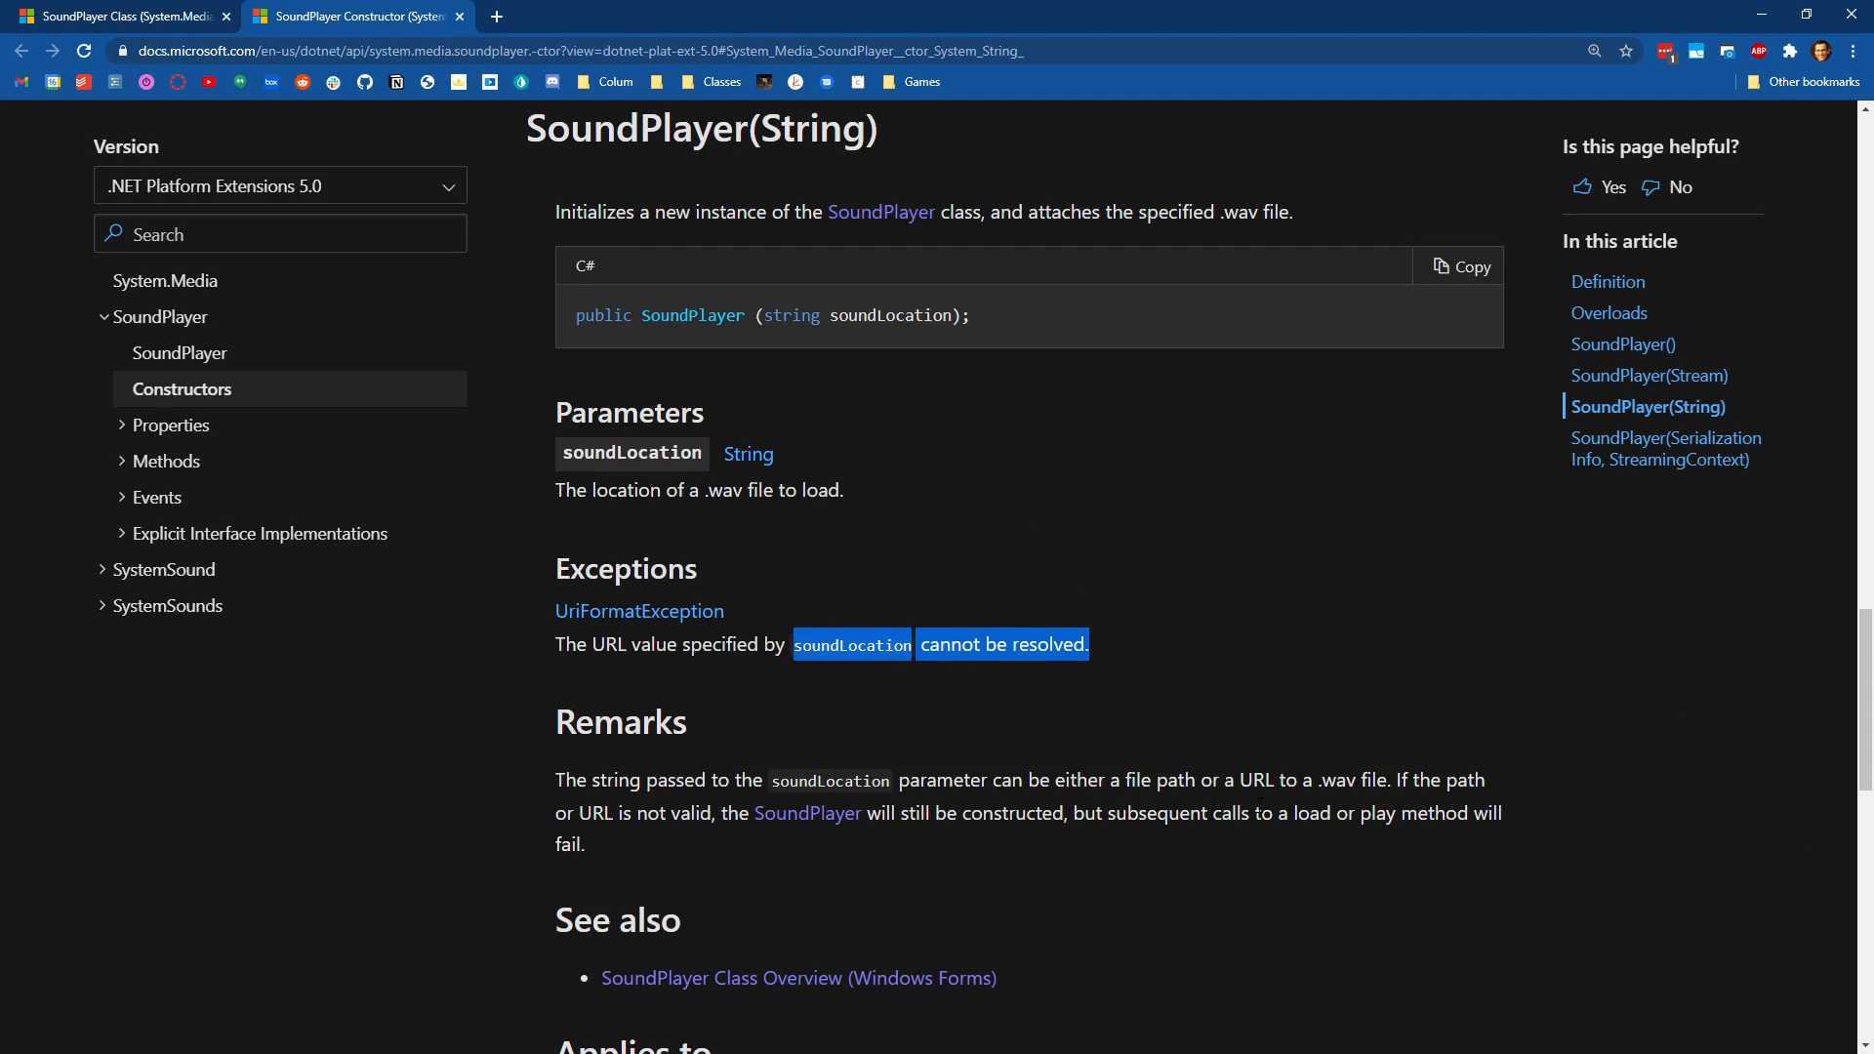
pyautogui.moveTo(1080, 459)
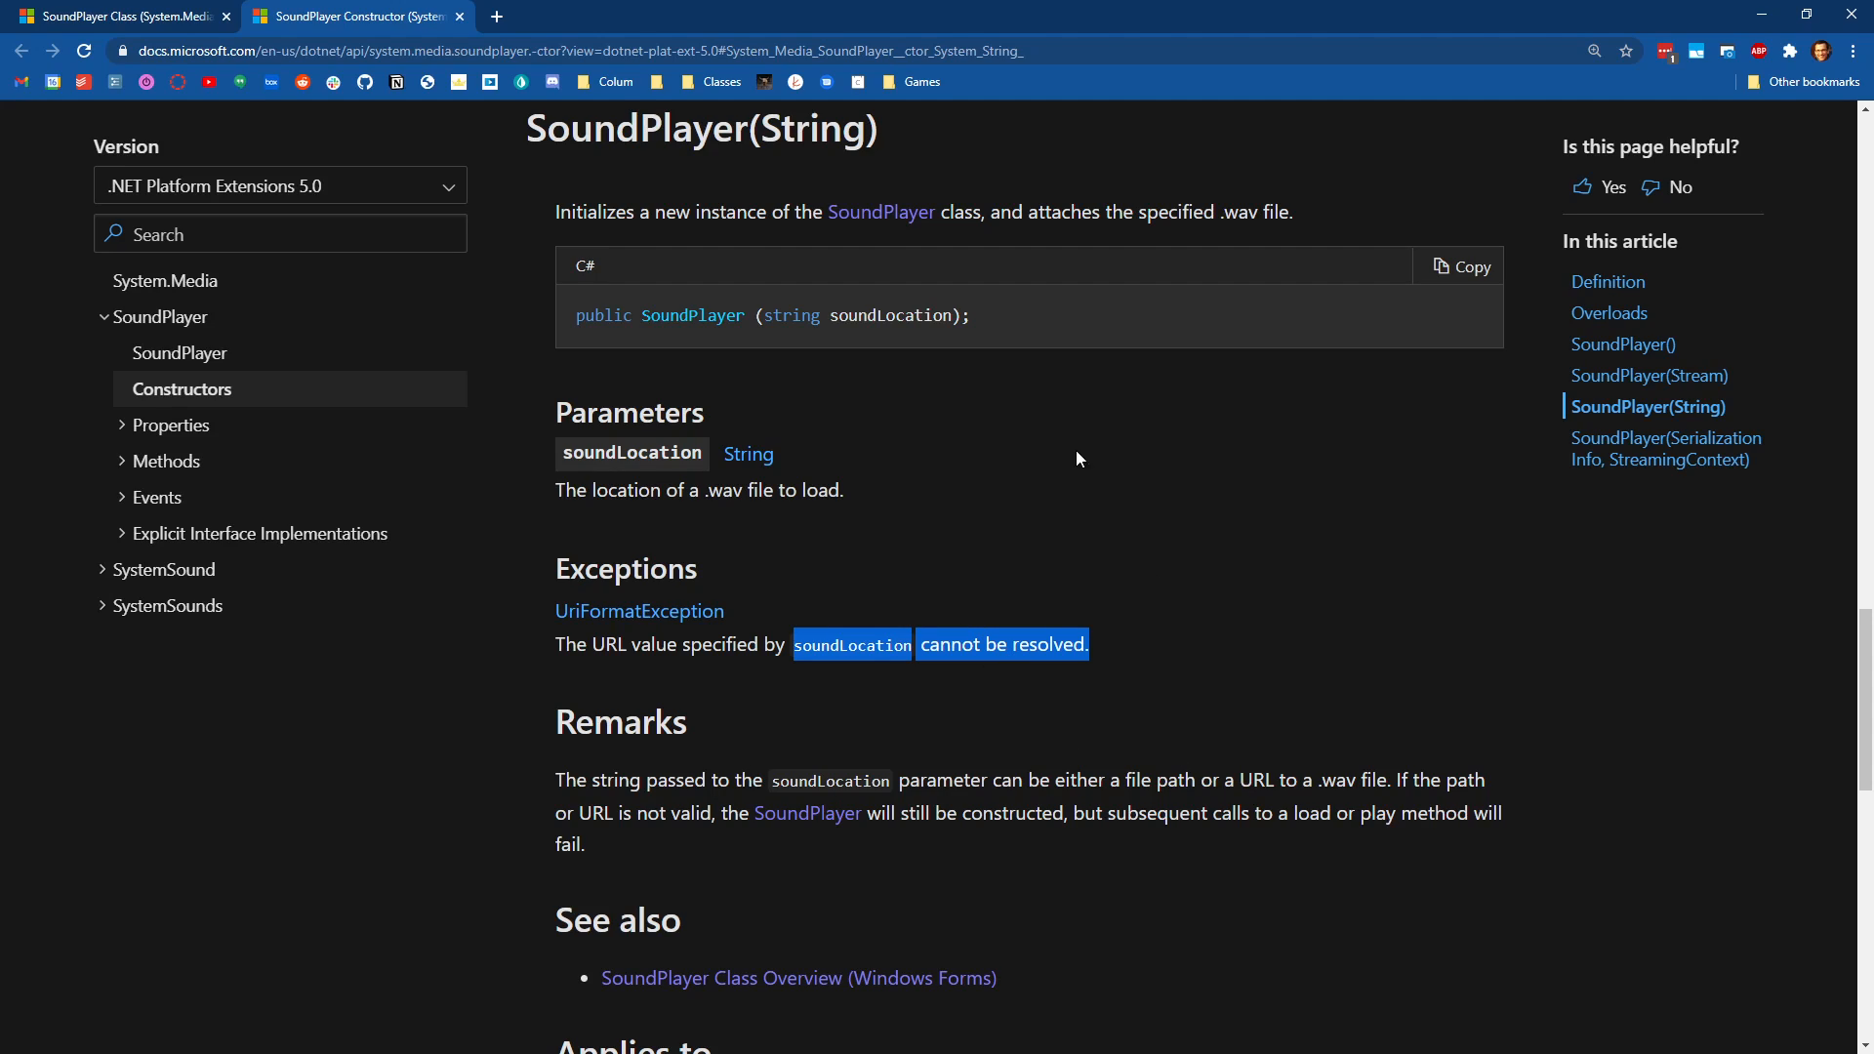
pyautogui.moveTo(1000, 595)
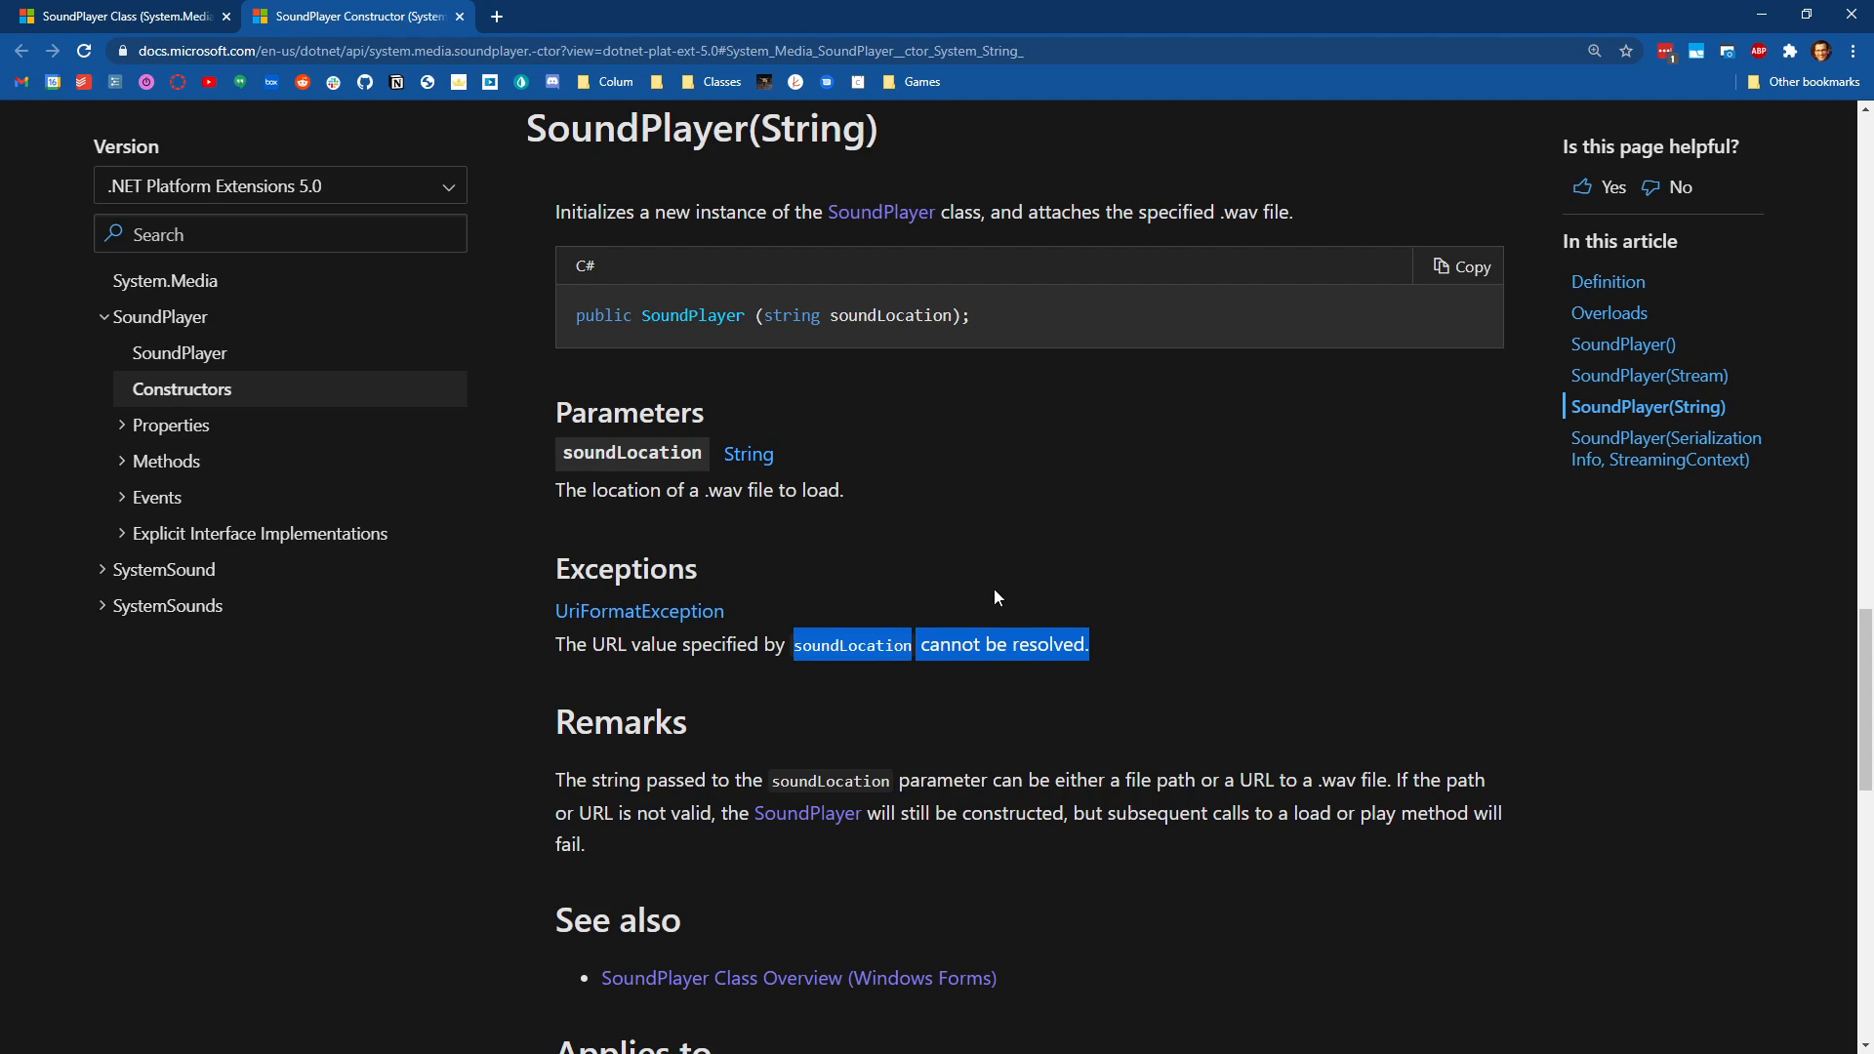
pyautogui.moveTo(683, 269)
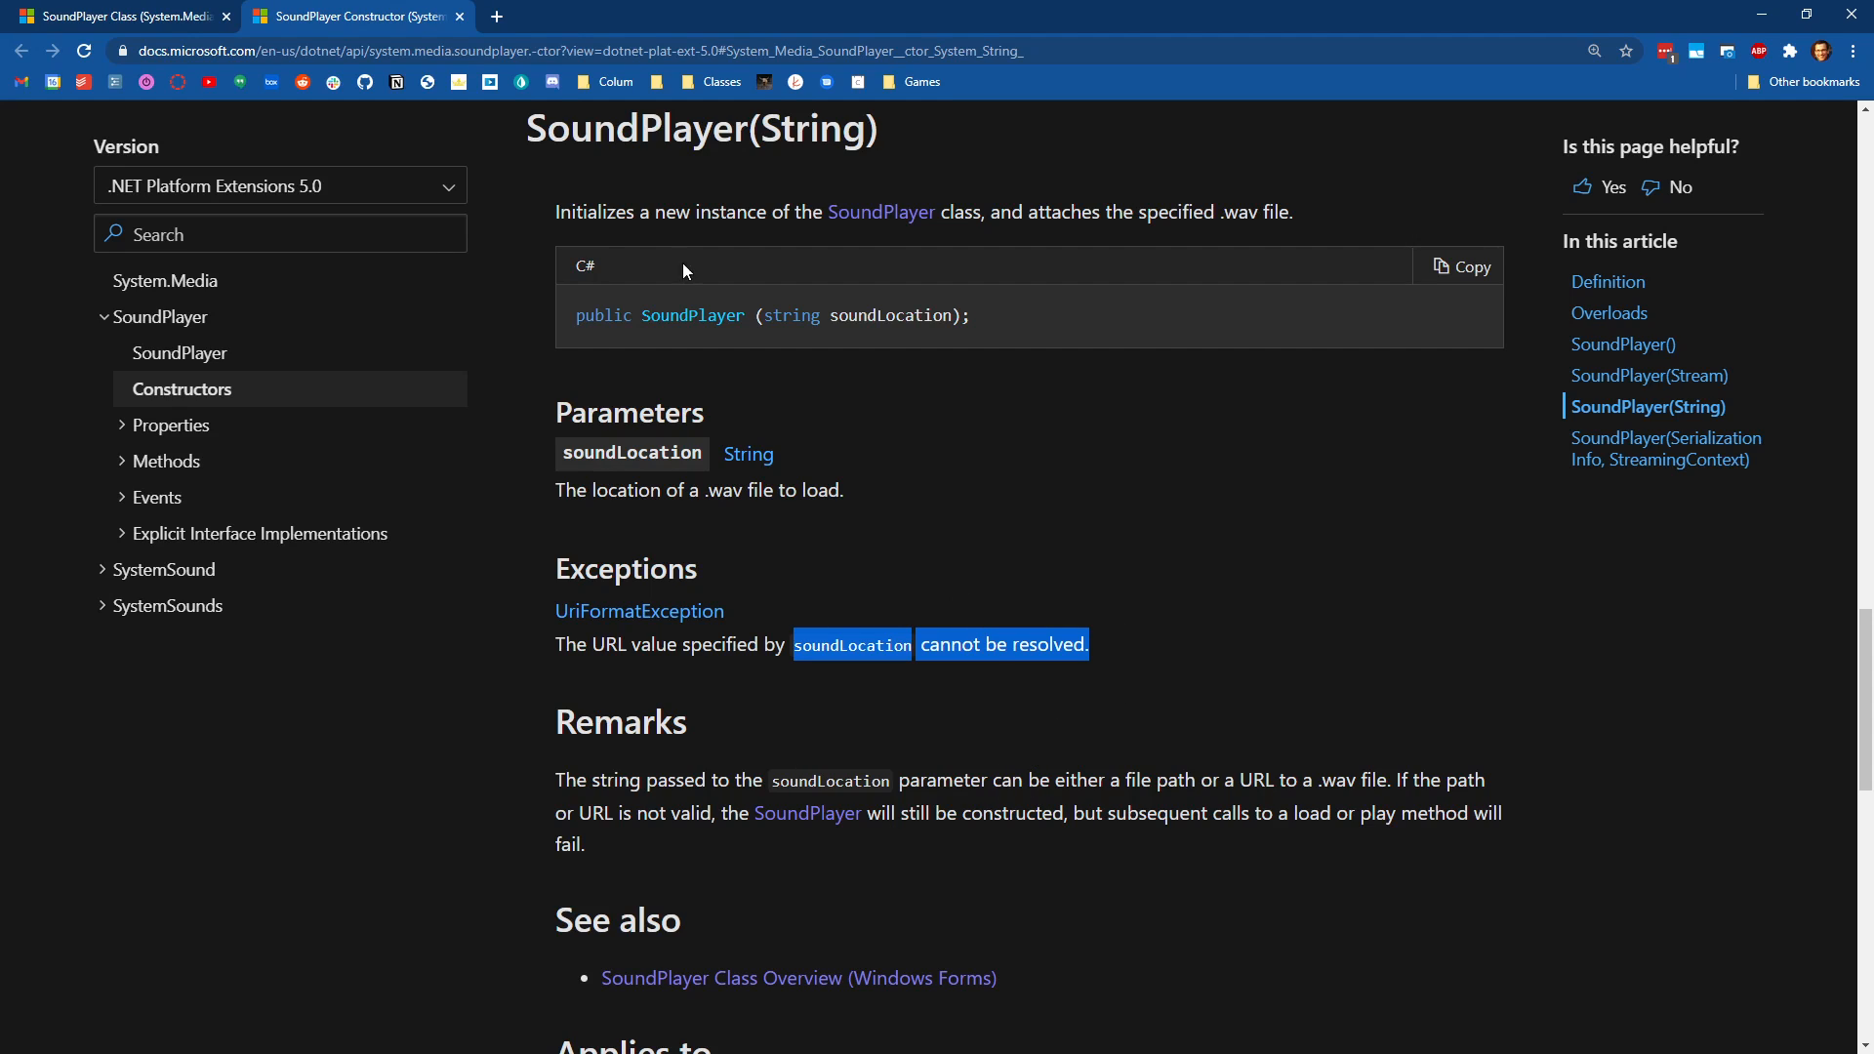
# Switch back to the SoundPlayer class tab and scroll to the Methods table with Load, Play and PlayLooping.
pyautogui.click(118, 16)
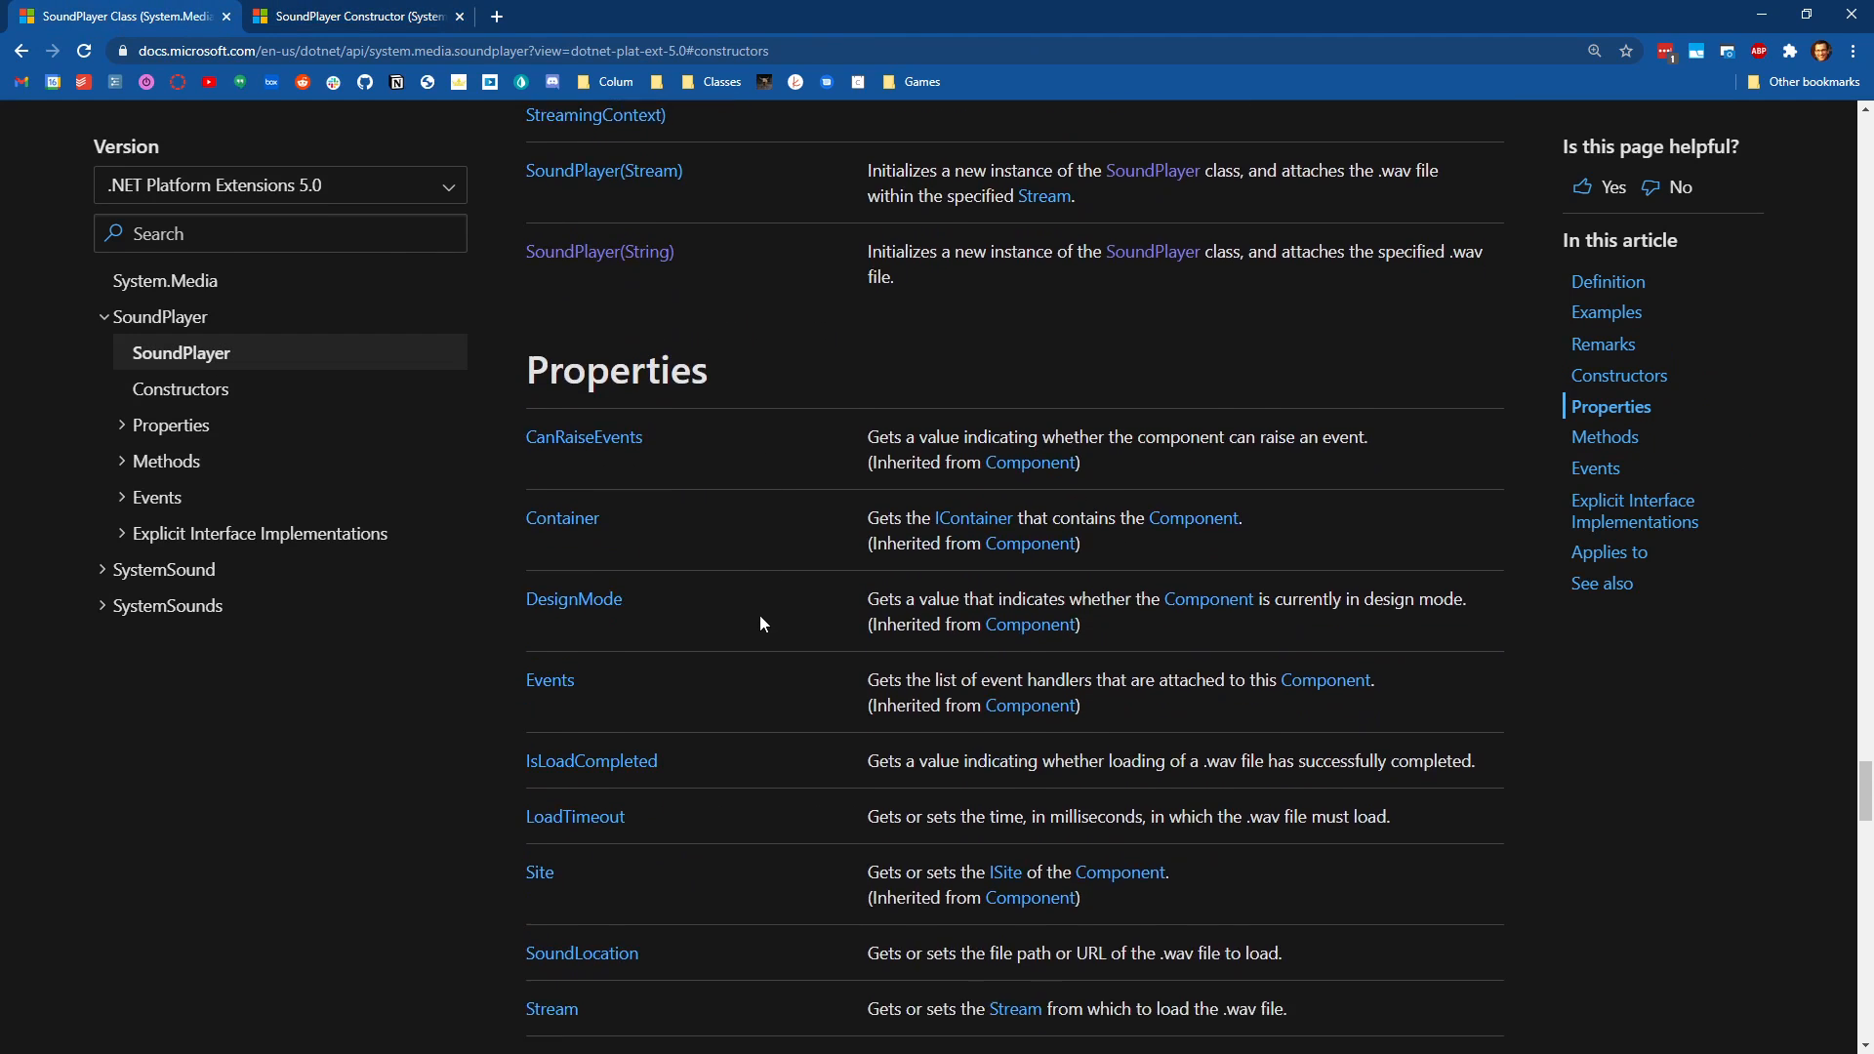
pyautogui.scroll(-3)
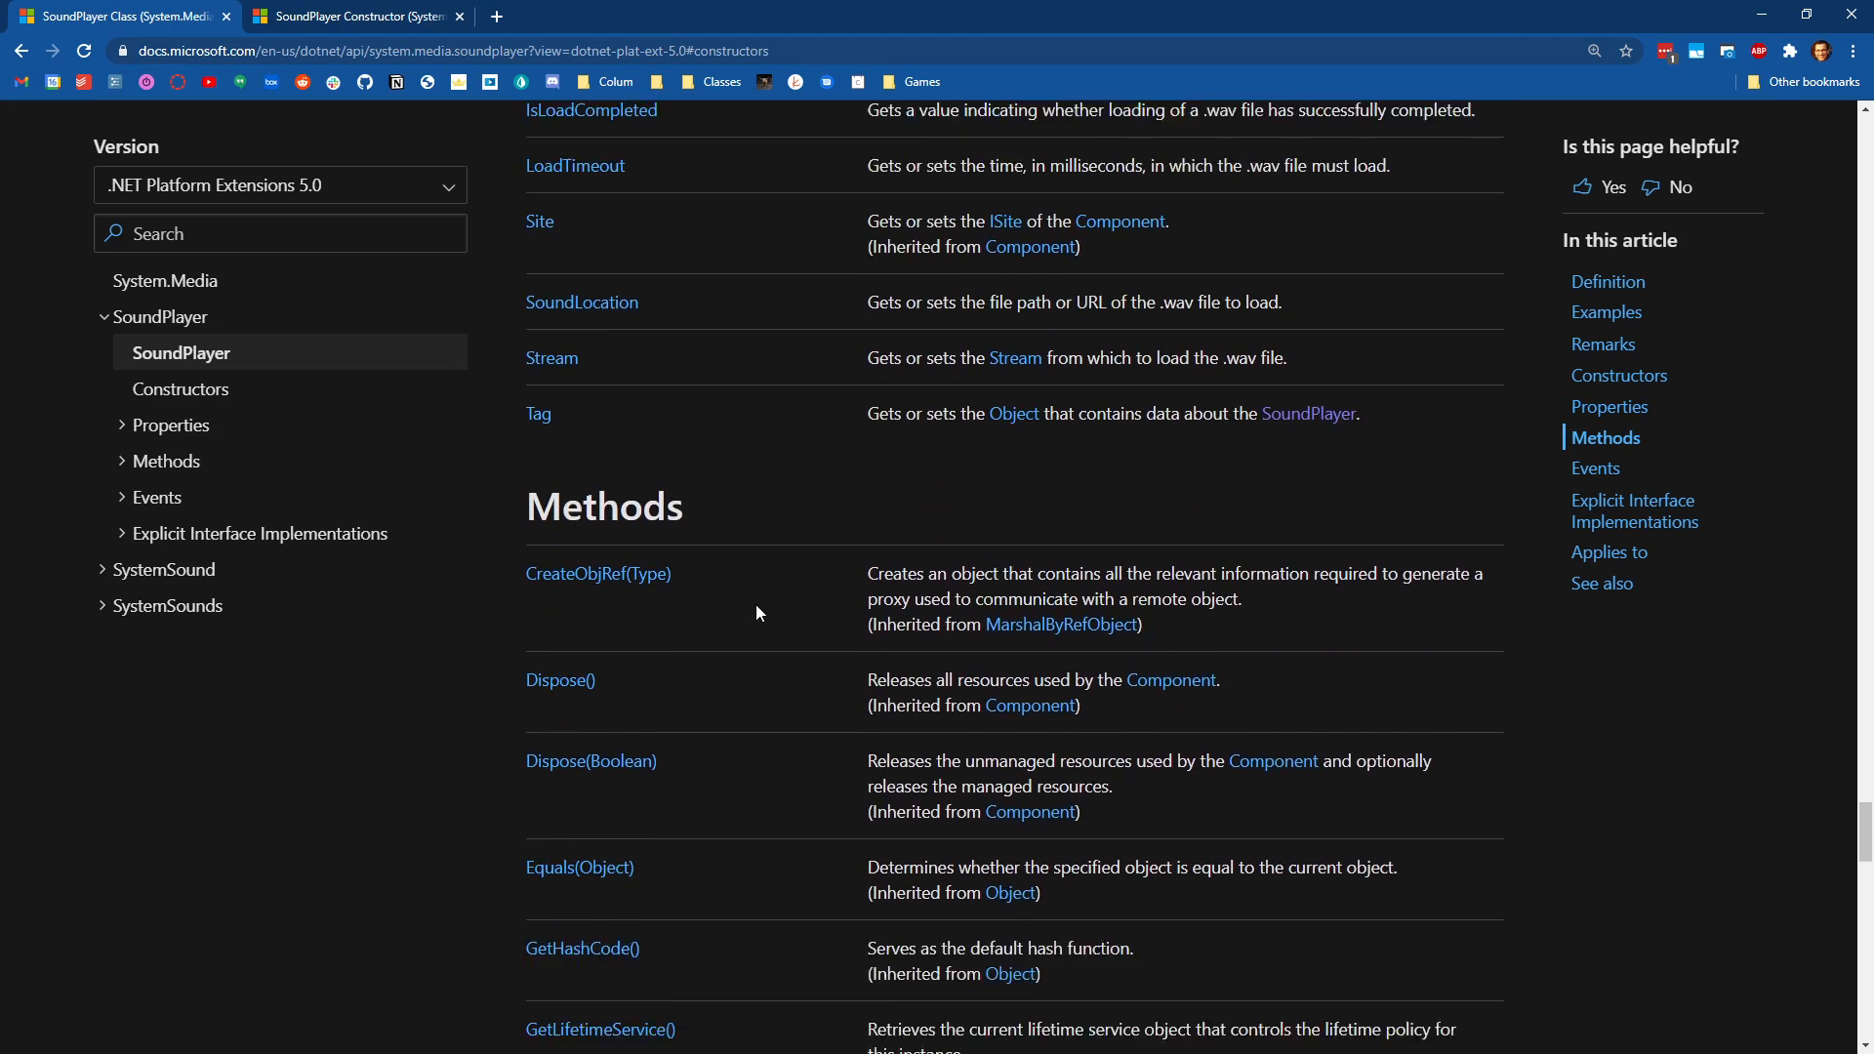
pyautogui.scroll(-3)
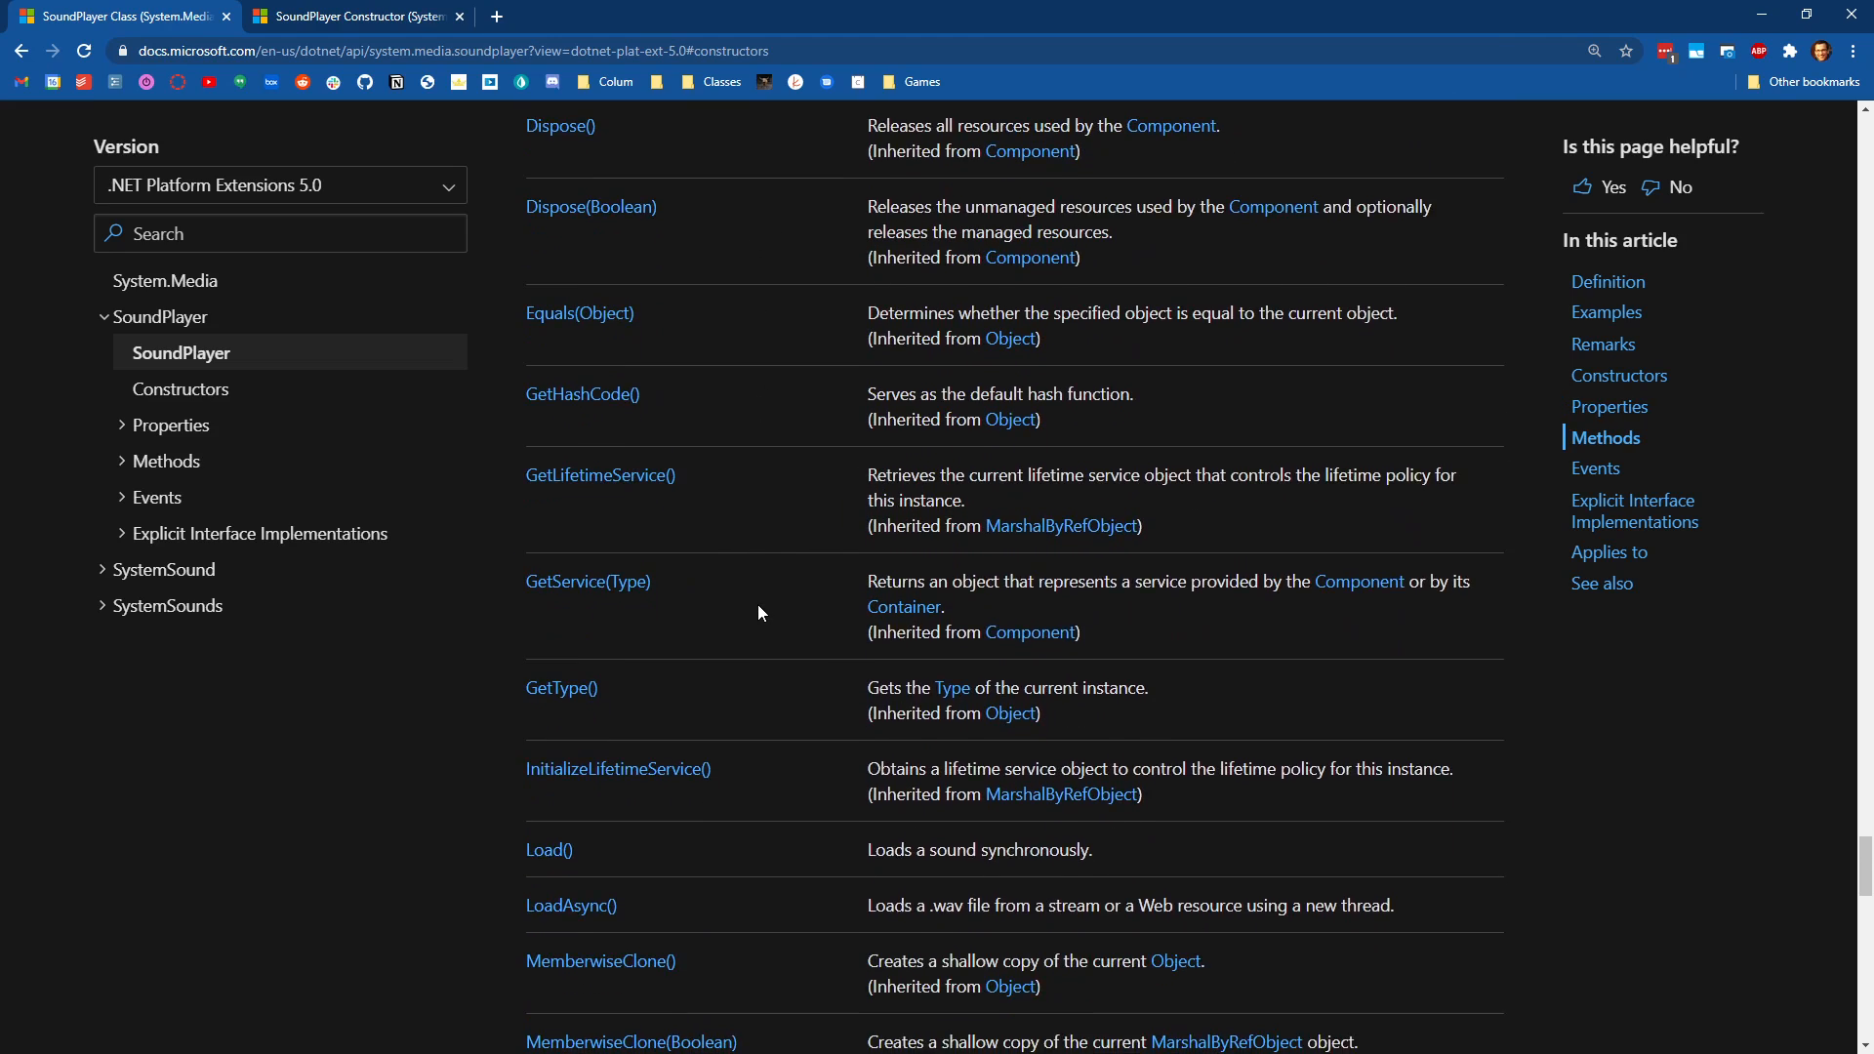
pyautogui.scroll(-3)
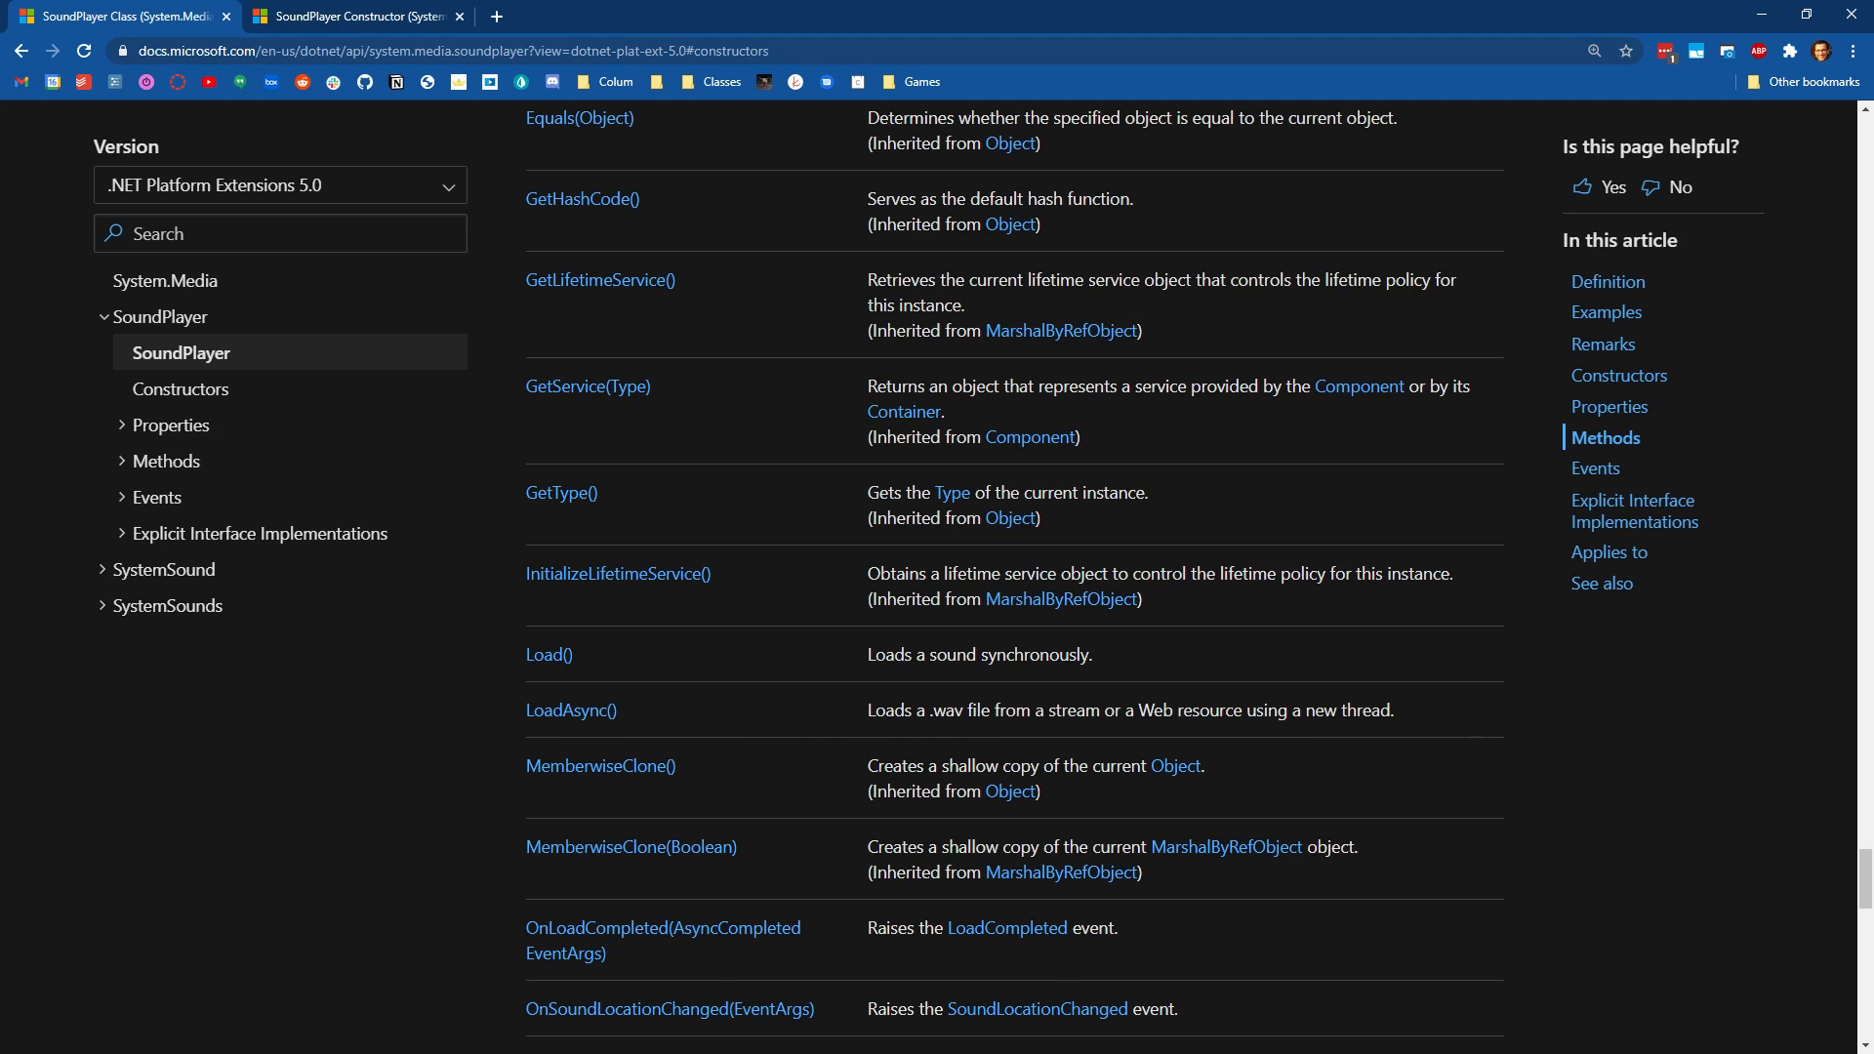
pyautogui.scroll(-3)
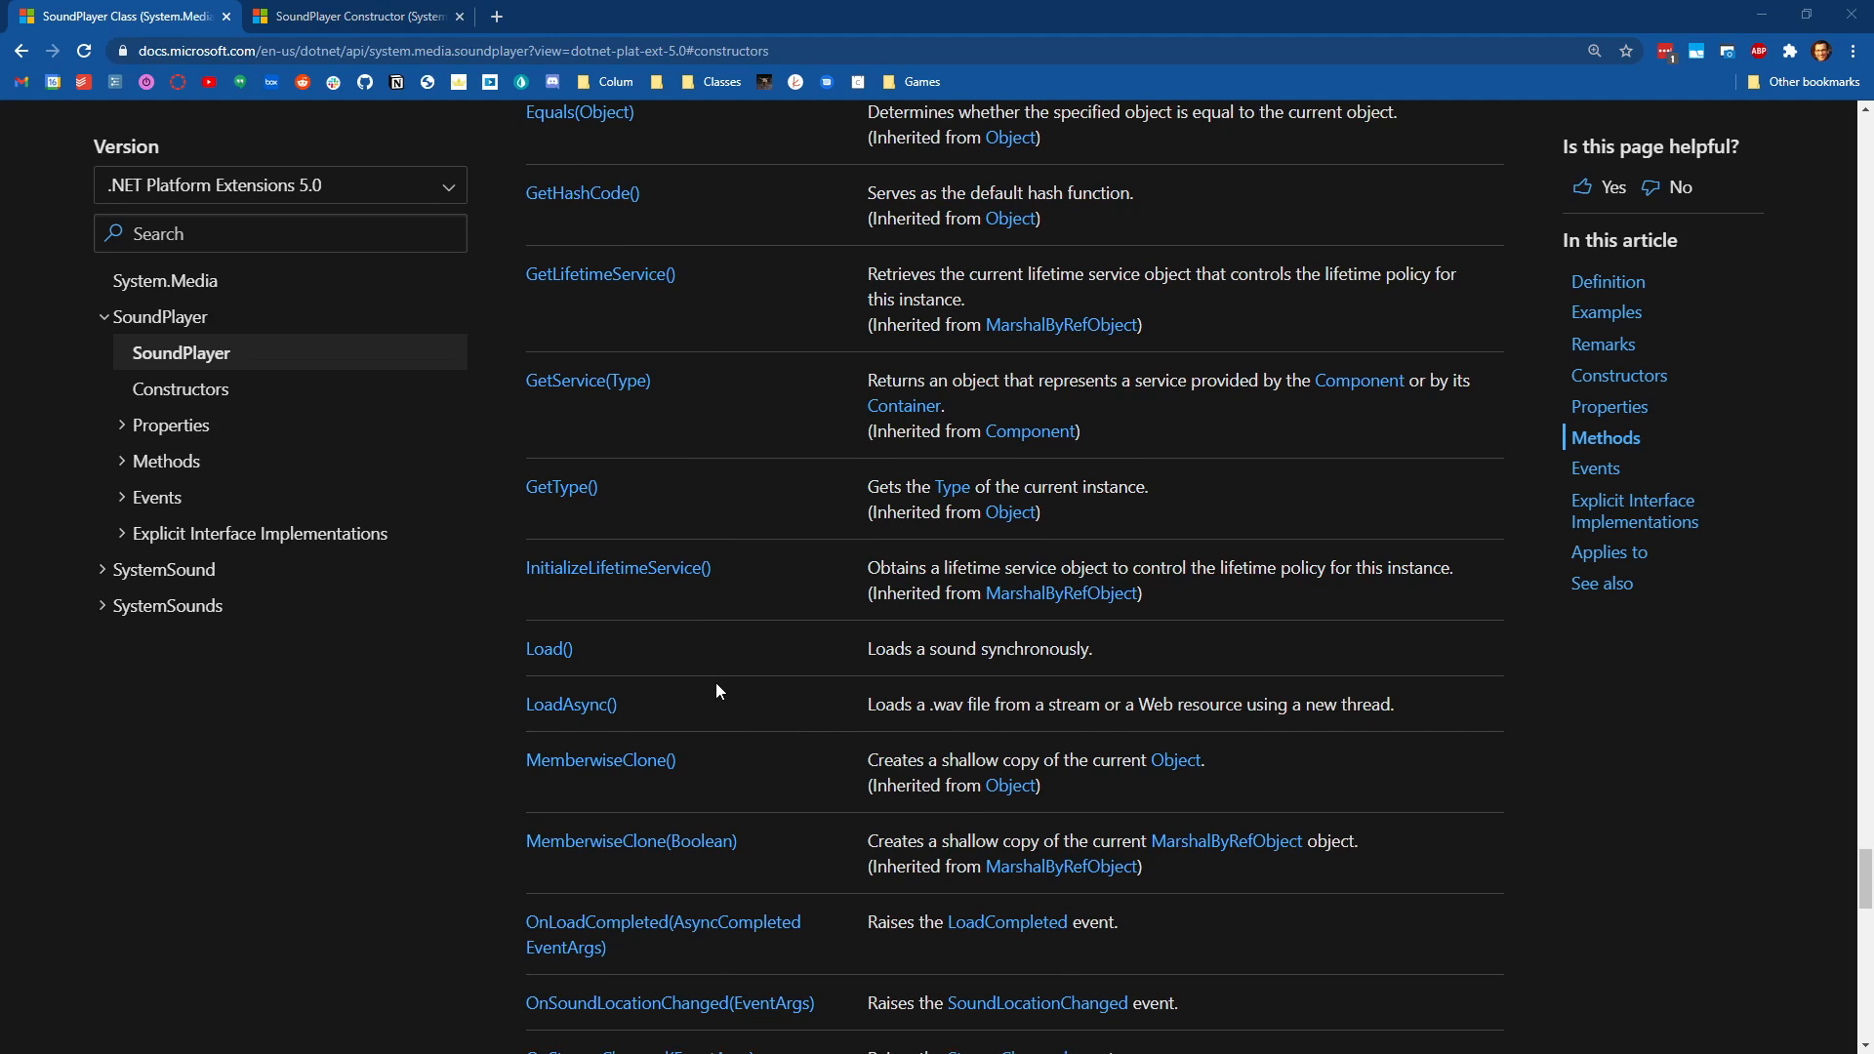
pyautogui.scroll(-3)
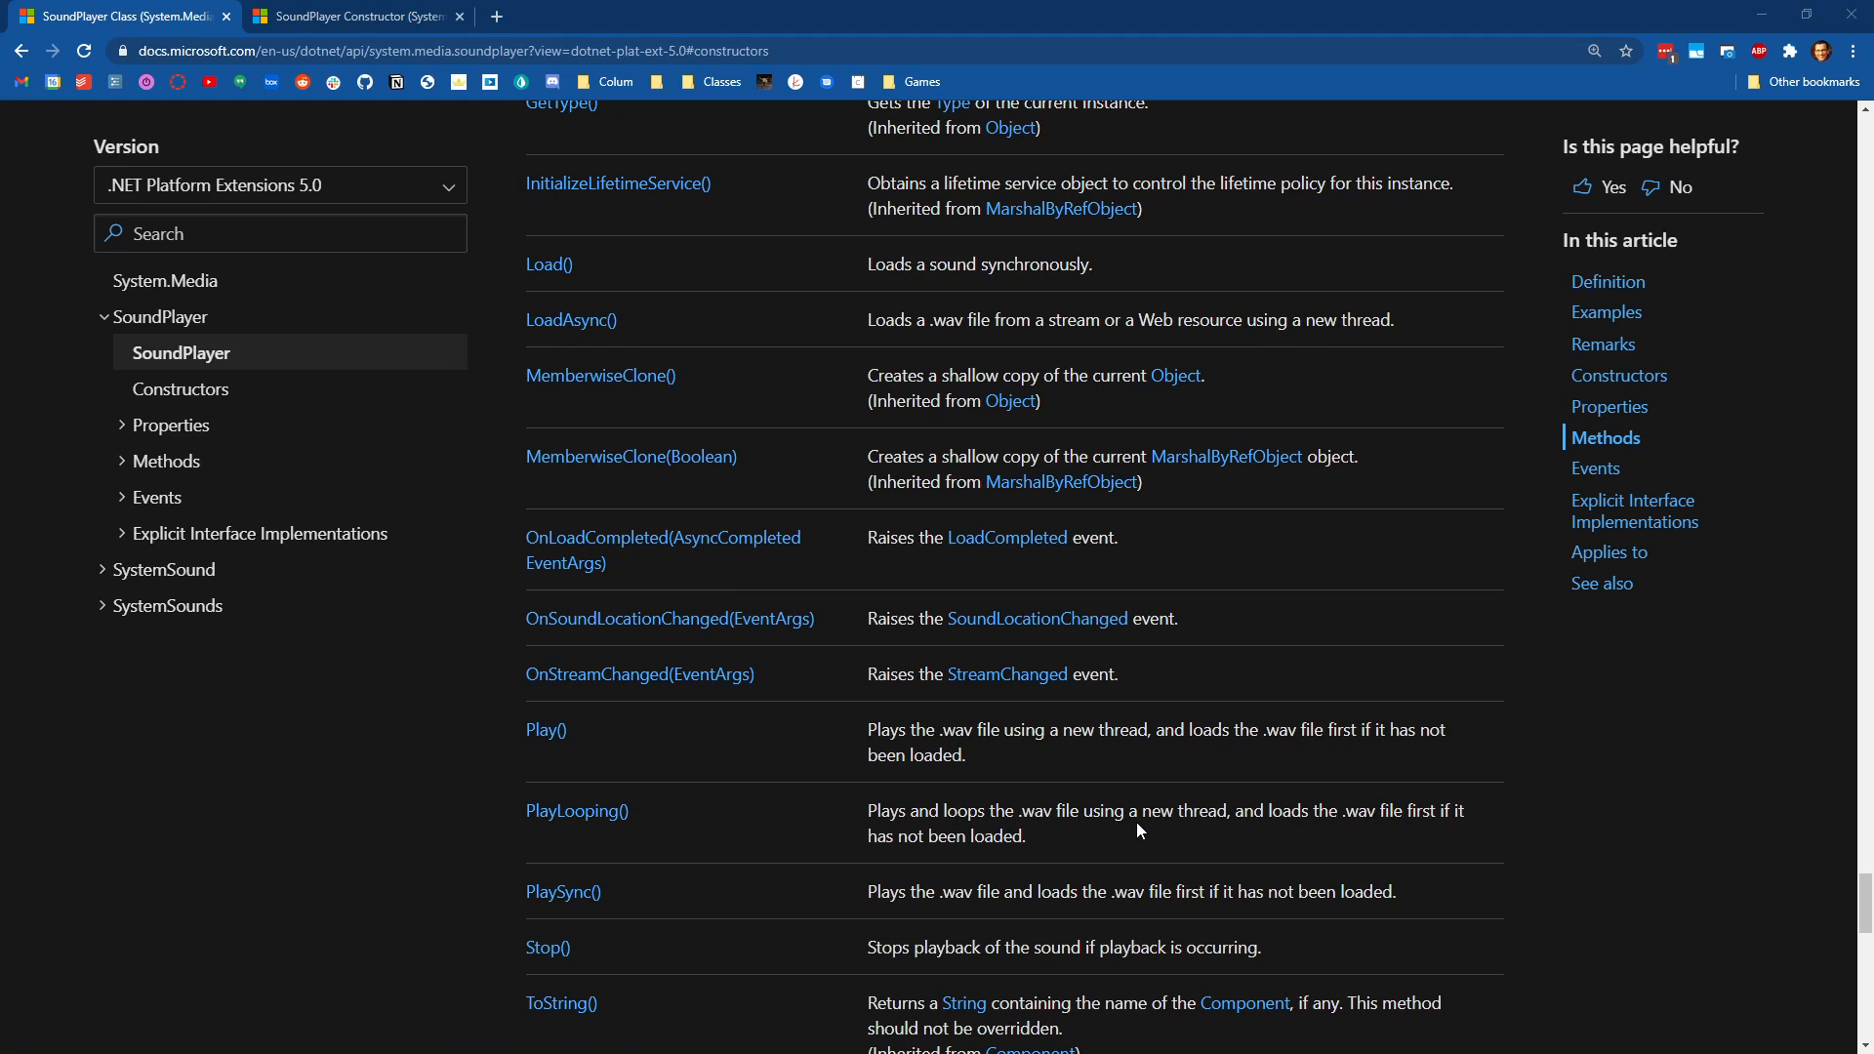
pyautogui.moveTo(1139, 832)
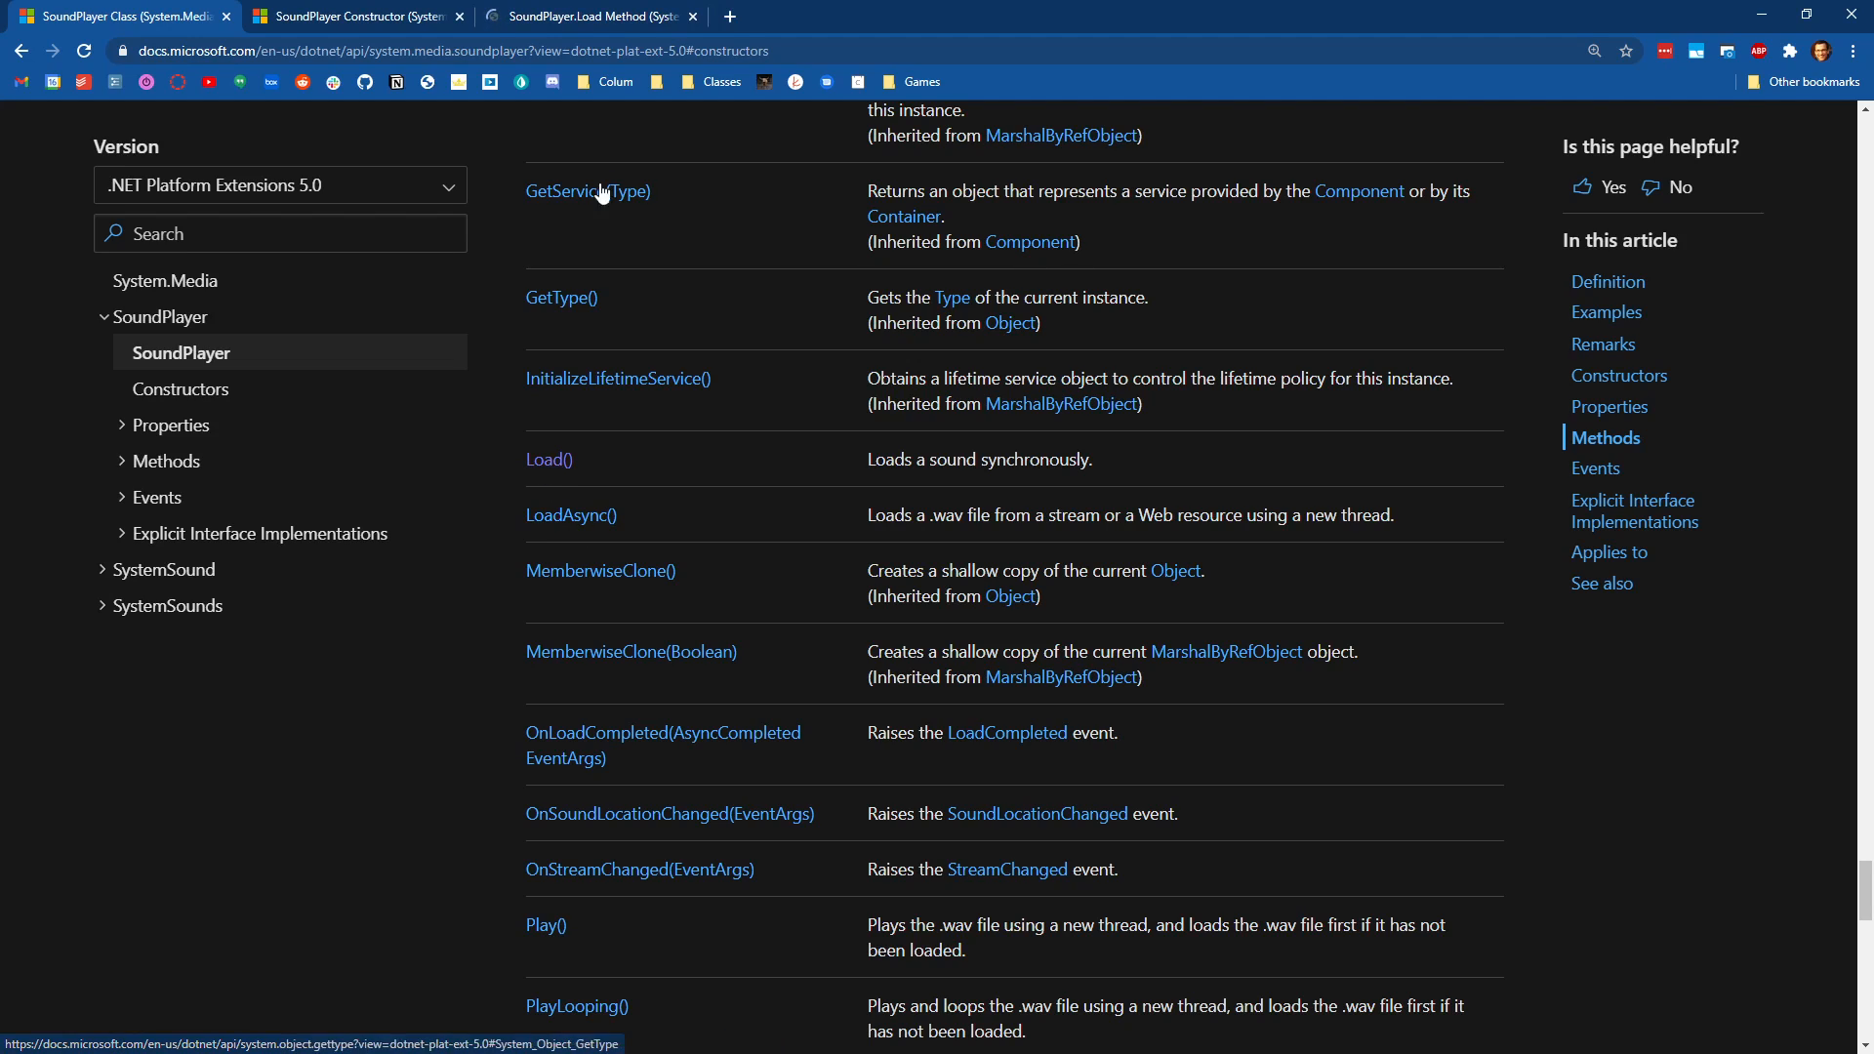
# Open the SoundPlayer.Load method page in a new tab and scroll to its C# player.Load() example.
pyautogui.click(549, 459)
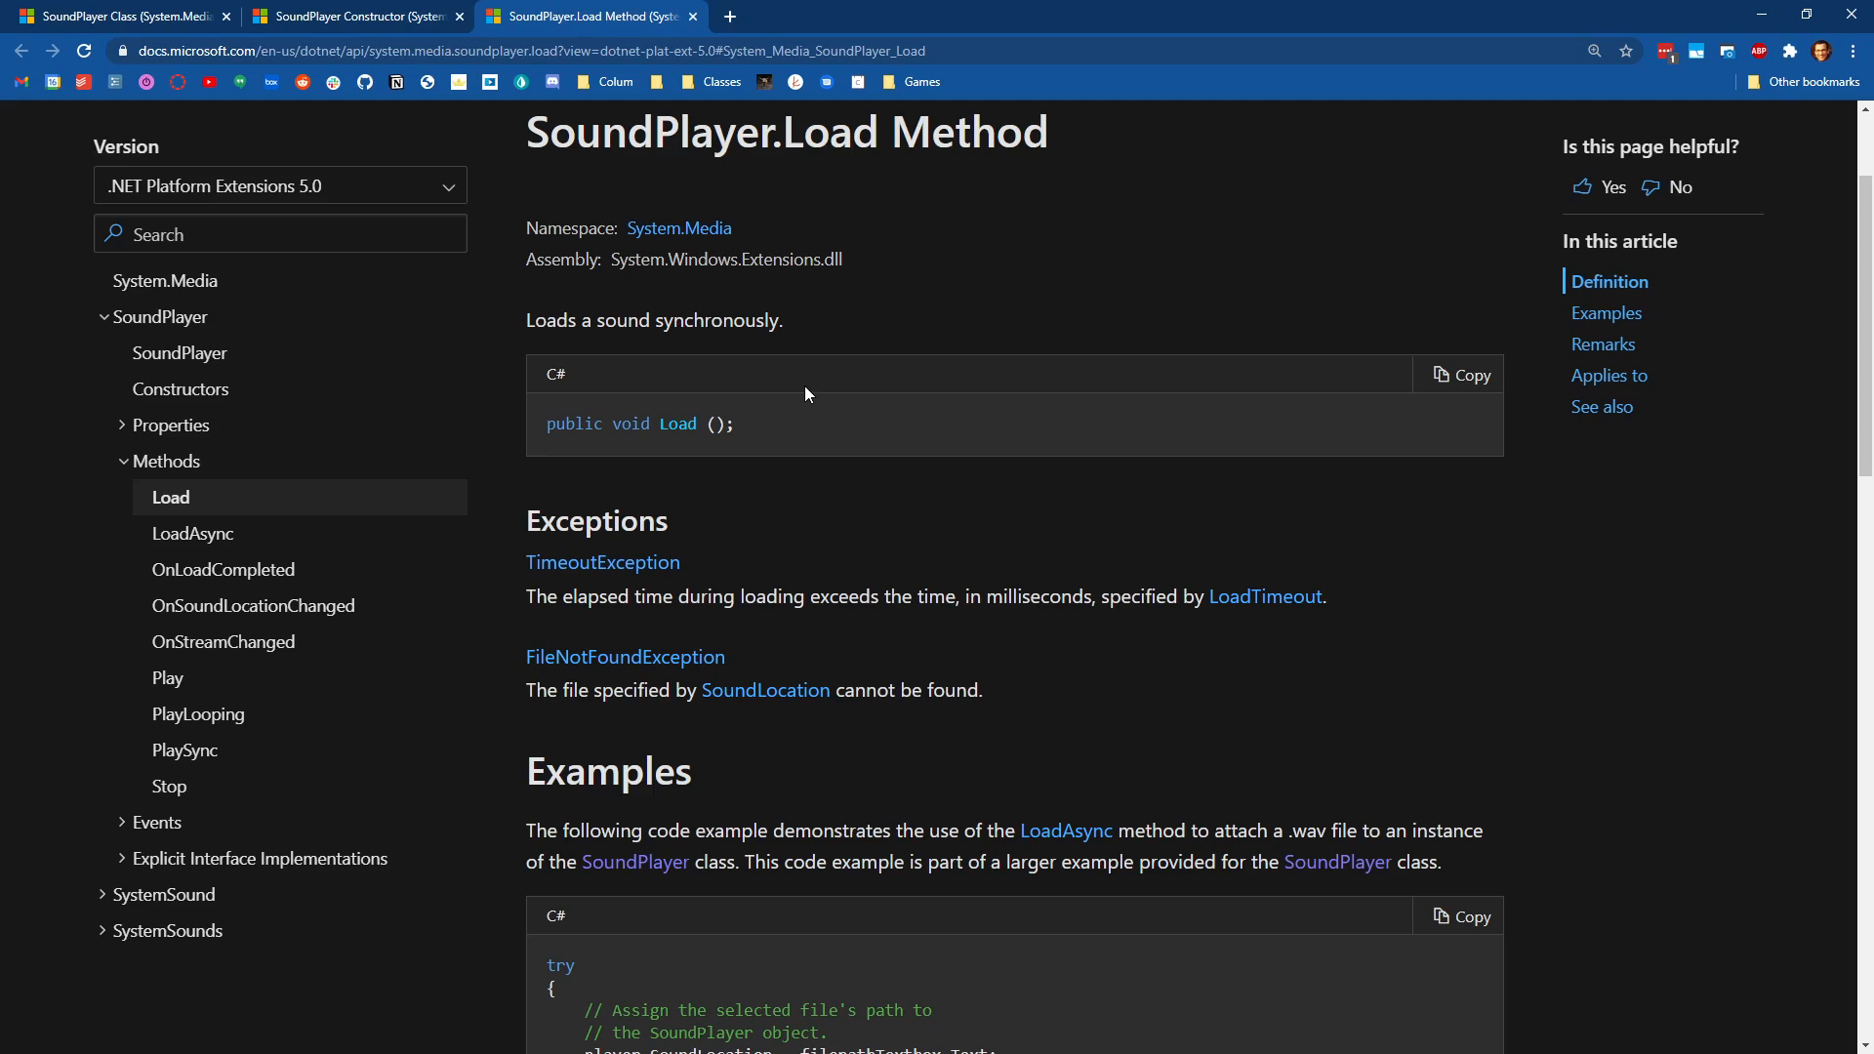
pyautogui.moveTo(816, 414)
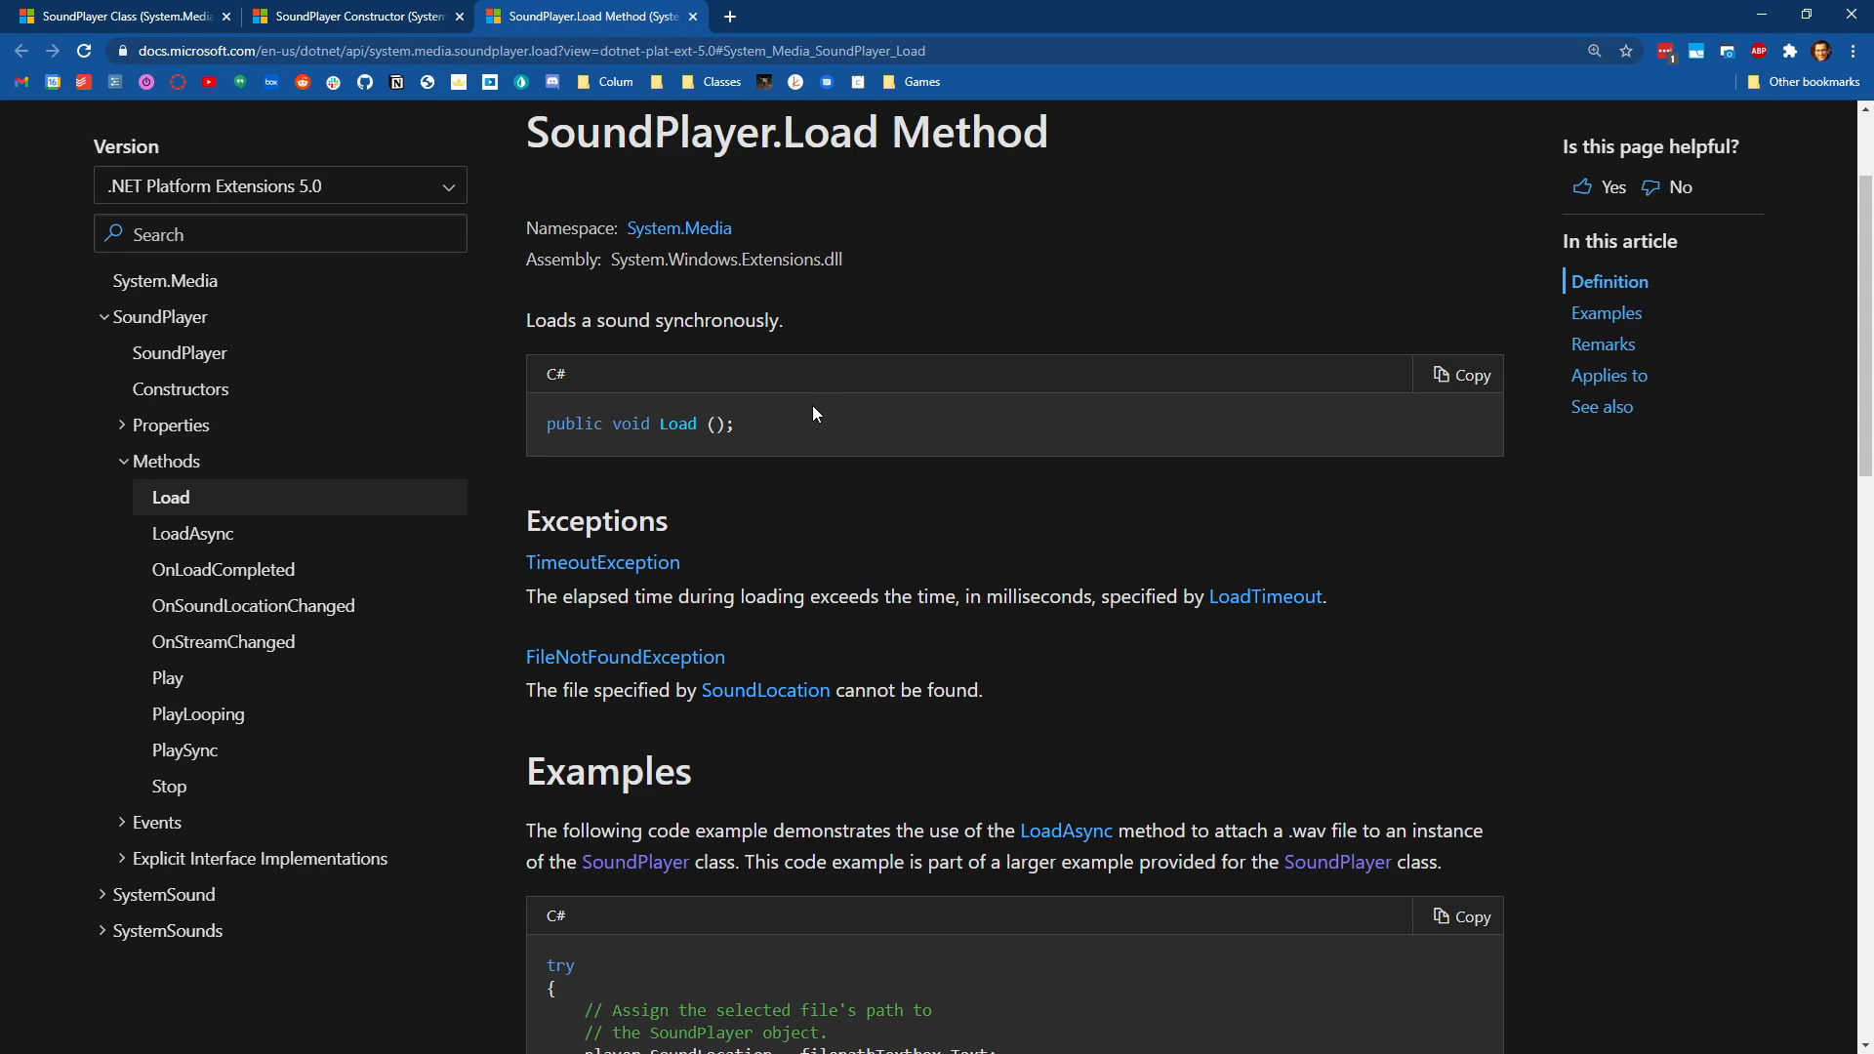
pyautogui.moveTo(777, 425)
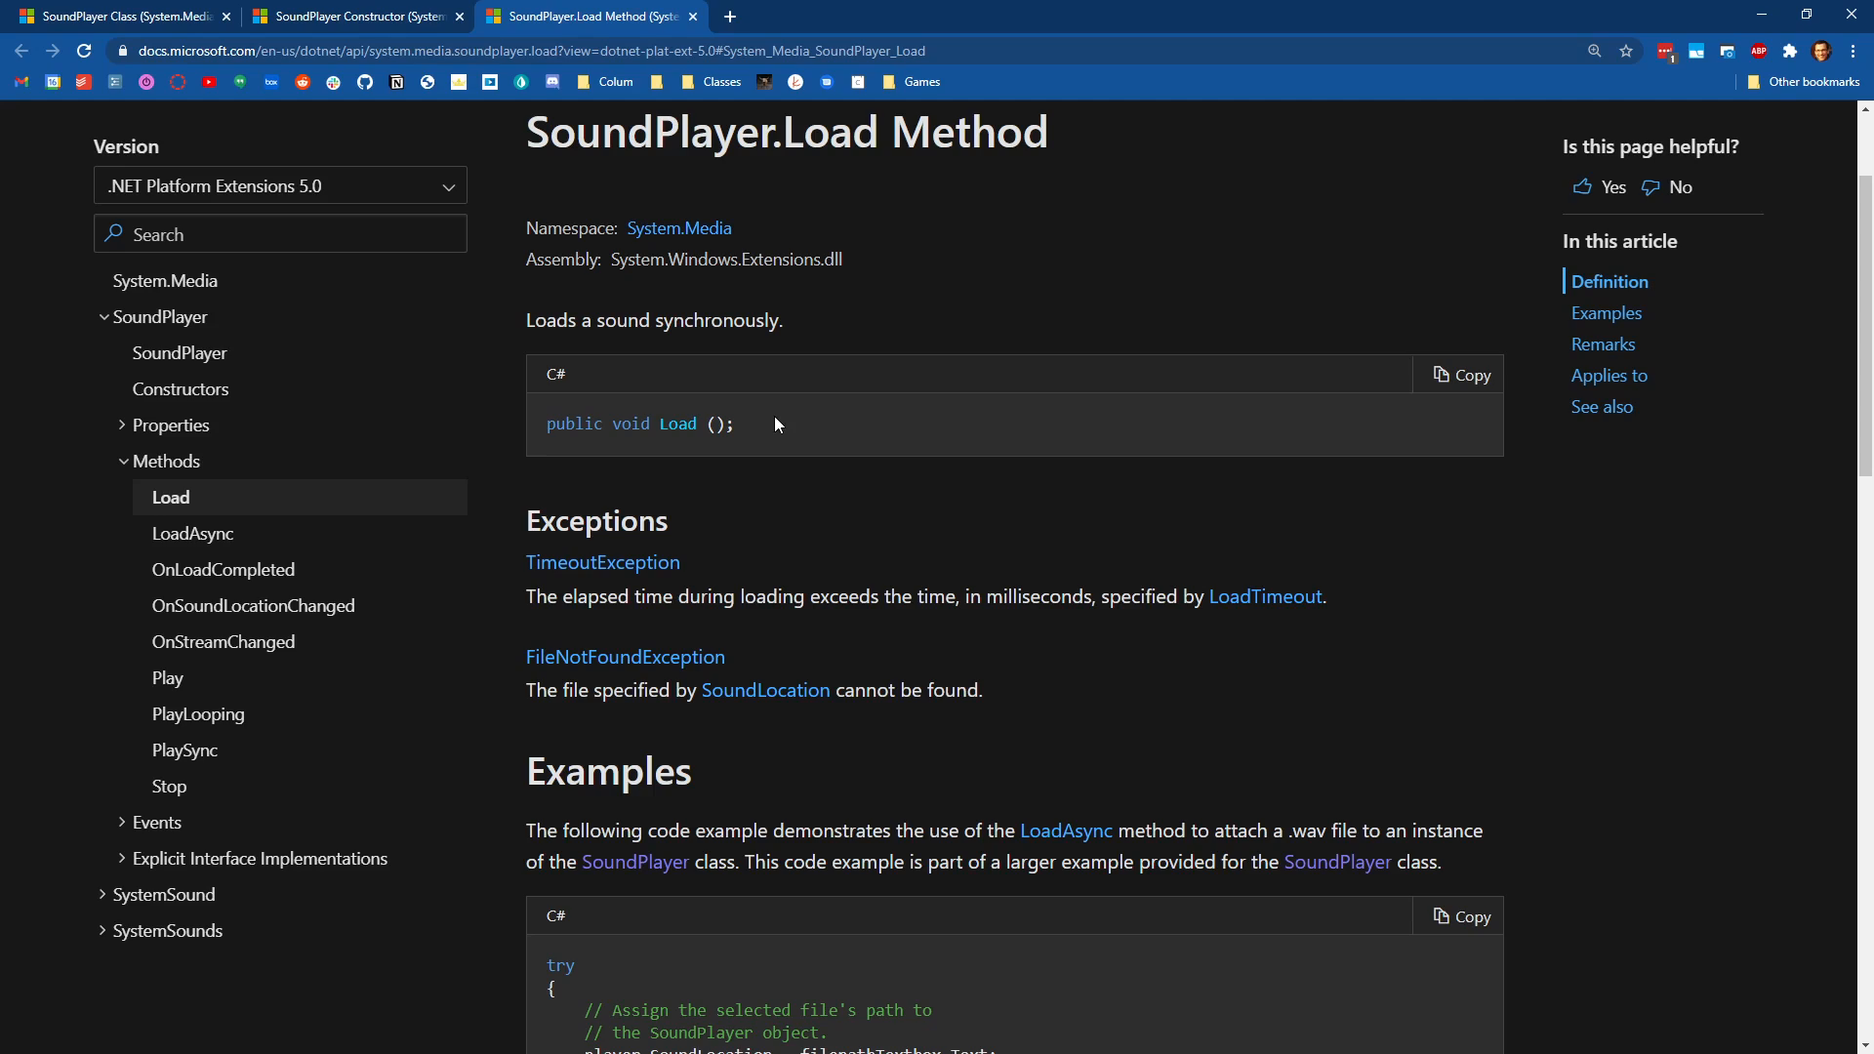
pyautogui.moveTo(769, 432)
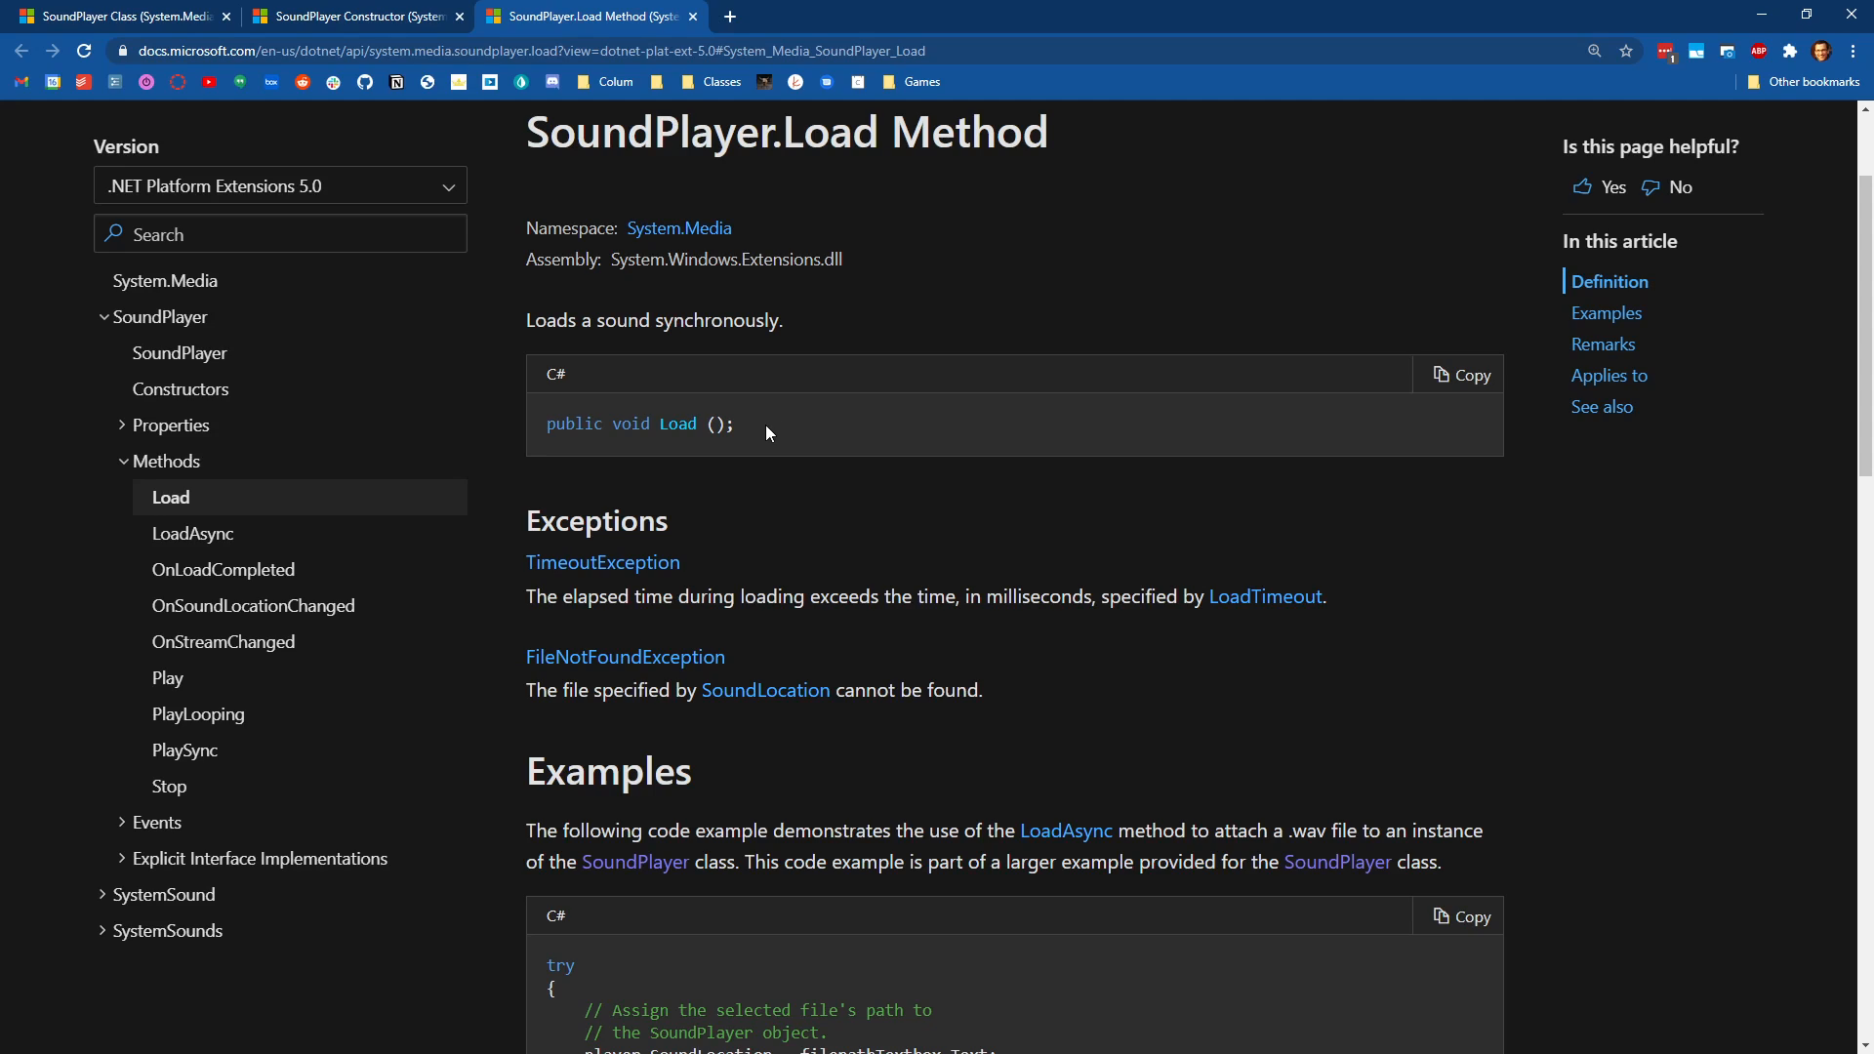
pyautogui.moveTo(777, 437)
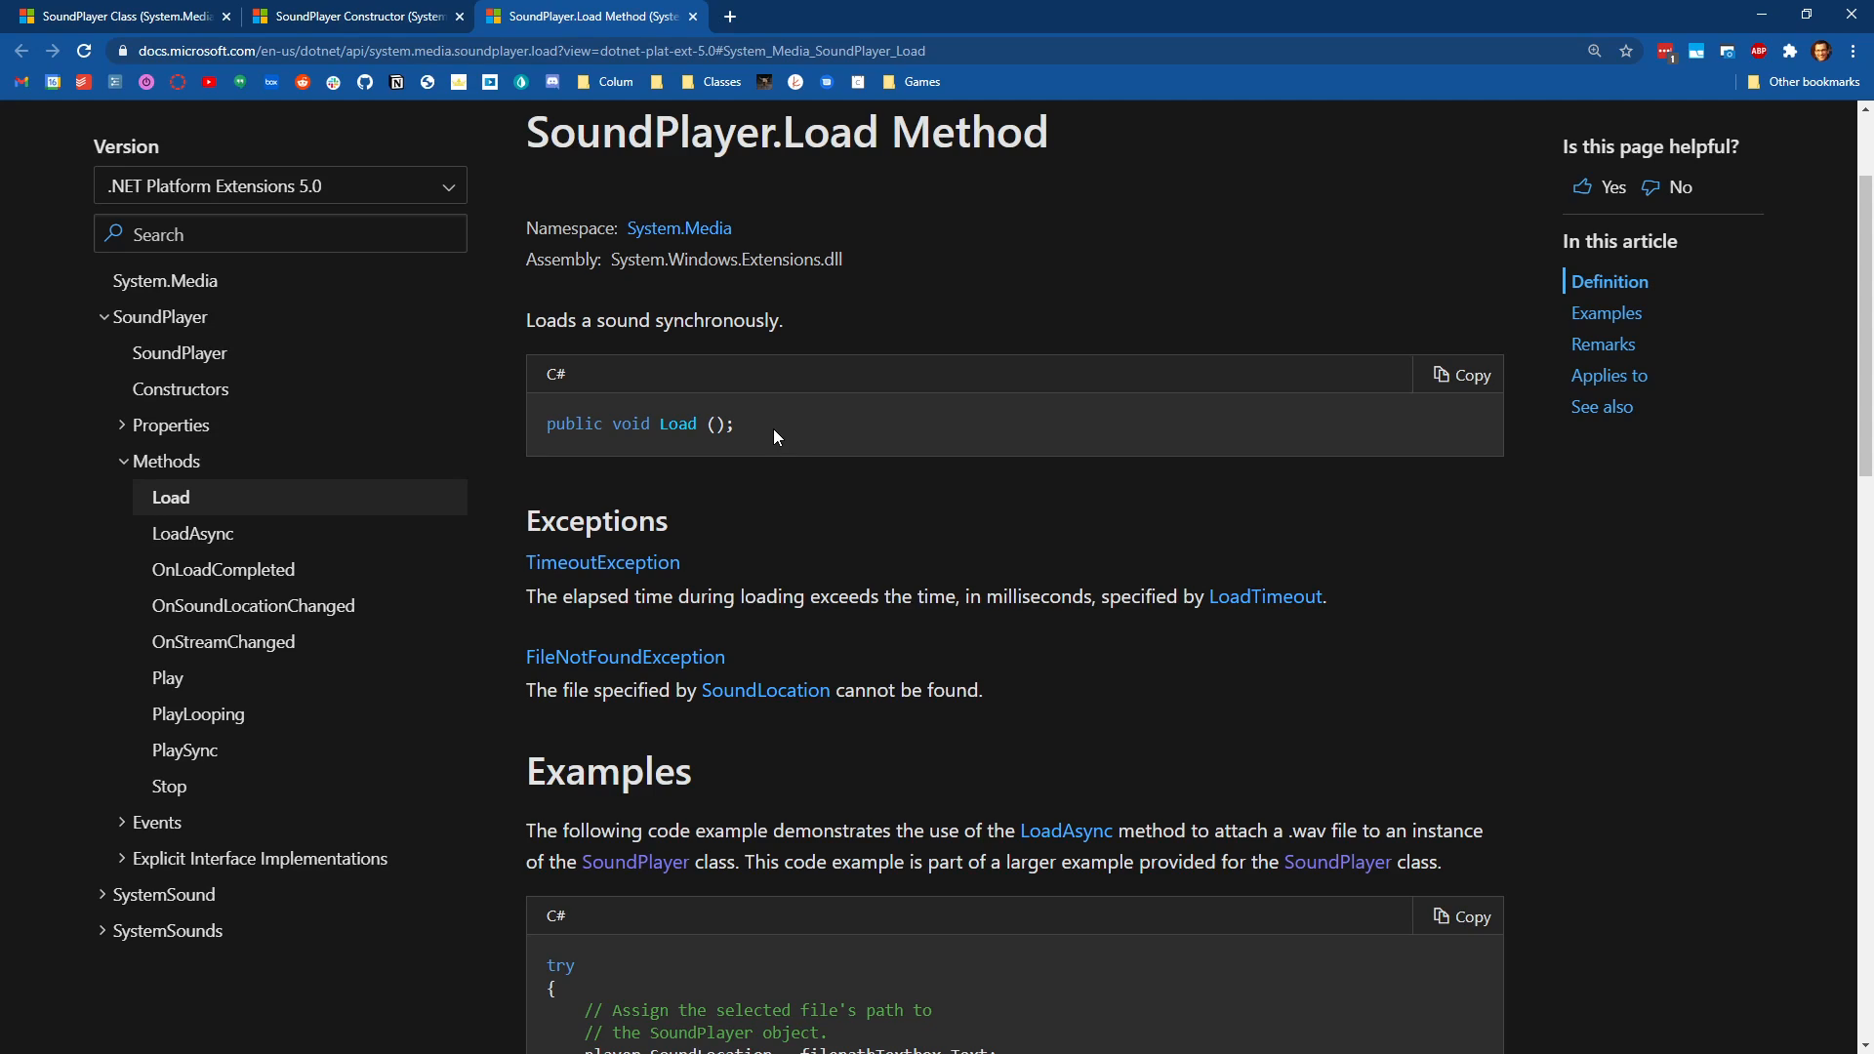
pyautogui.moveTo(776, 441)
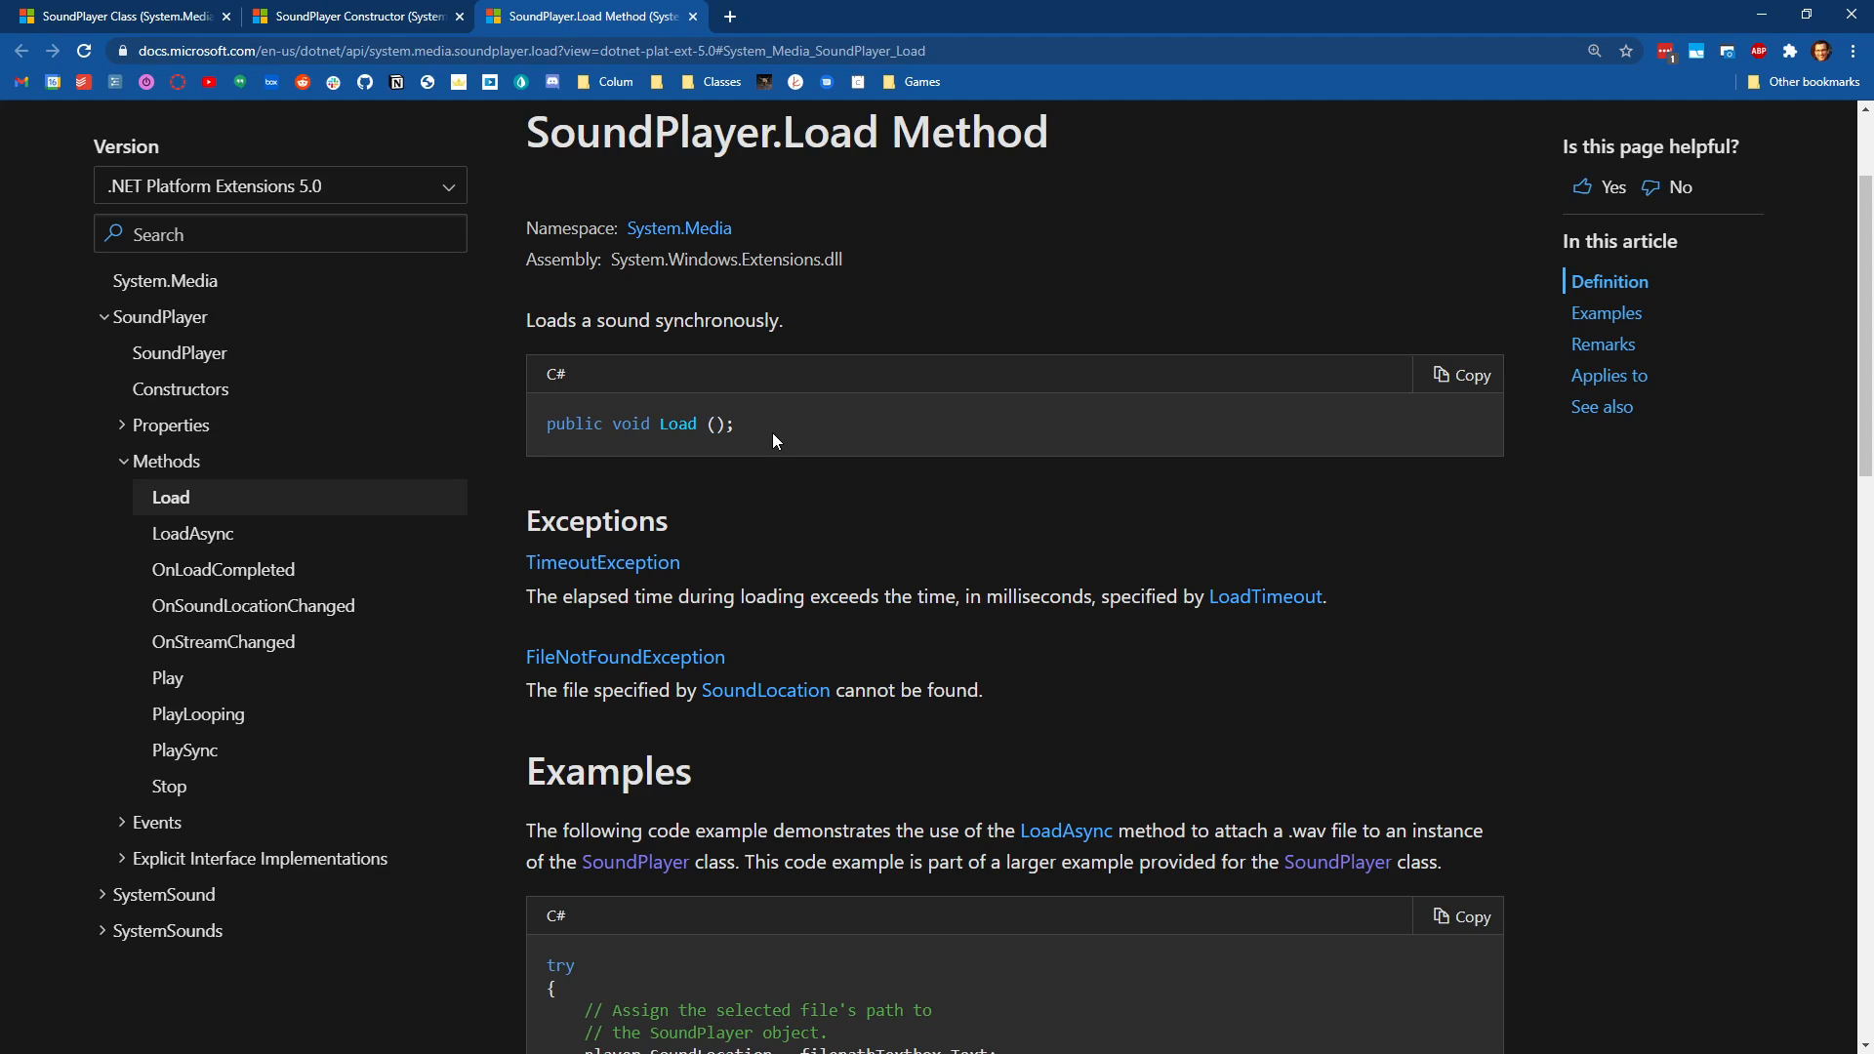
pyautogui.scroll(-3)
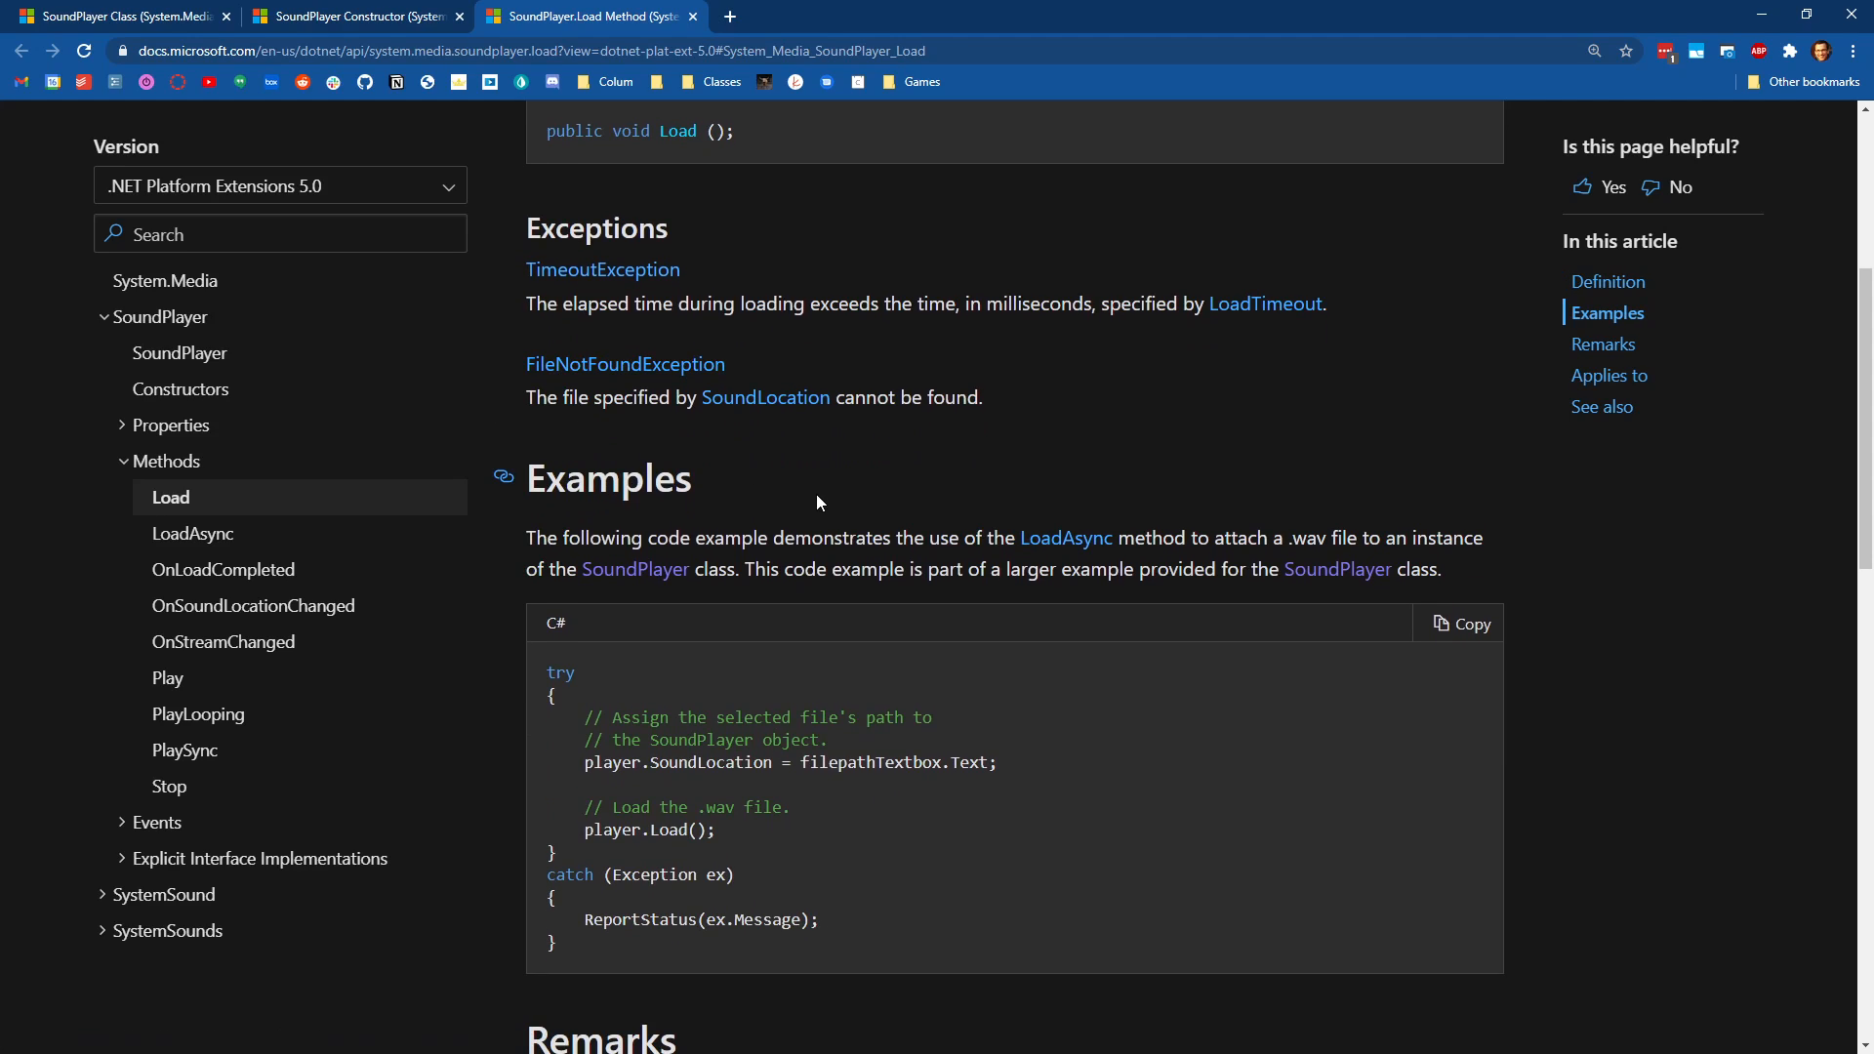
pyautogui.moveTo(833, 511)
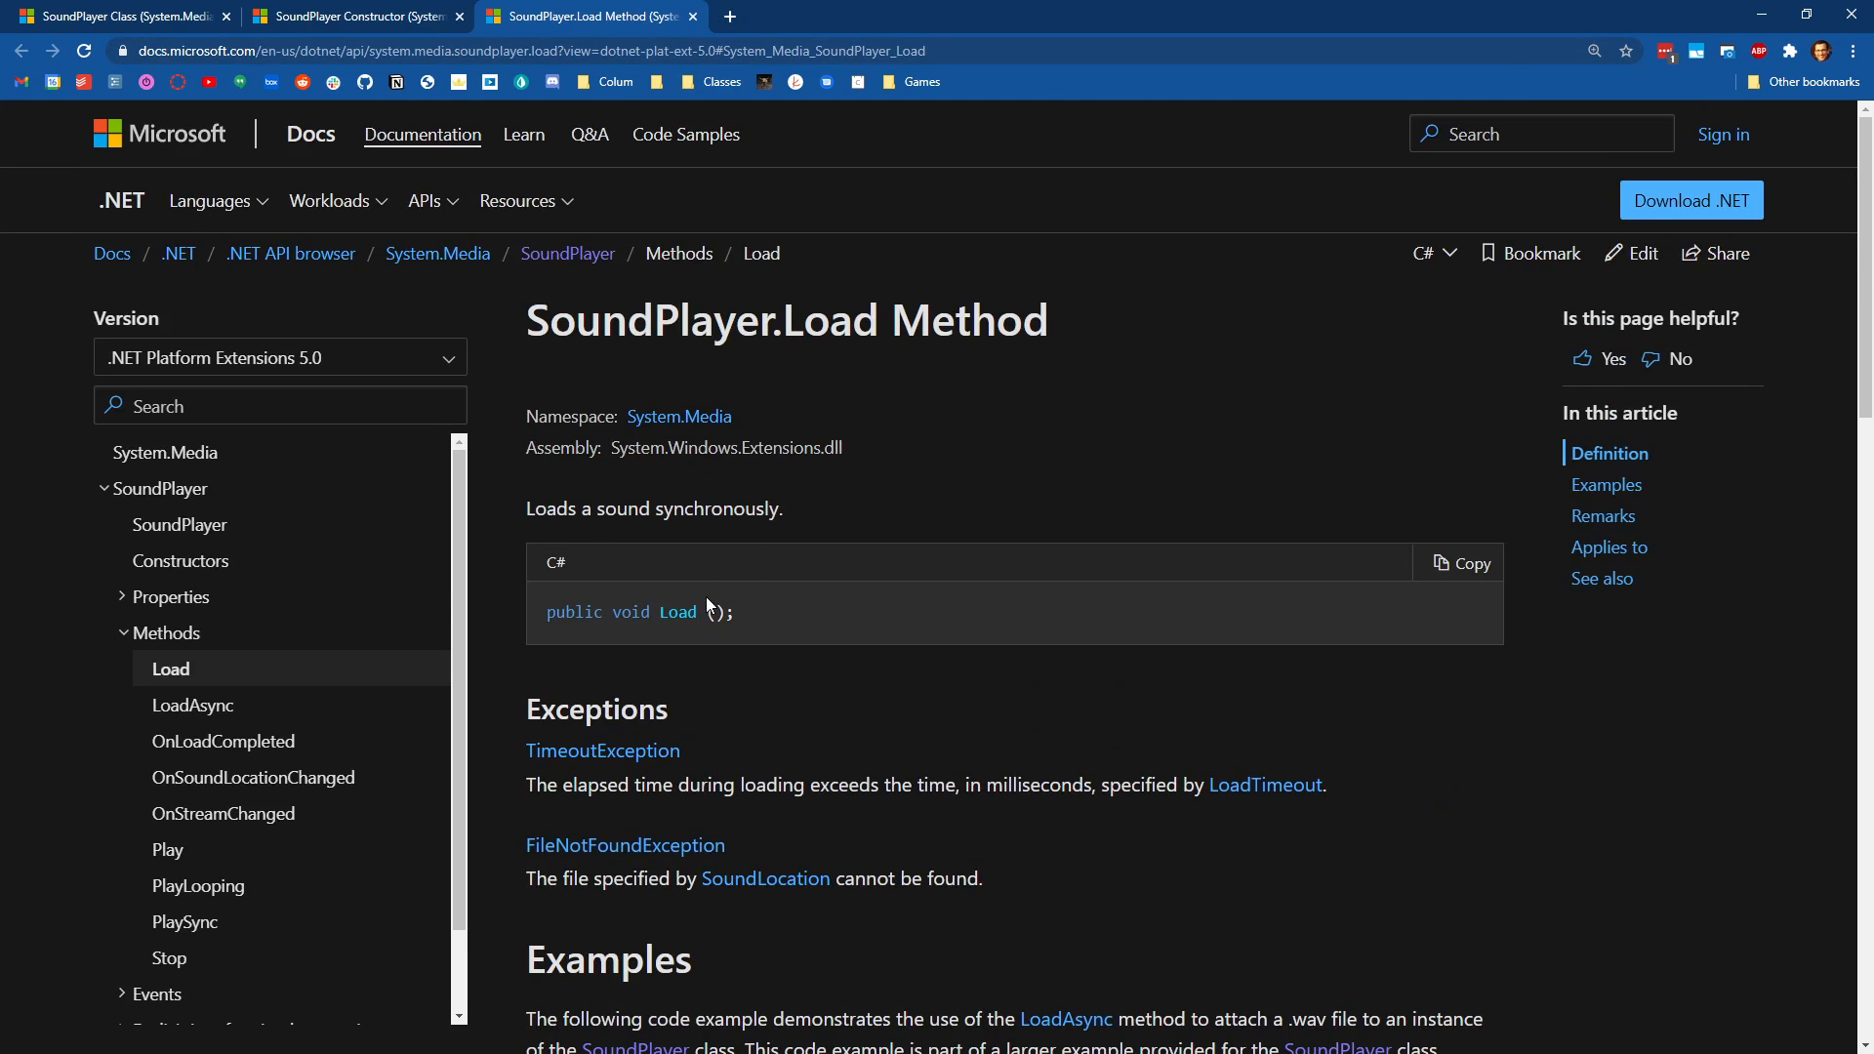
pyautogui.moveTo(699, 647)
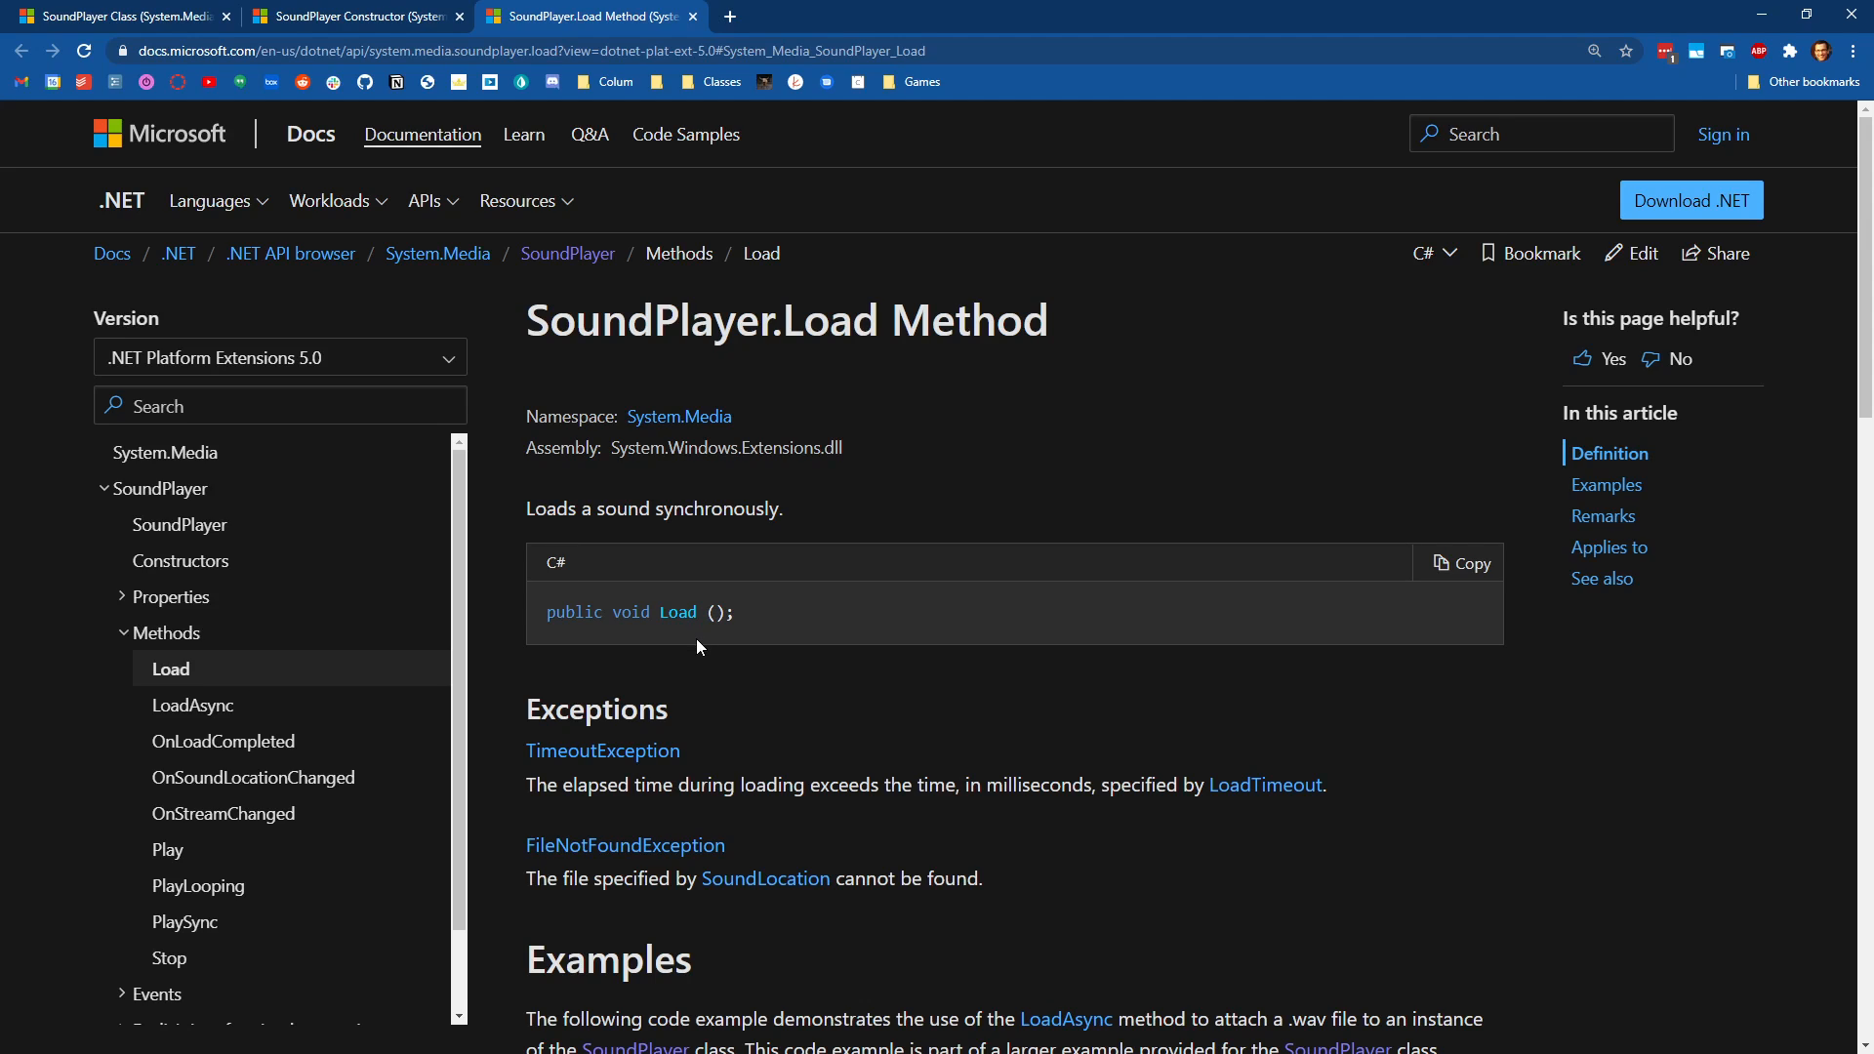
# Switch to the SoundPlayer Class tab and review the Methods table, Stop() and the SoundLocation property.
pyautogui.click(355, 15)
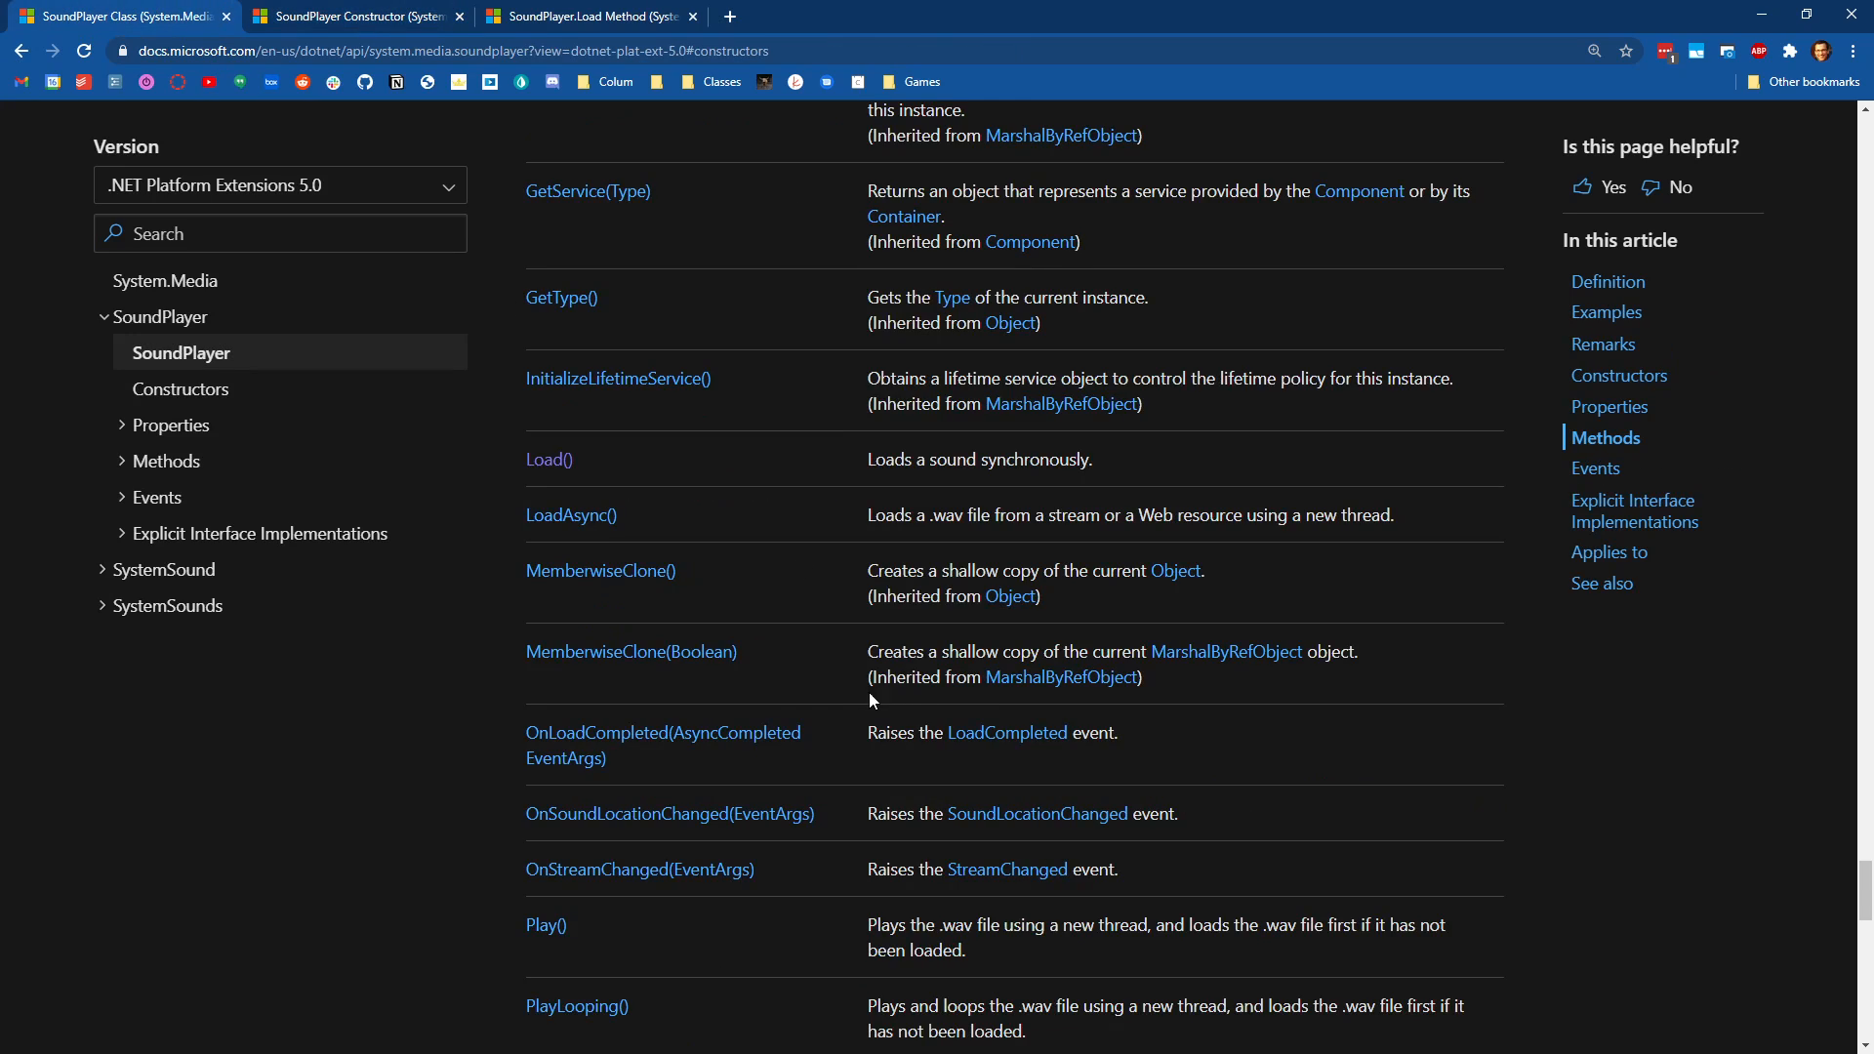
pyautogui.scroll(-3)
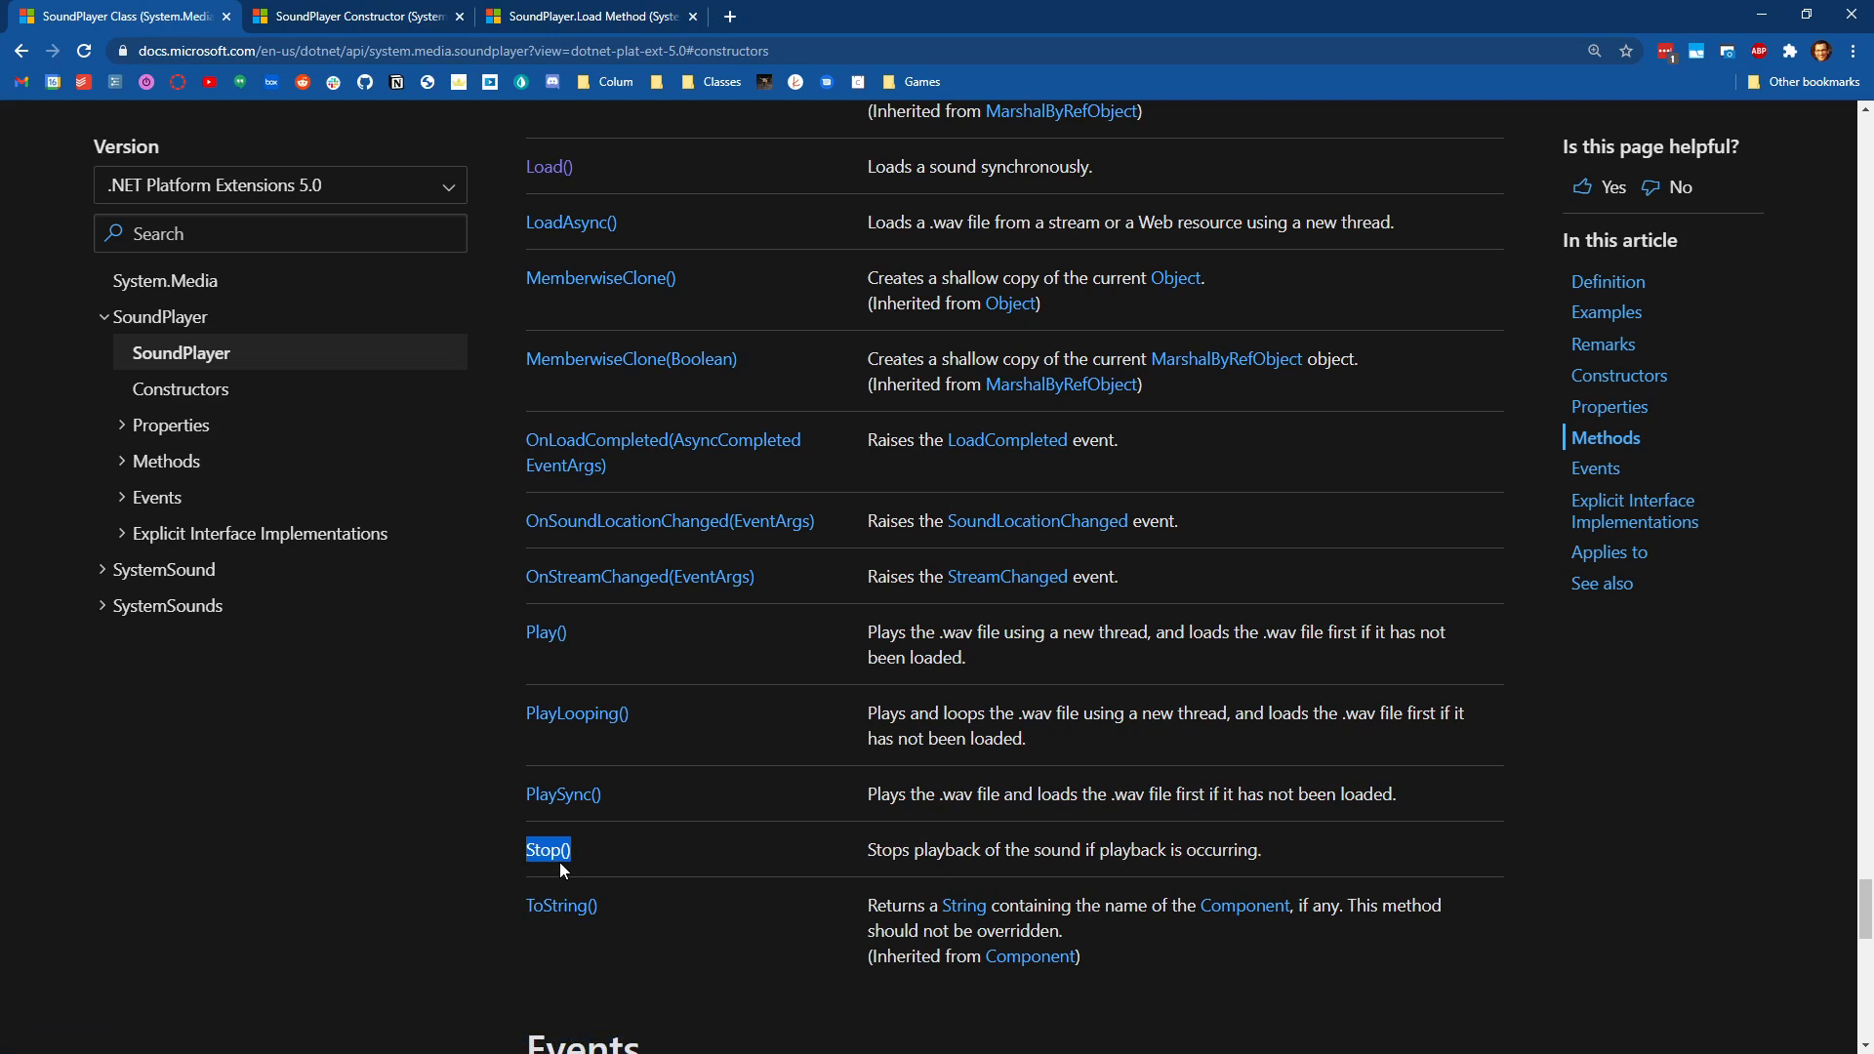
pyautogui.moveTo(726, 855)
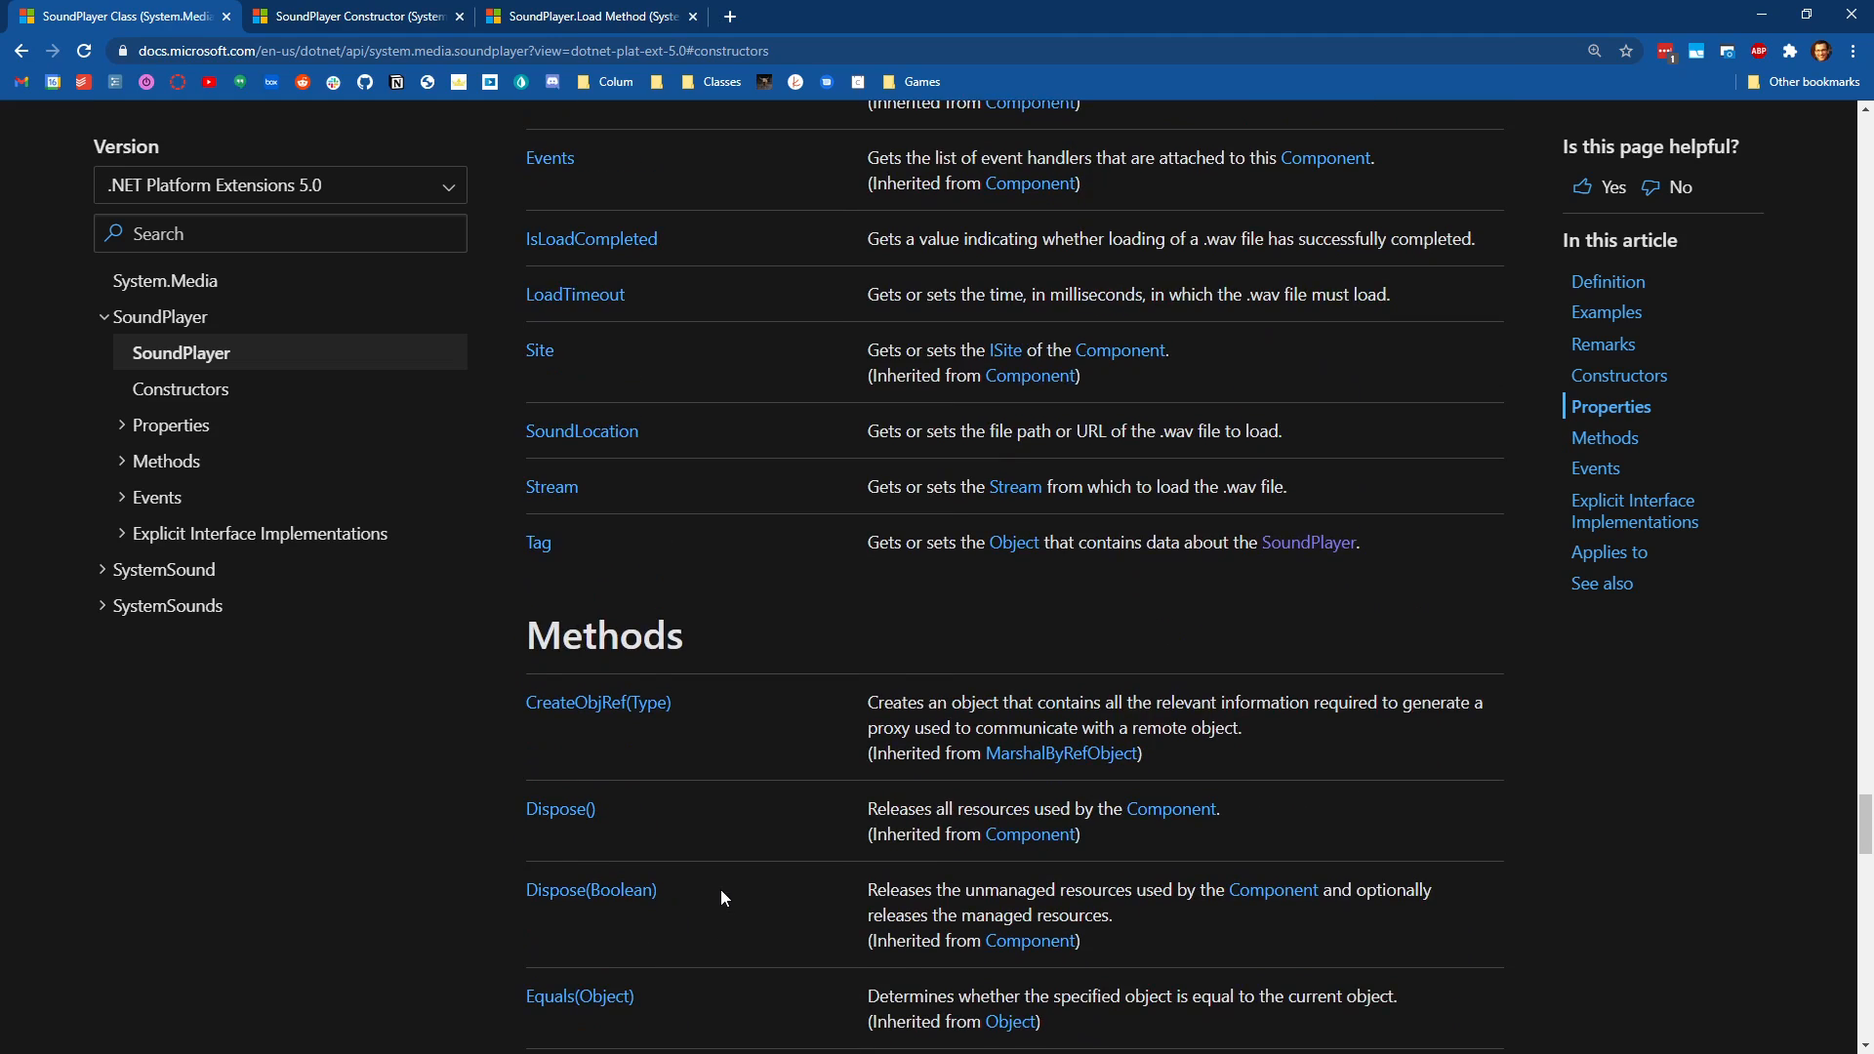
pyautogui.scroll(3)
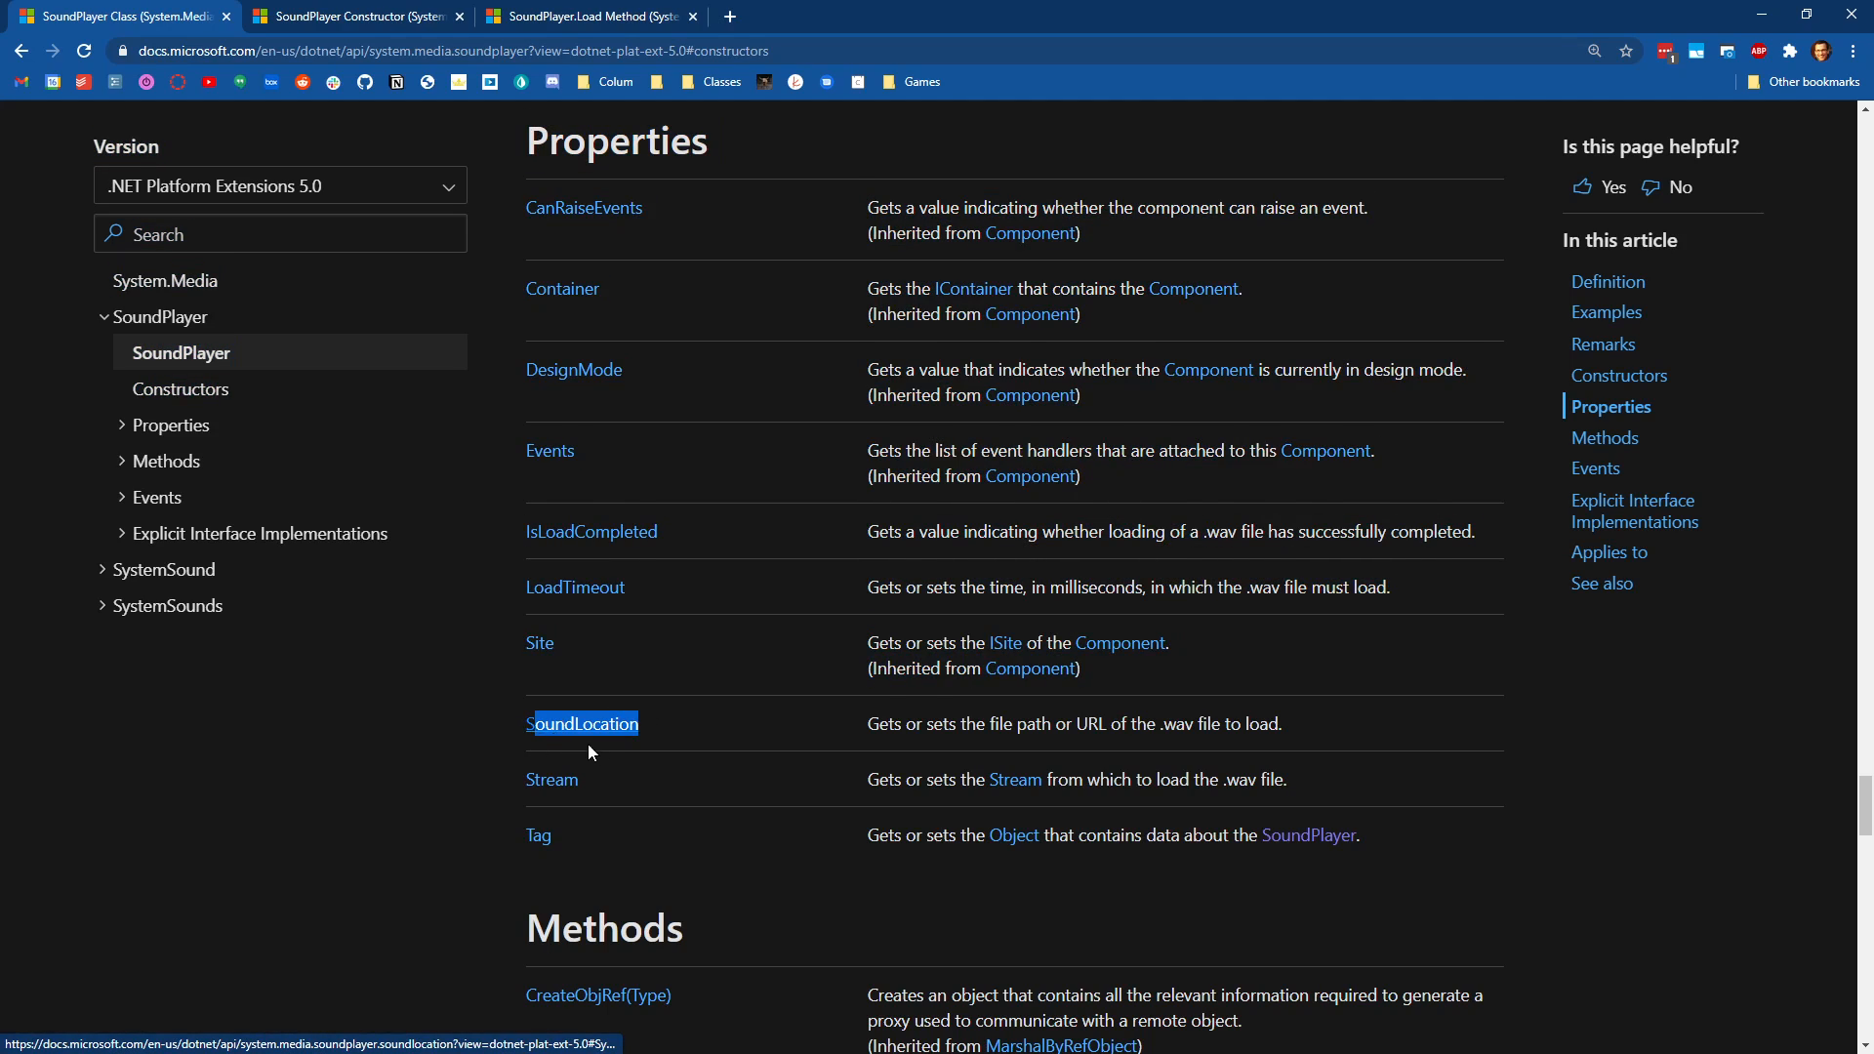
pyautogui.moveTo(734, 732)
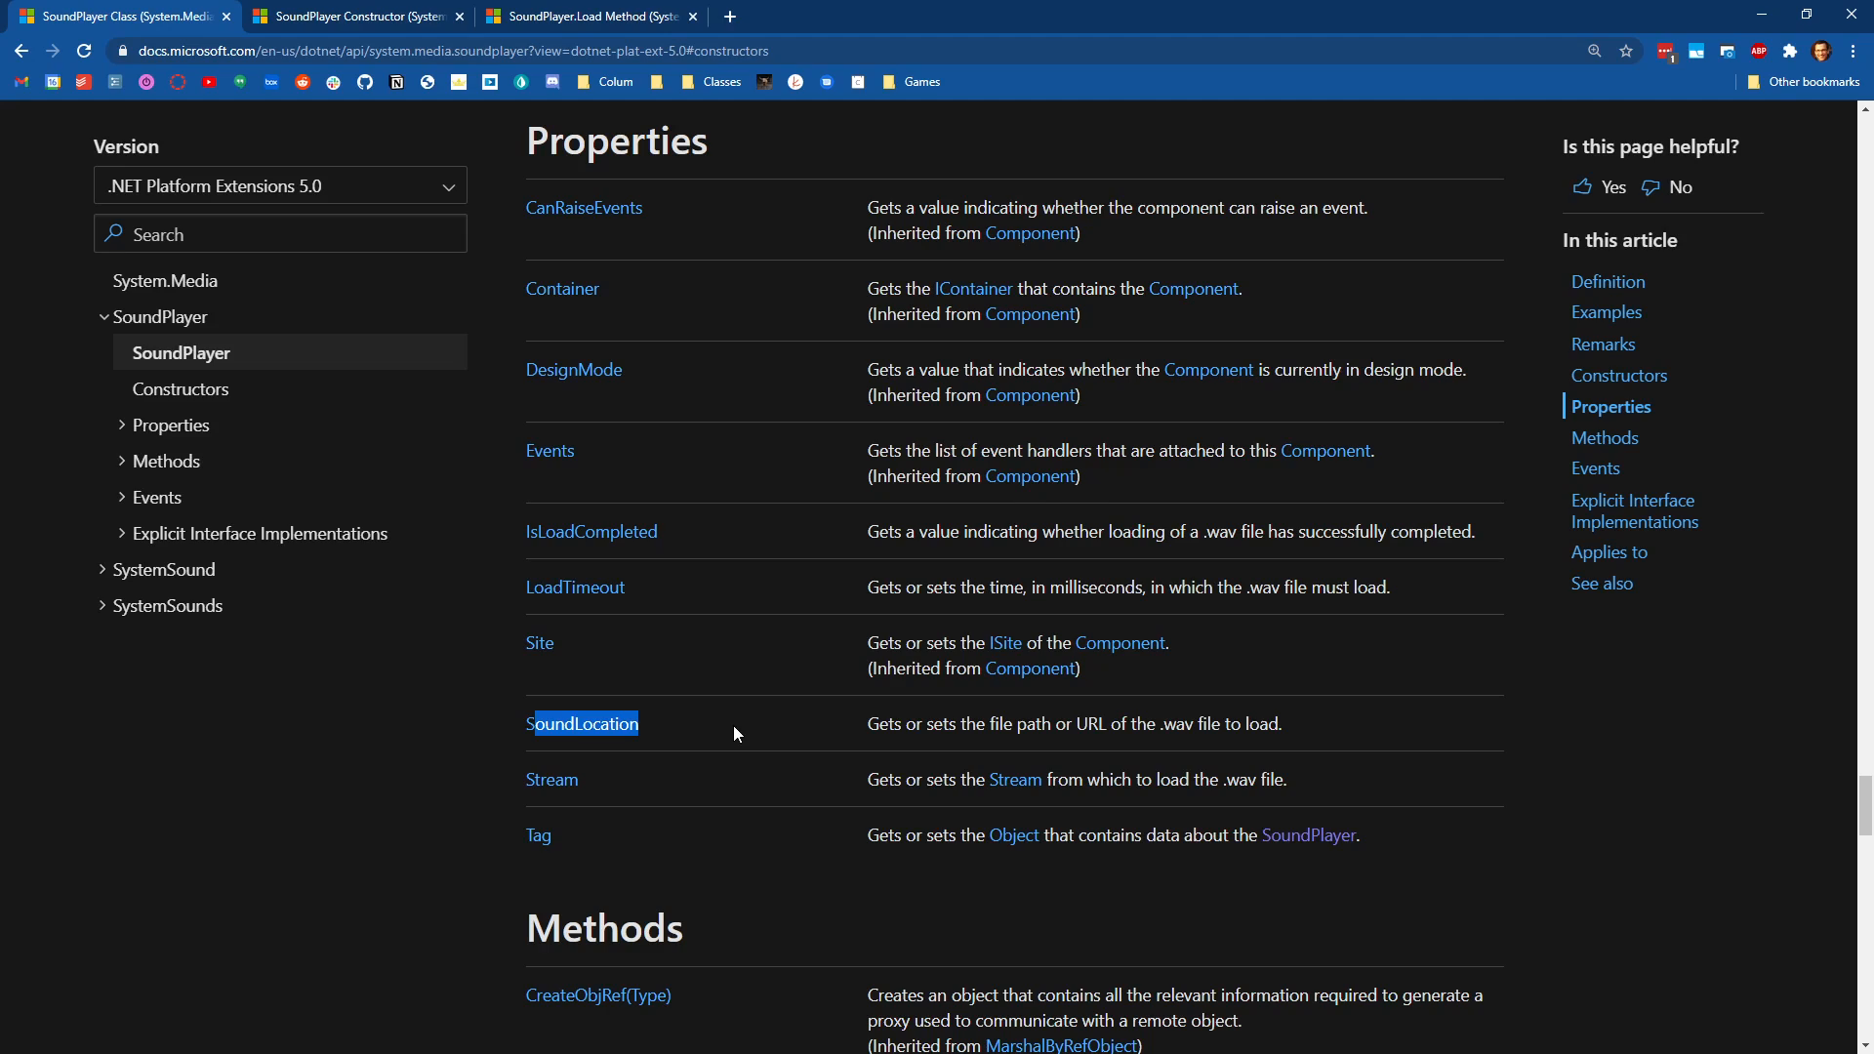
pyautogui.moveTo(660, 746)
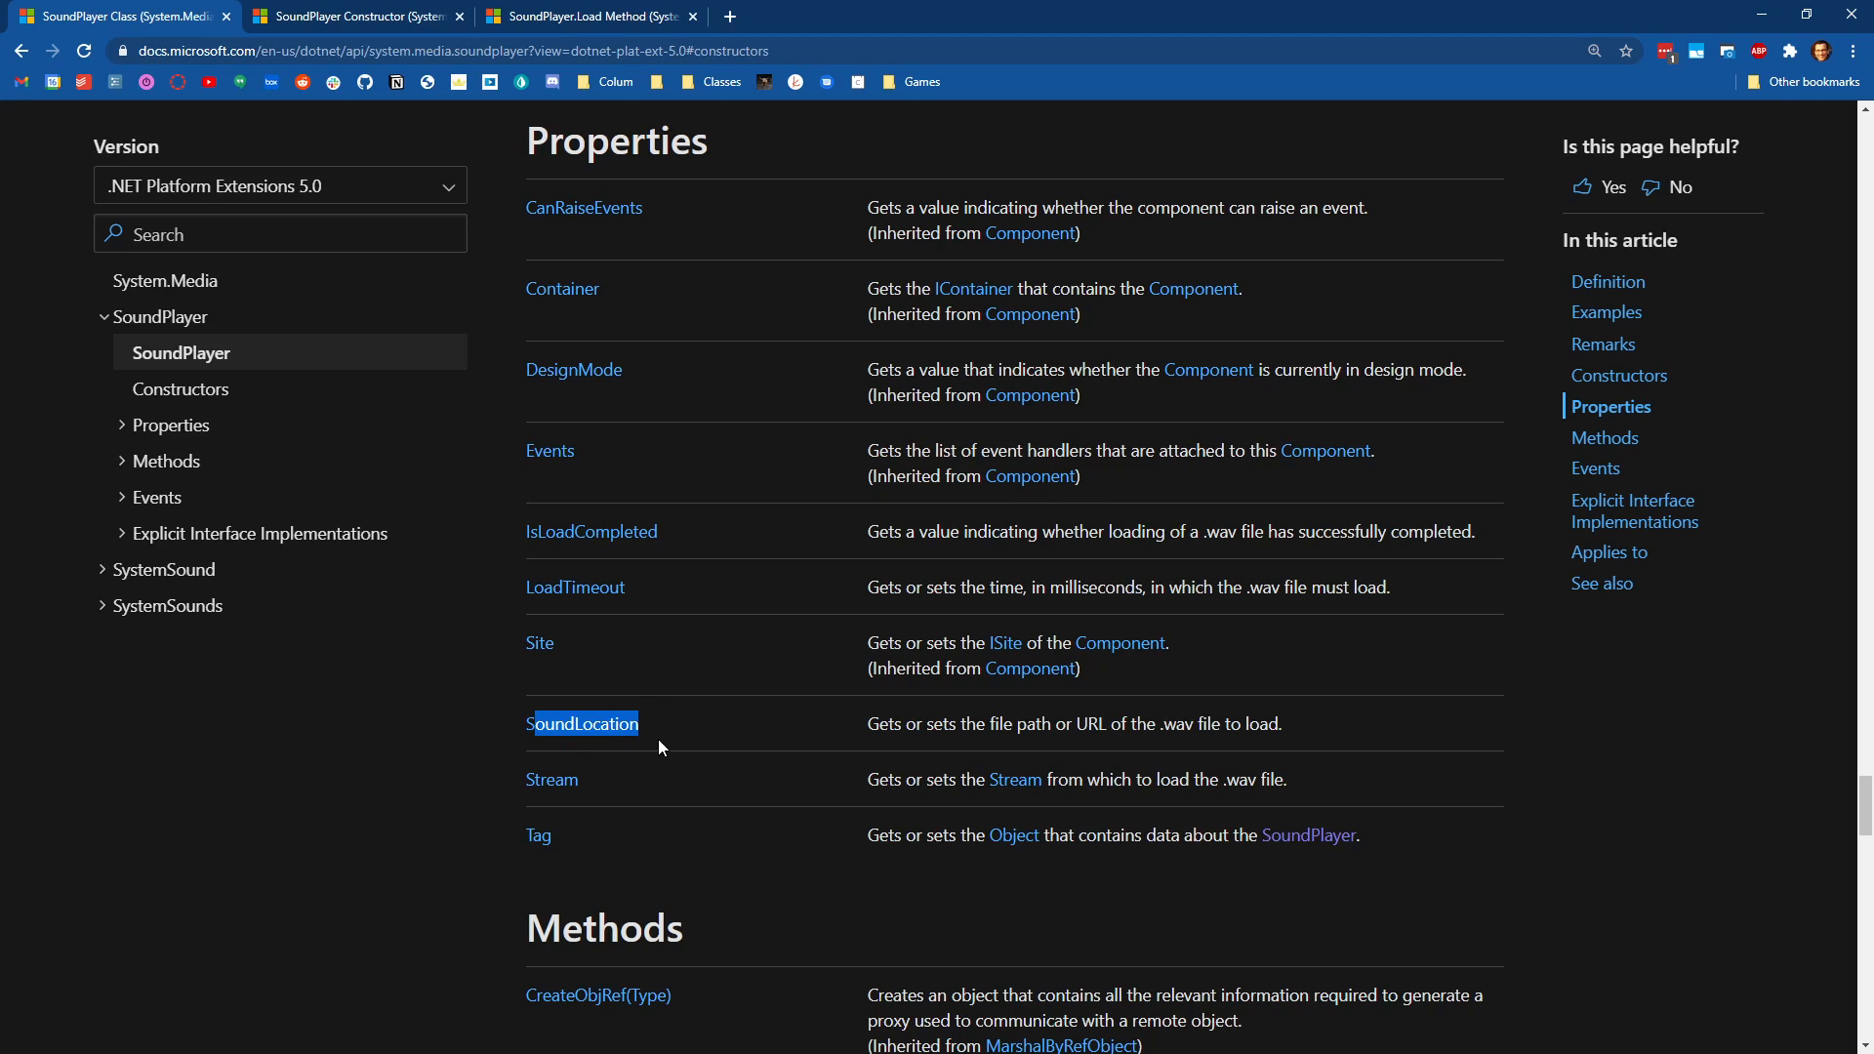
pyautogui.moveTo(516, 793)
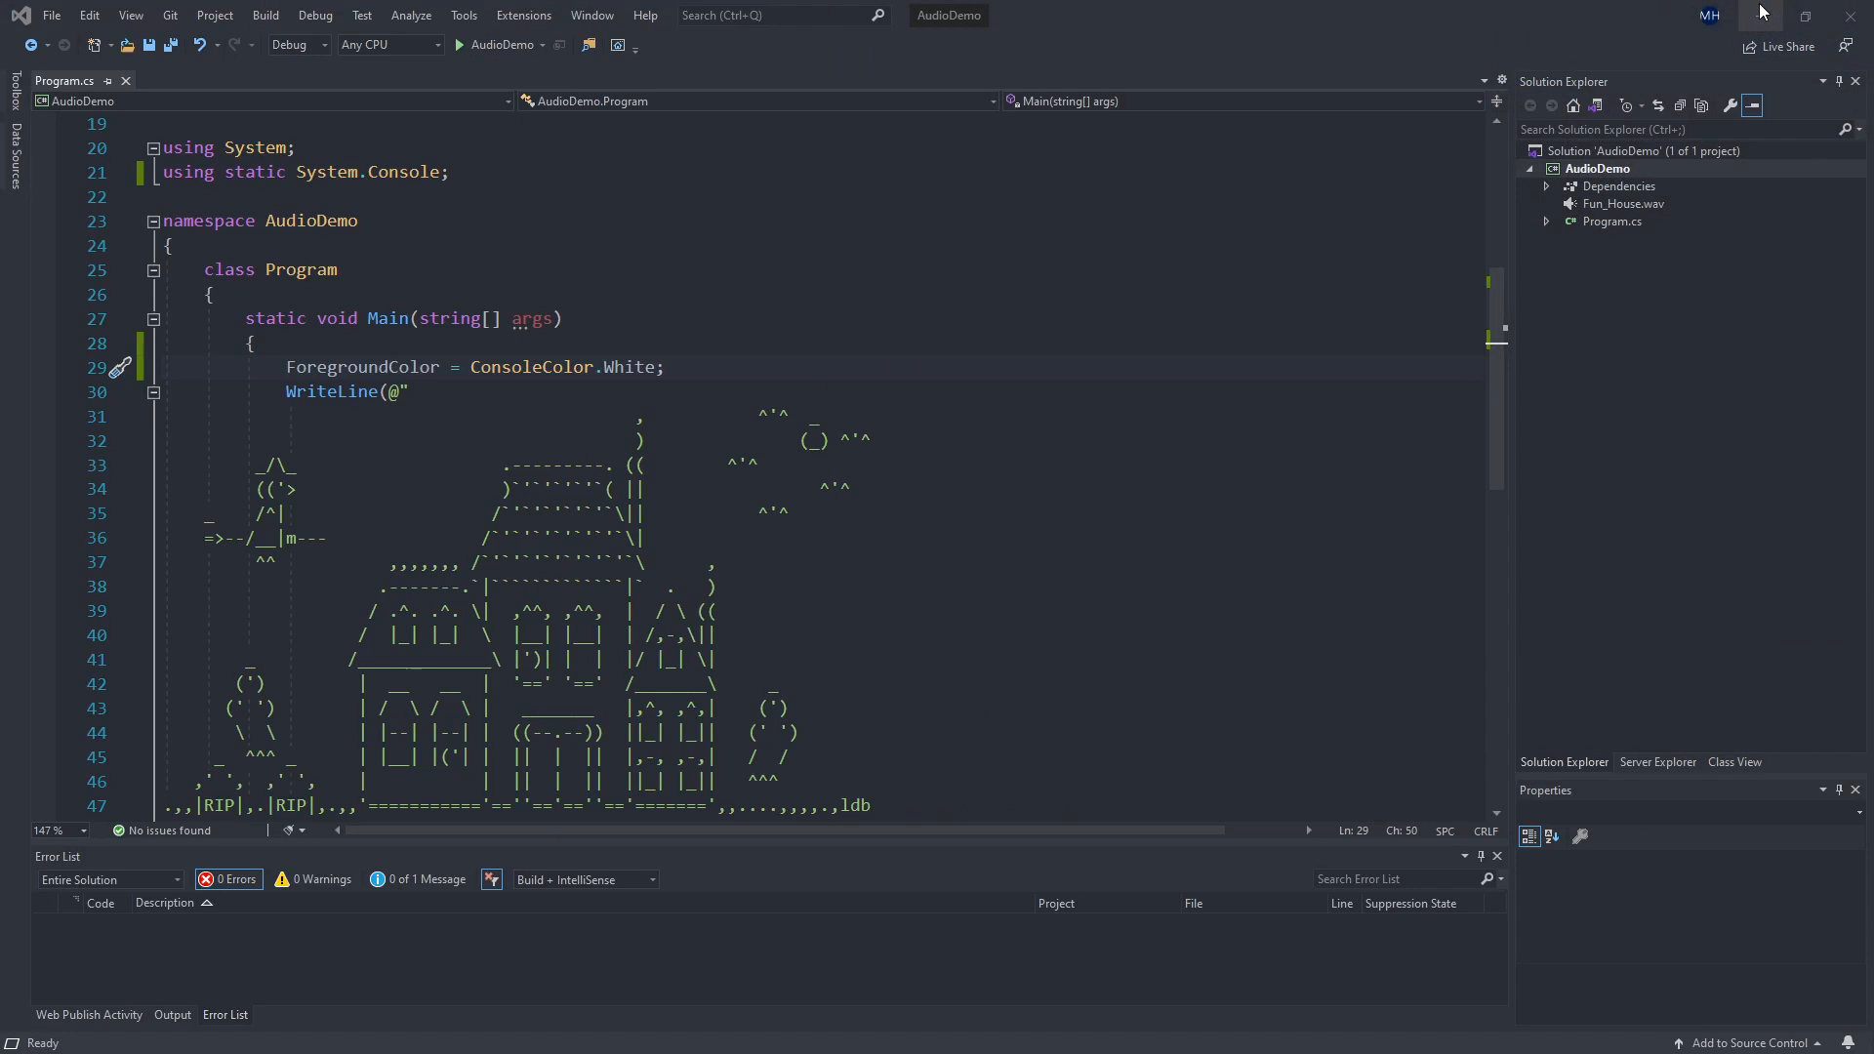
pyautogui.moveTo(1000, 861)
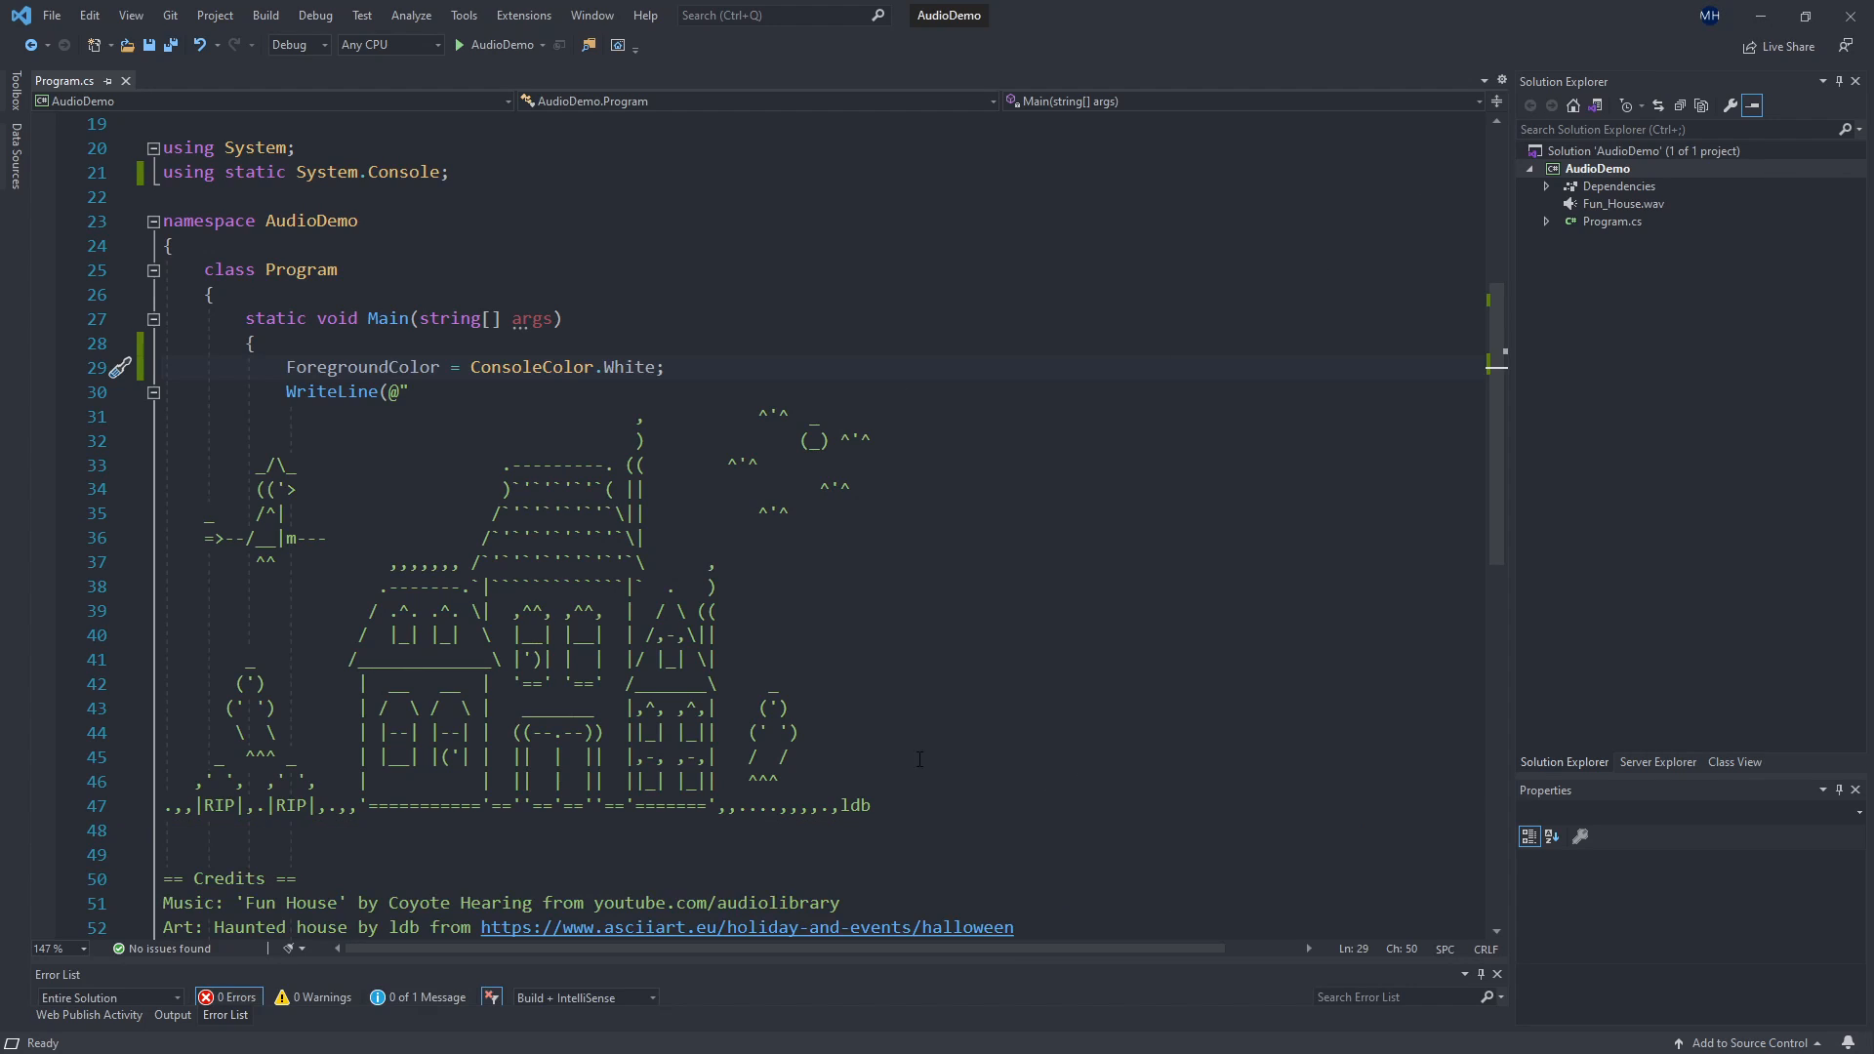
pyautogui.scroll(-3)
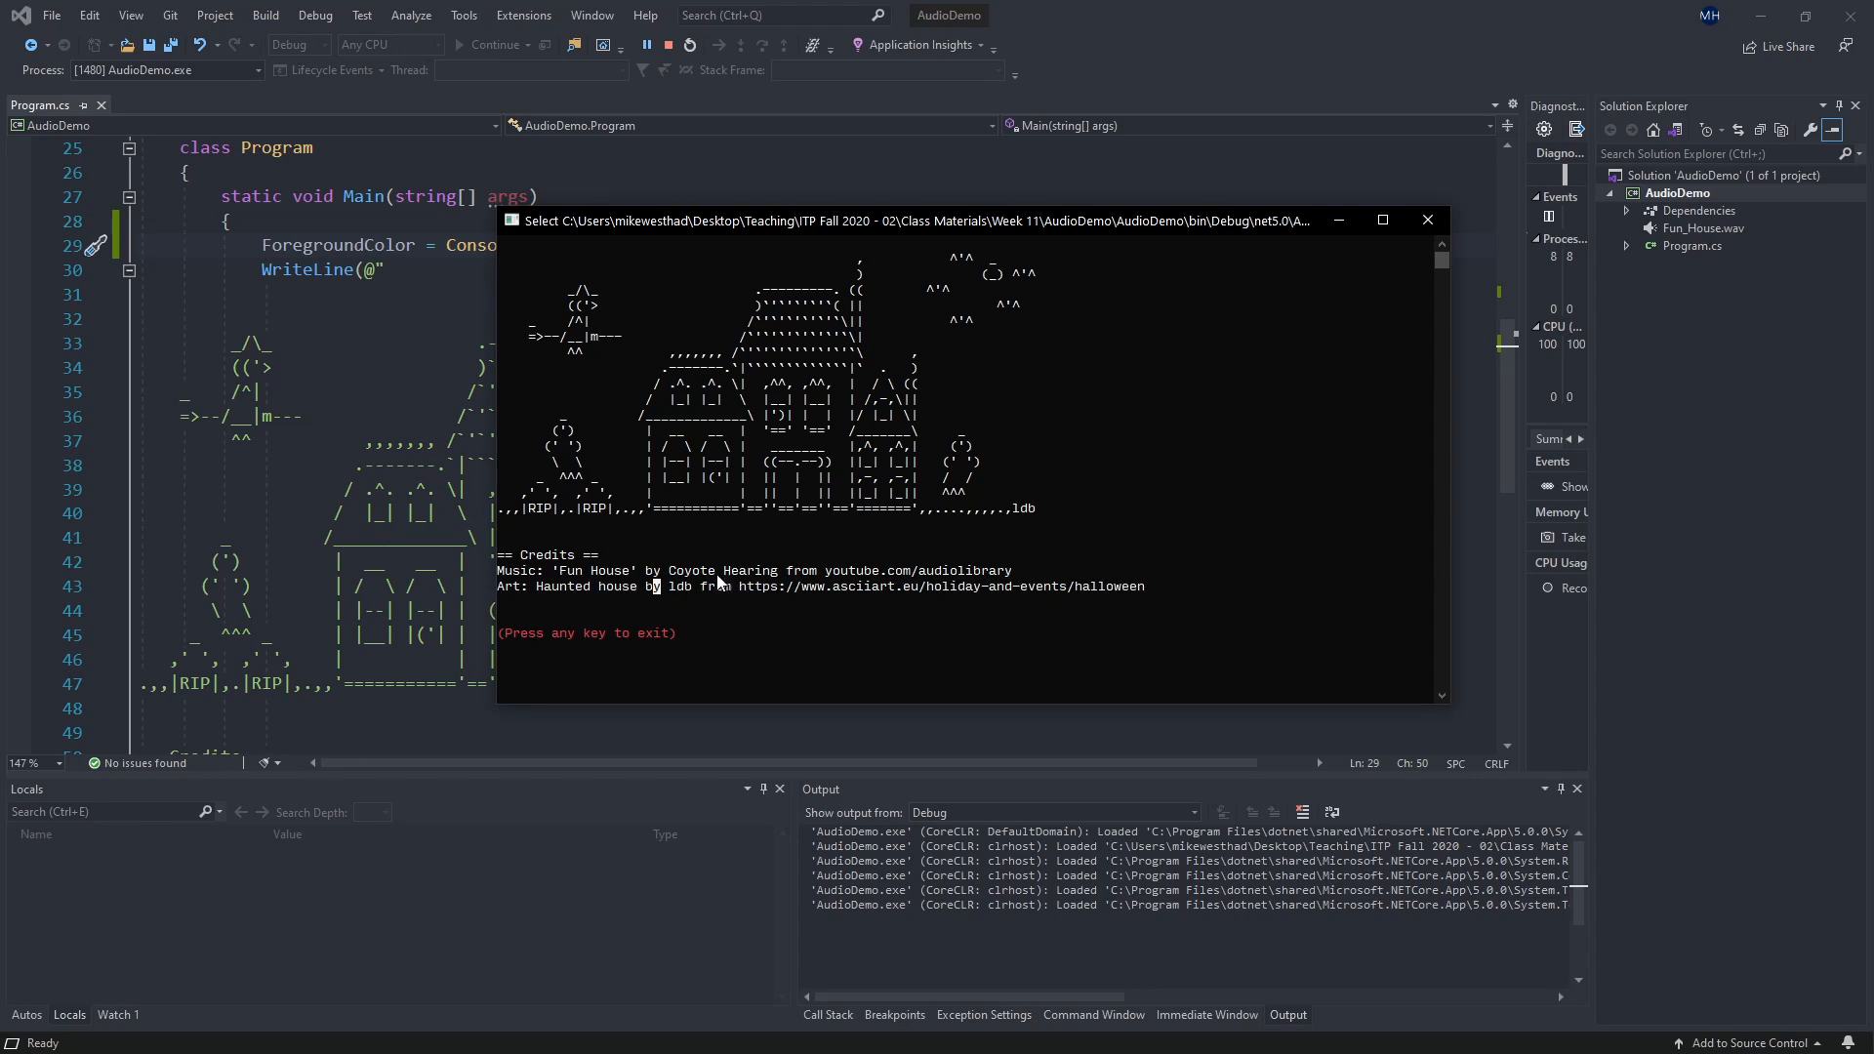
pyautogui.doubleClick(982, 570)
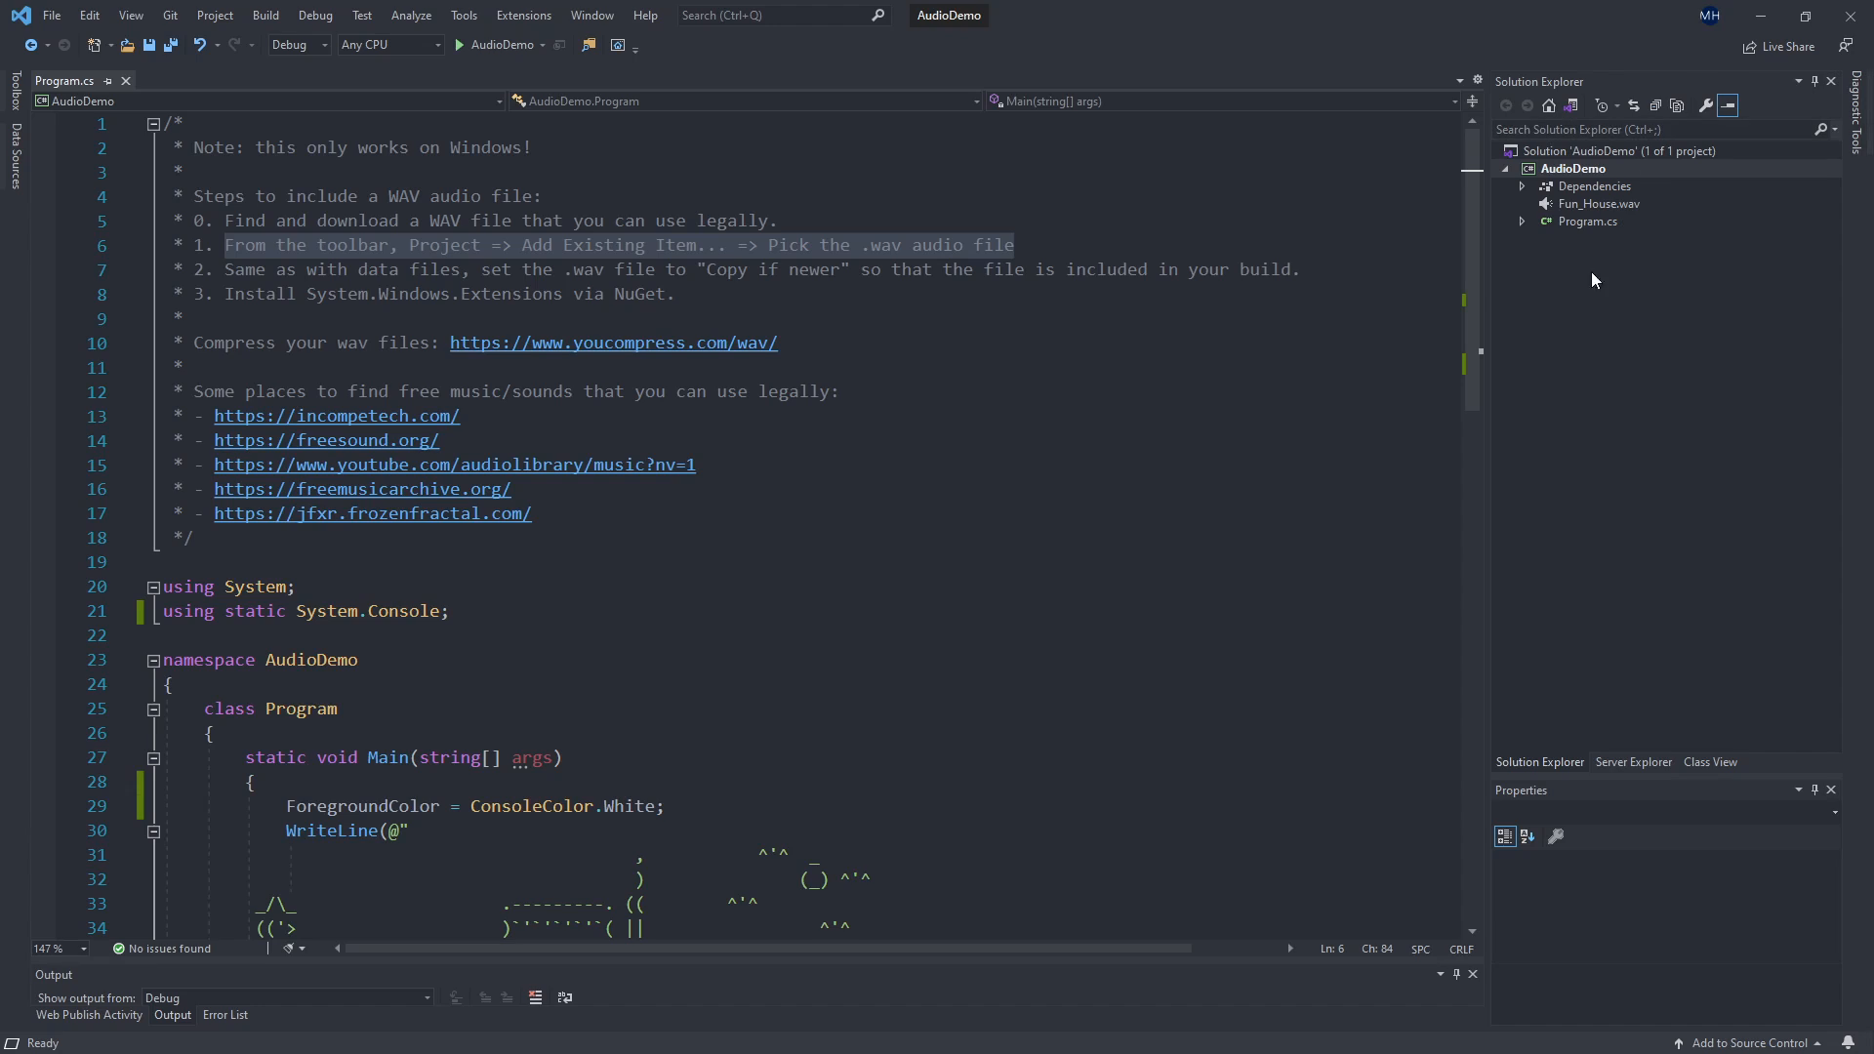
pyautogui.moveTo(1480, 275)
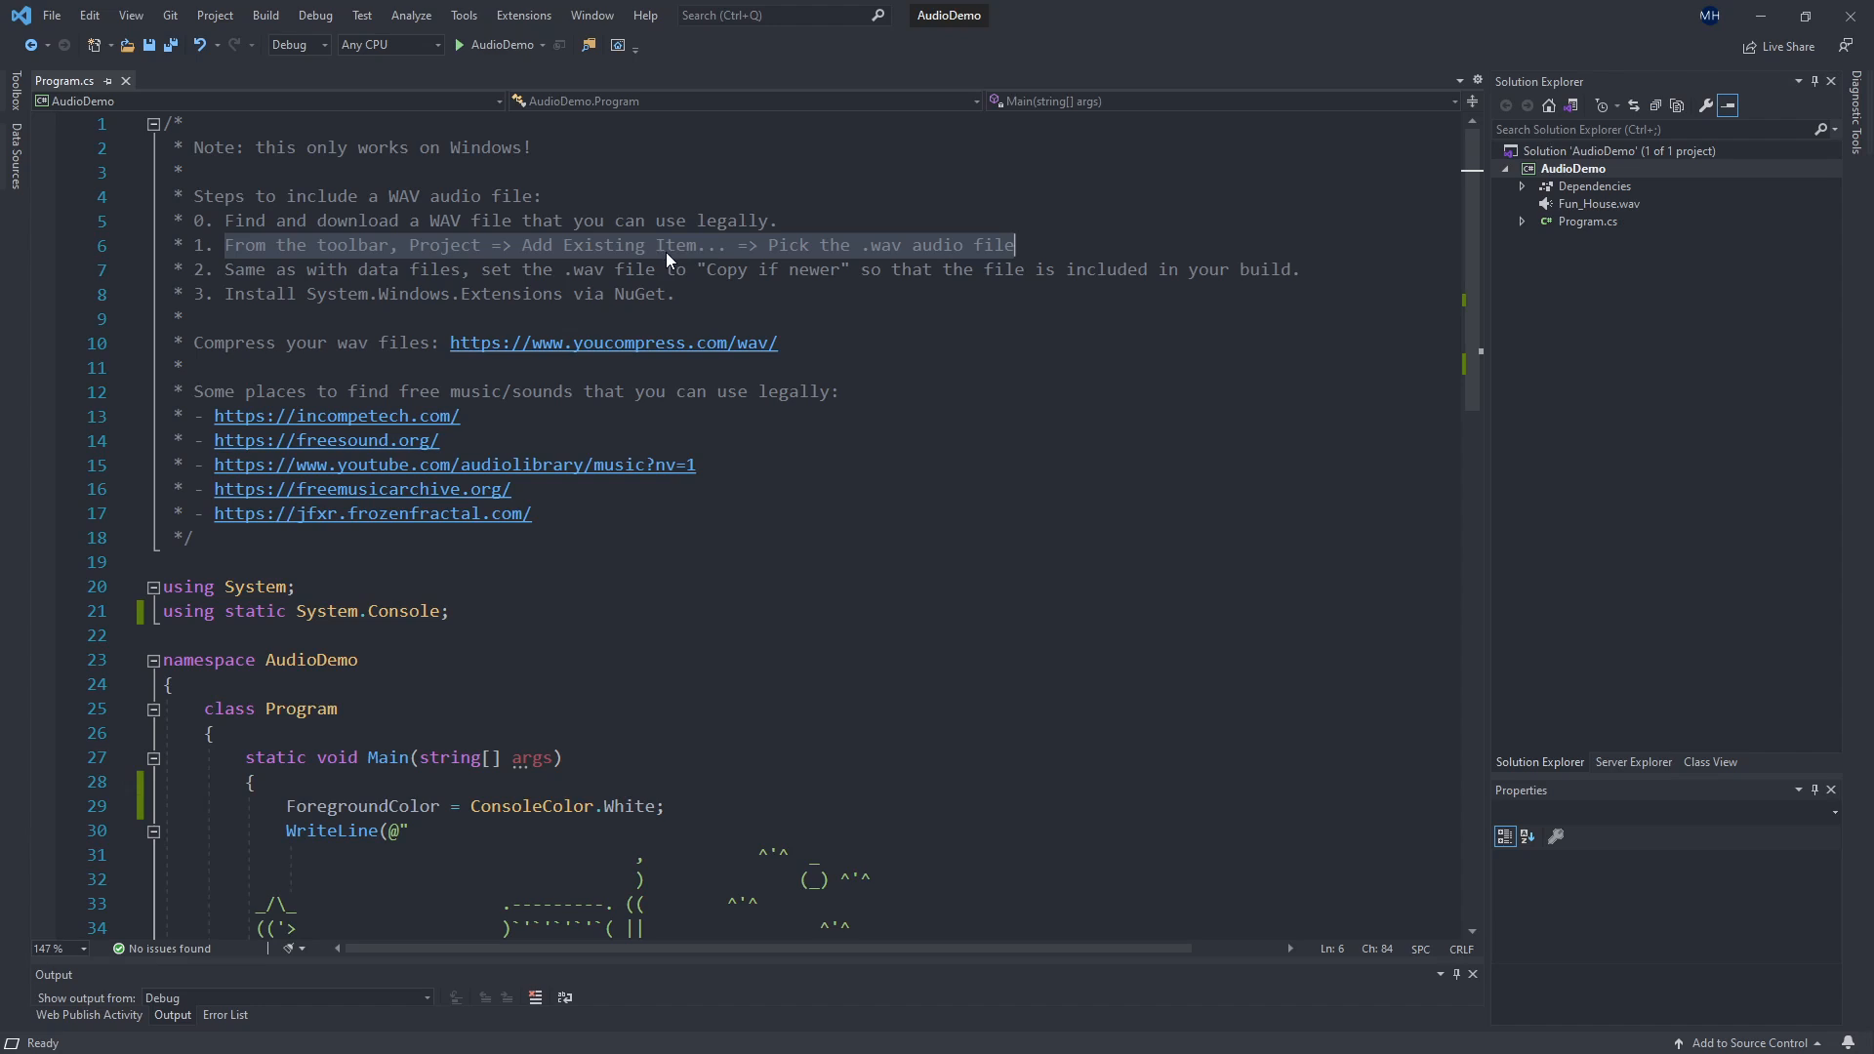
pyautogui.moveTo(1167, 421)
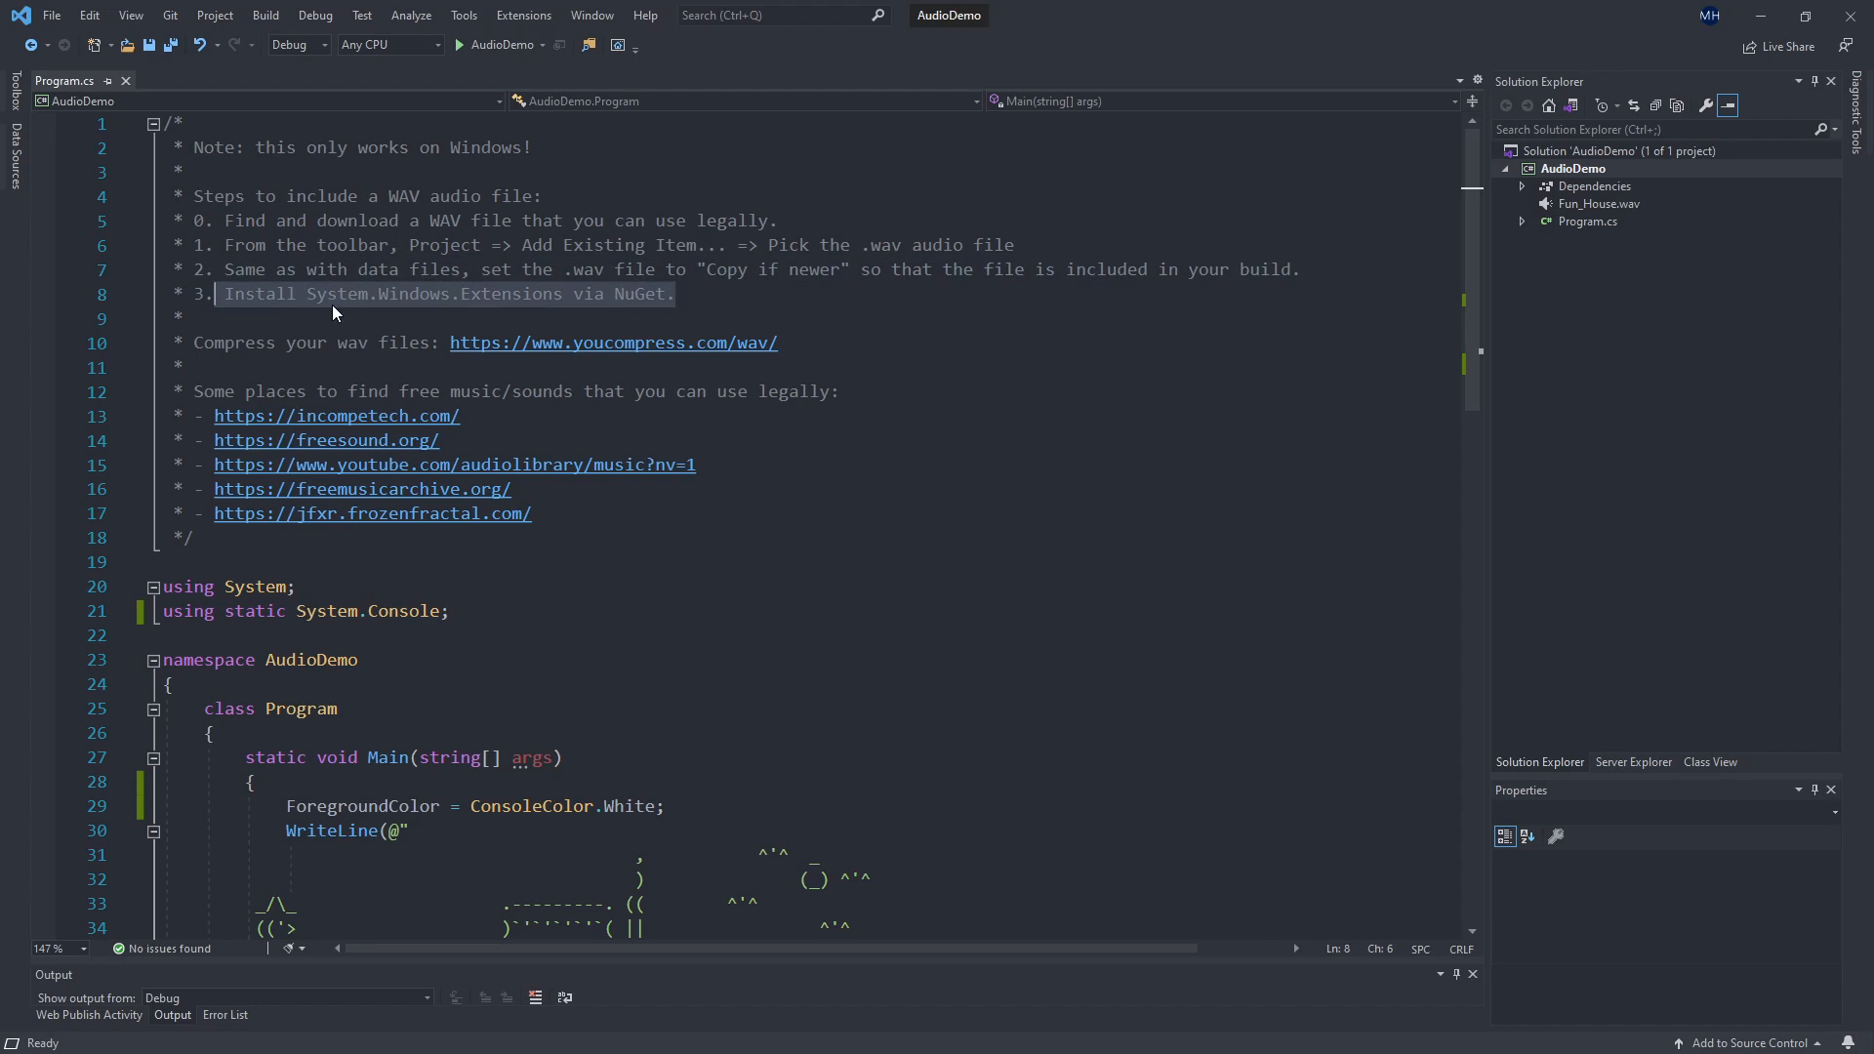
pyautogui.moveTo(545, 301)
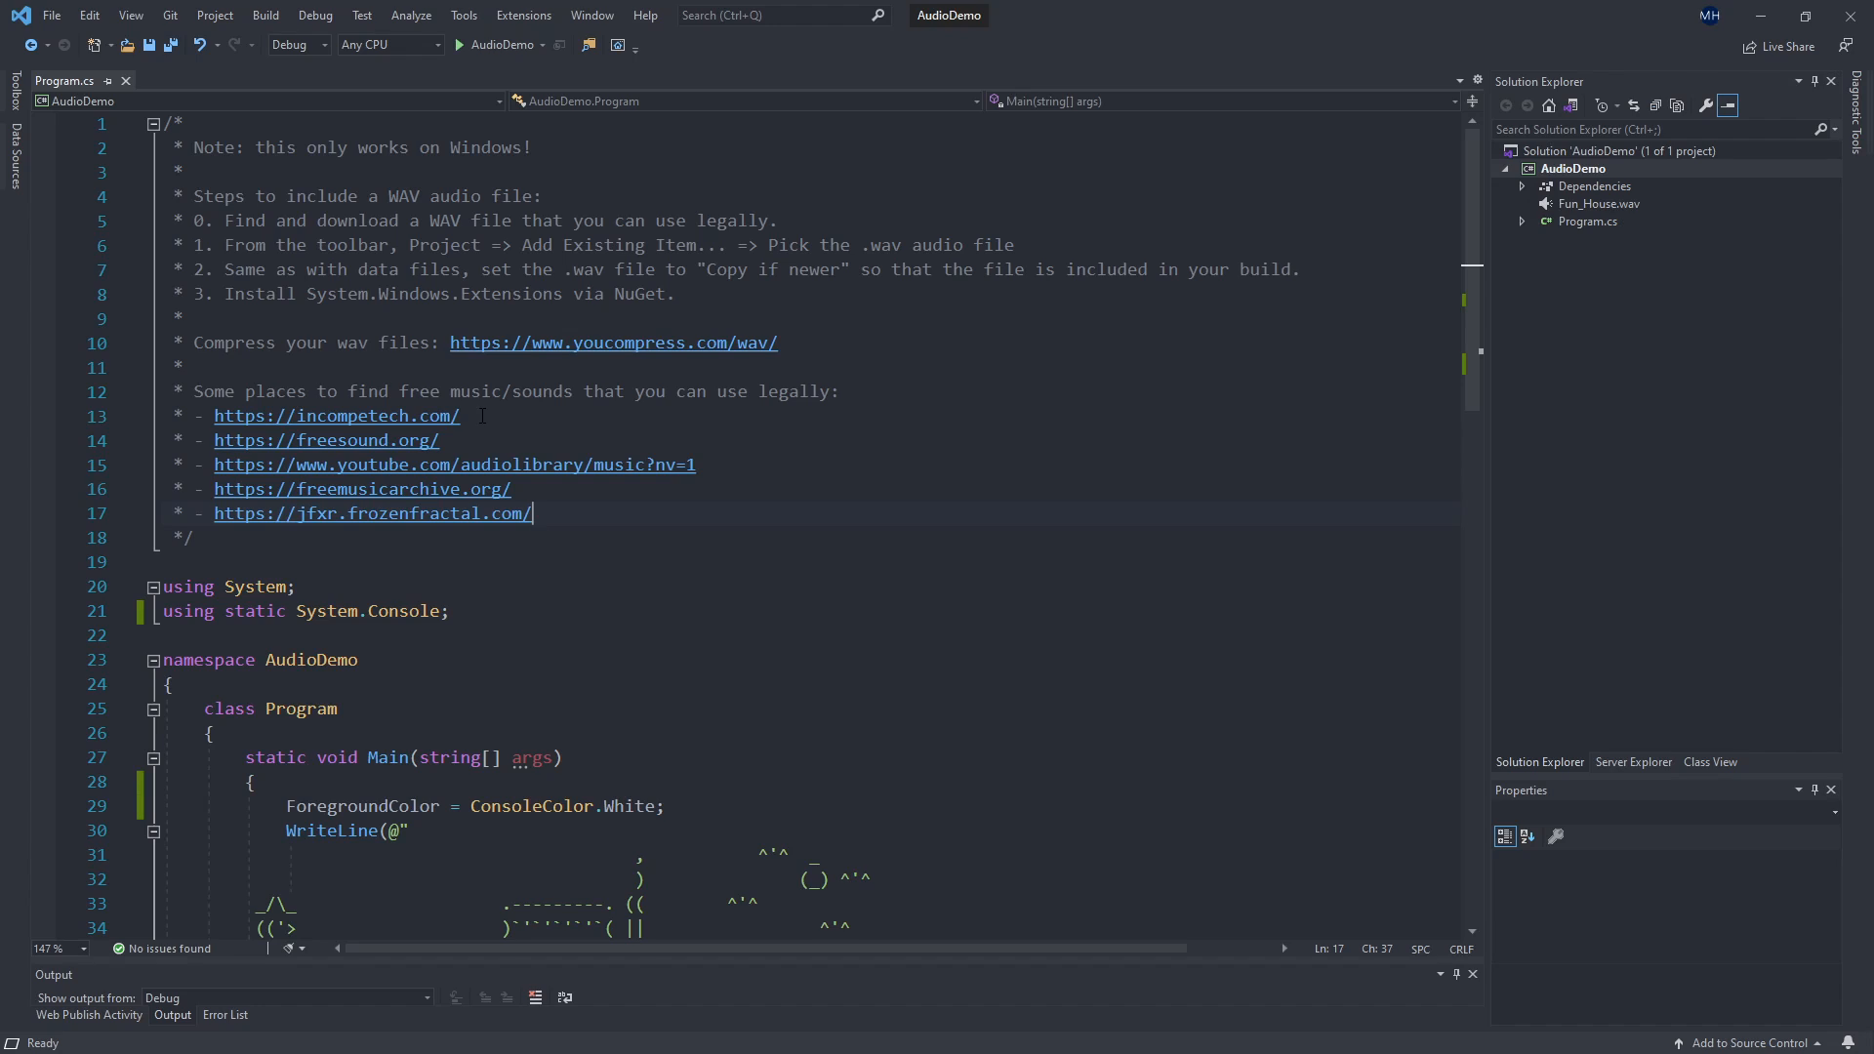
pyautogui.moveTo(593, 546)
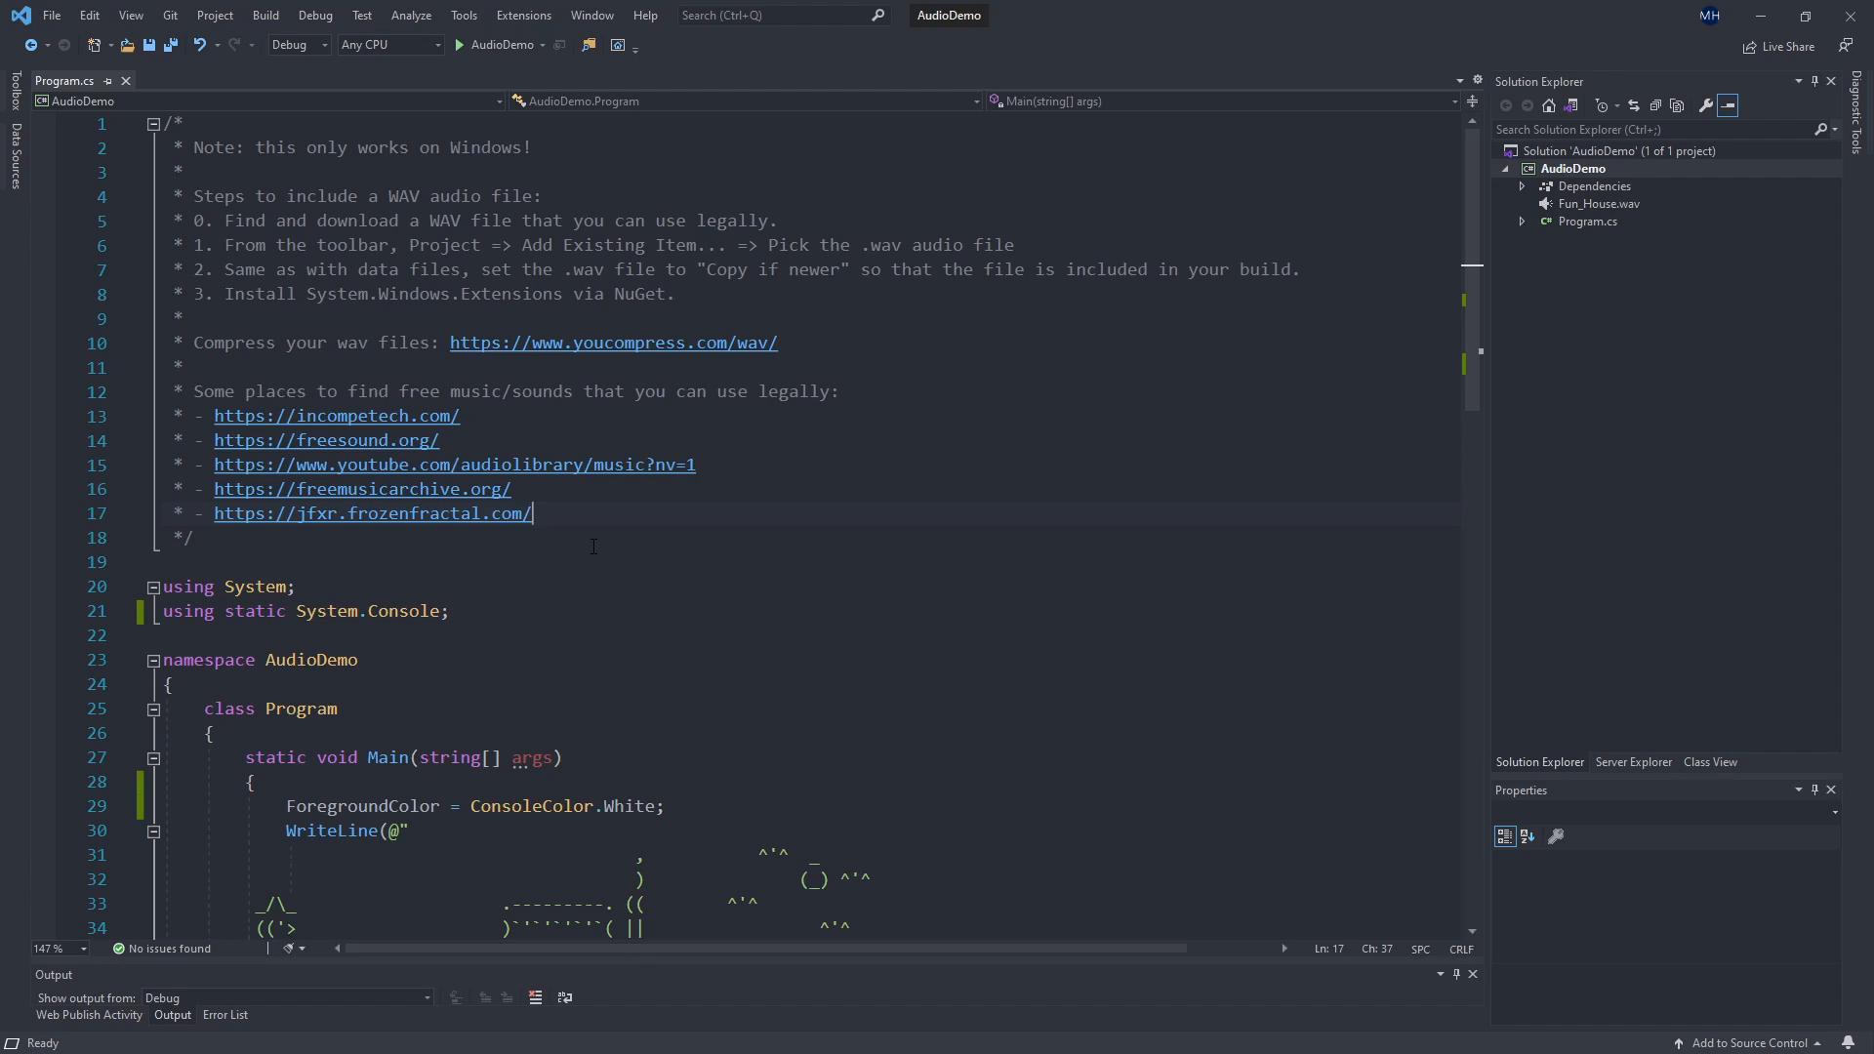
pyautogui.moveTo(617, 525)
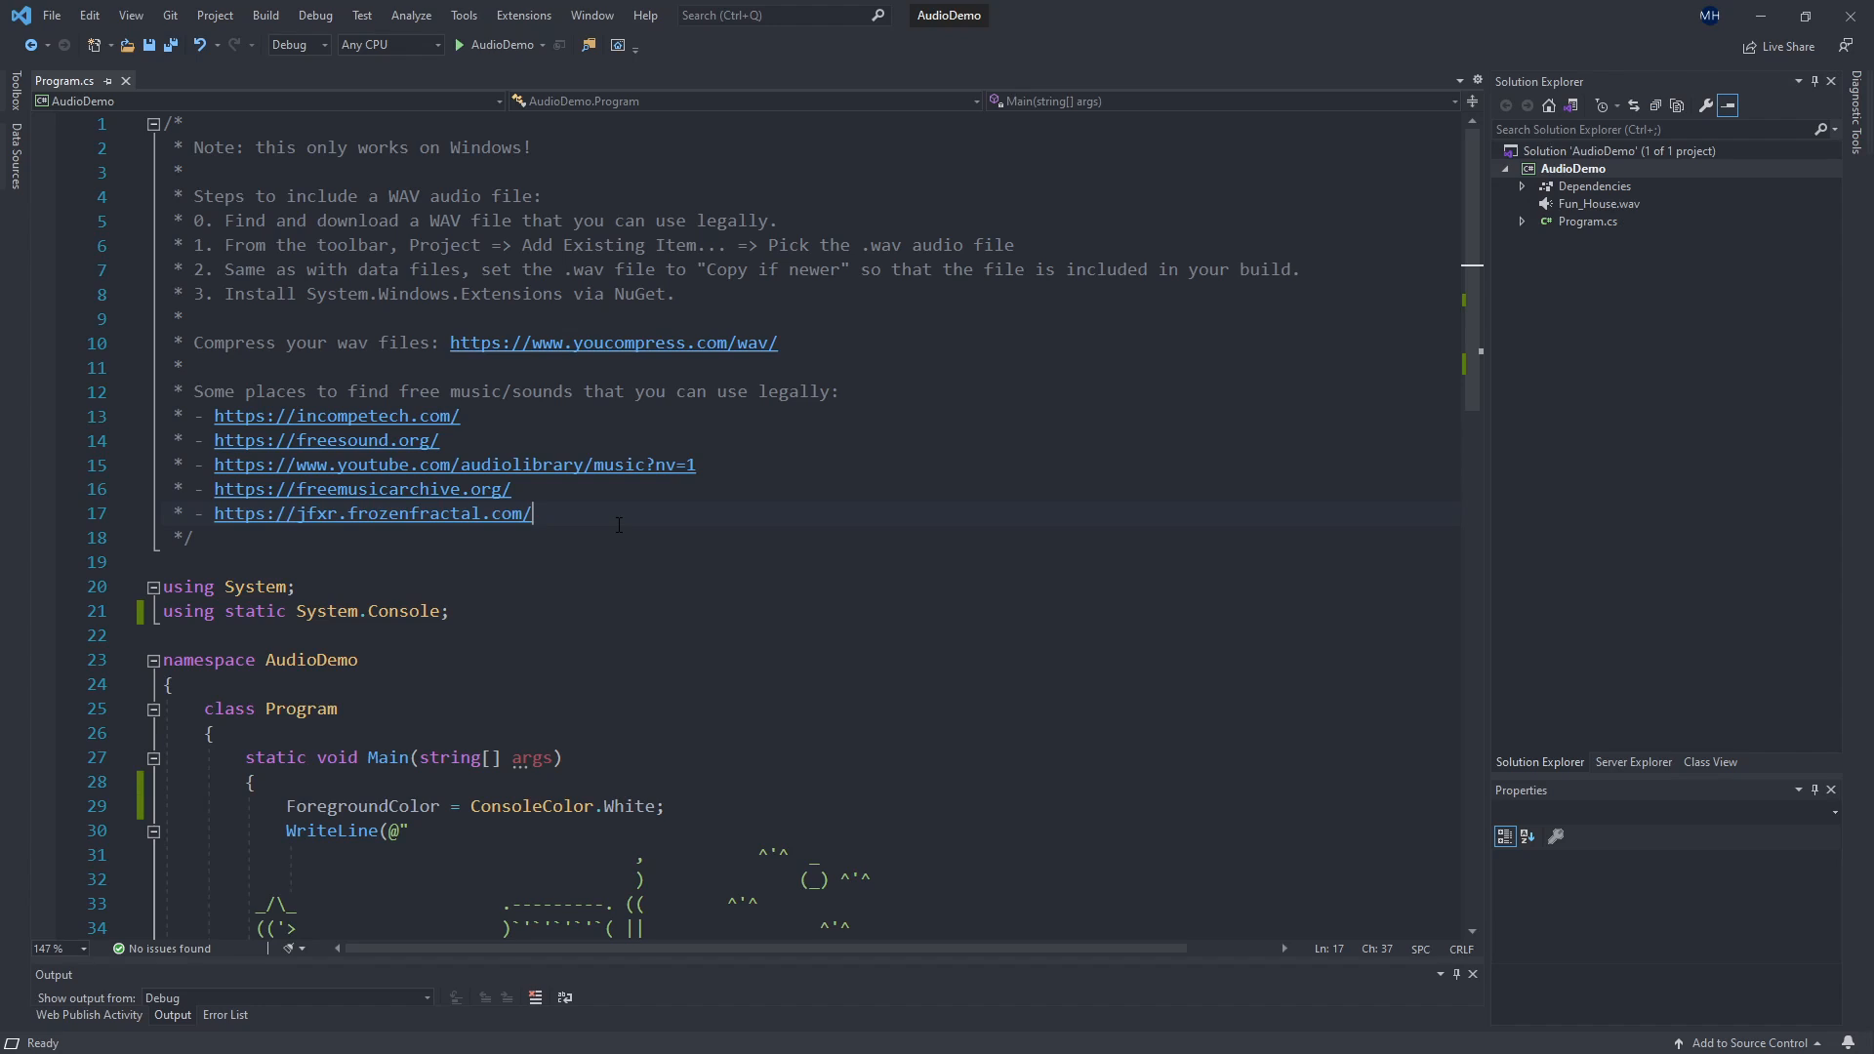
pyautogui.moveTo(680, 342)
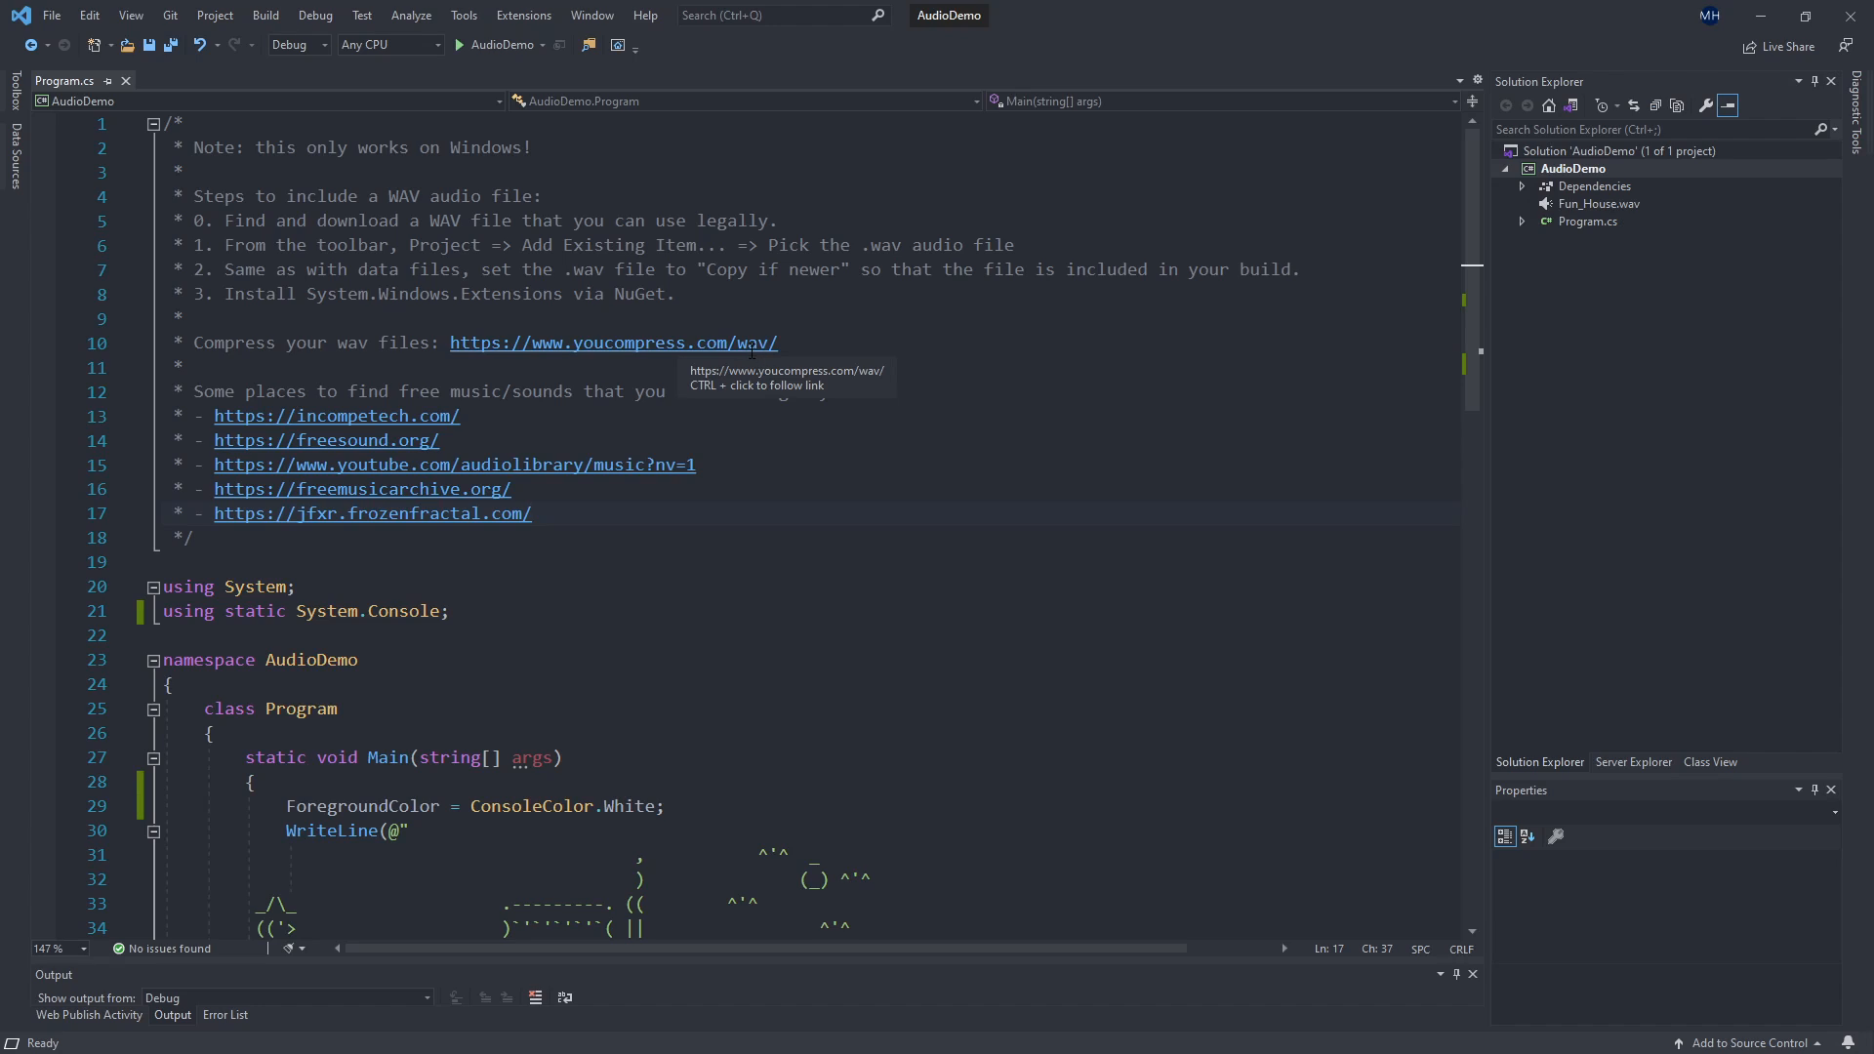
pyautogui.moveTo(847, 338)
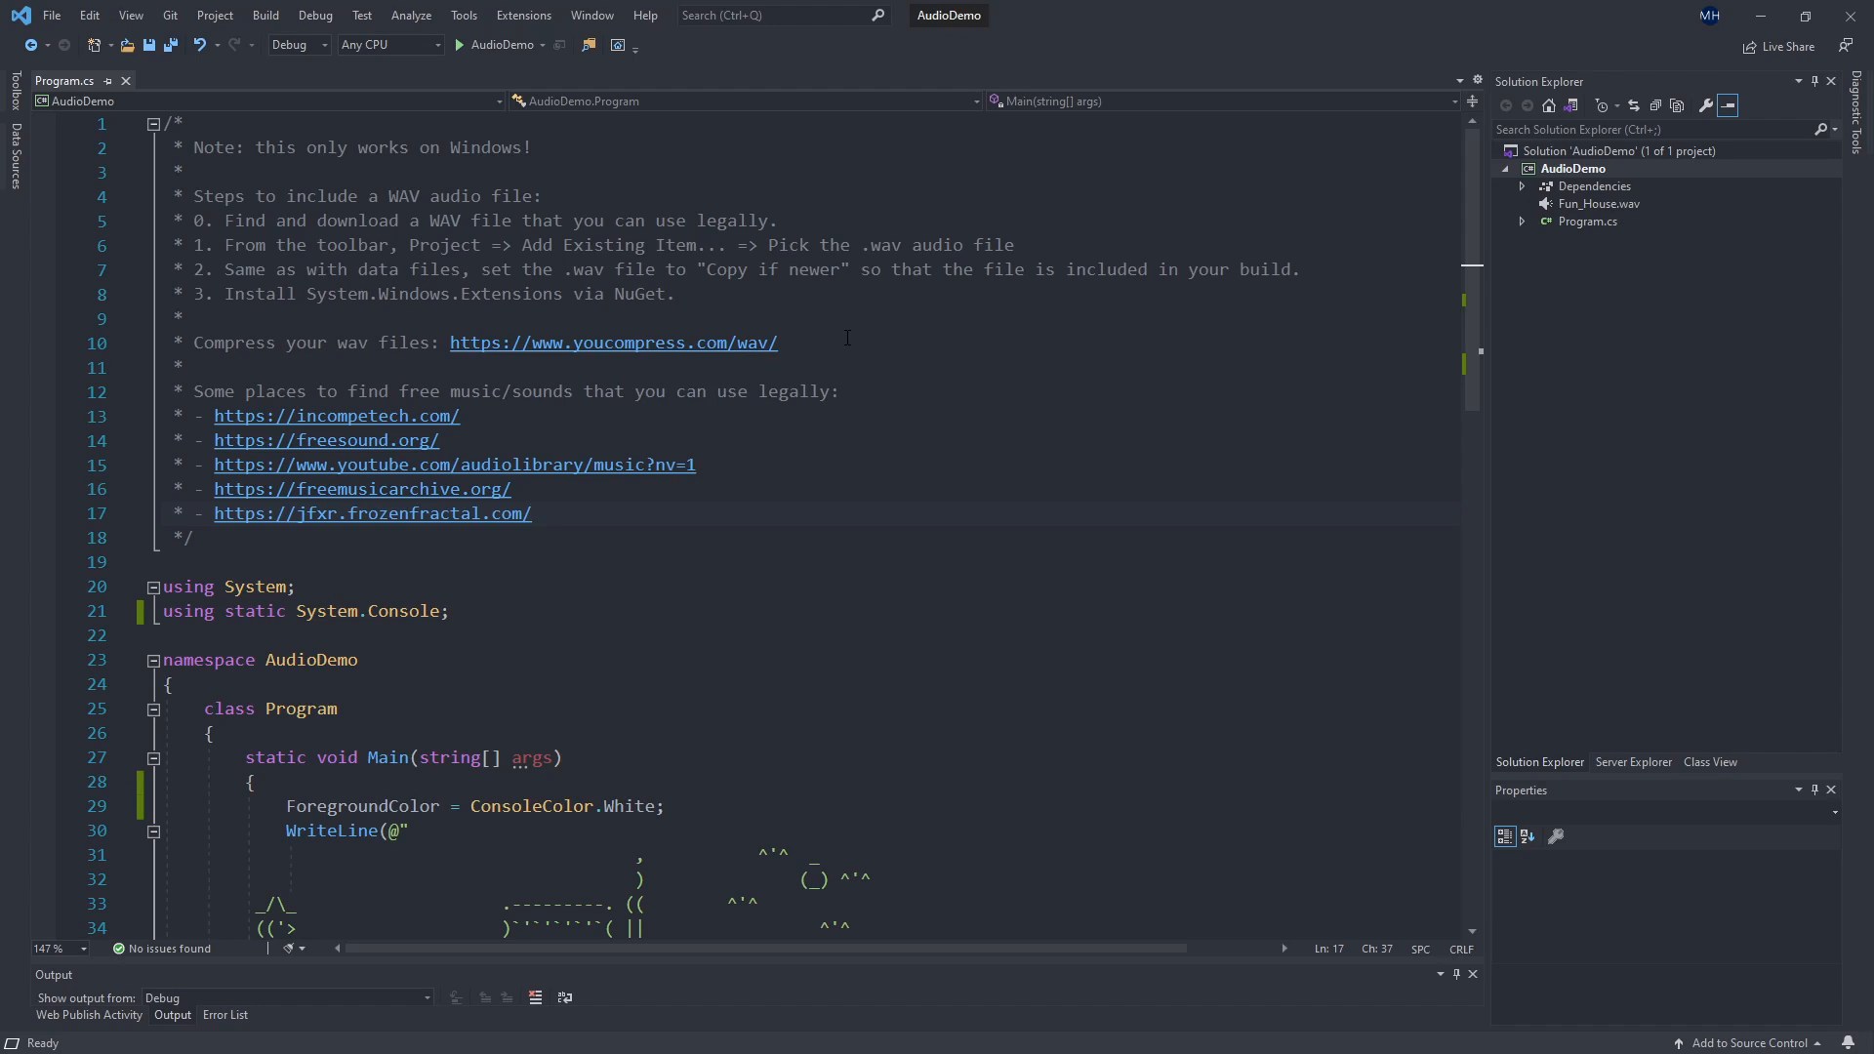
pyautogui.moveTo(660, 373)
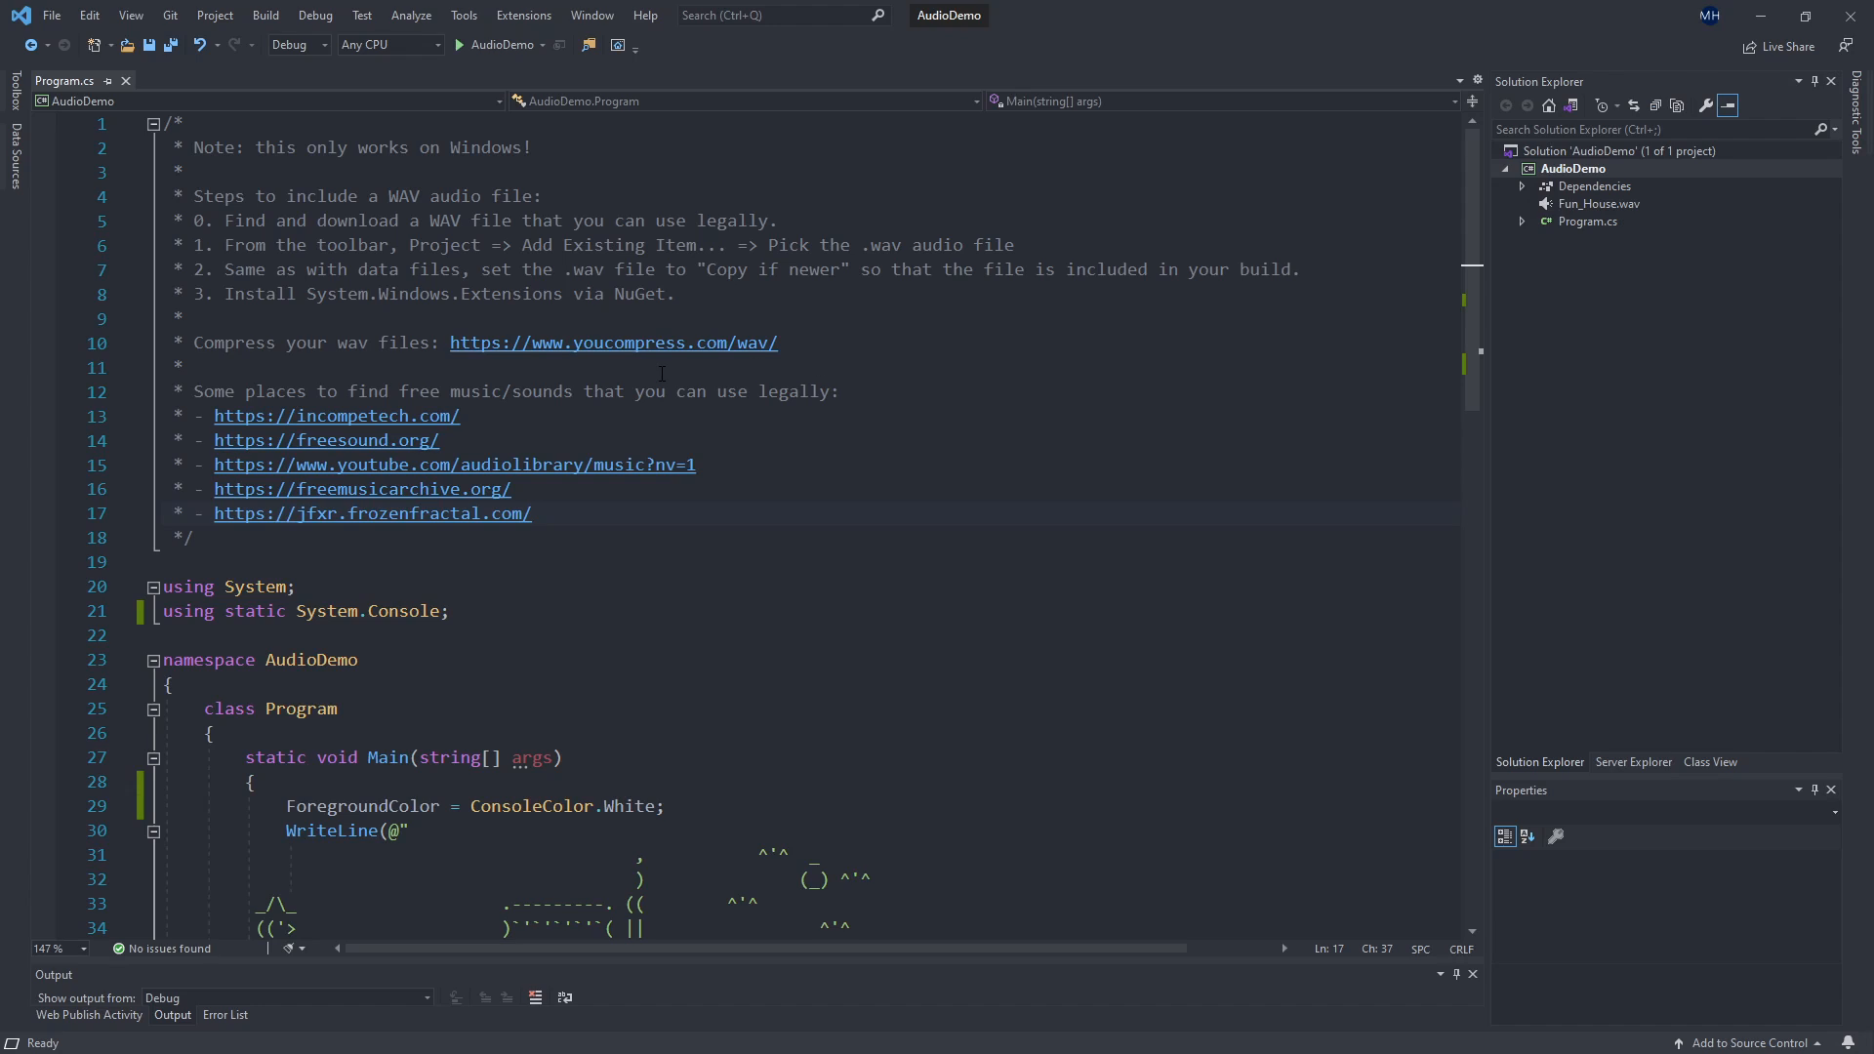
pyautogui.click(1597, 203)
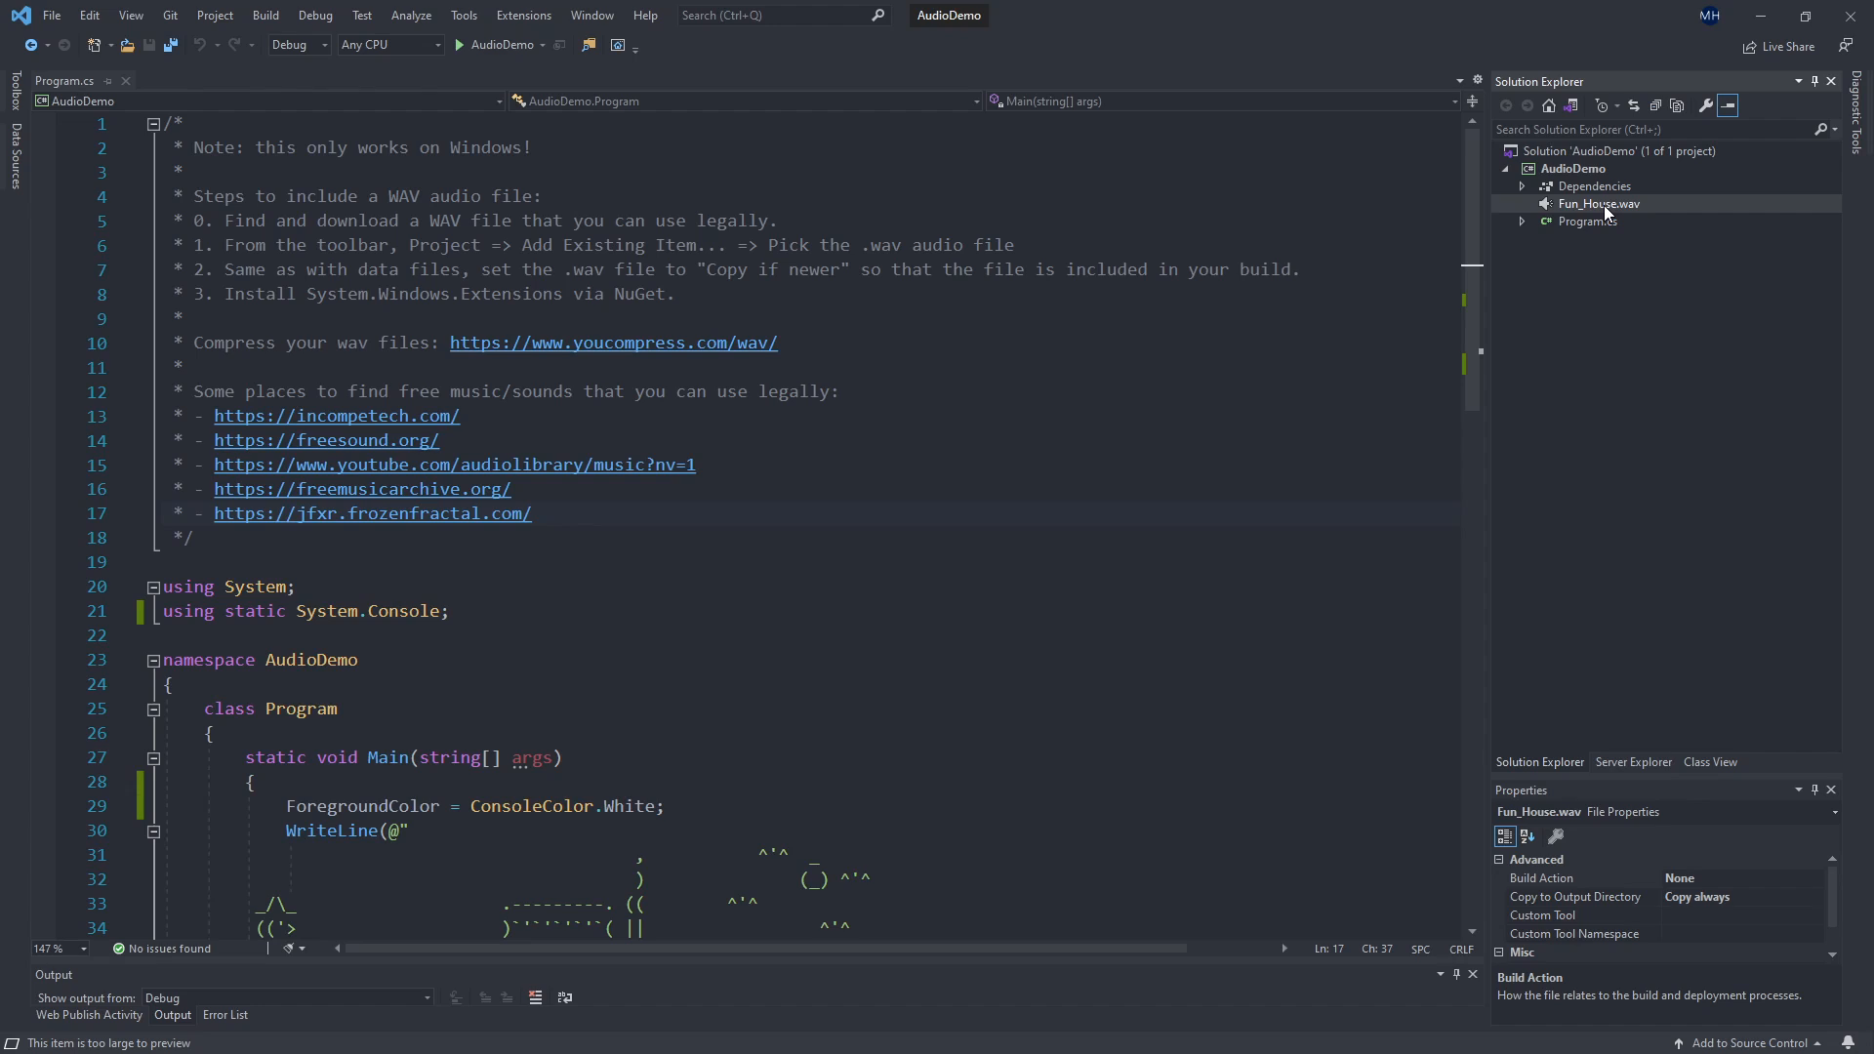
# Remove Fun_House.wav from the project and open the AudioDemo .csproj file.
pyautogui.click(1599, 203)
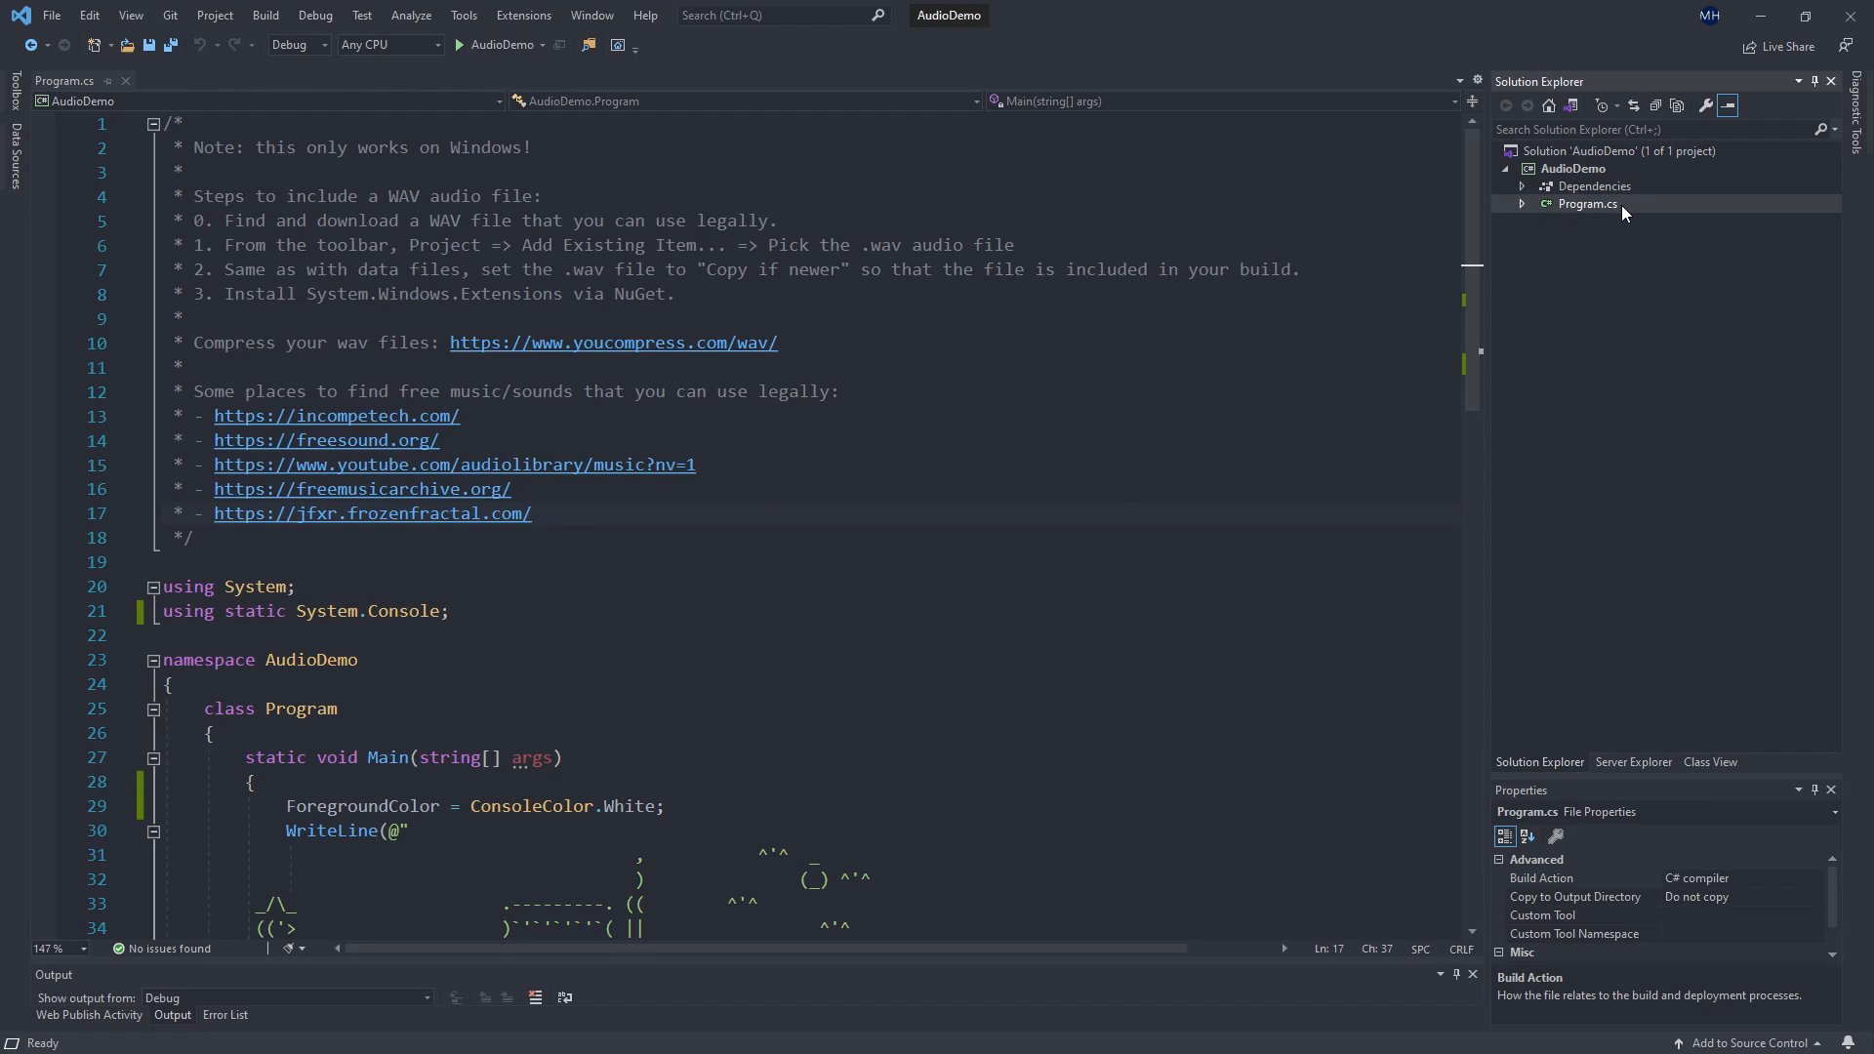
pyautogui.moveTo(1550, 188)
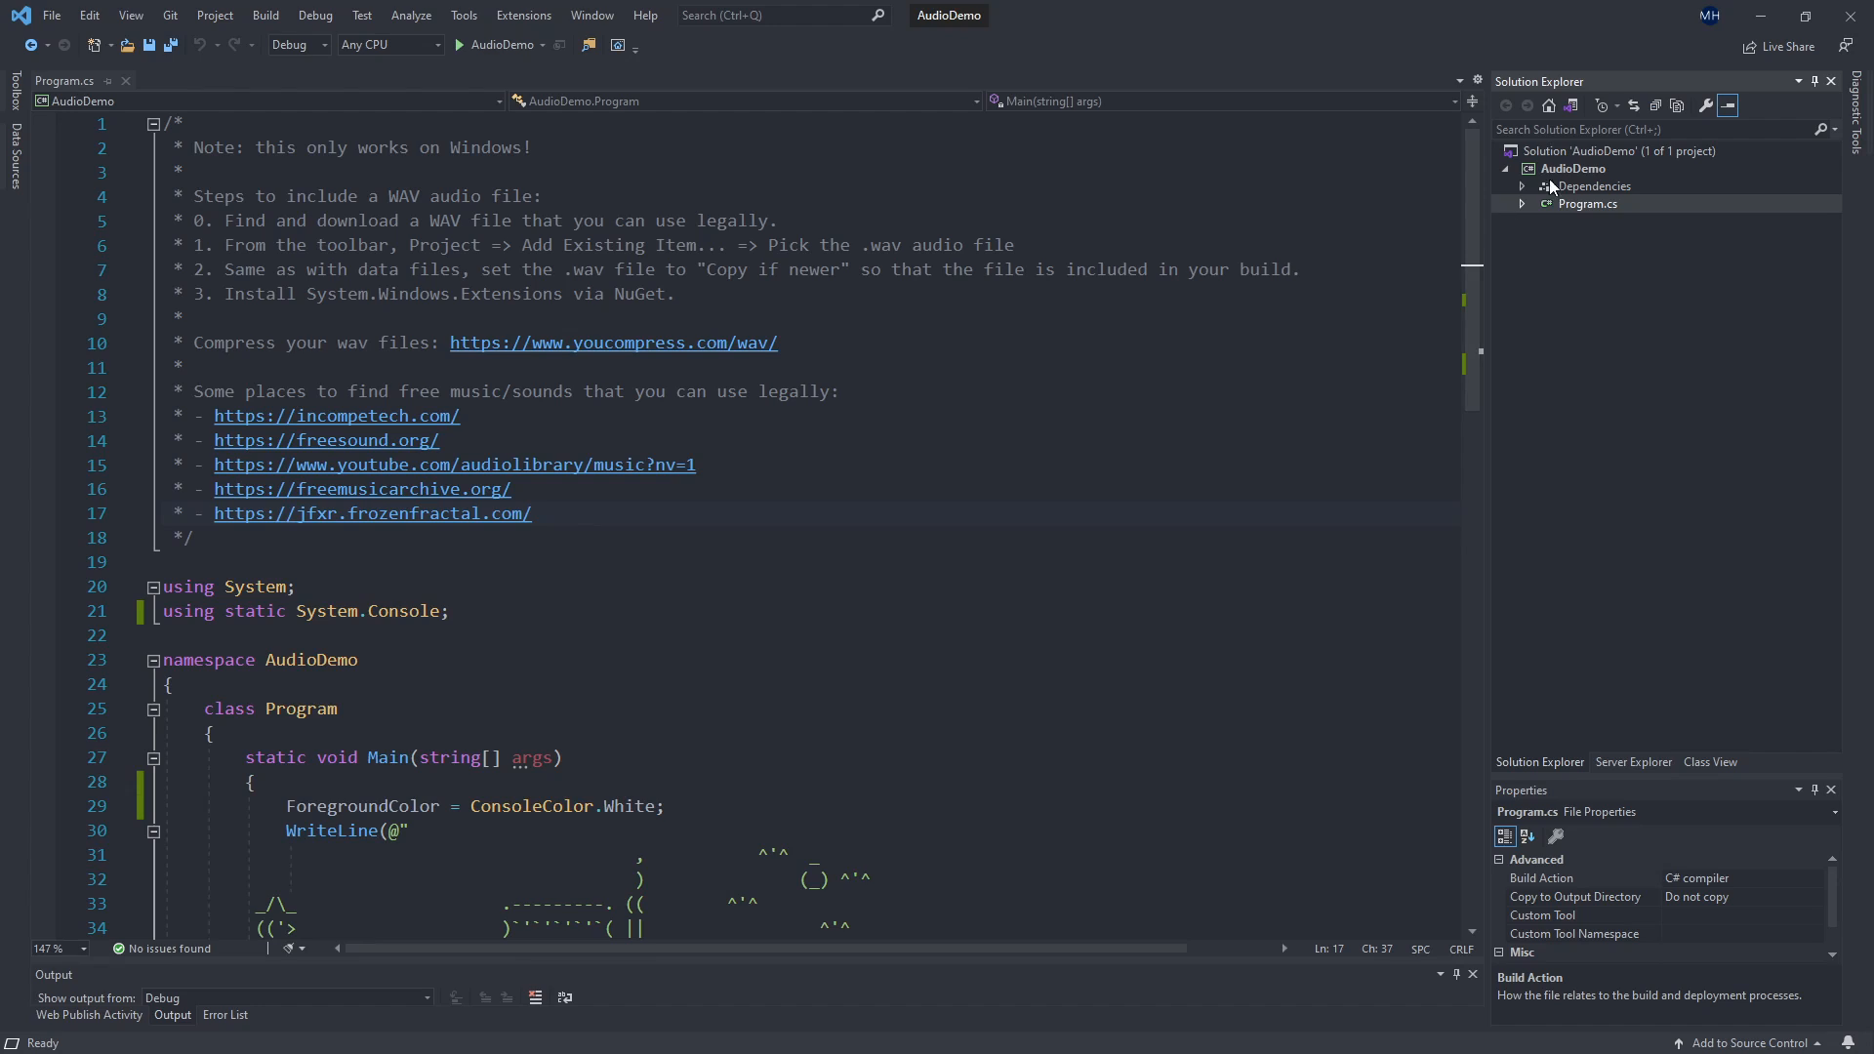
pyautogui.doubleClick(1572, 168)
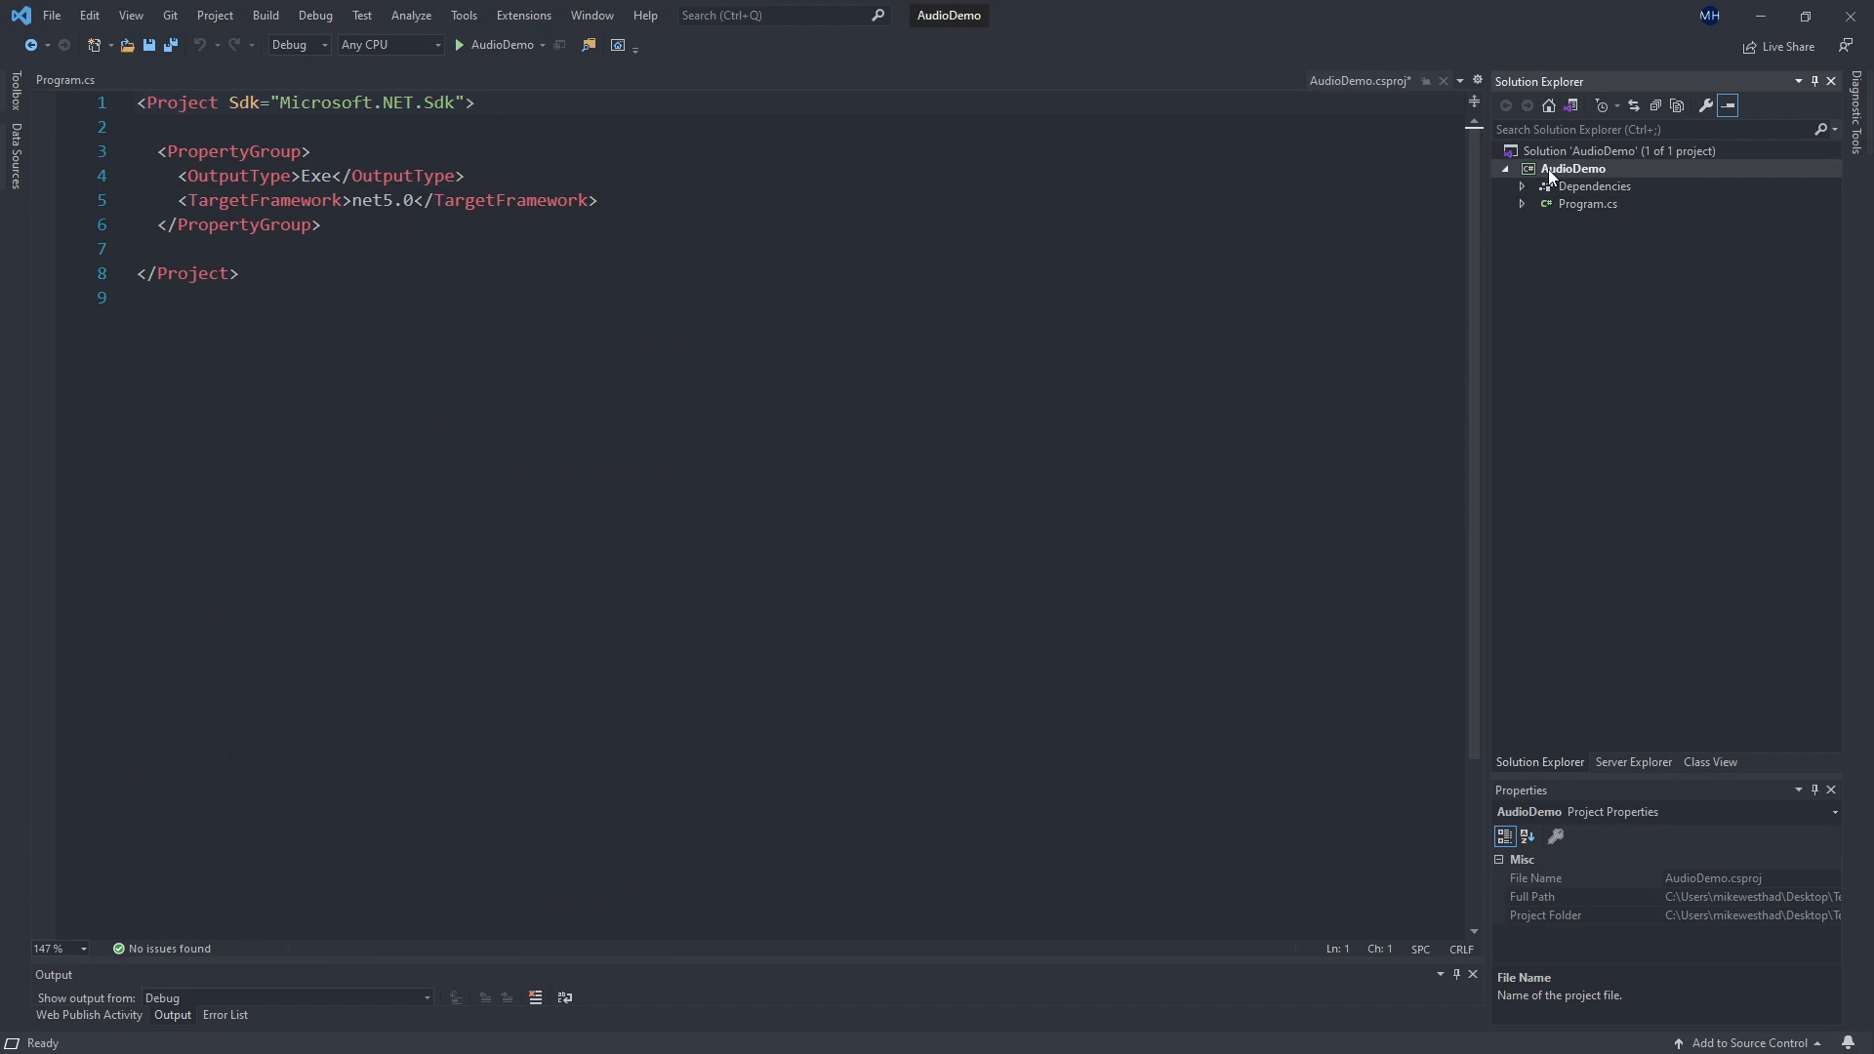
pyautogui.rightClick(1574, 167)
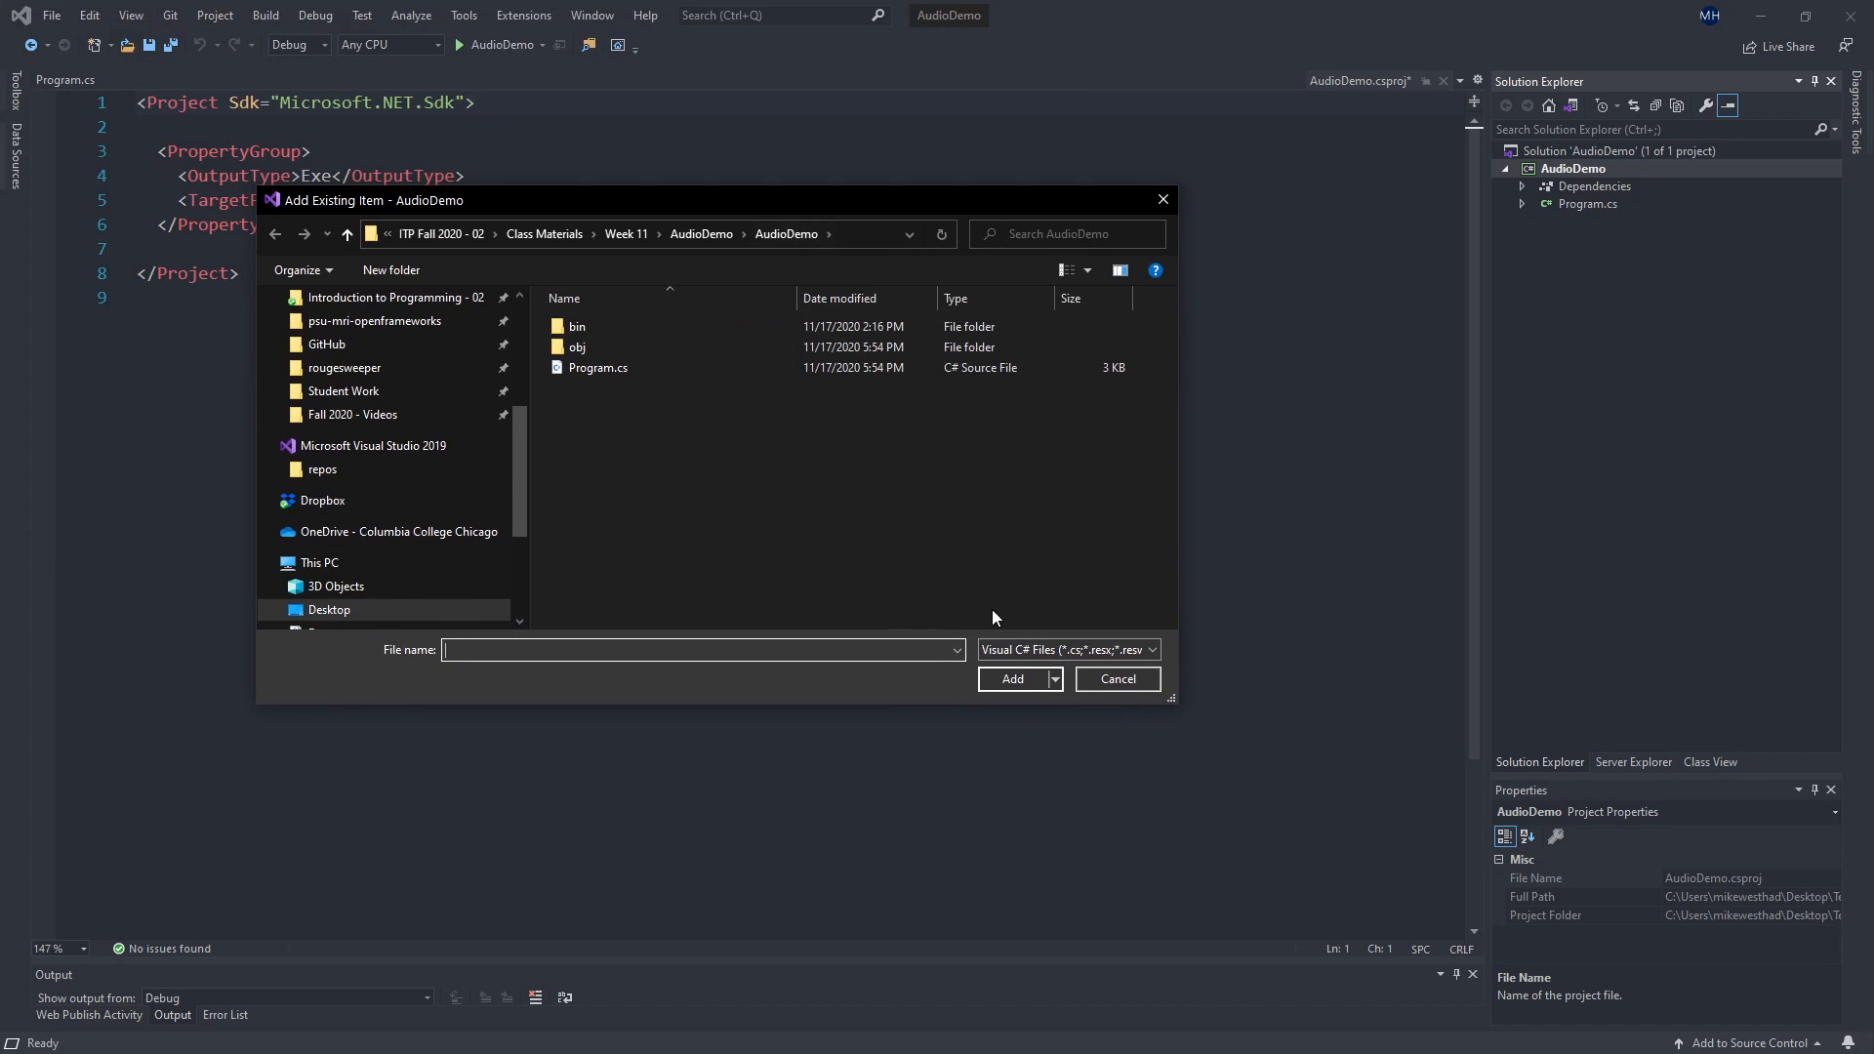
# Add Existing Item with the All Files filter to re-add Fun_House.wav, then select it for its properties.
pyautogui.click(1152, 650)
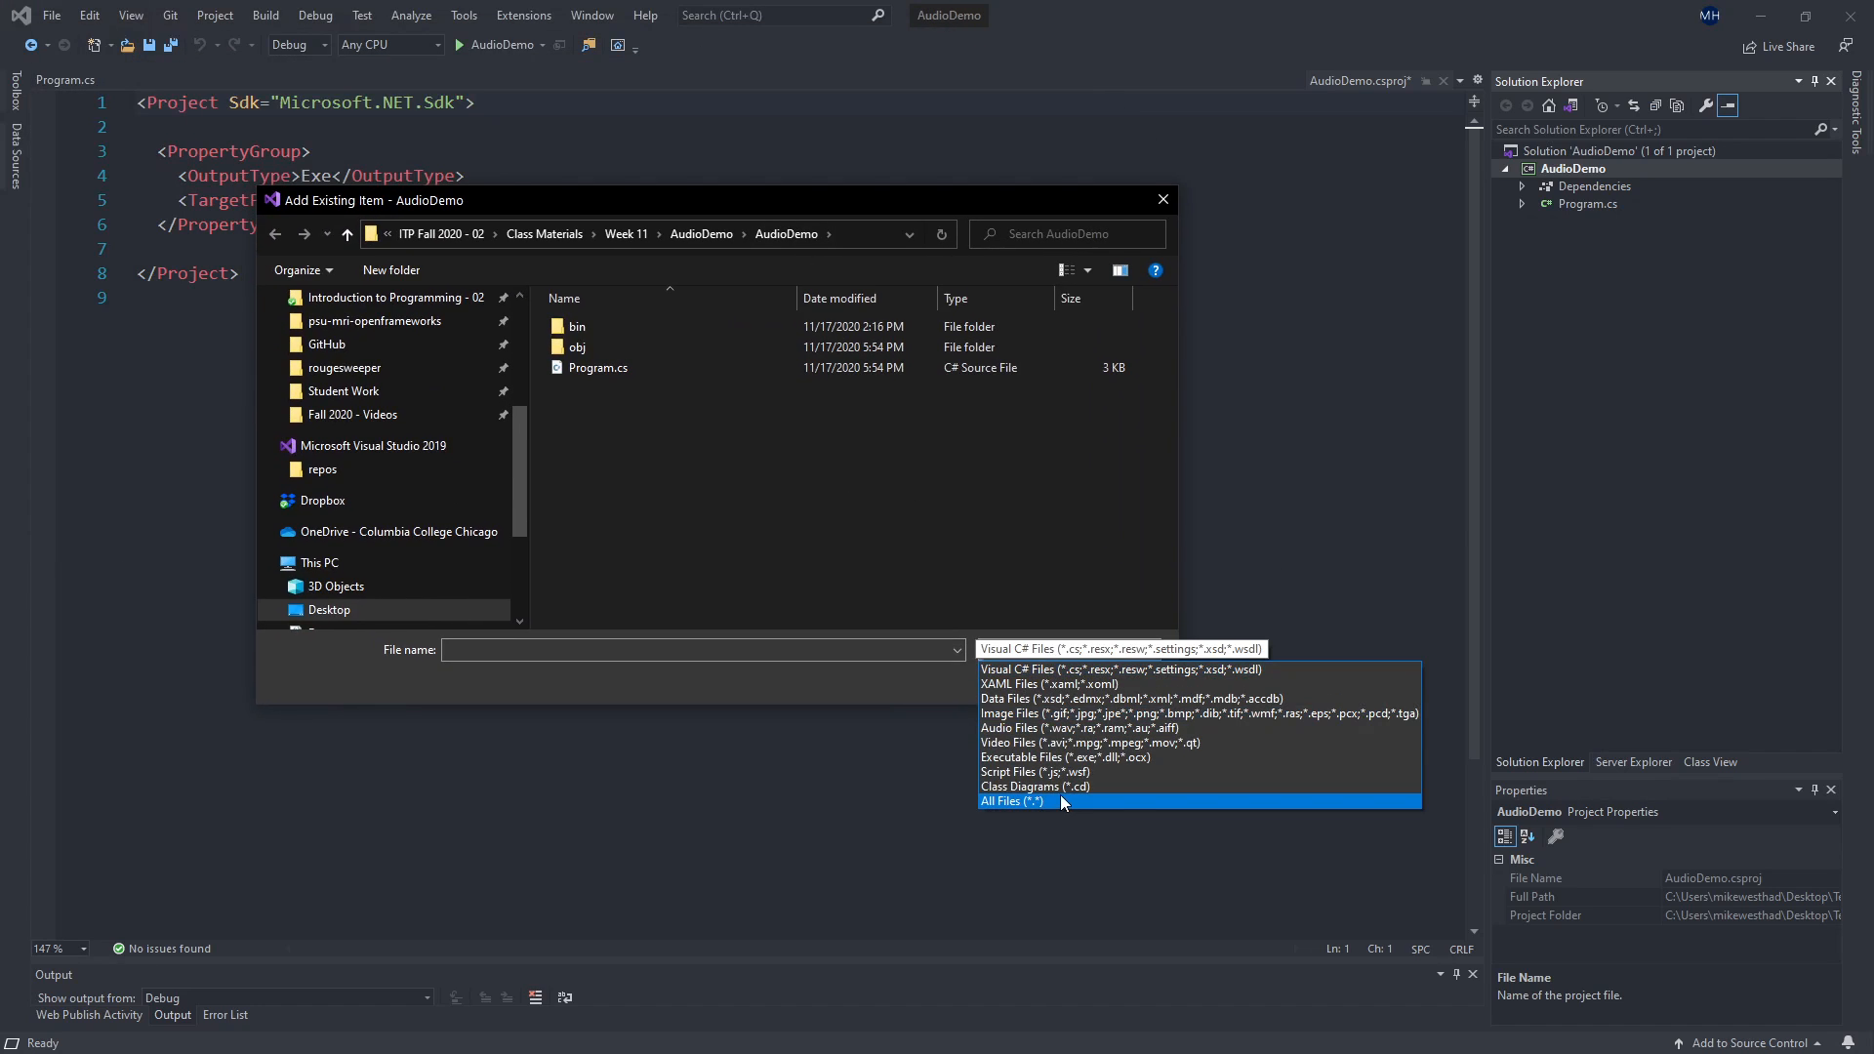
pyautogui.click(1011, 800)
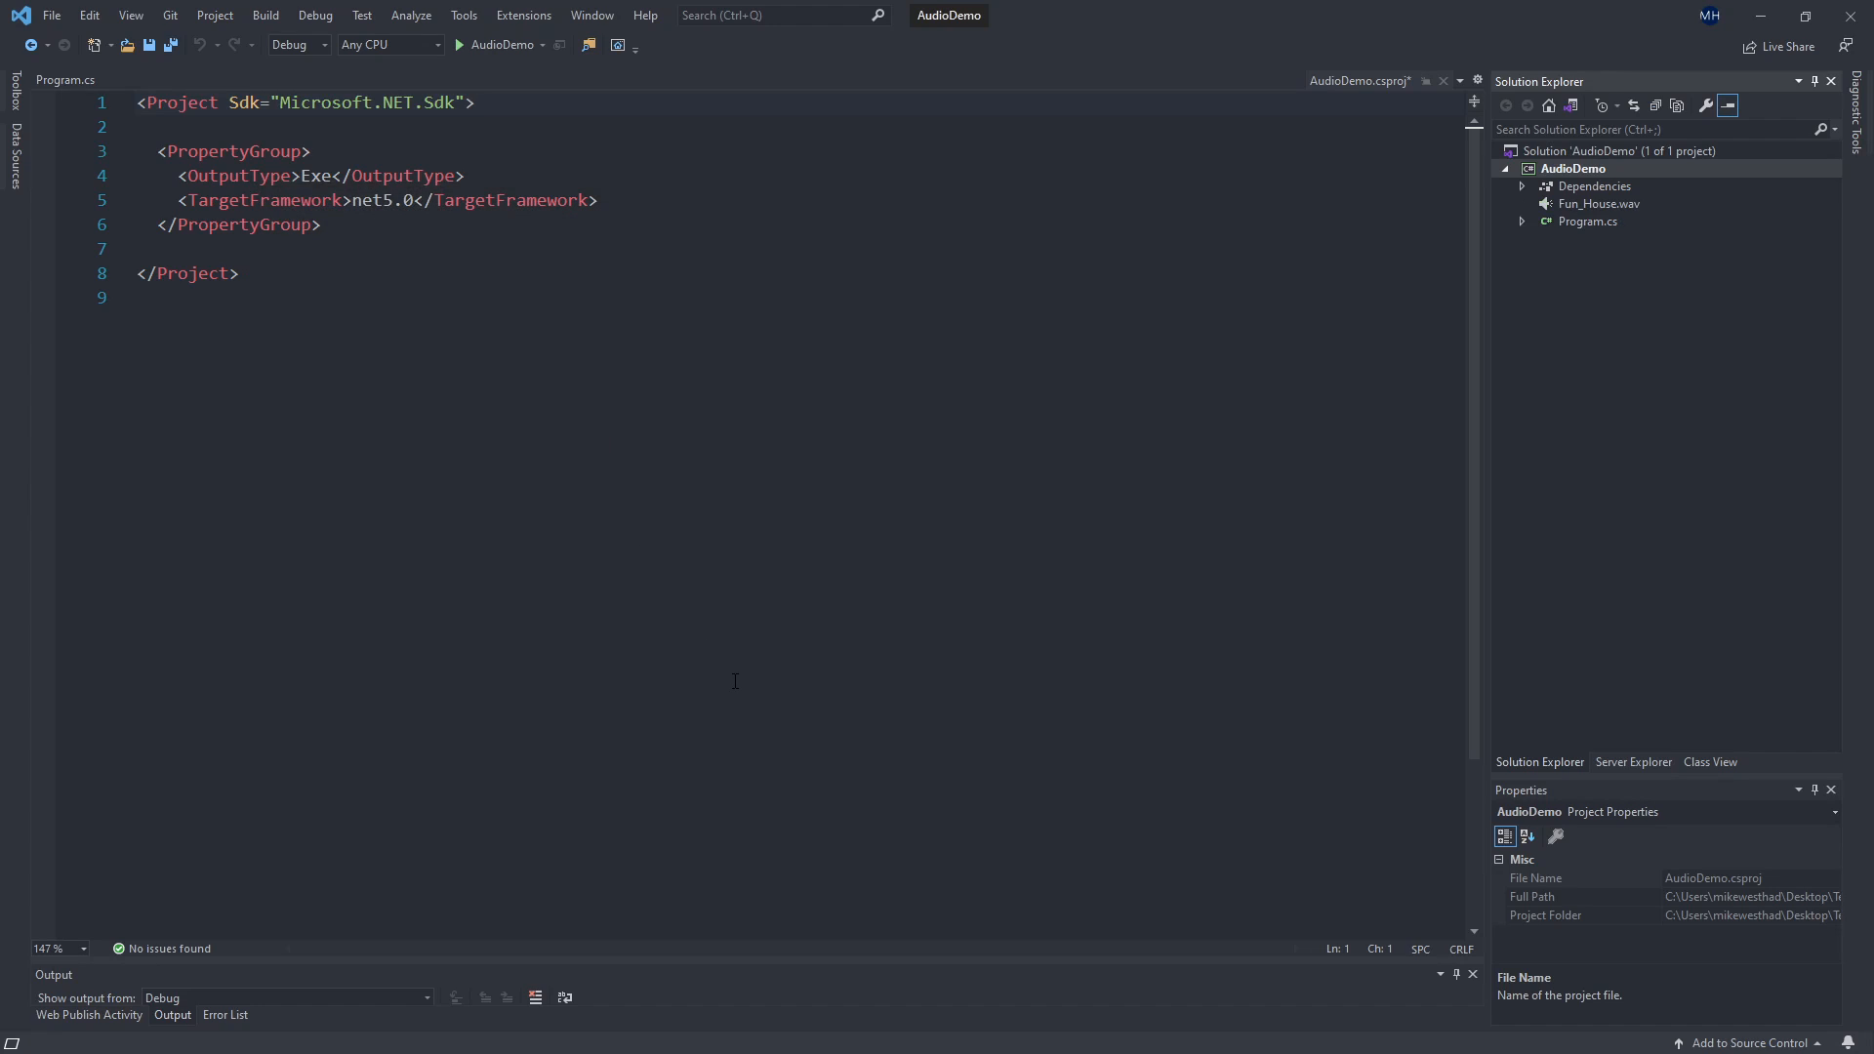
pyautogui.click(1597, 203)
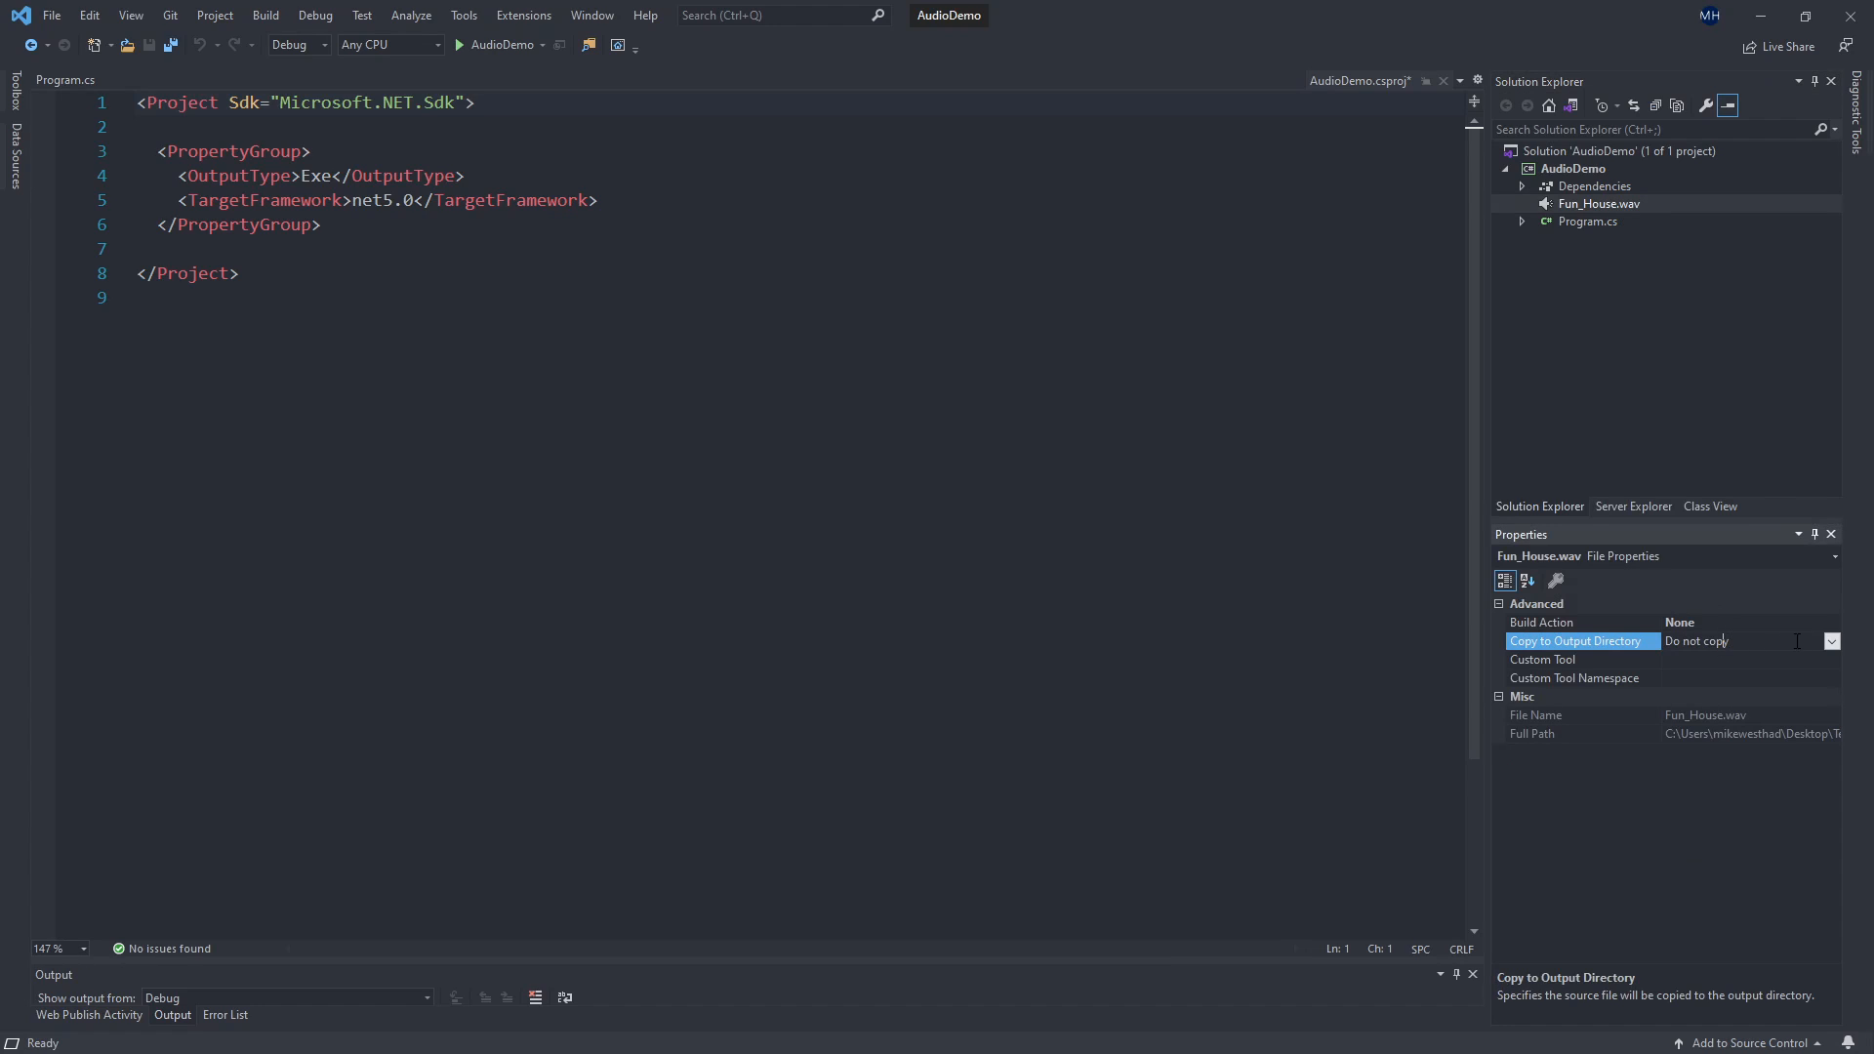
# Set Fun_House.wav's Copy to Output Directory property to Copy always.
pyautogui.click(1831, 641)
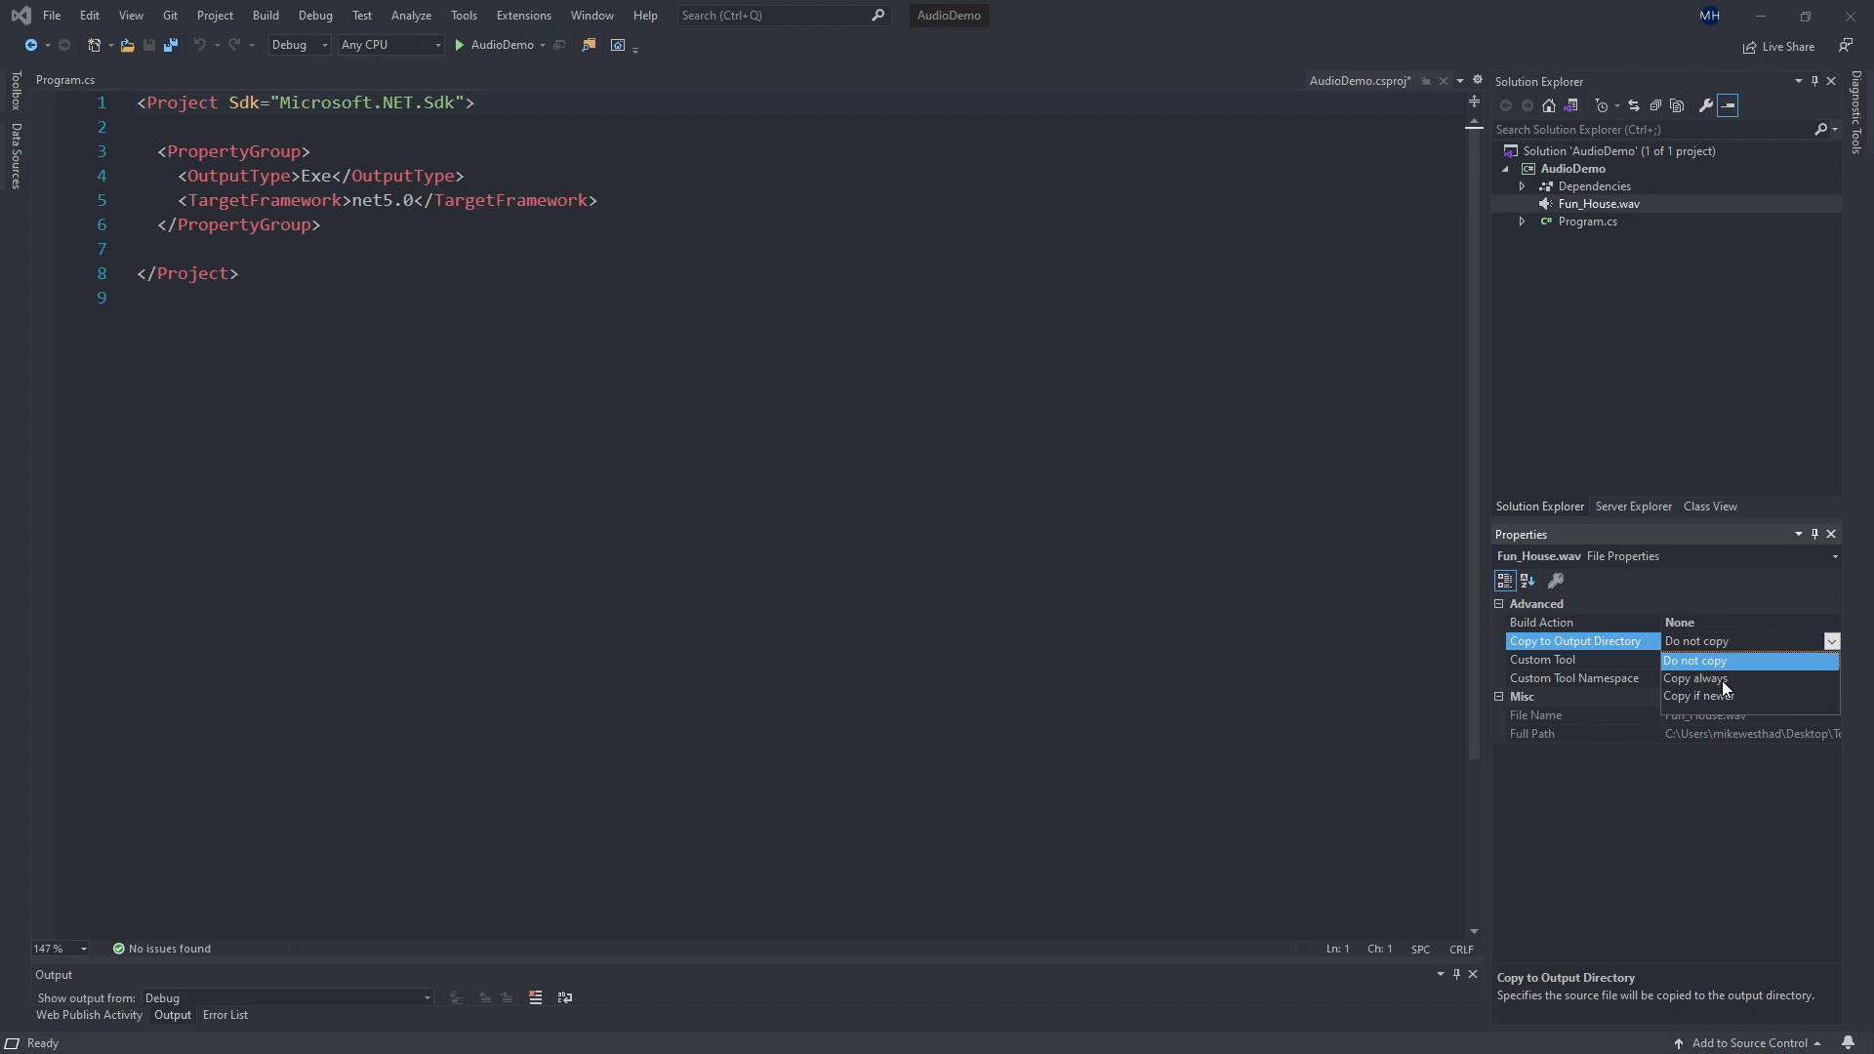
pyautogui.moveTo(1738, 680)
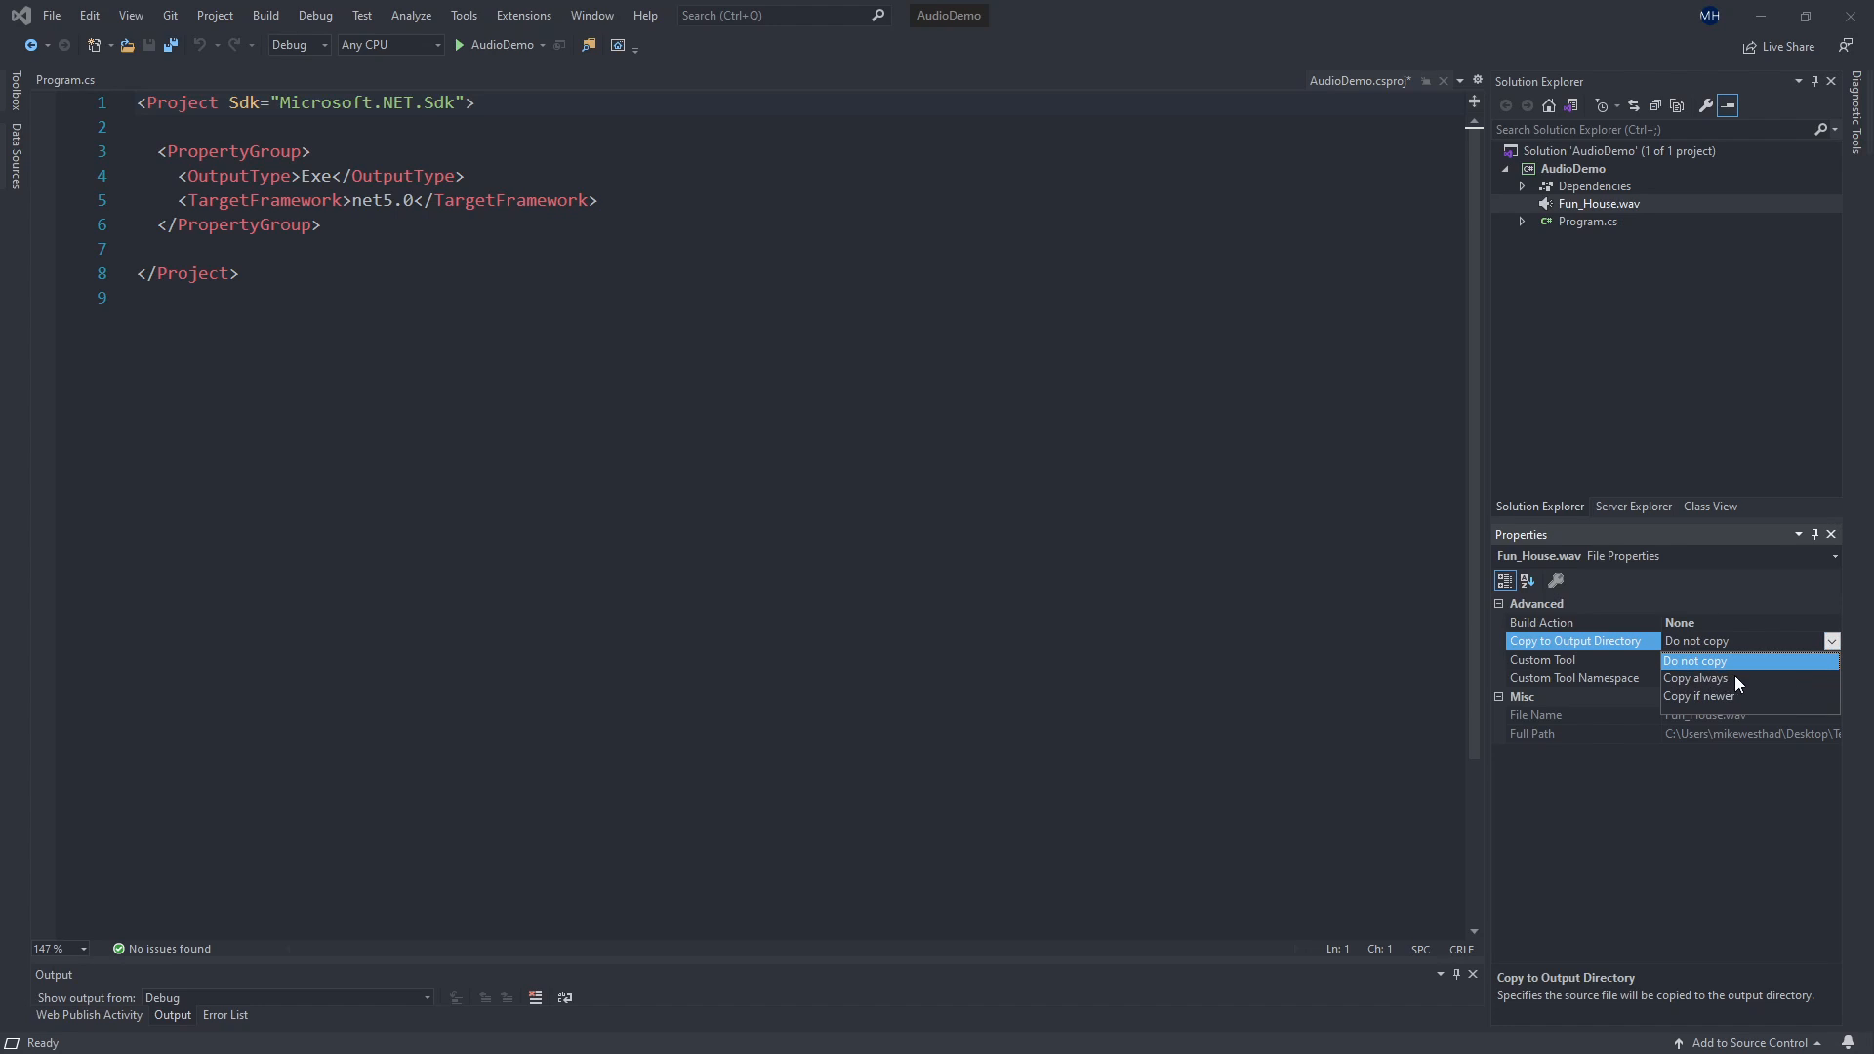
pyautogui.click(1694, 677)
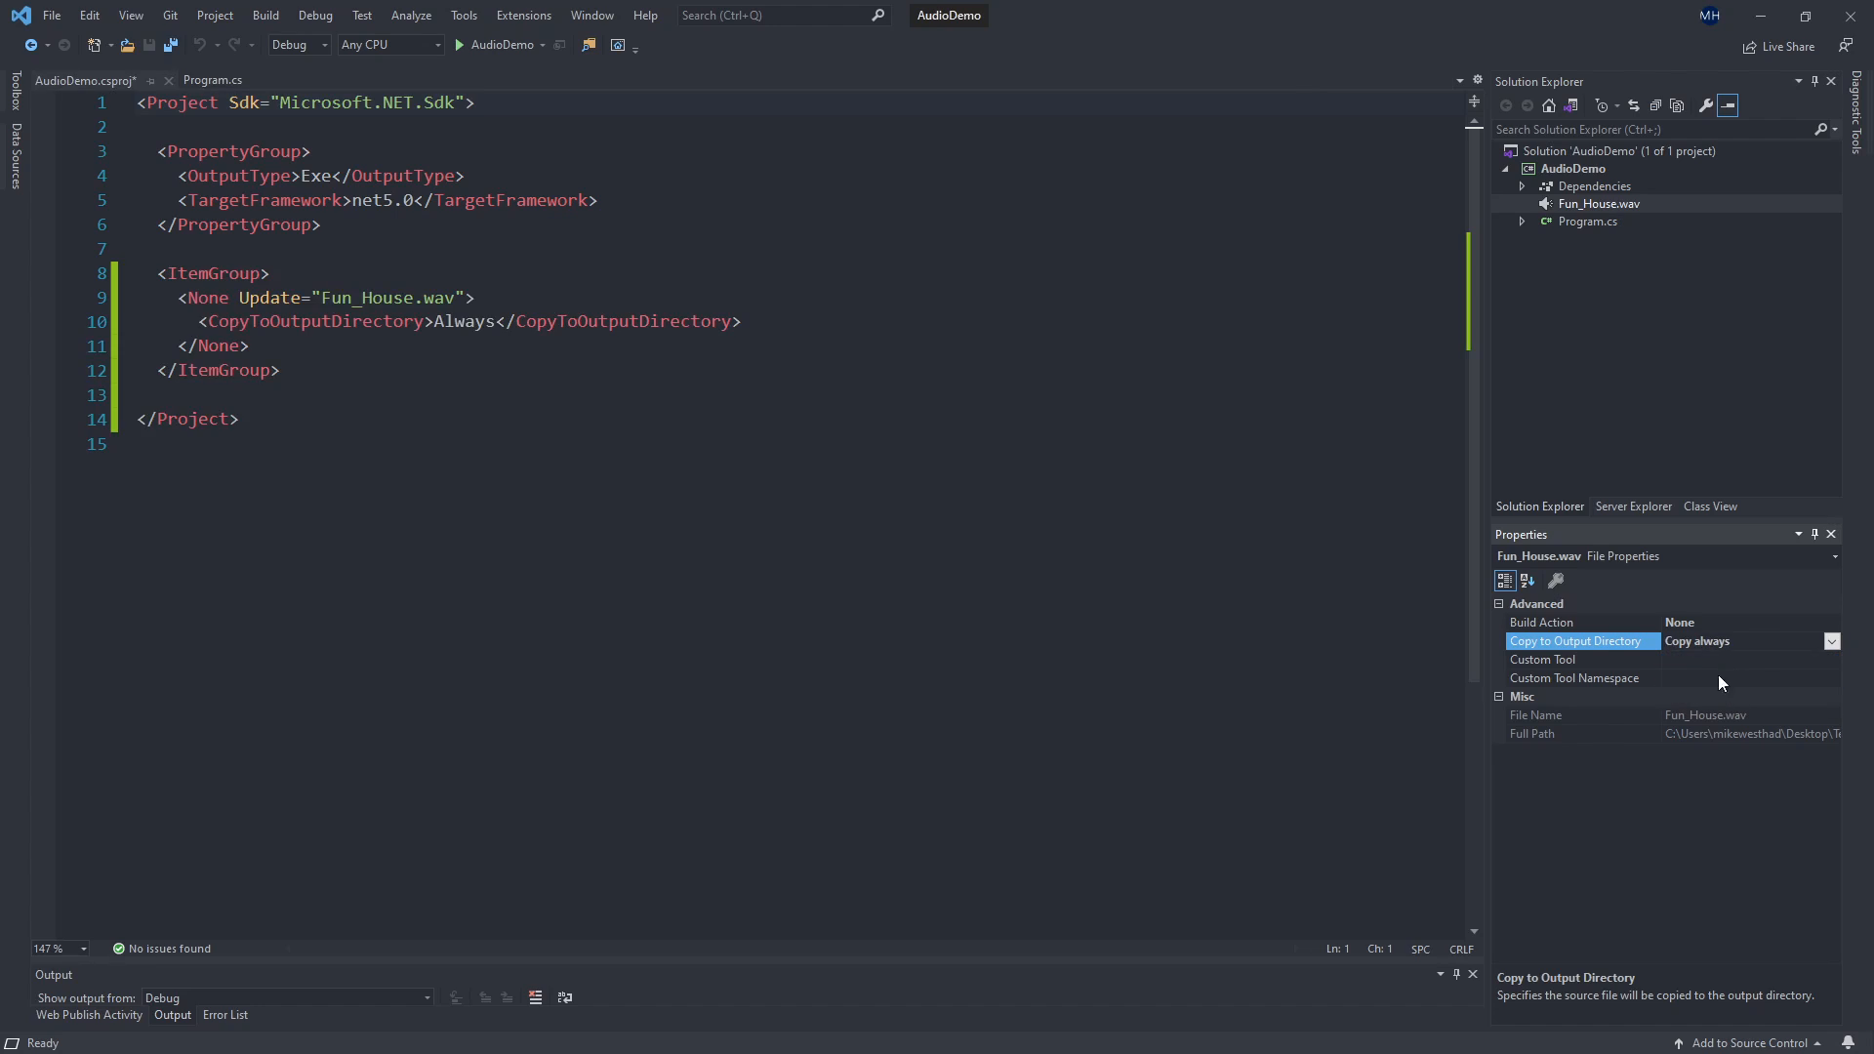
pyautogui.moveTo(1667, 272)
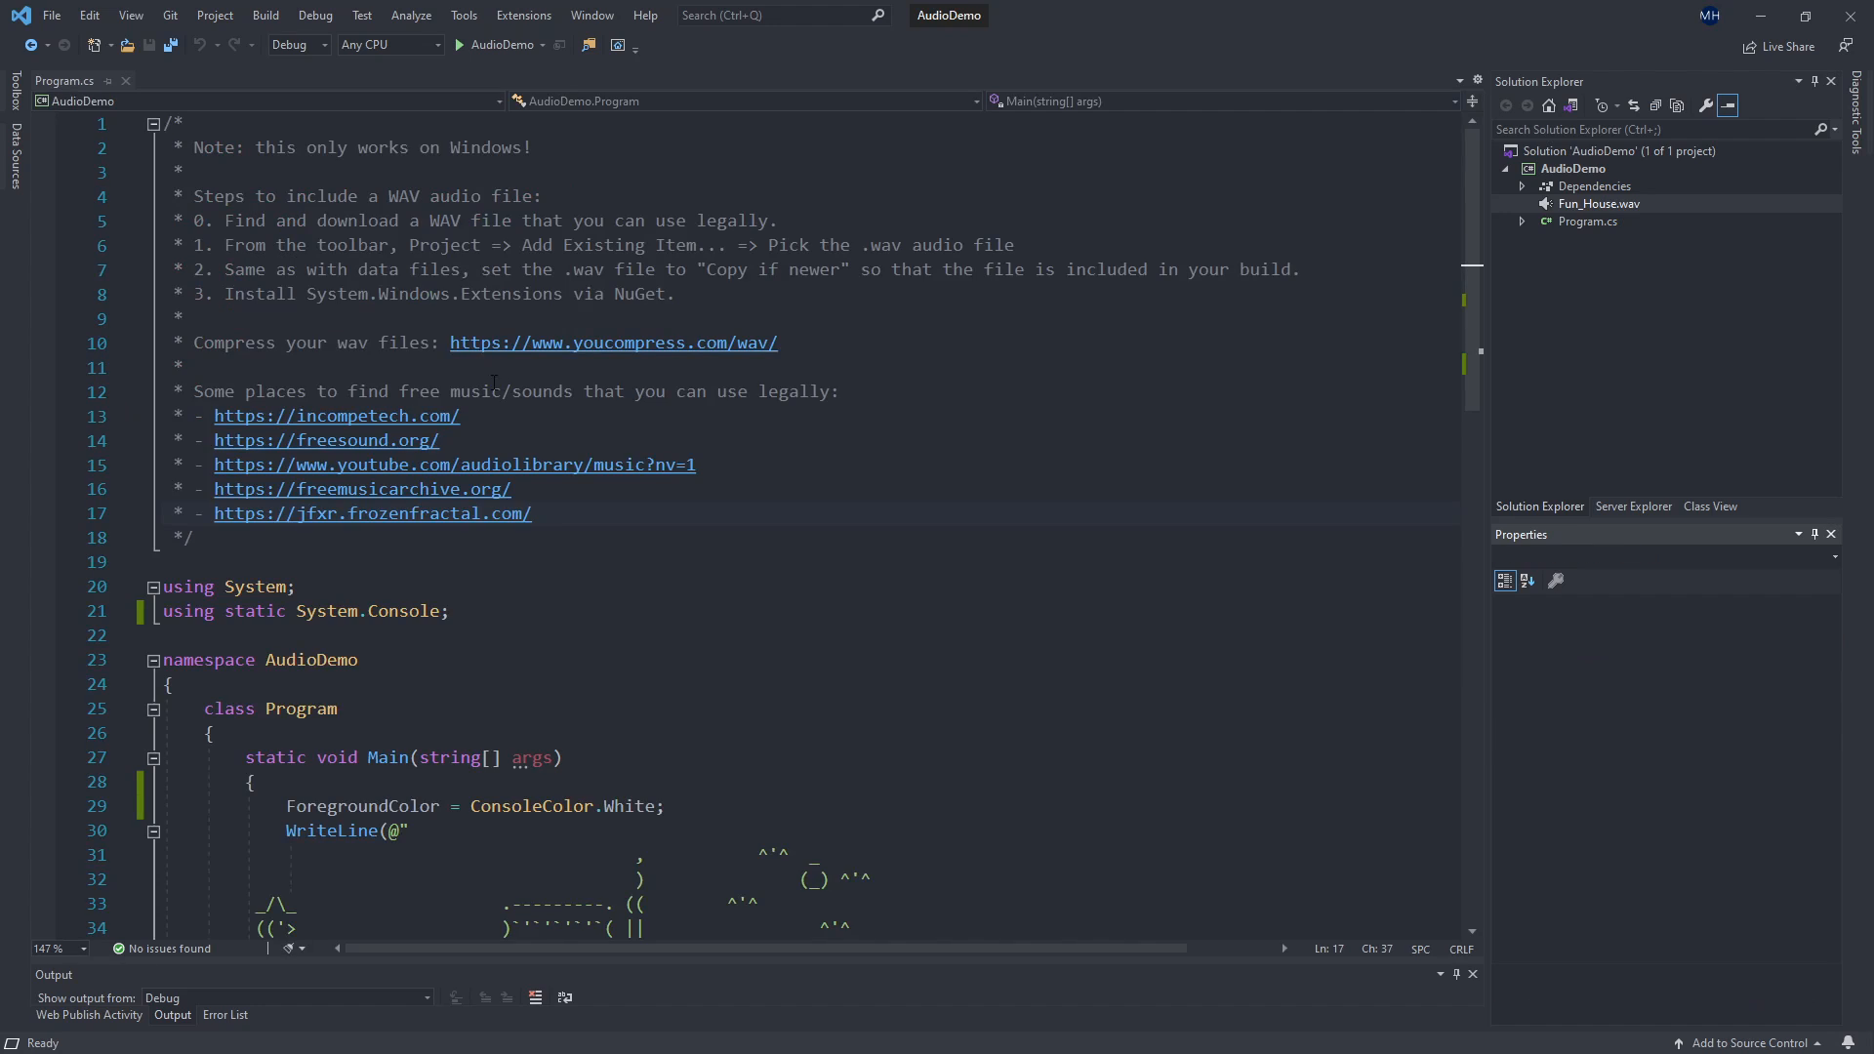
# Browse the Debug and Tools menus and launch Manage NuGet Packages for Solution.
pyautogui.scroll(-3)
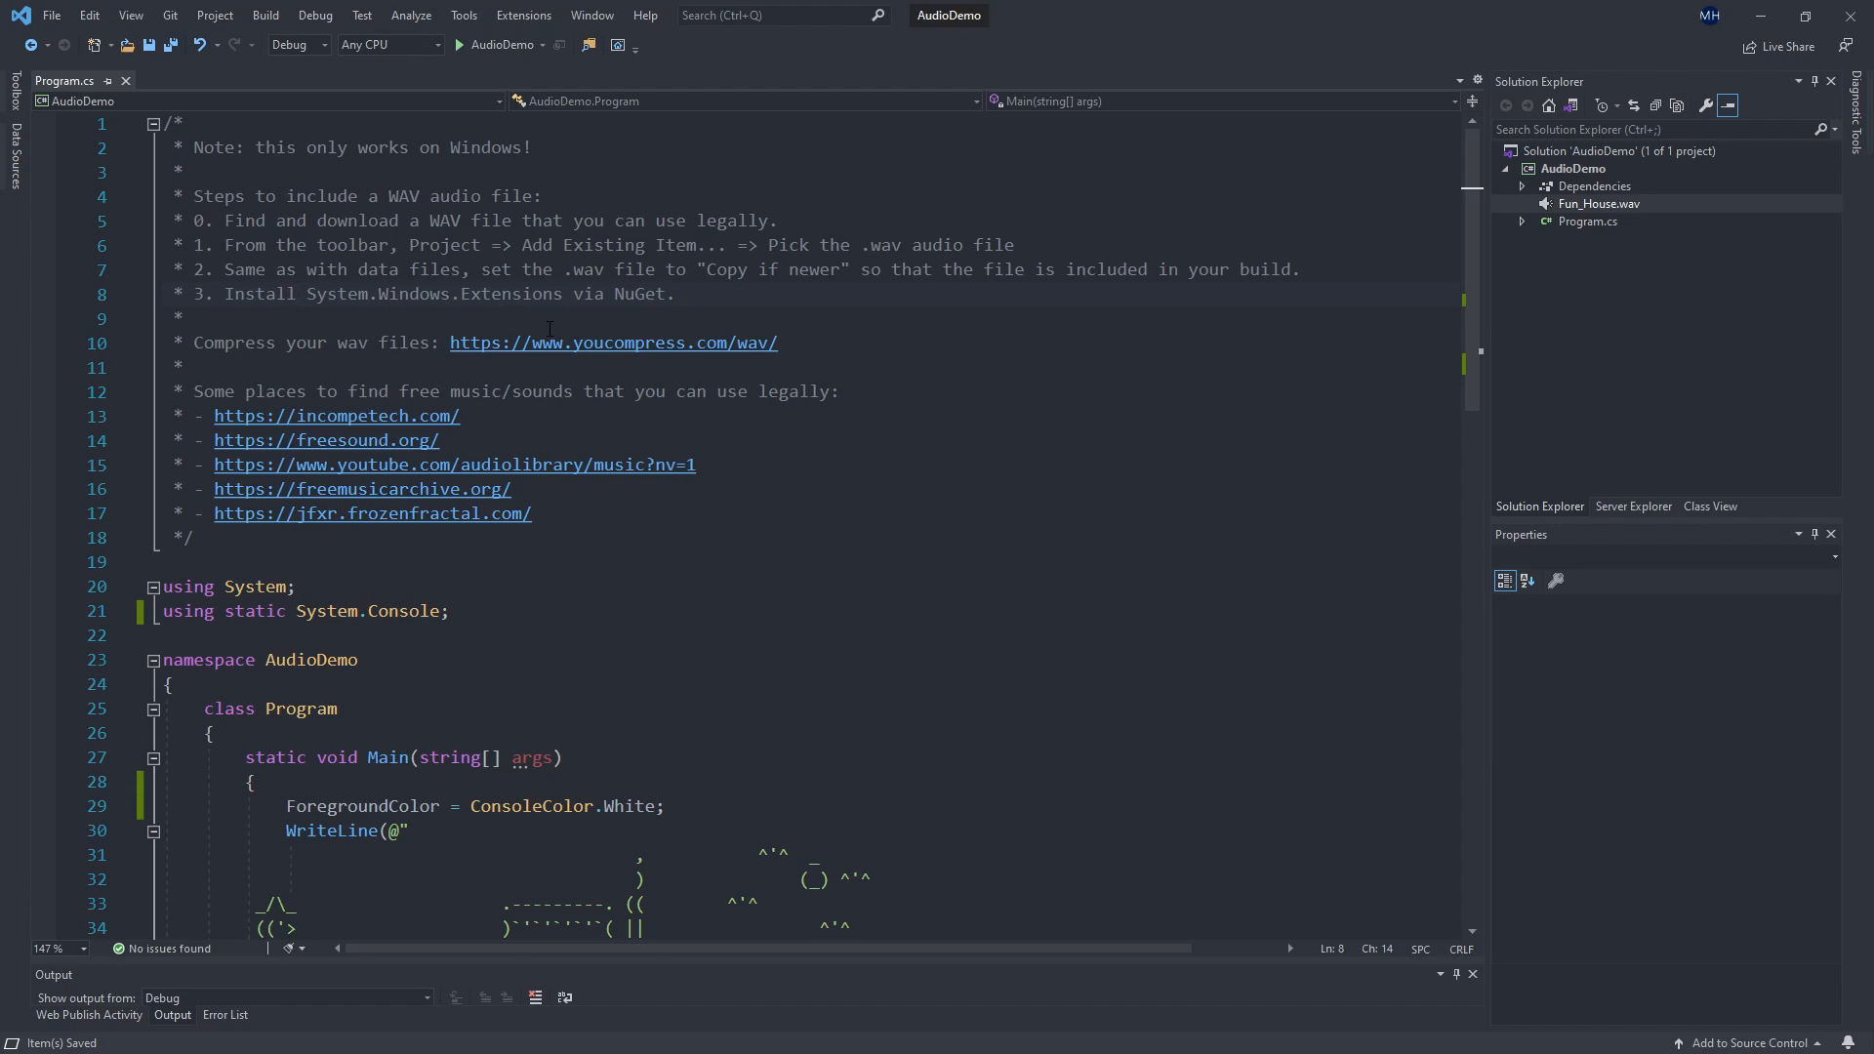
pyautogui.moveTo(420, 39)
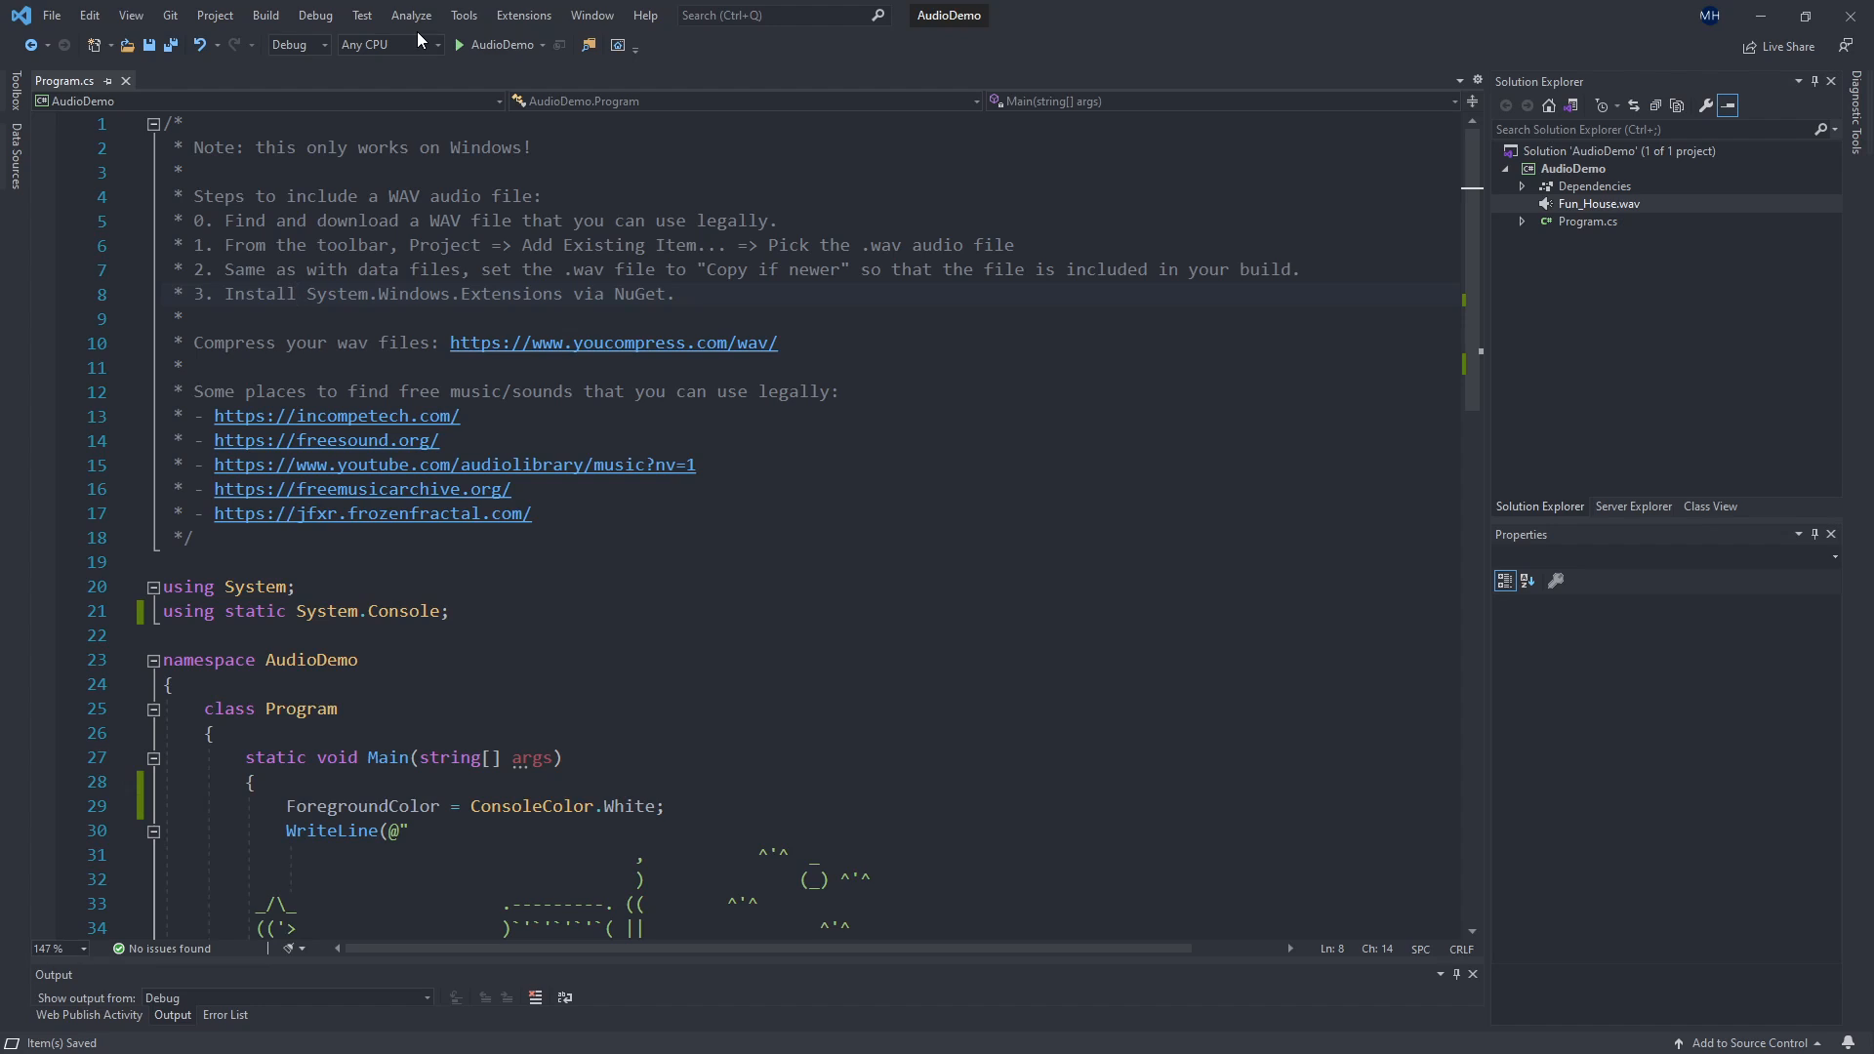
pyautogui.moveTo(336, 16)
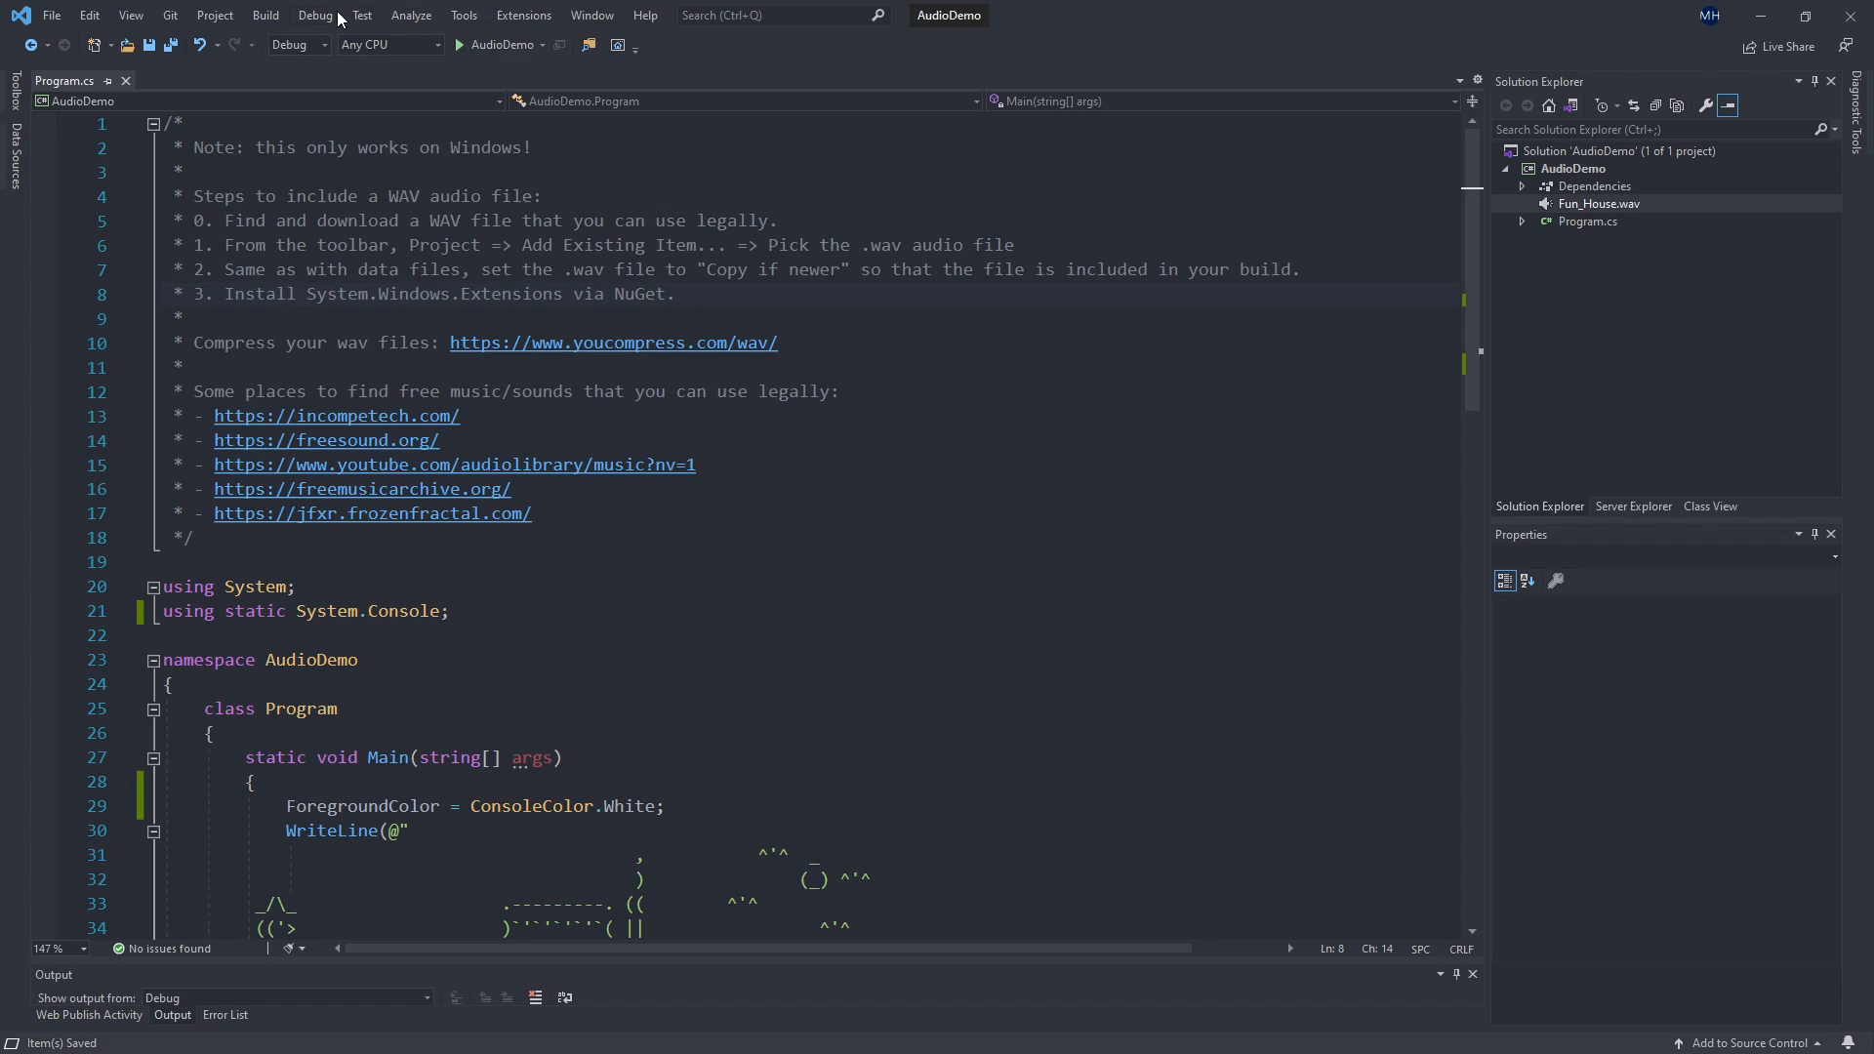
pyautogui.click(315, 16)
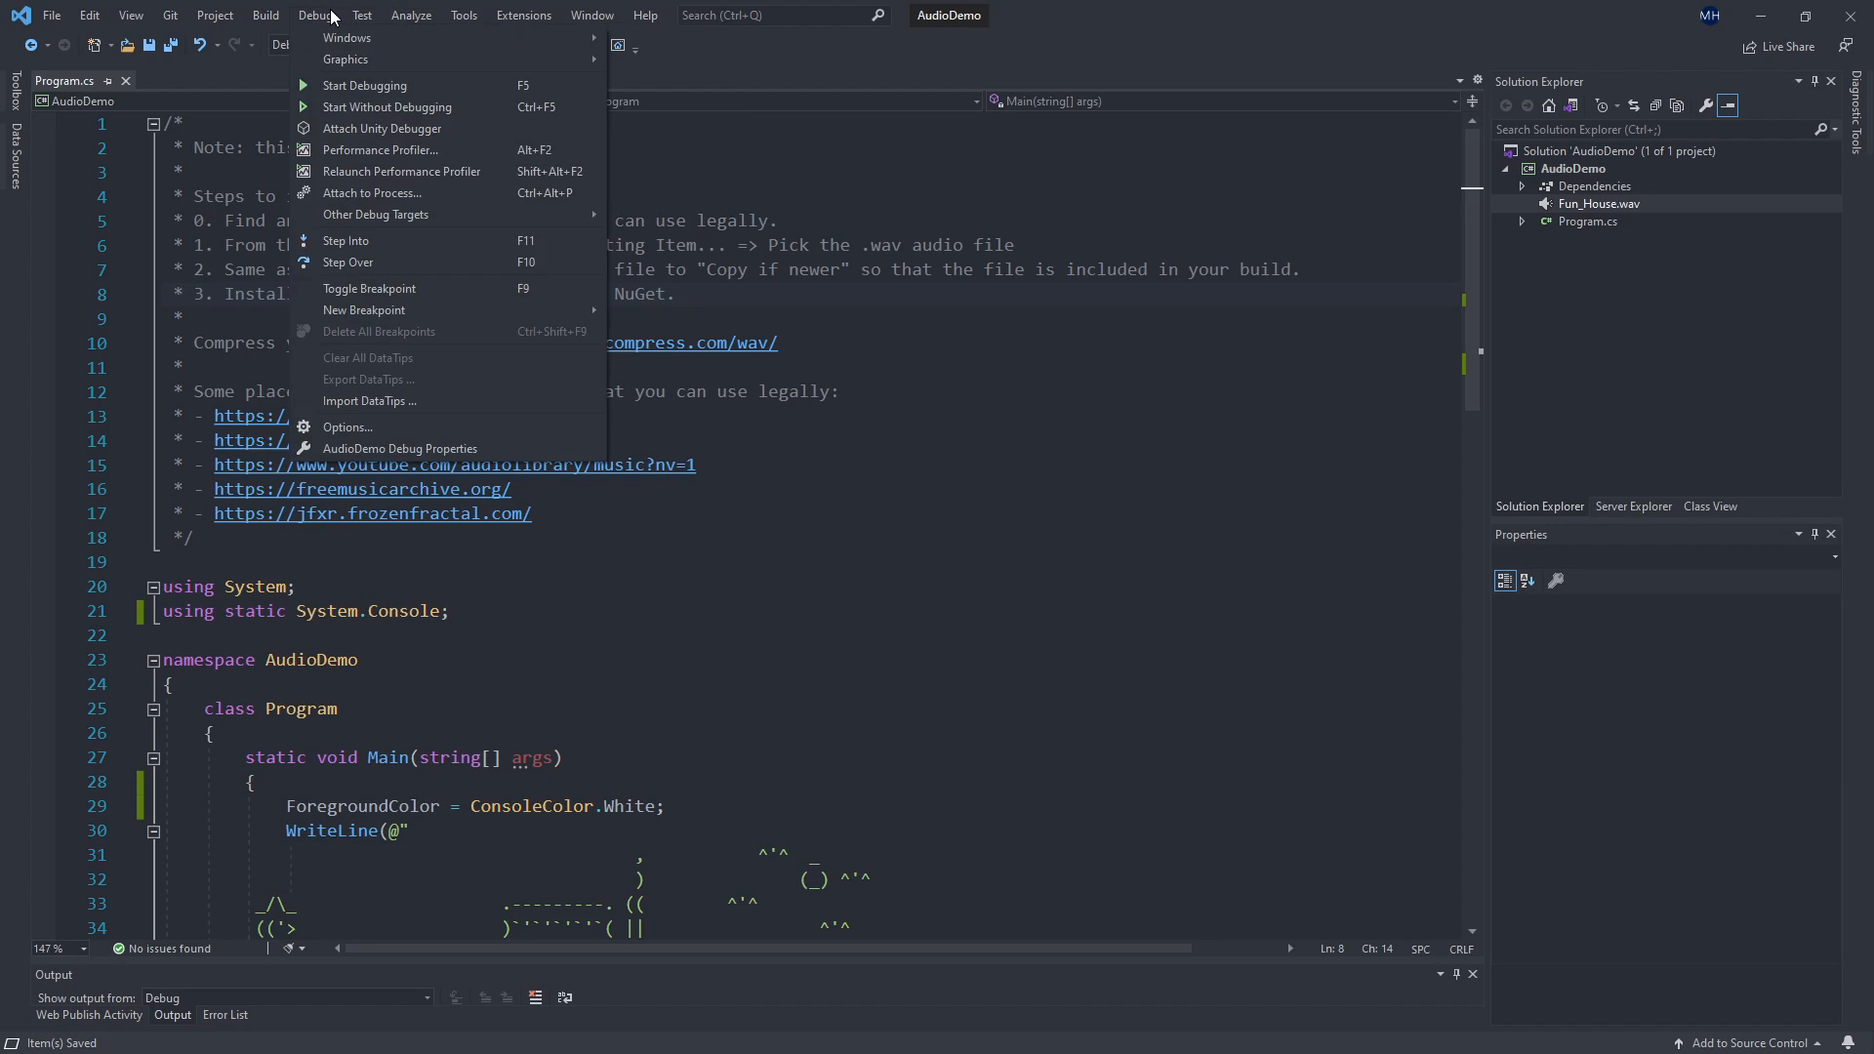
pyautogui.click(464, 15)
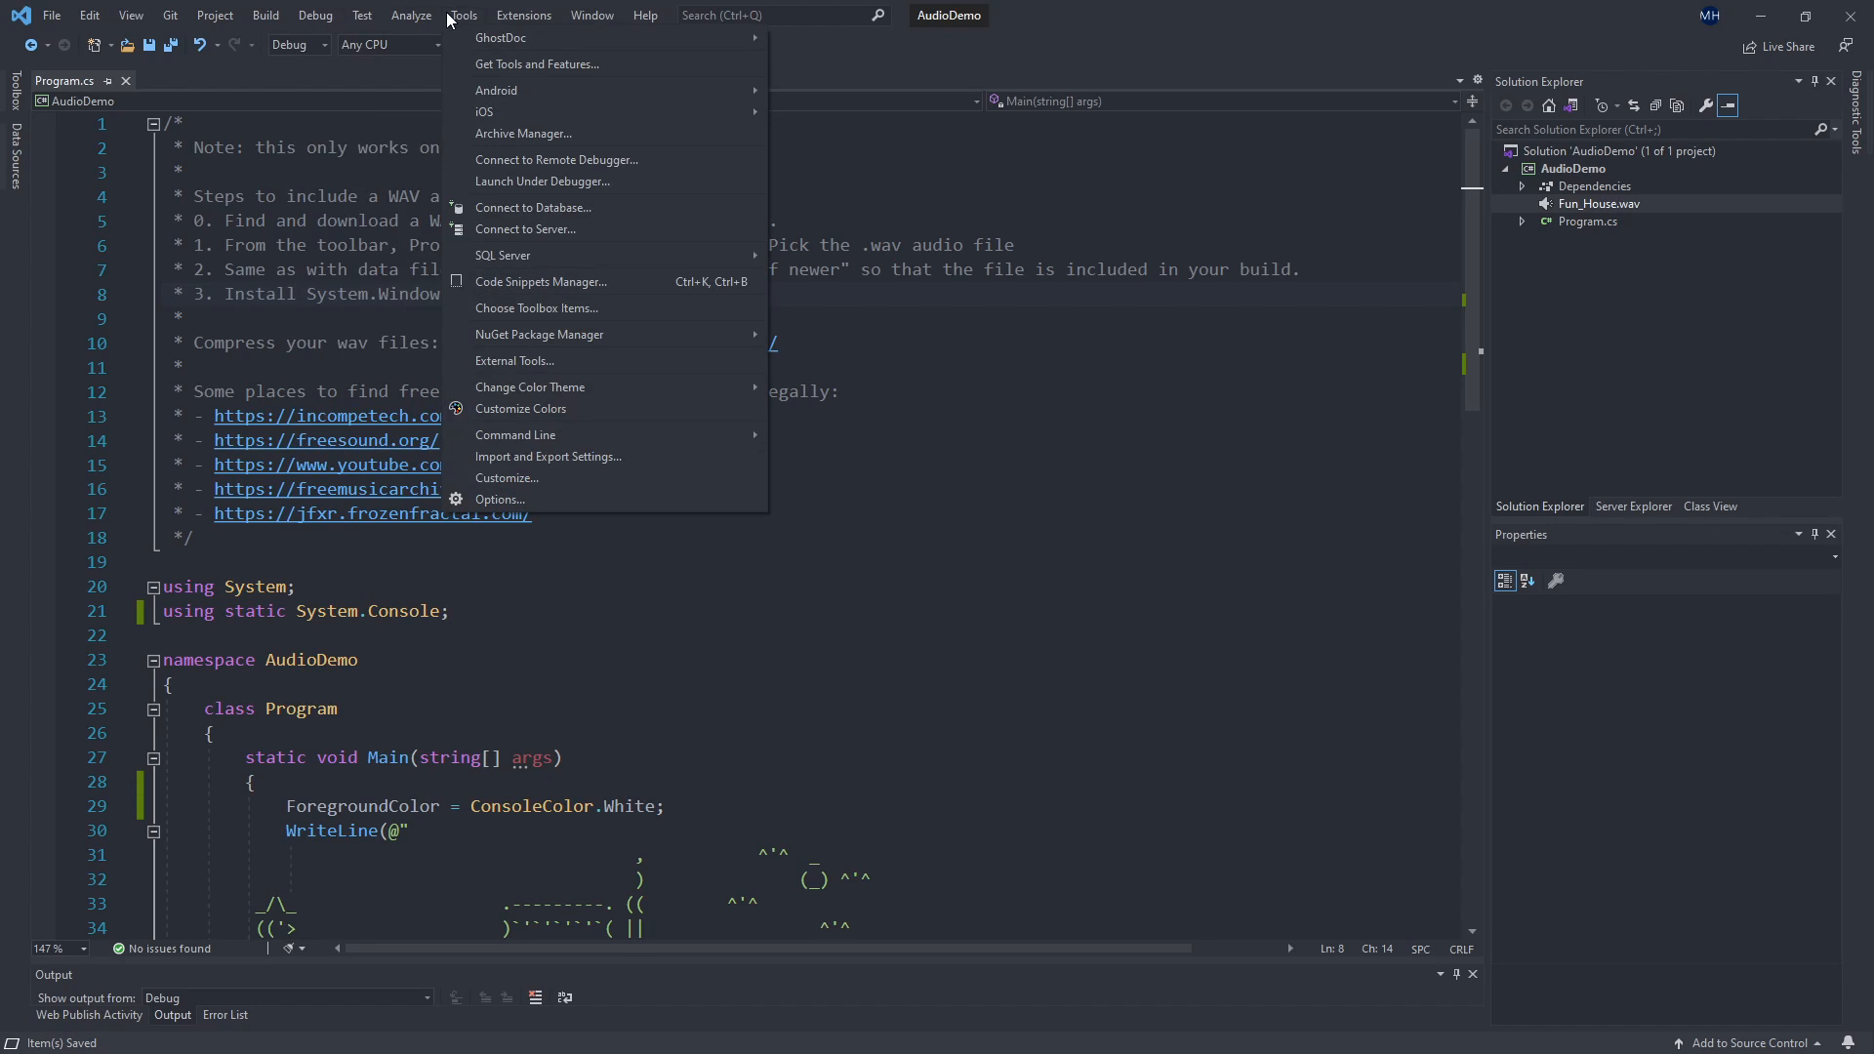
pyautogui.moveTo(453, 31)
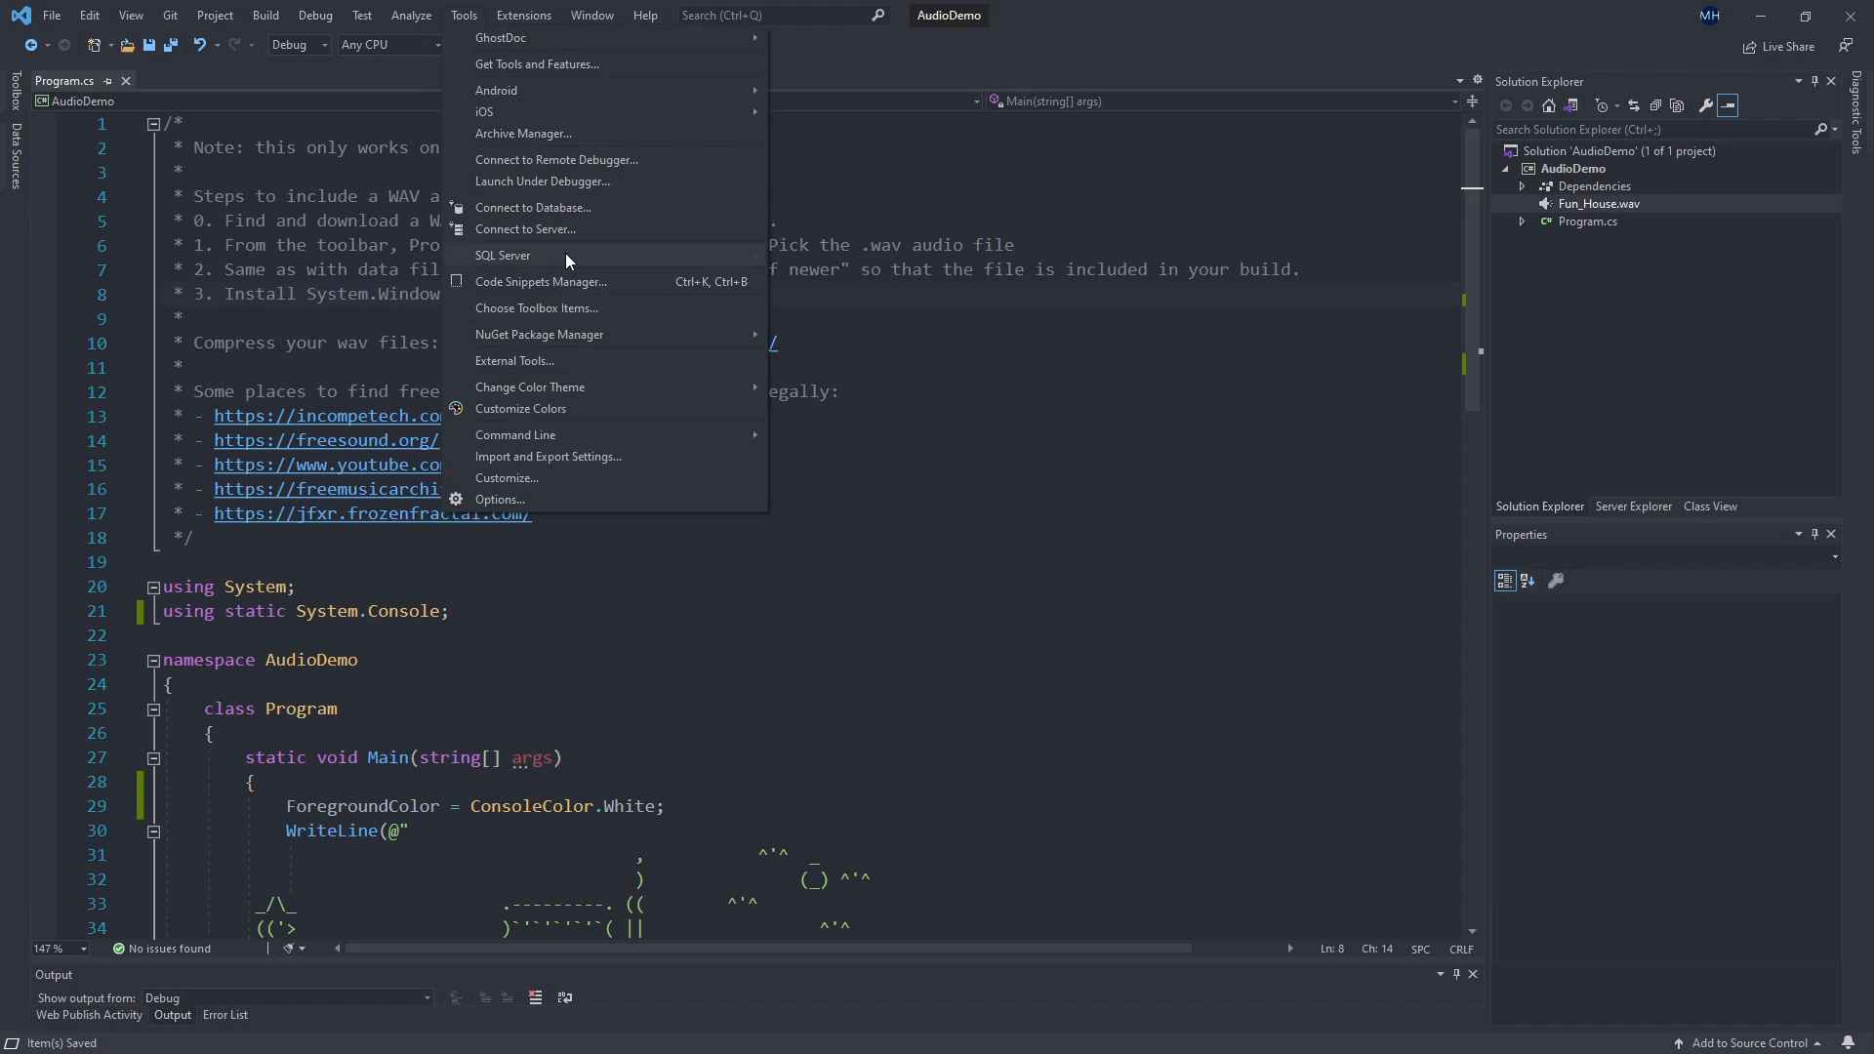
pyautogui.moveTo(539, 334)
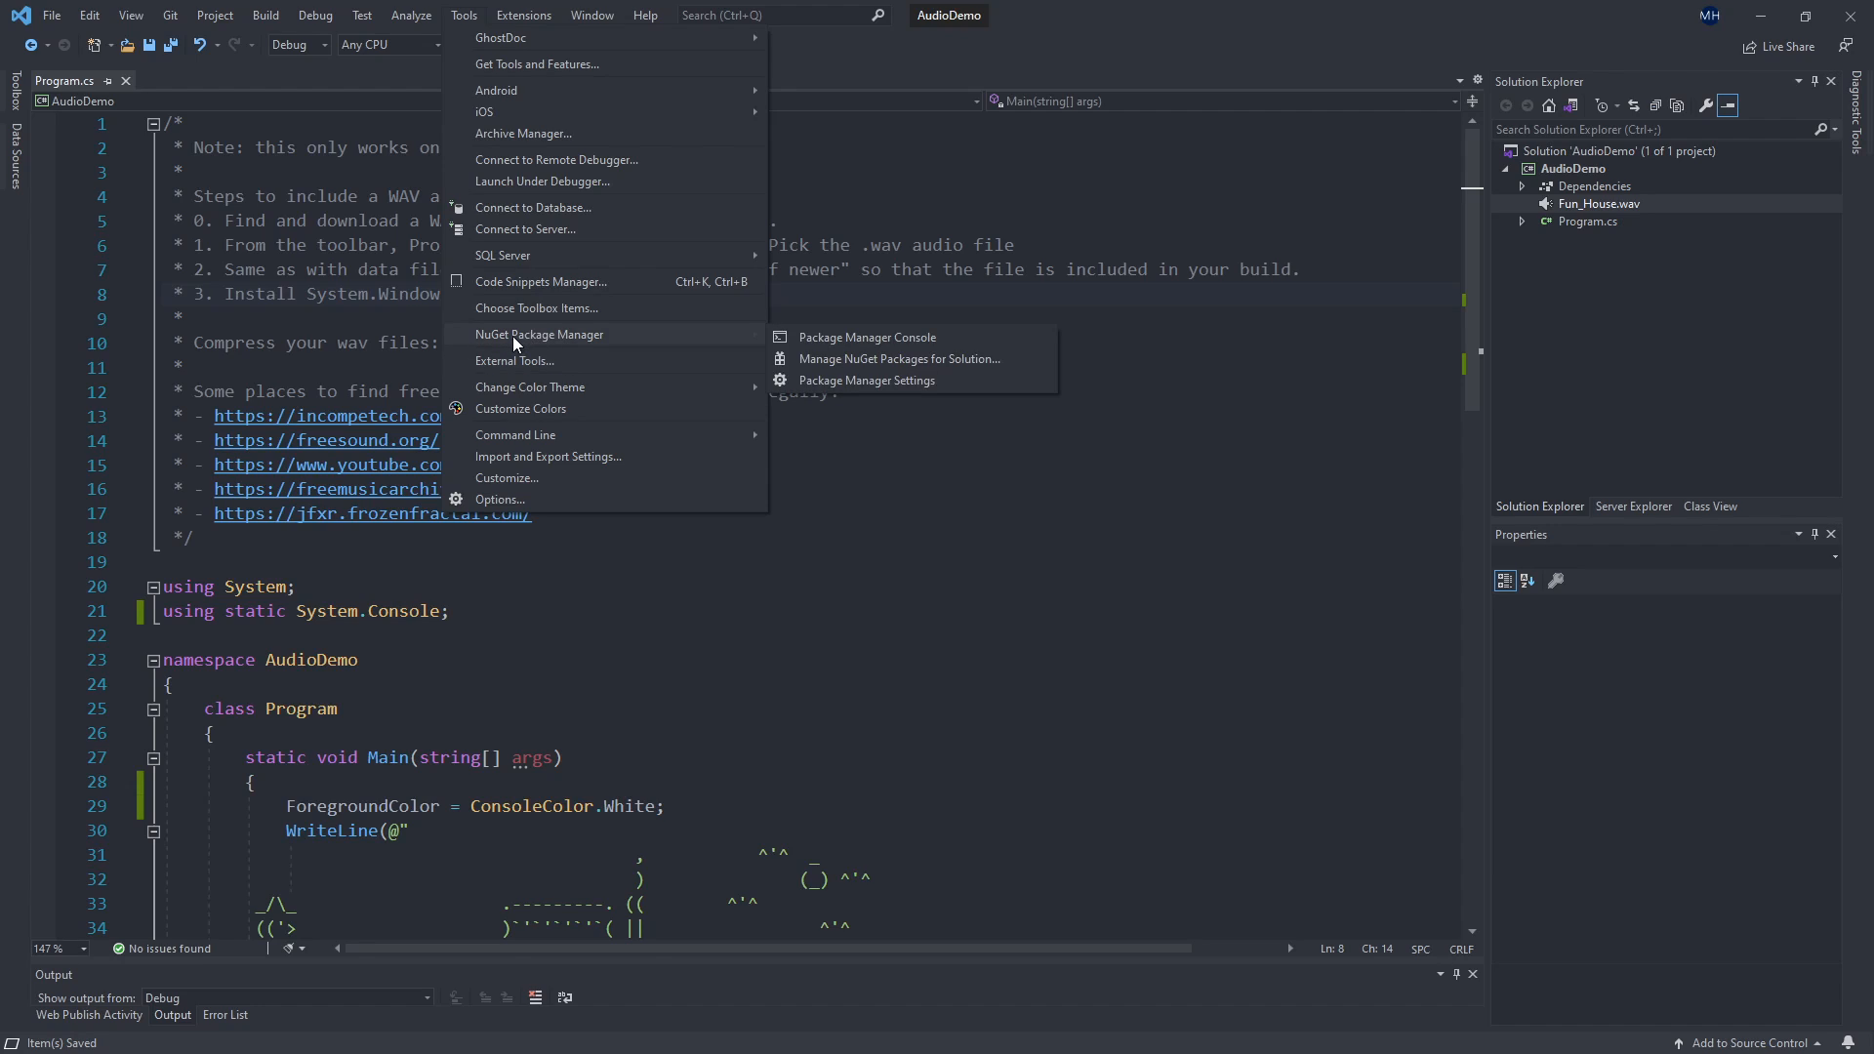
pyautogui.moveTo(891, 367)
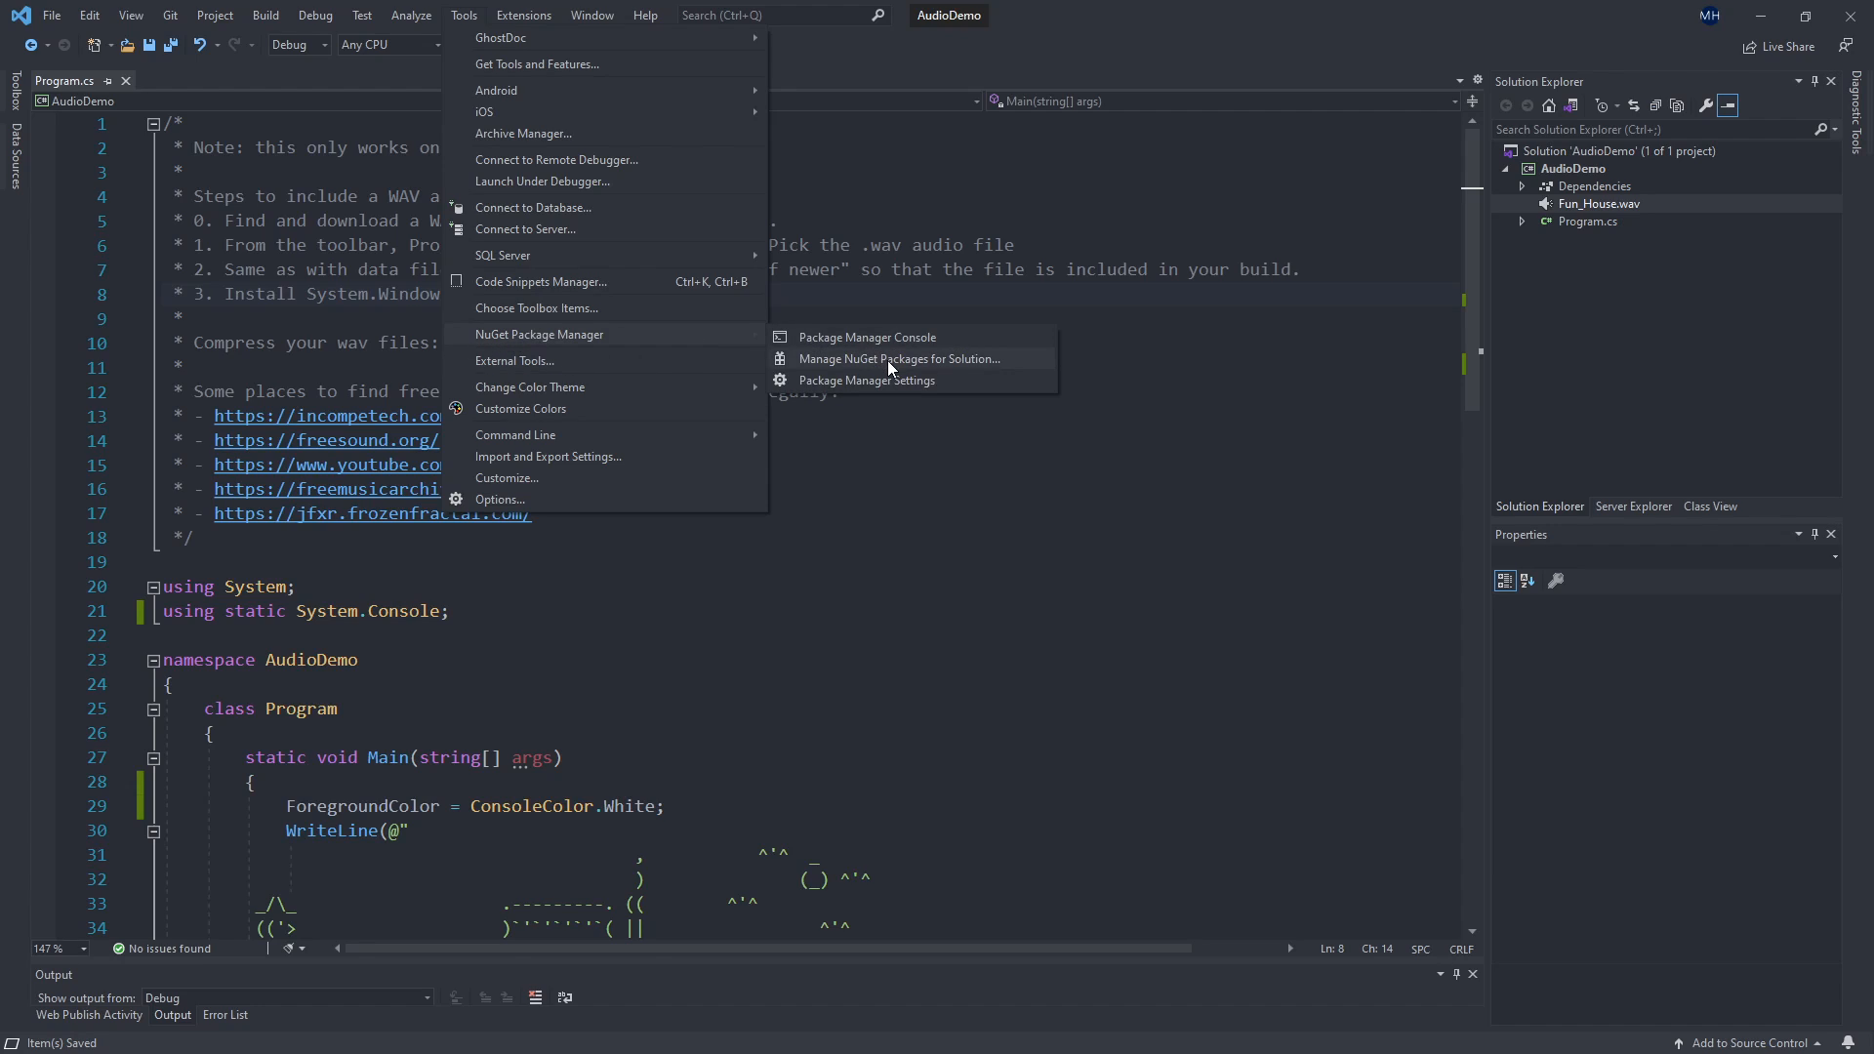
pyautogui.click(898, 359)
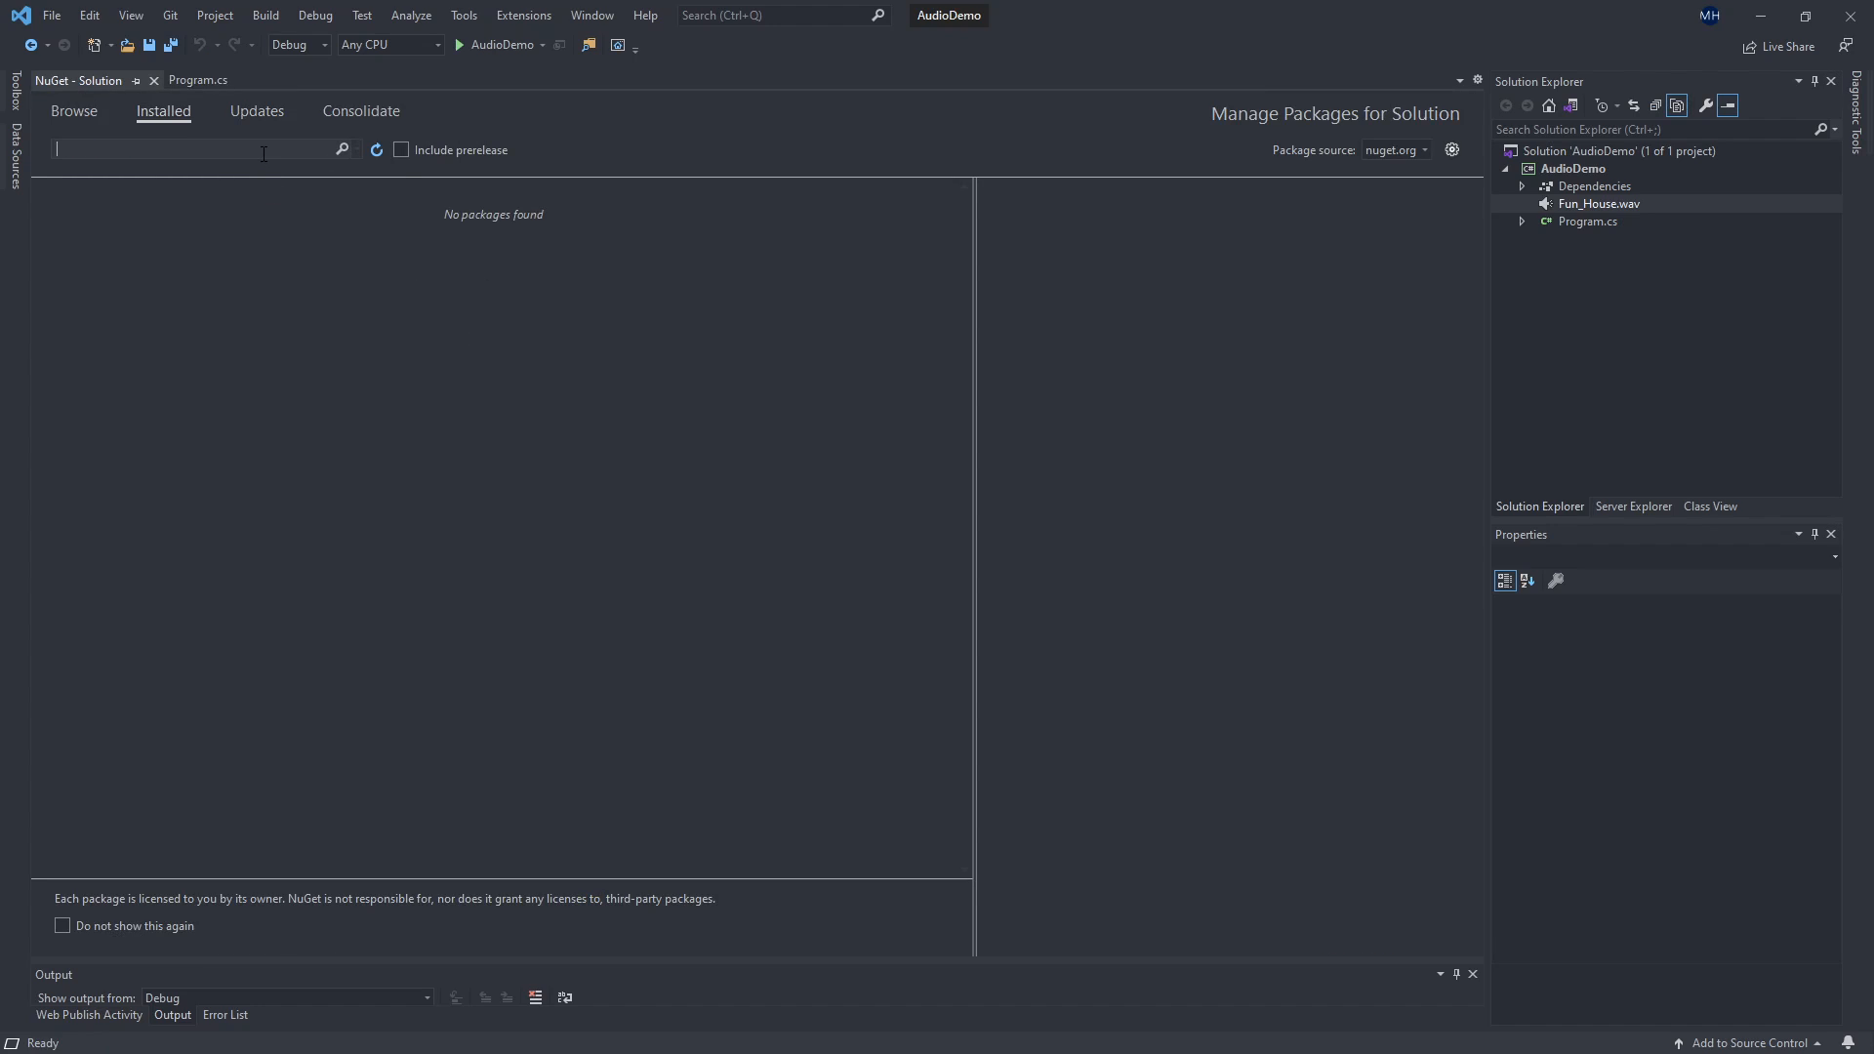
# Search System.Windows.Extensions on Browse, select it for AudioDemo and install version 5.0.0.
pyautogui.write('System')
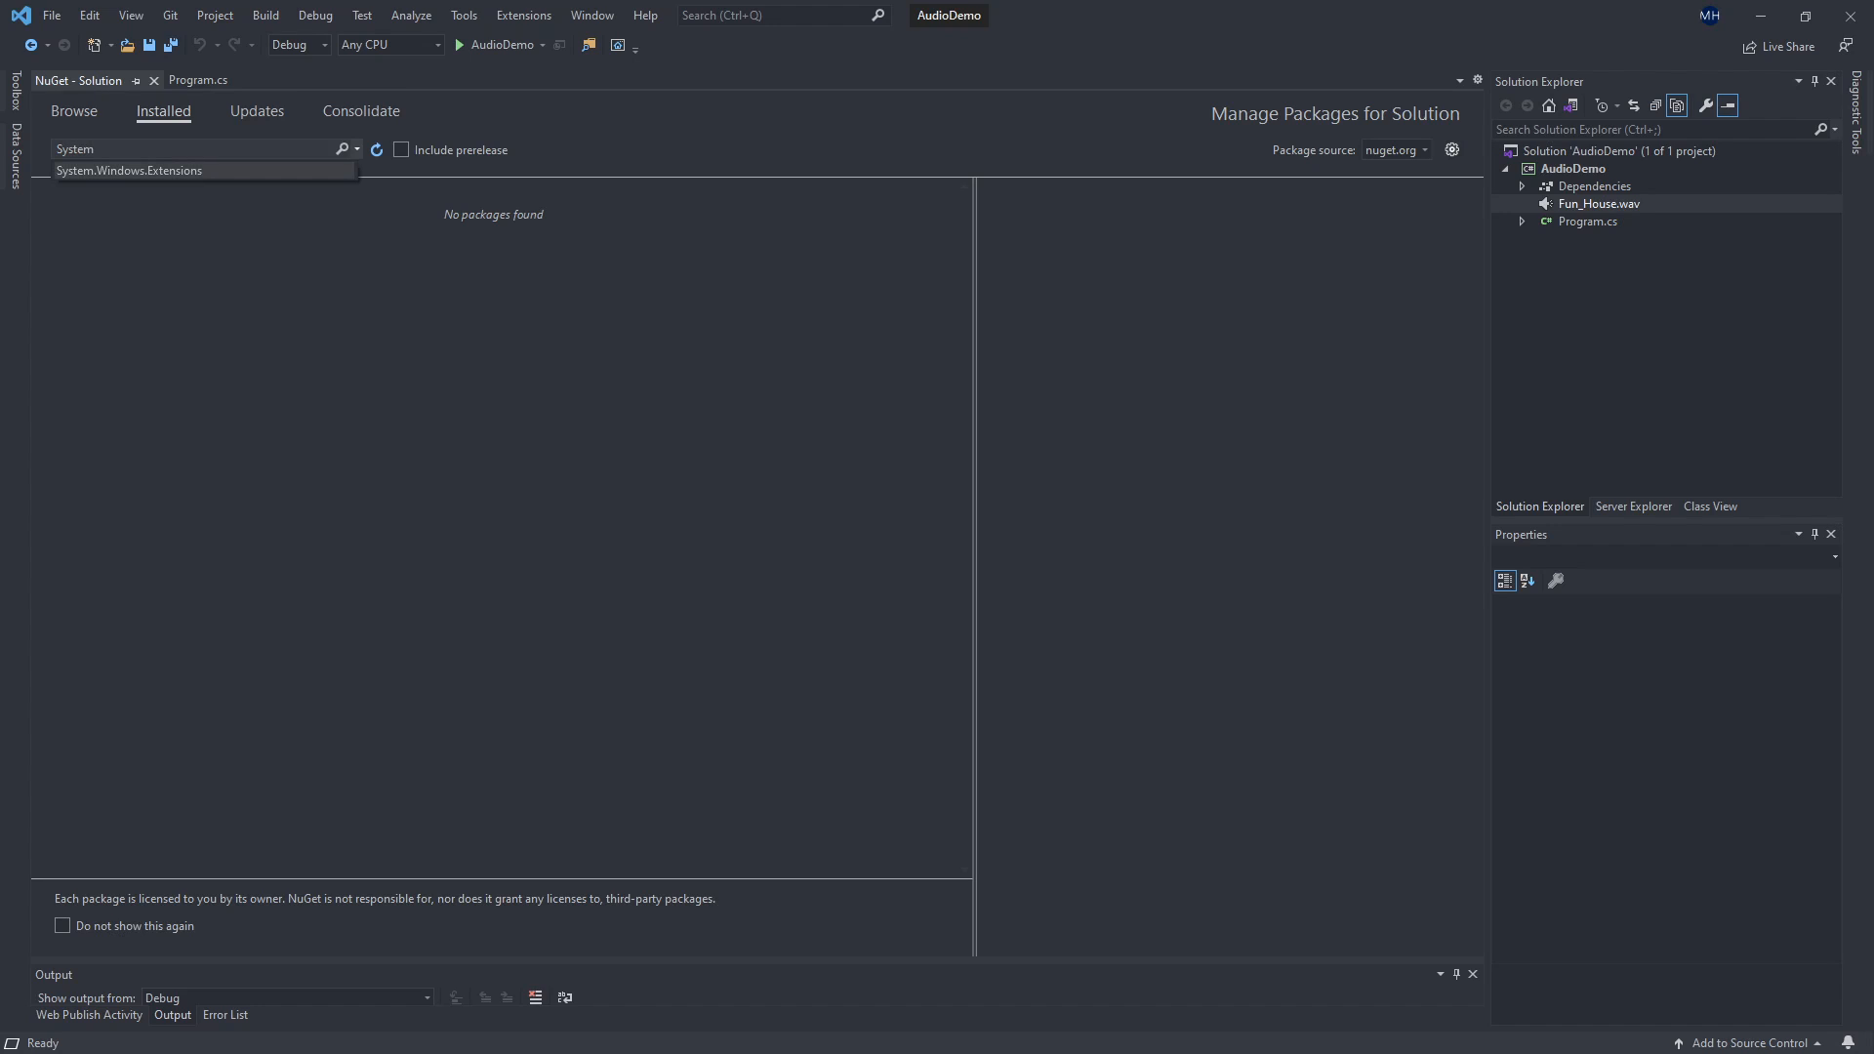
pyautogui.click(65, 109)
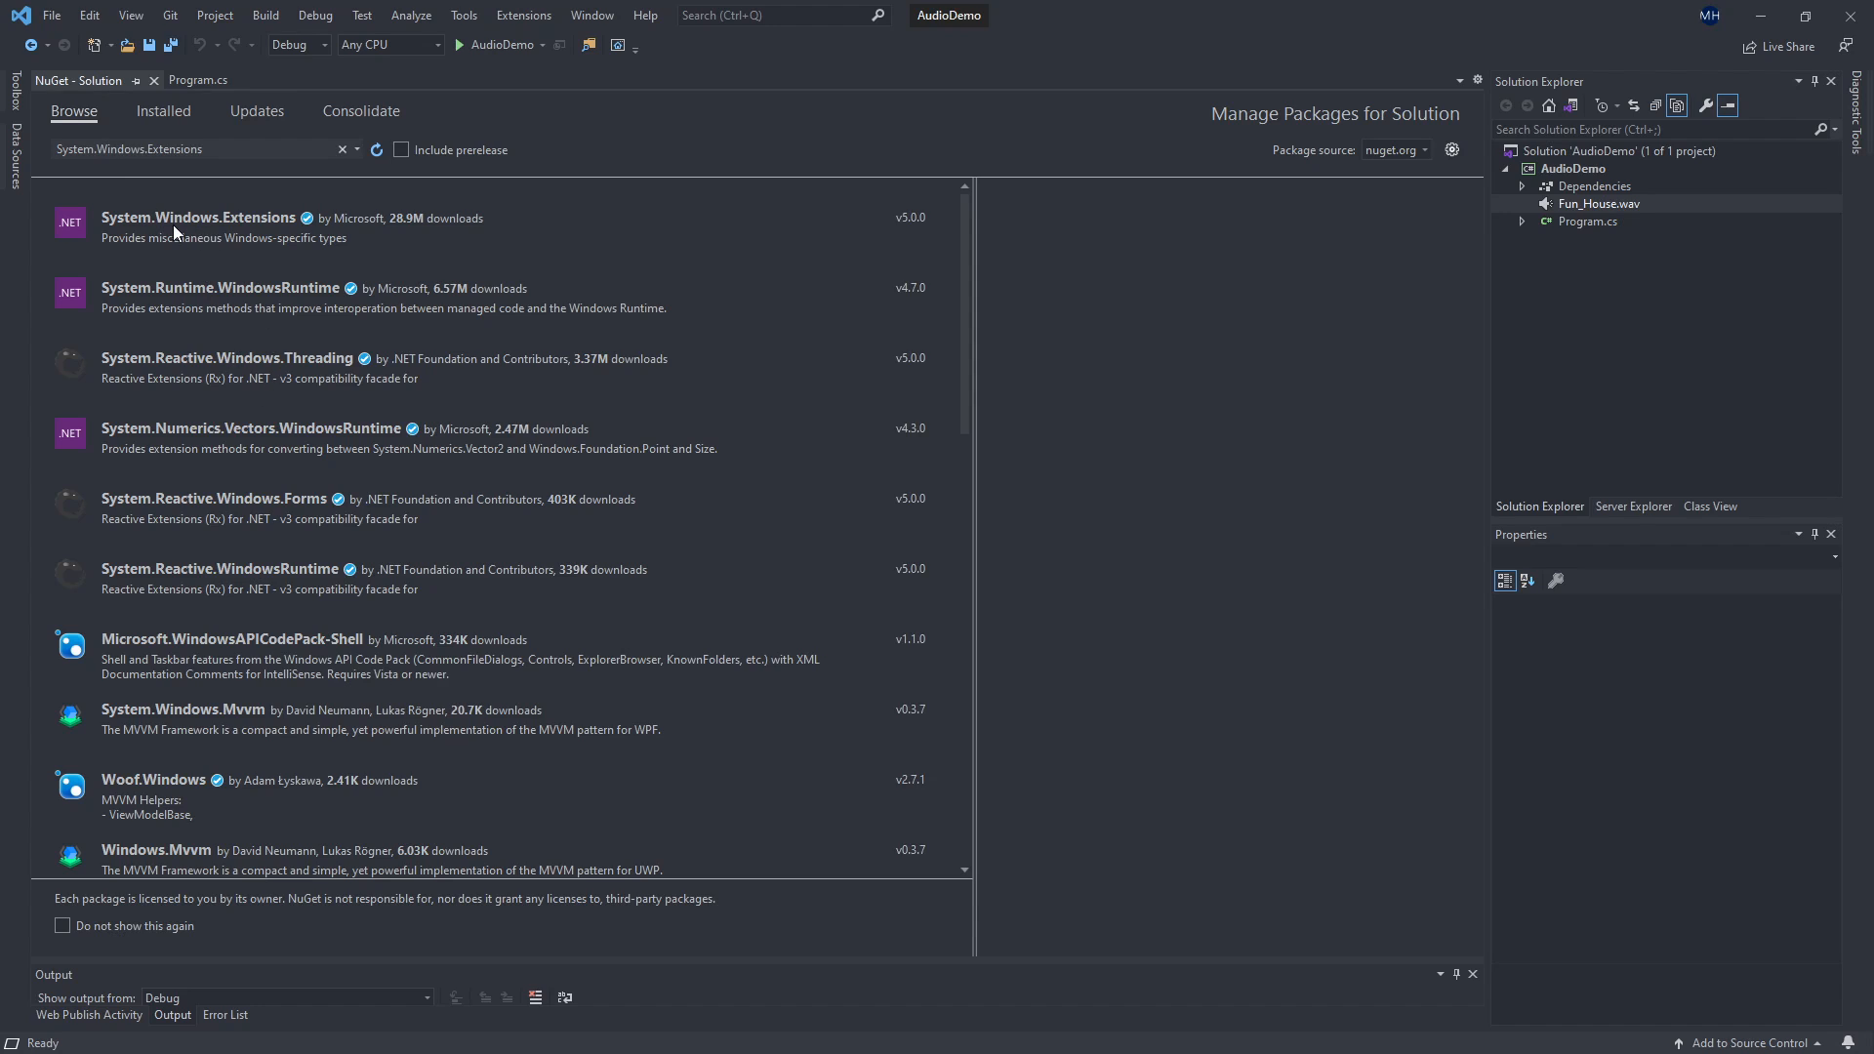
pyautogui.moveTo(196, 230)
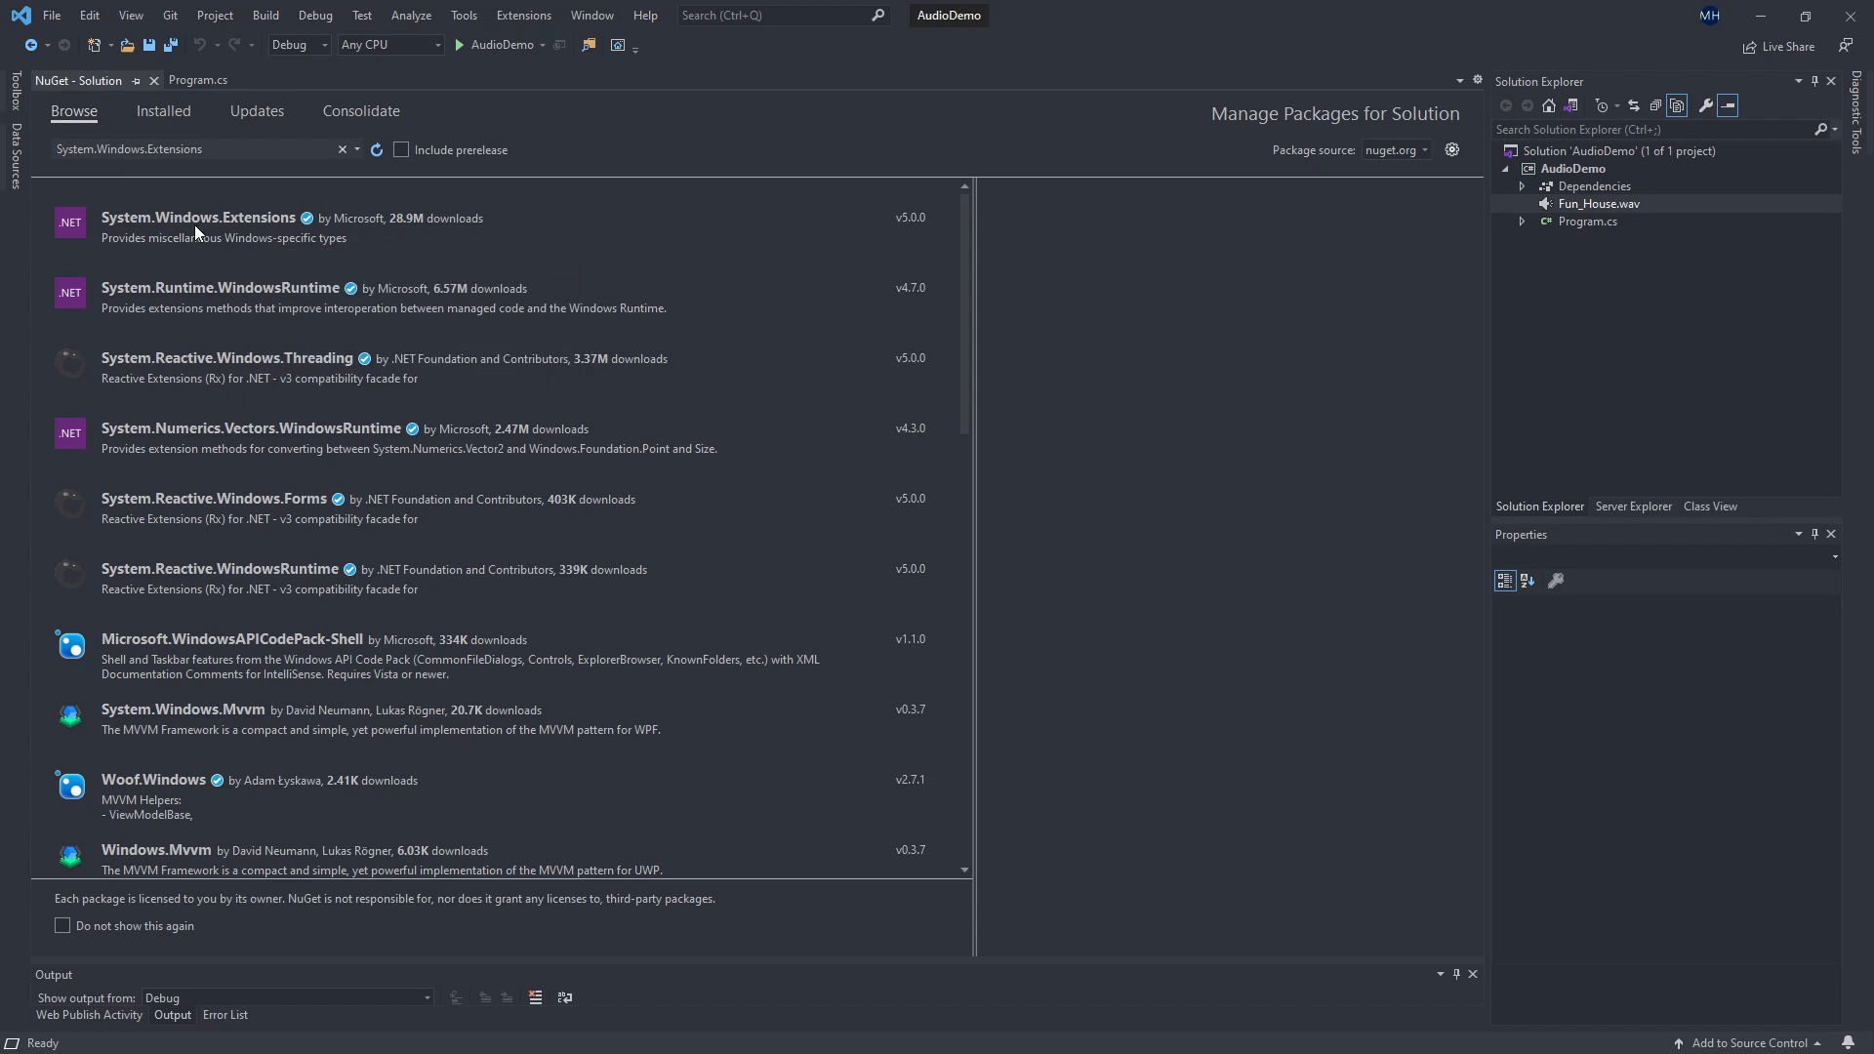
pyautogui.click(199, 219)
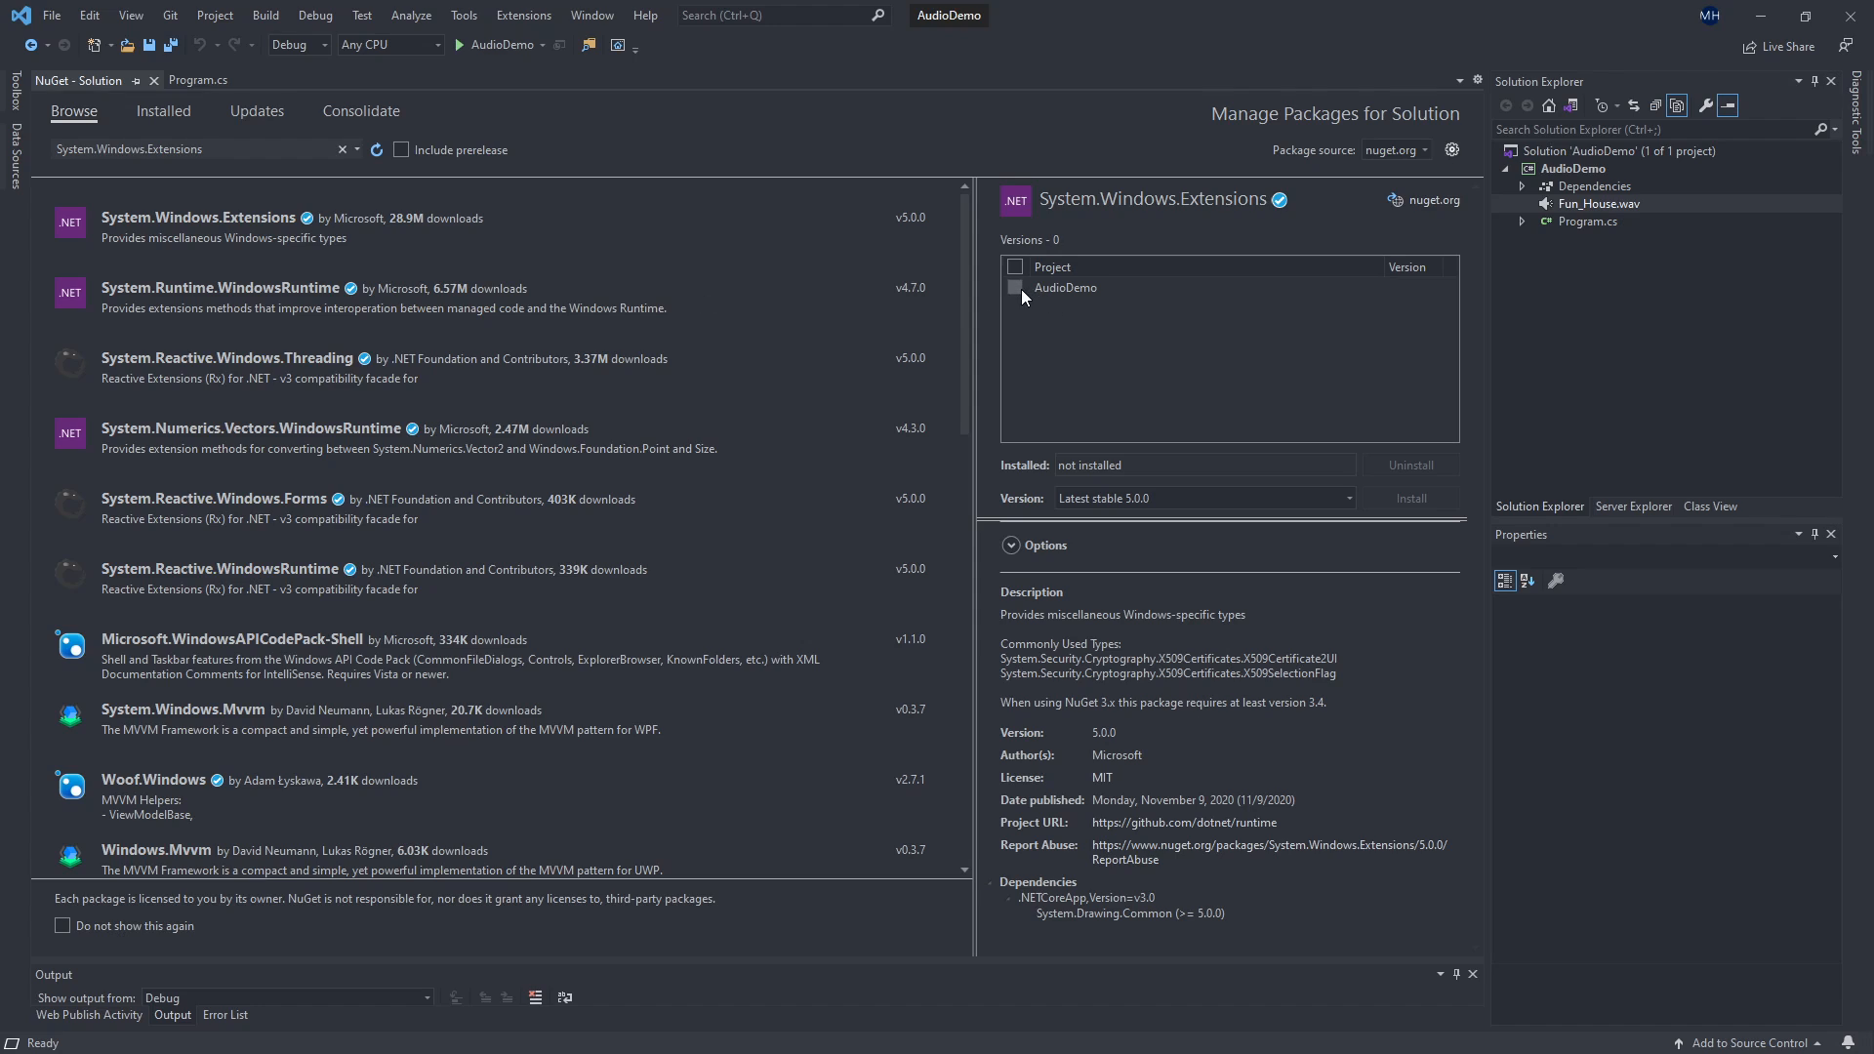
pyautogui.click(1016, 287)
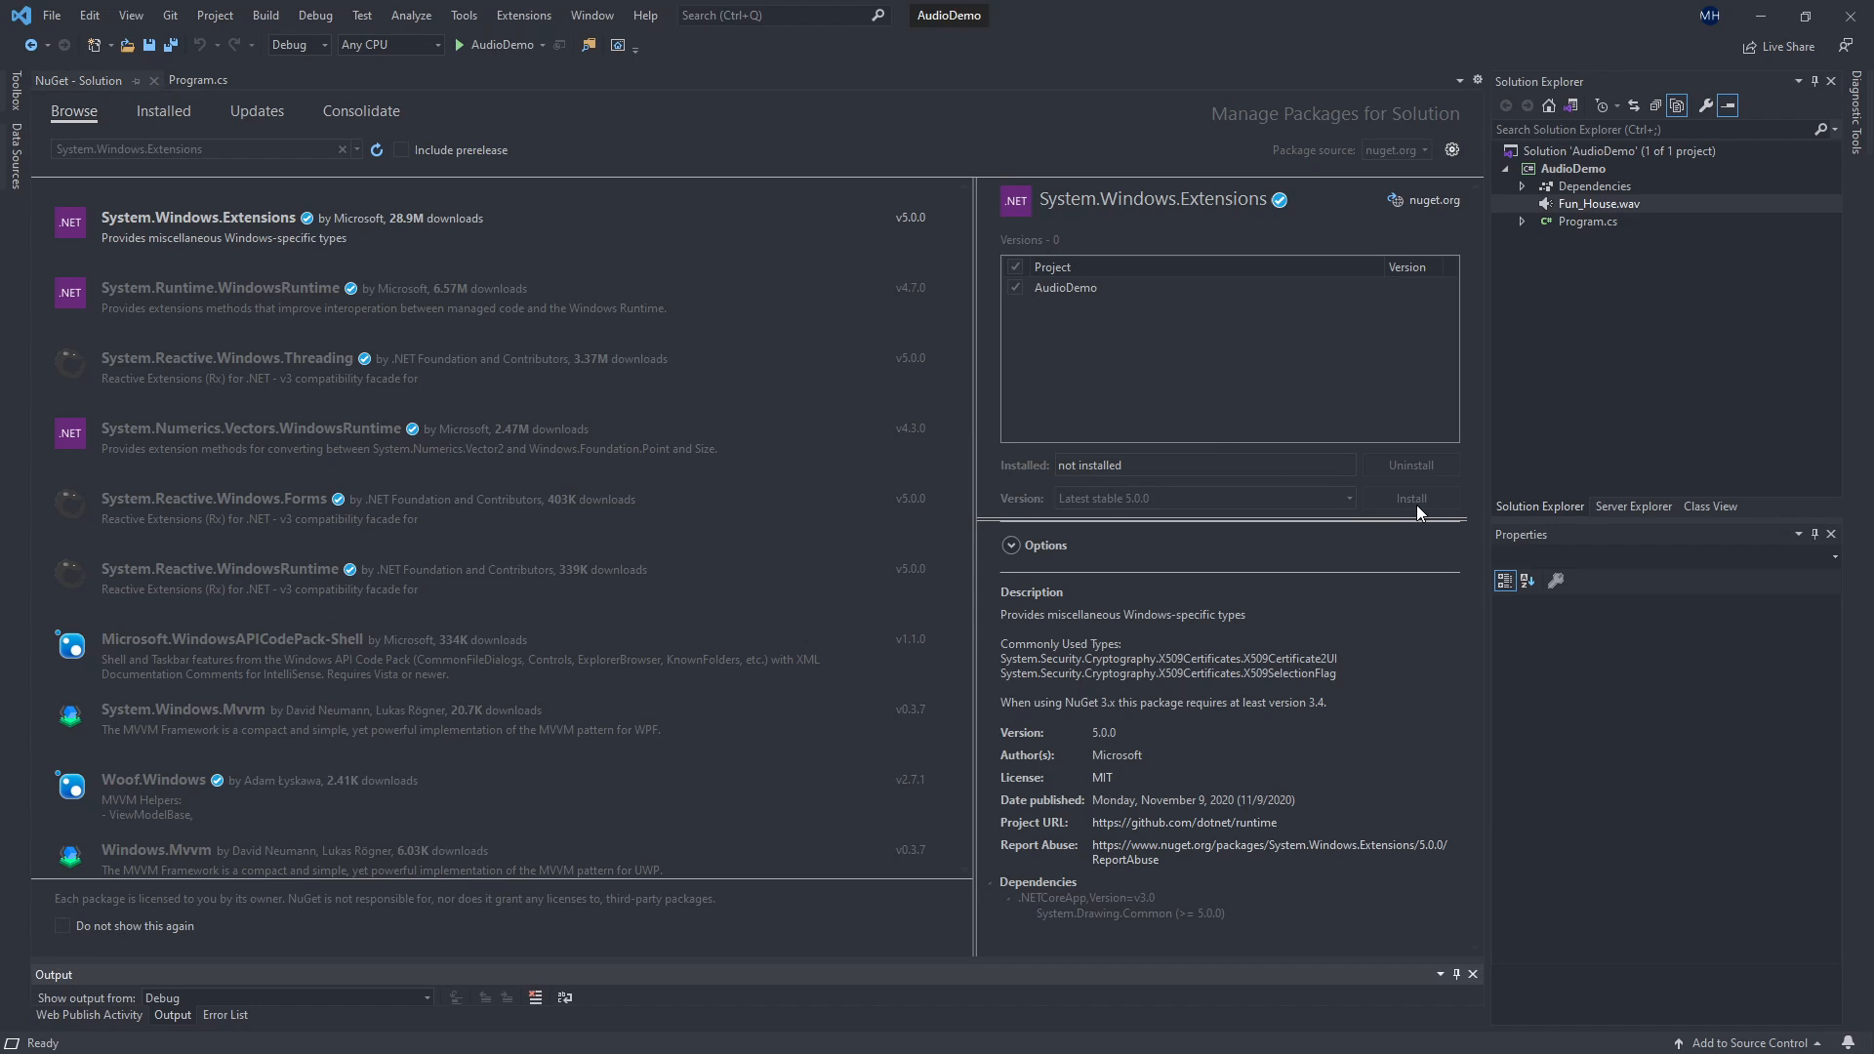
pyautogui.click(225, 1015)
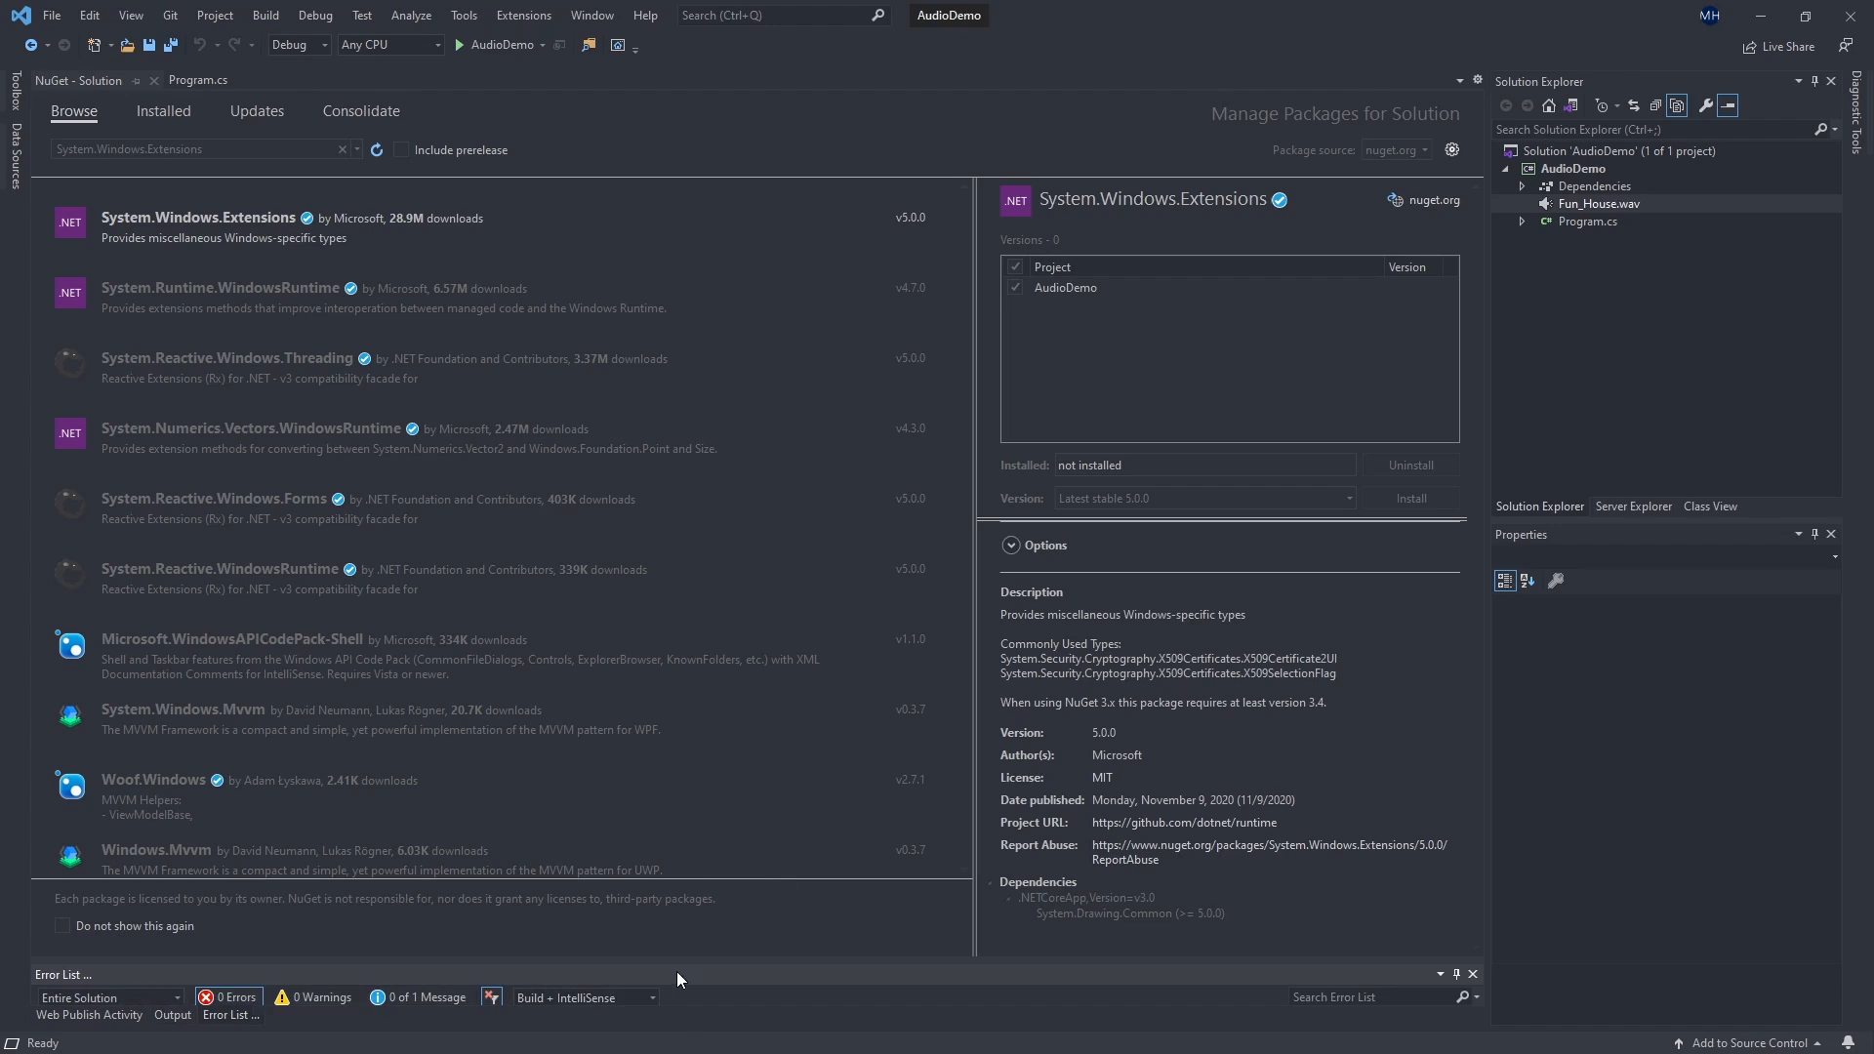
pyautogui.click(1412, 498)
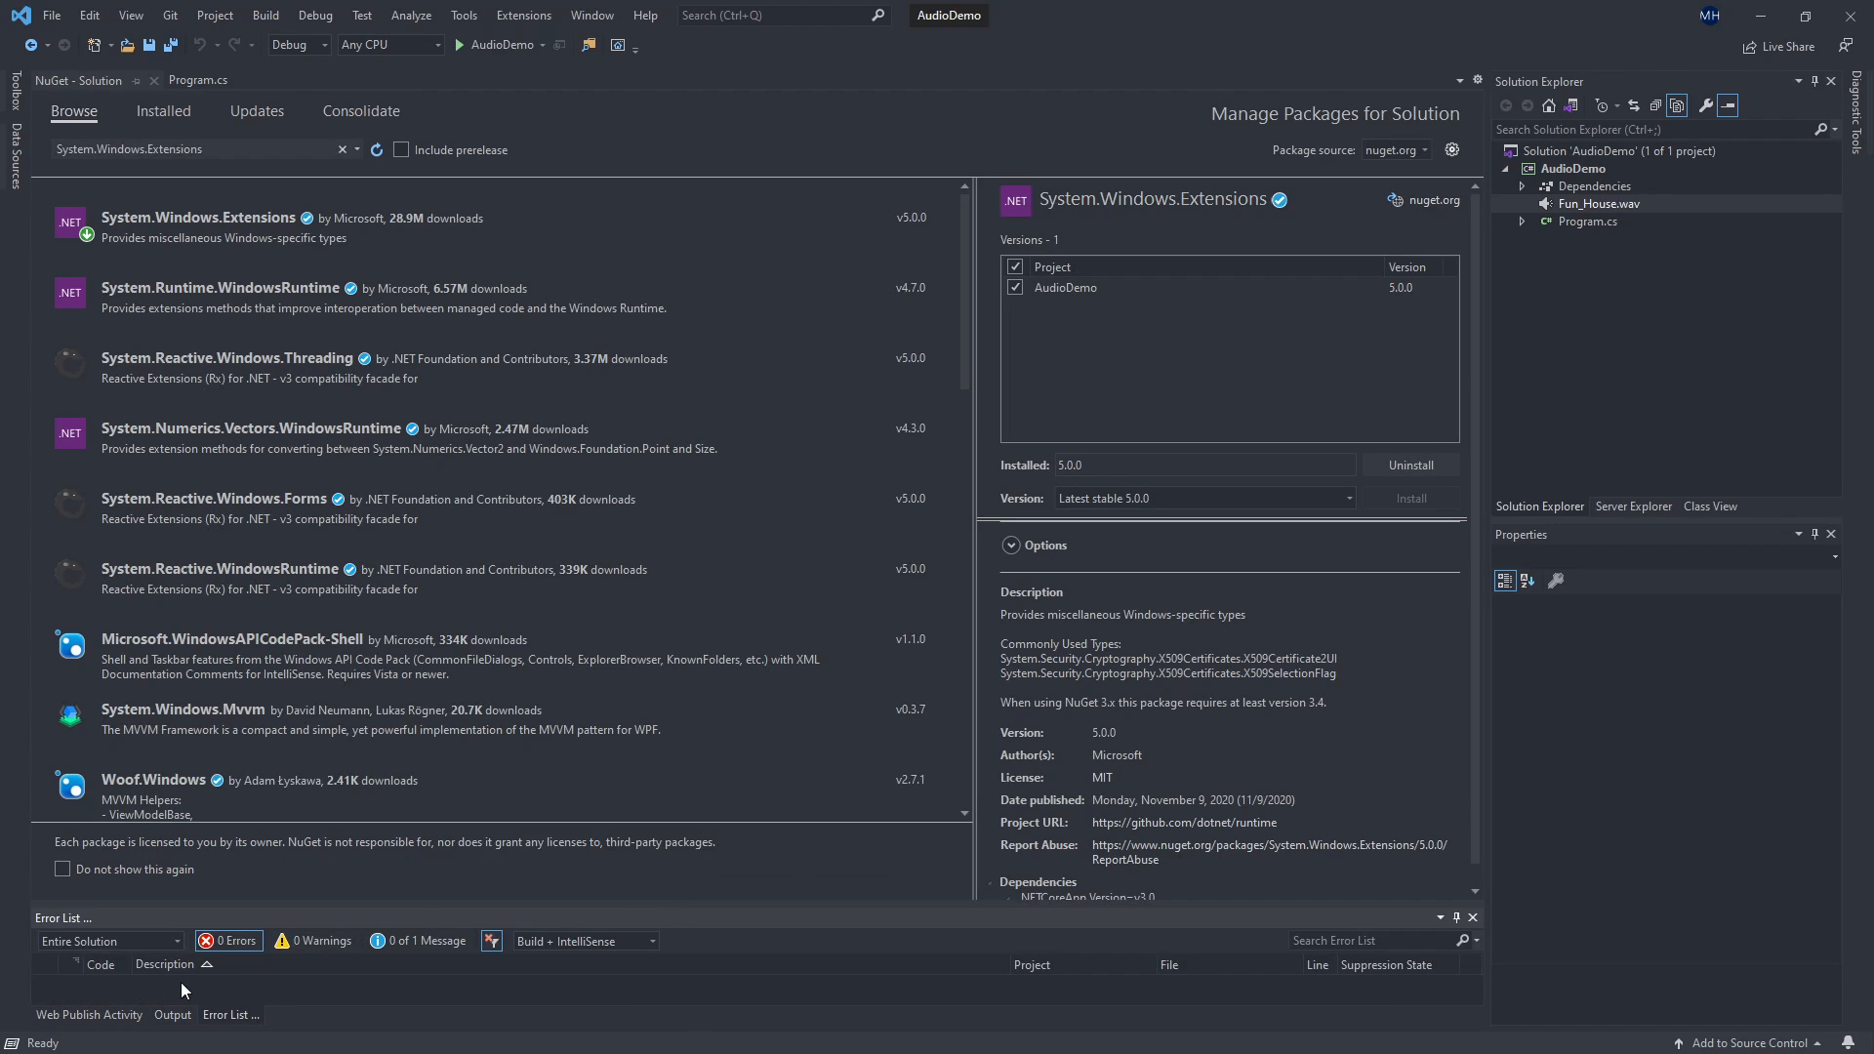
pyautogui.moveTo(924, 906)
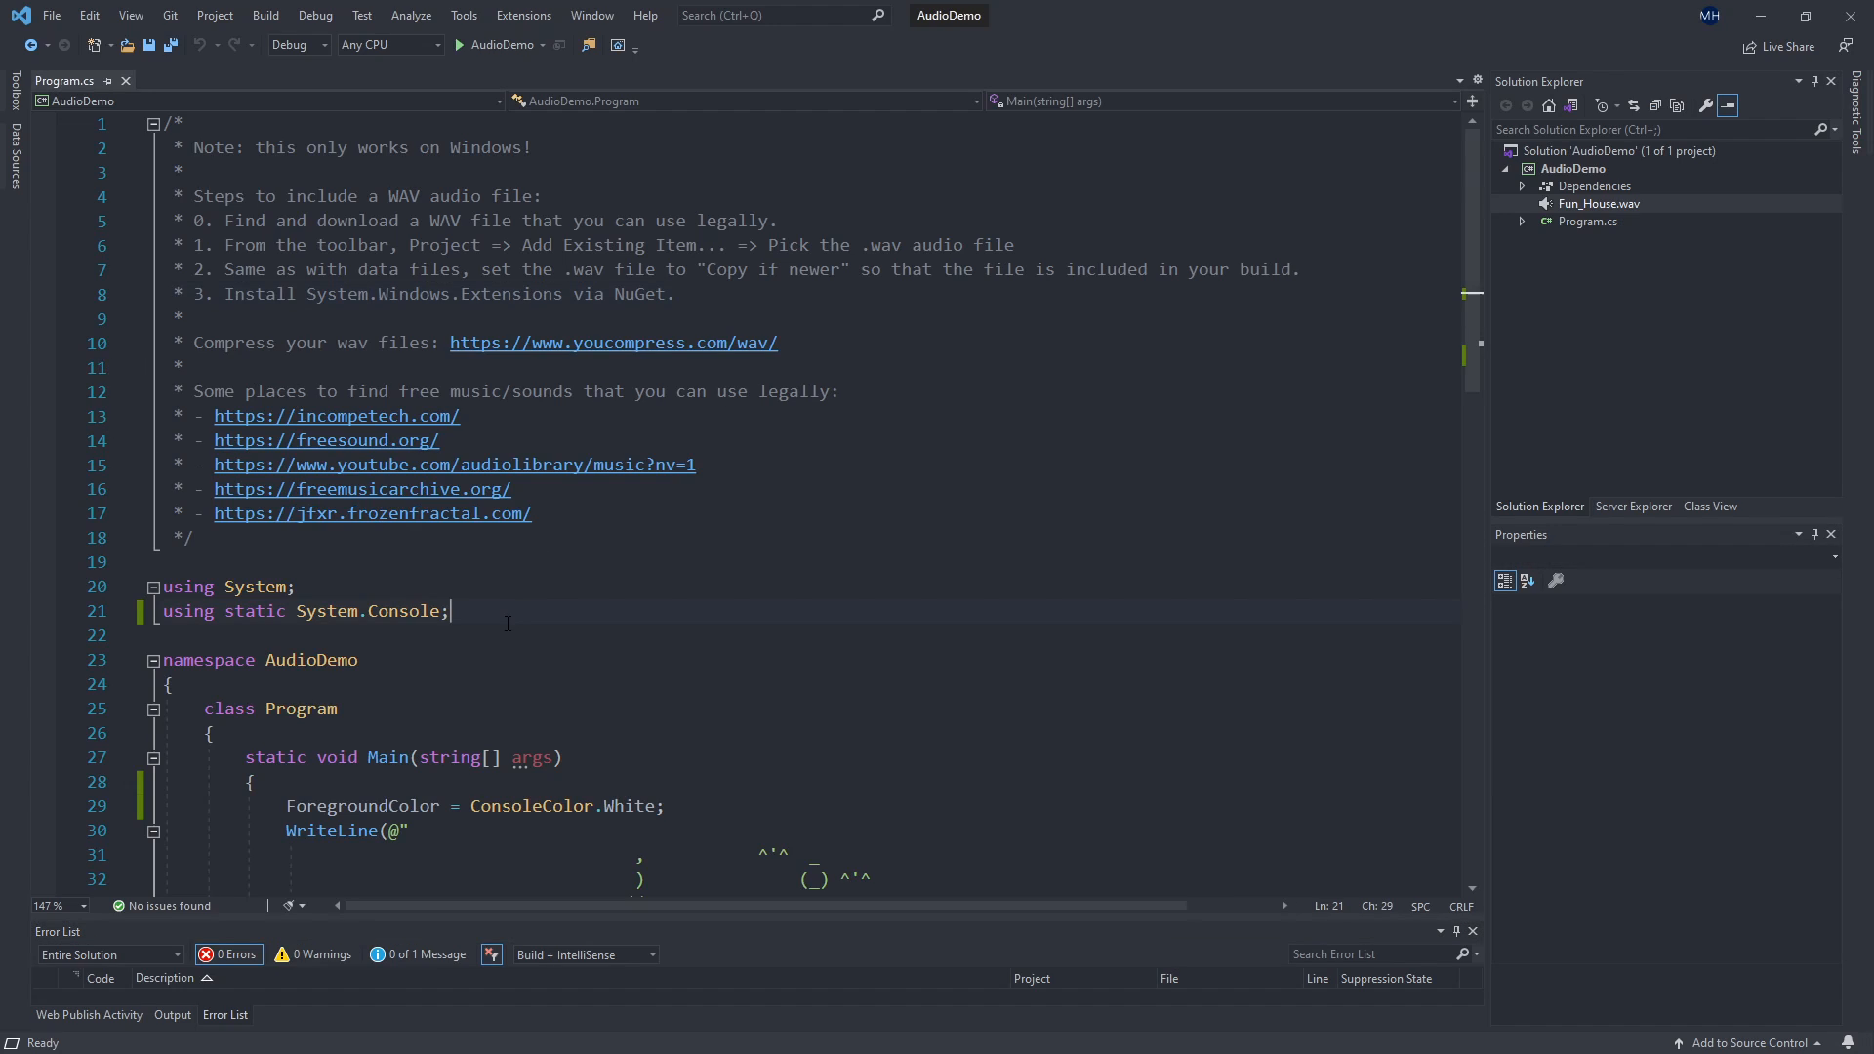
# Add 'using System.Media;' below the using directives and scroll down to Main.
pyautogui.press('Enter')
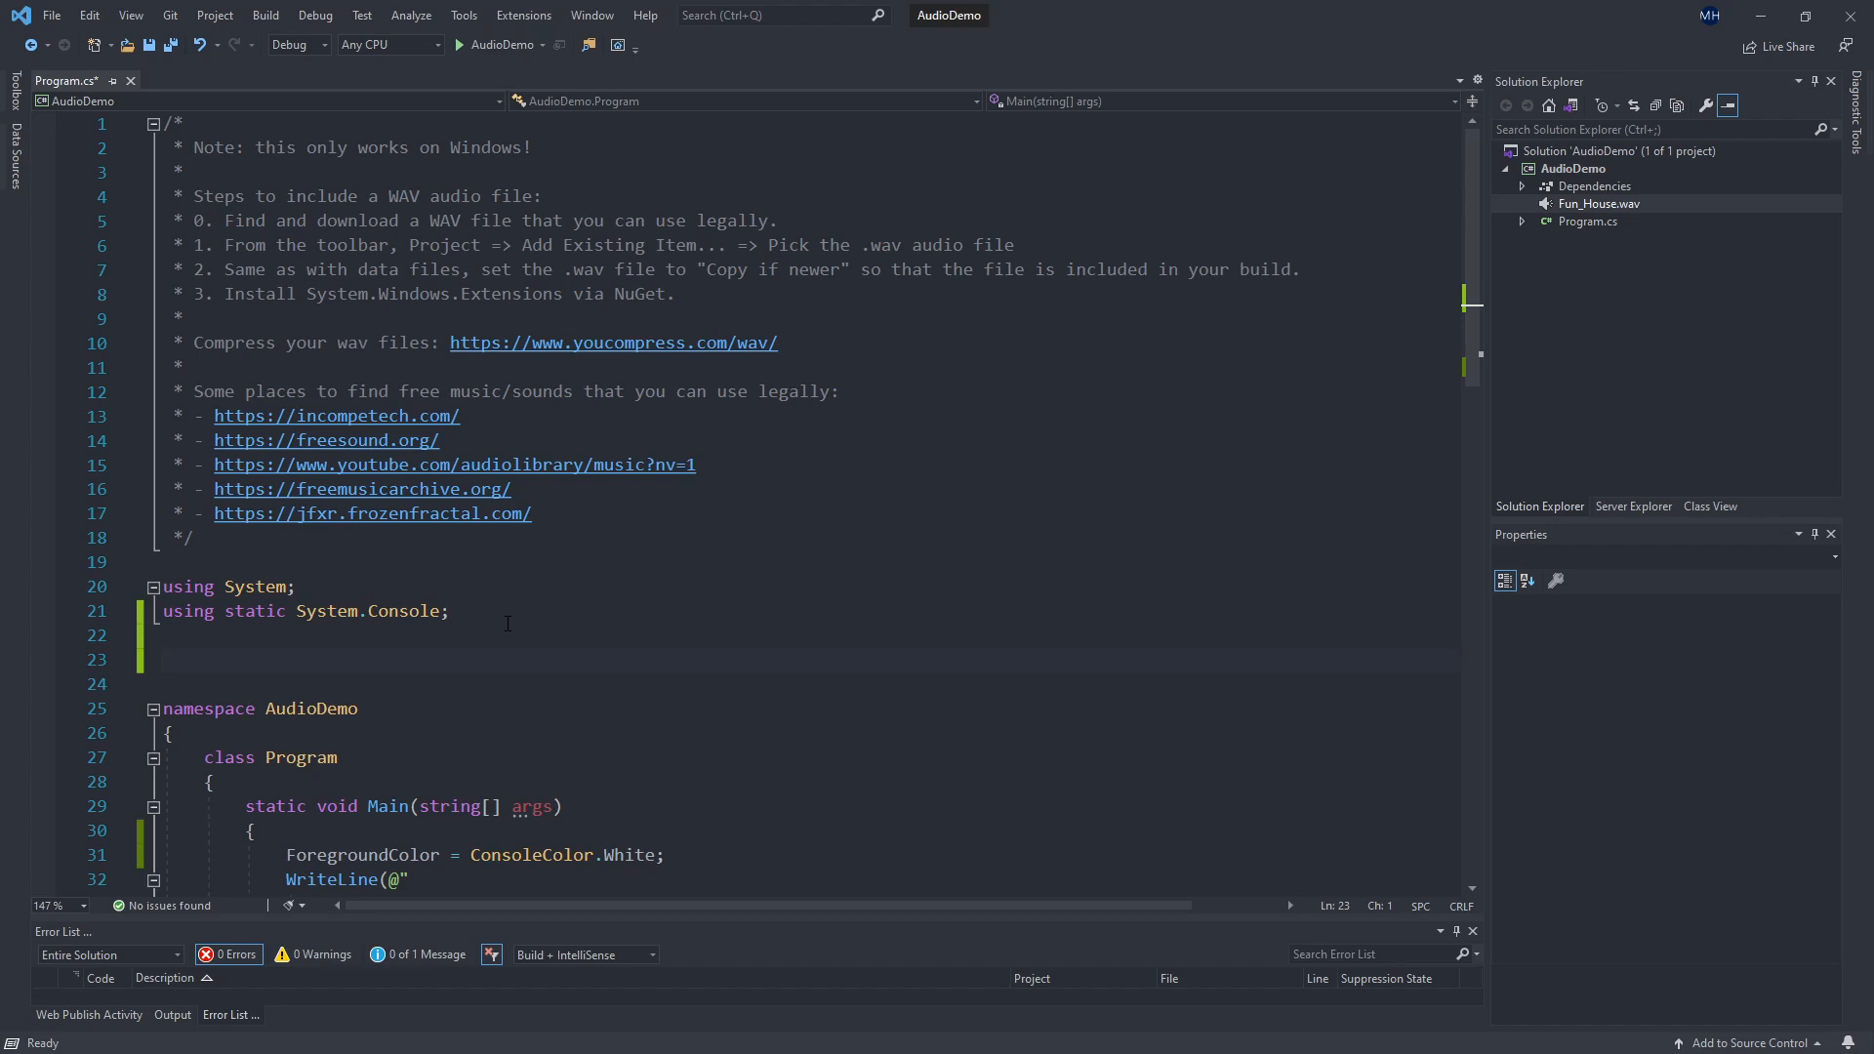
pyautogui.write('using System>')
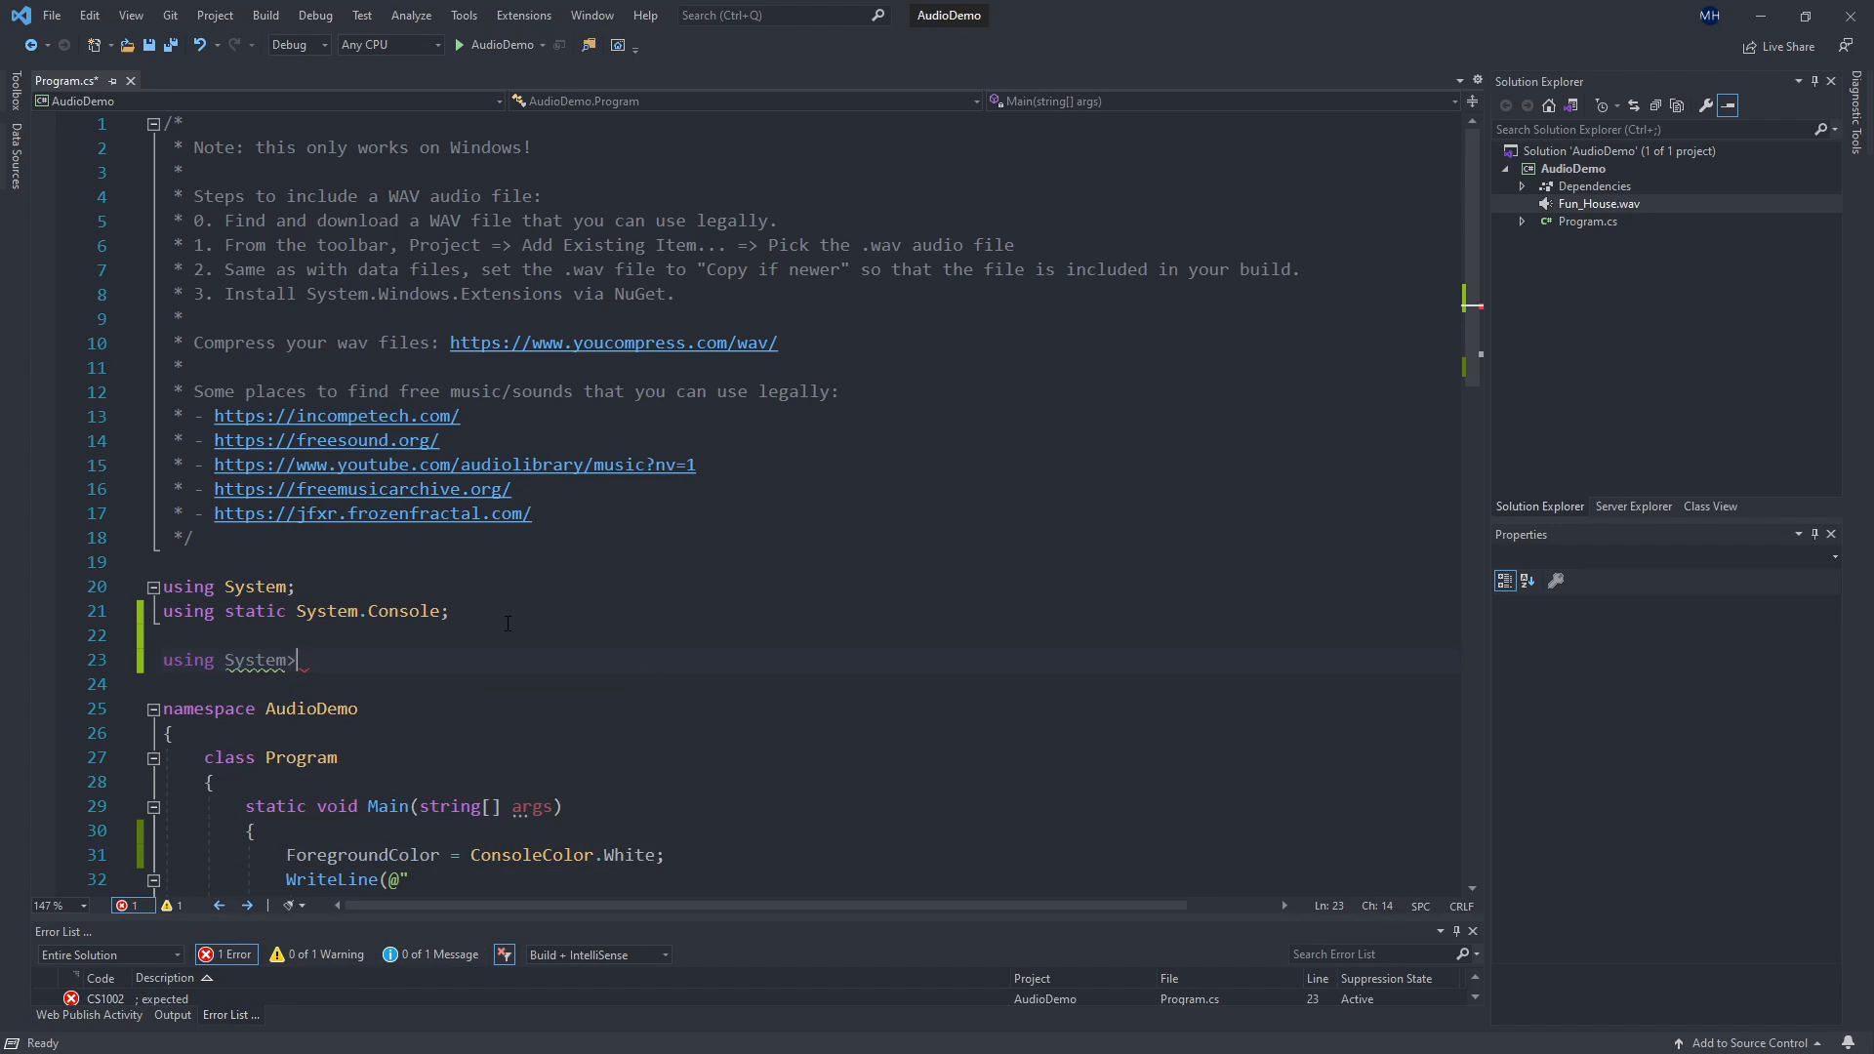
pyautogui.write('.Media')
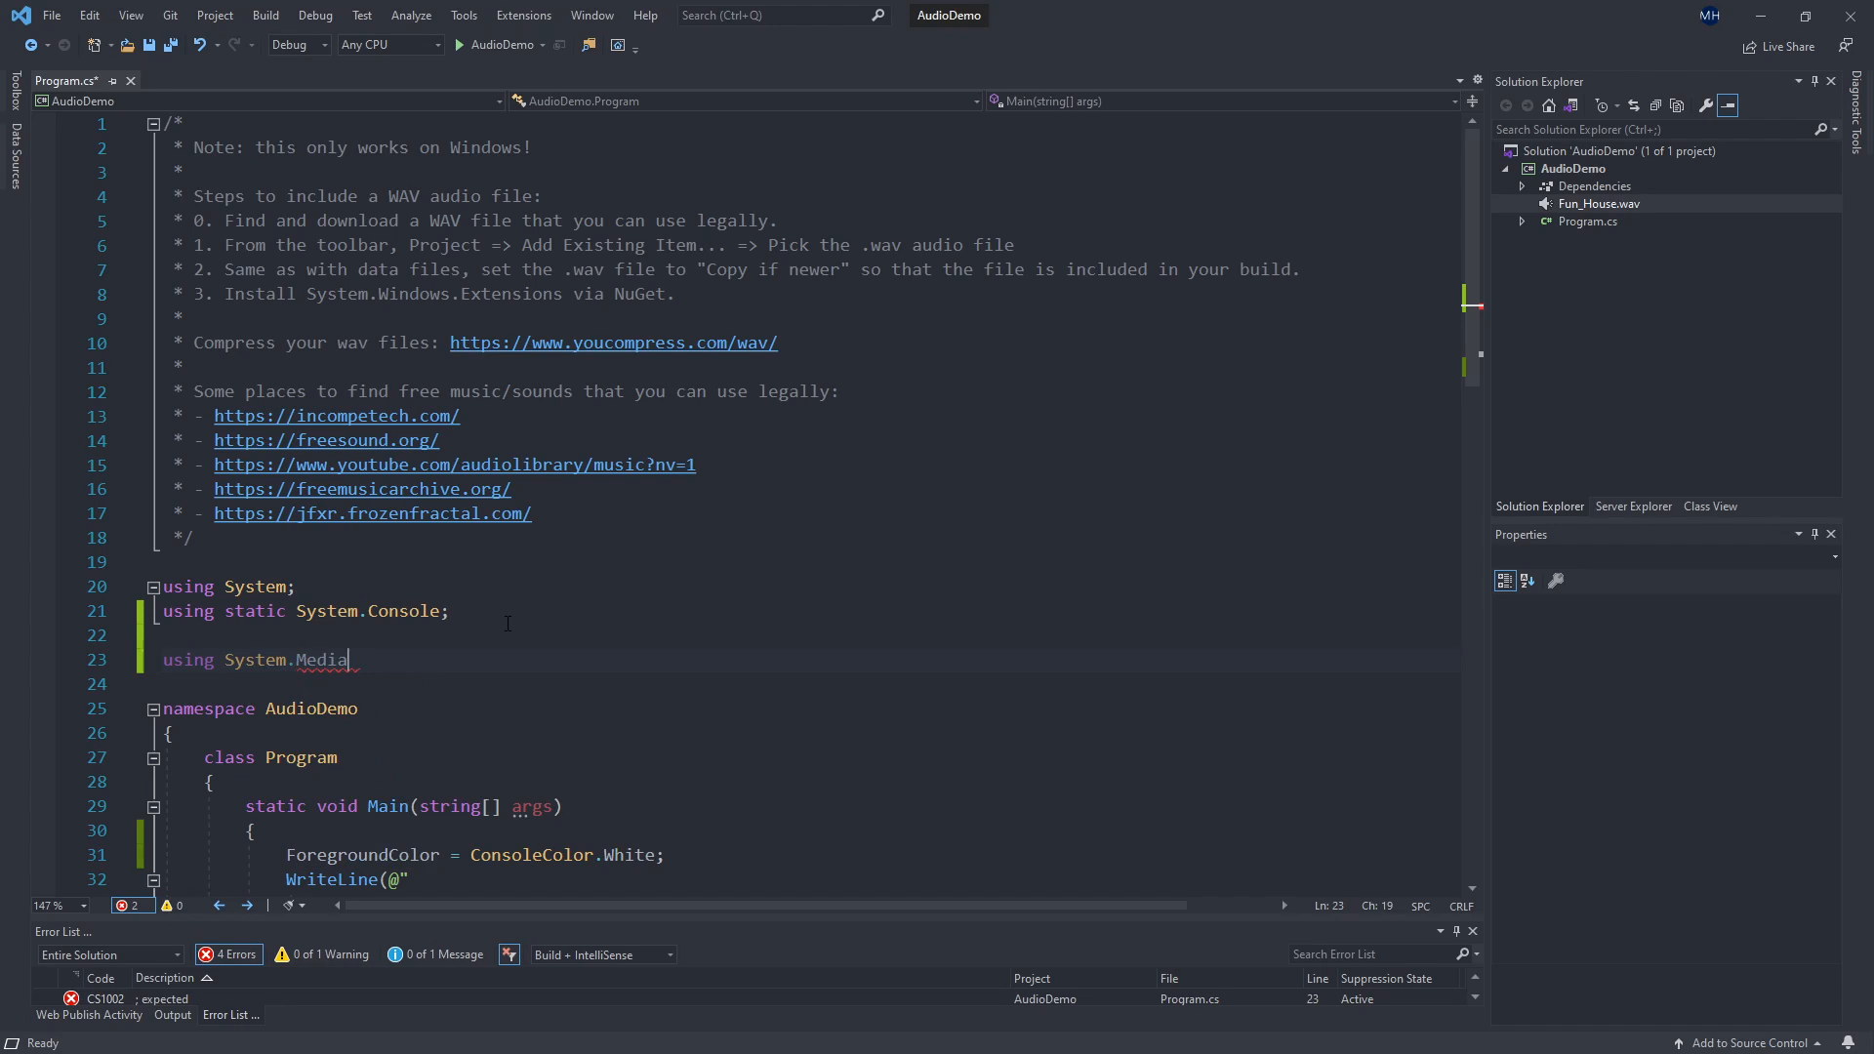
pyautogui.write(';')
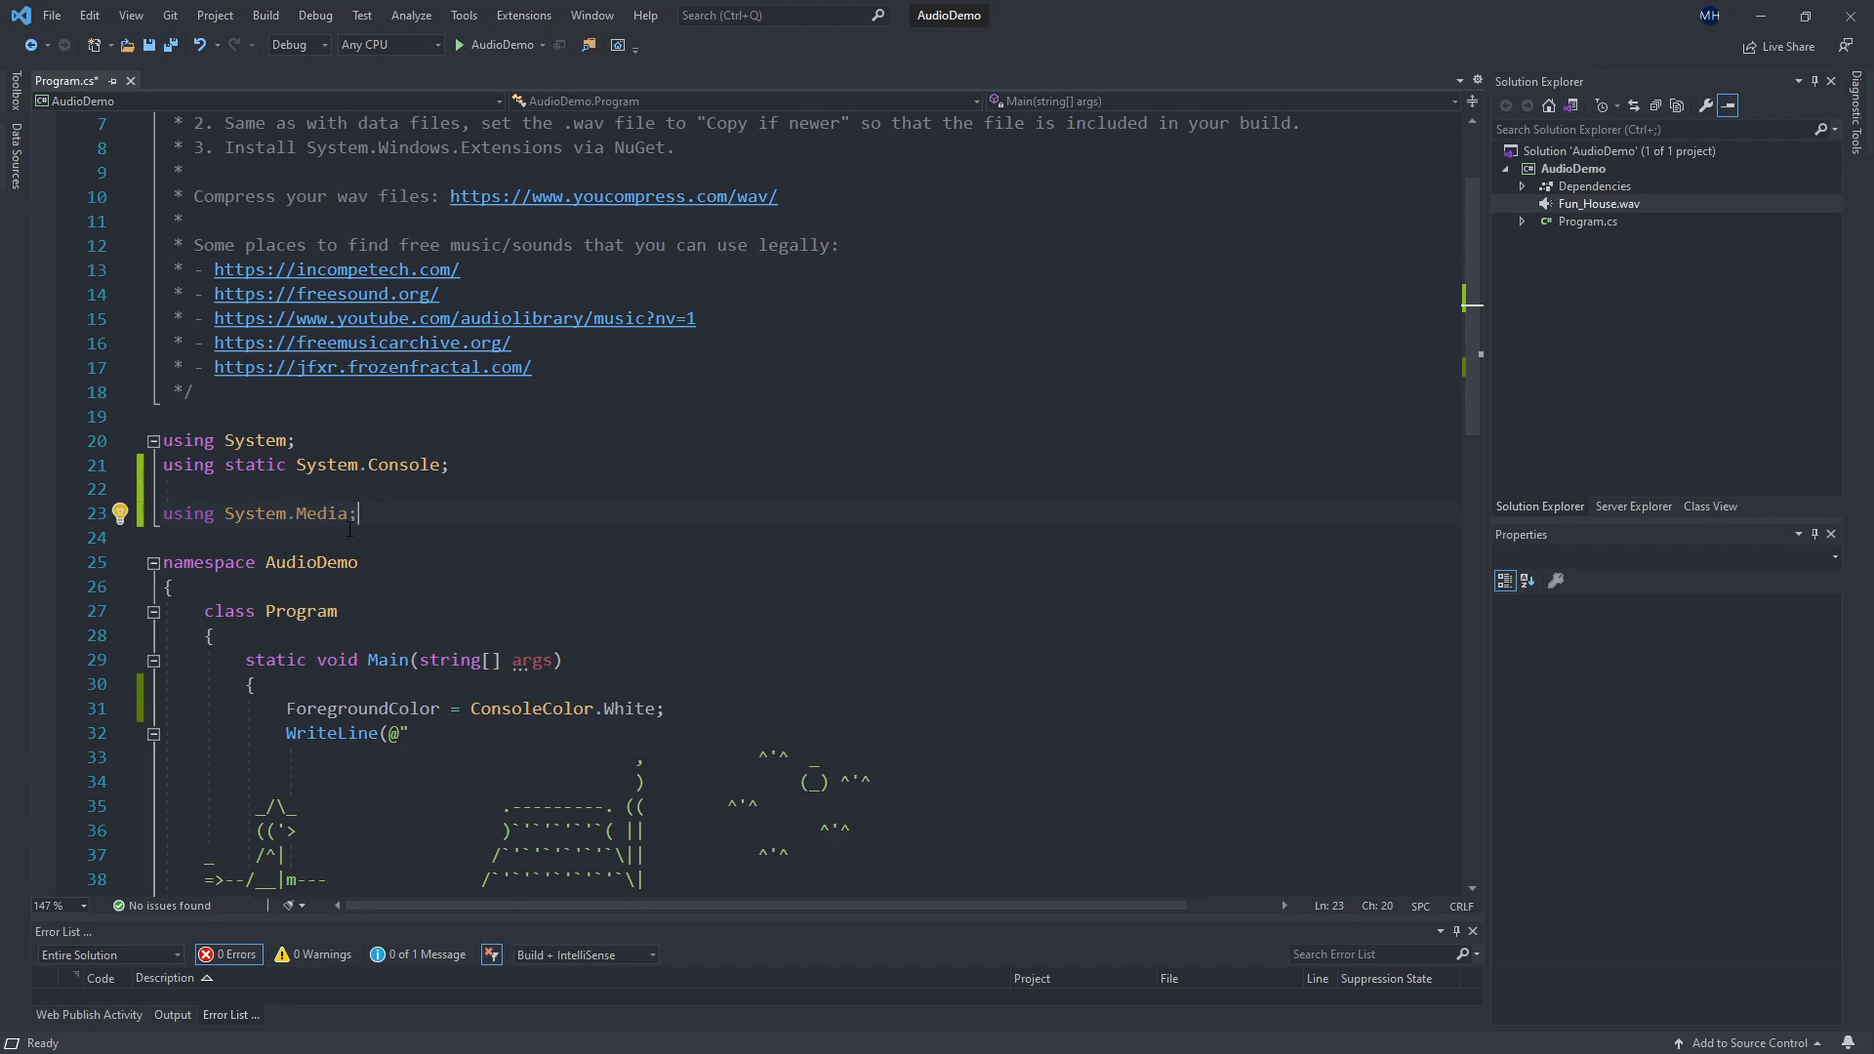
pyautogui.scroll(-3)
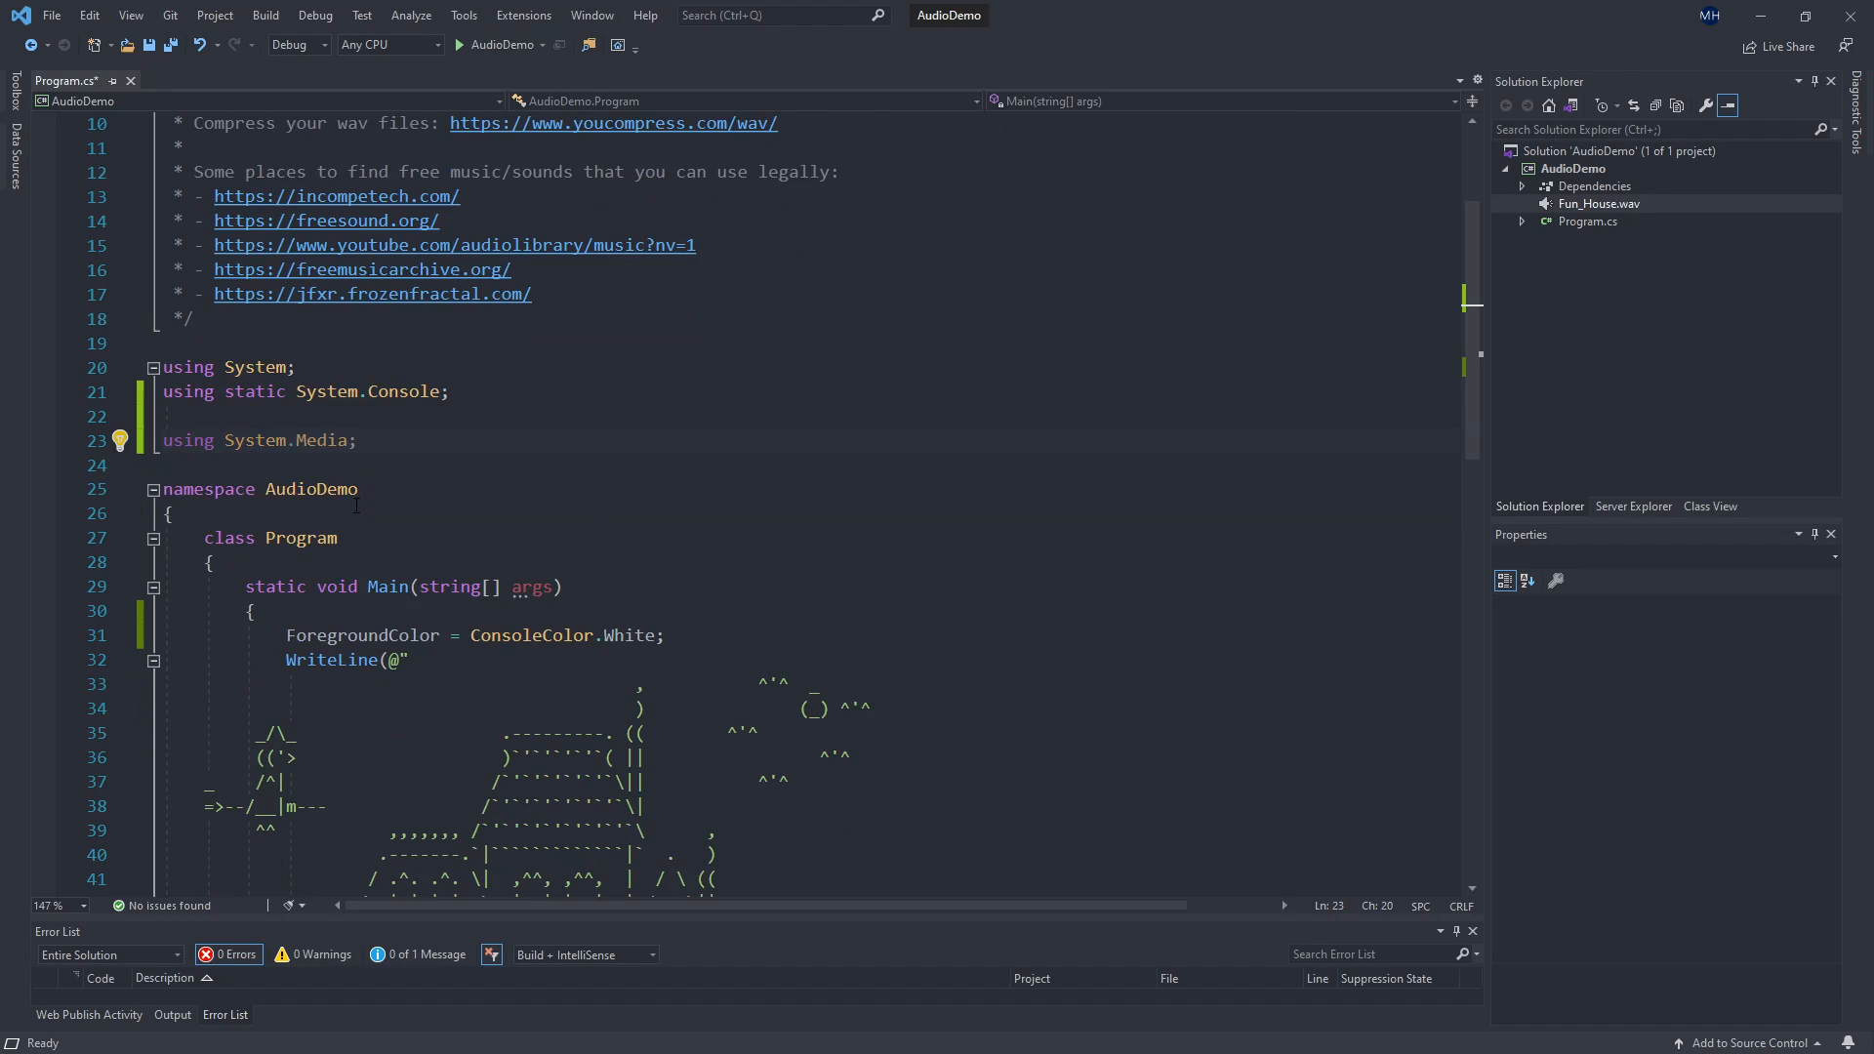
pyautogui.scroll(-3)
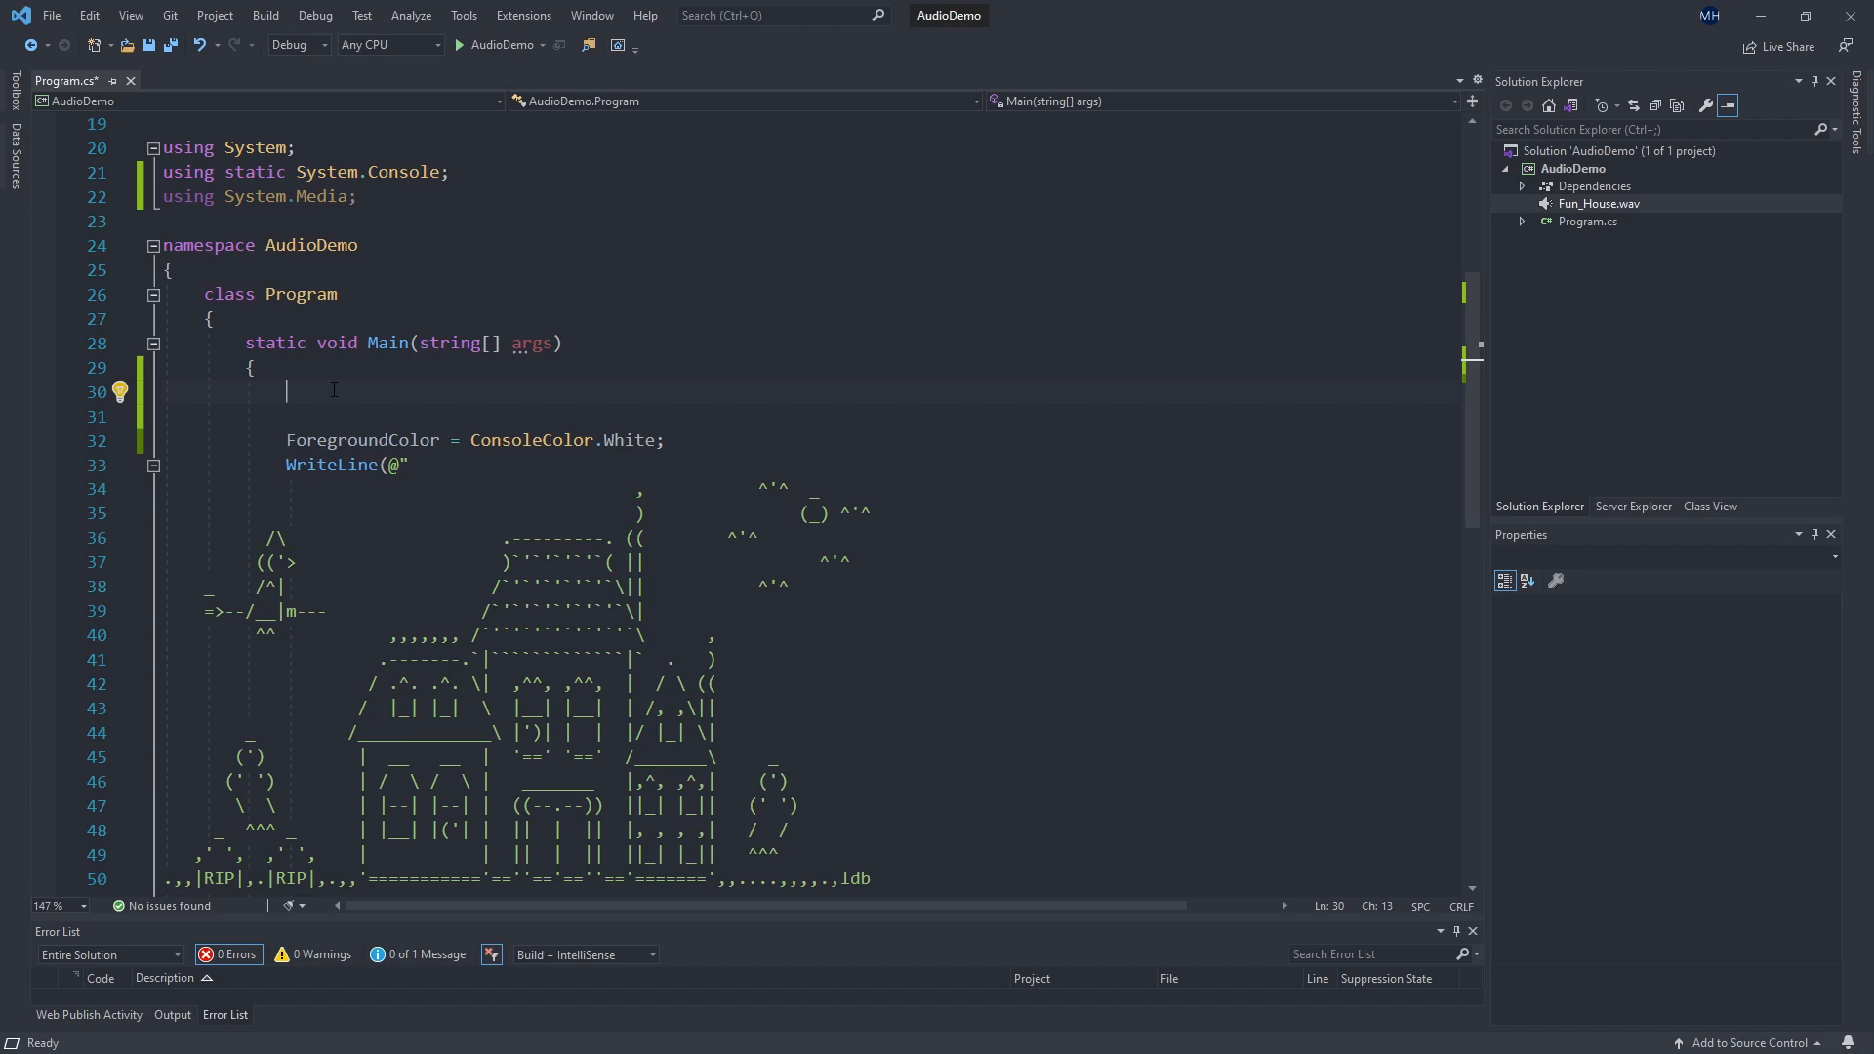
# Declare SoundPlayer spookyPlayer = new SoundPlayer("Fun_House.wav"); at the start of Main.
pyautogui.write('SoundPlayer spookyPlayer')
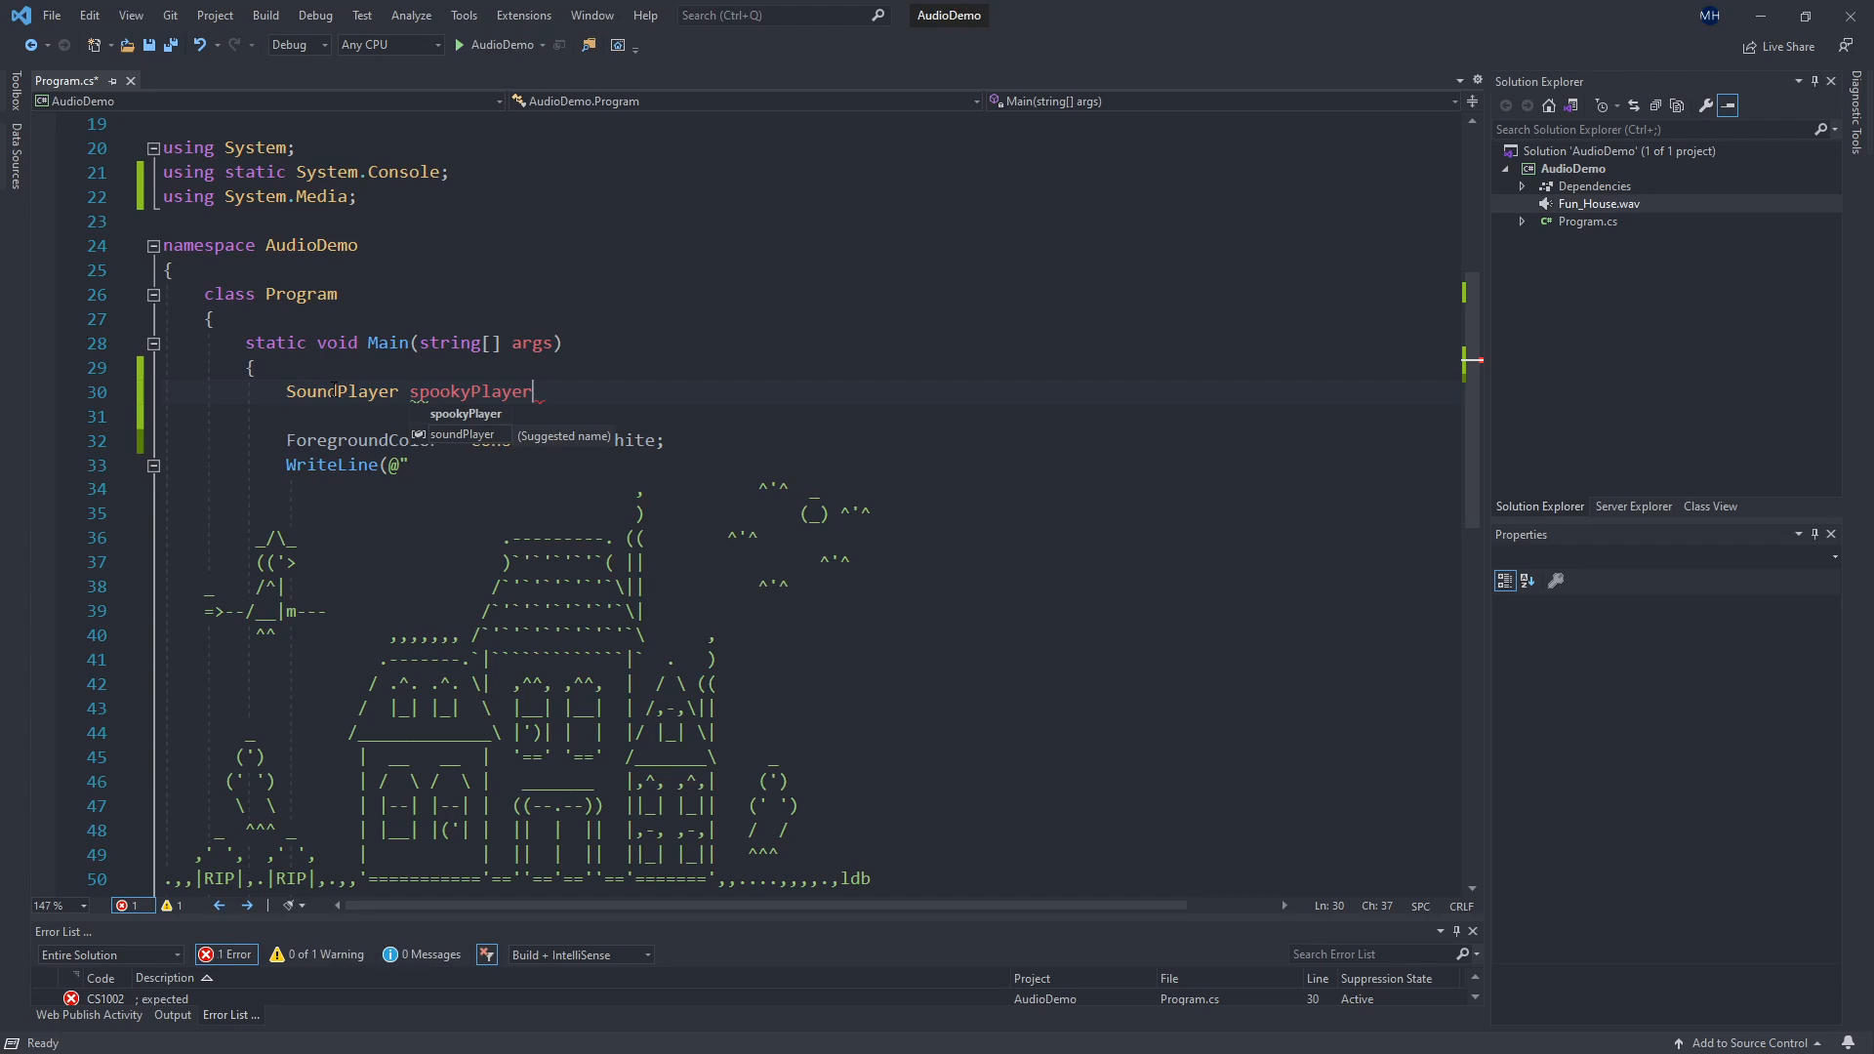
pyautogui.write('= new Sn')
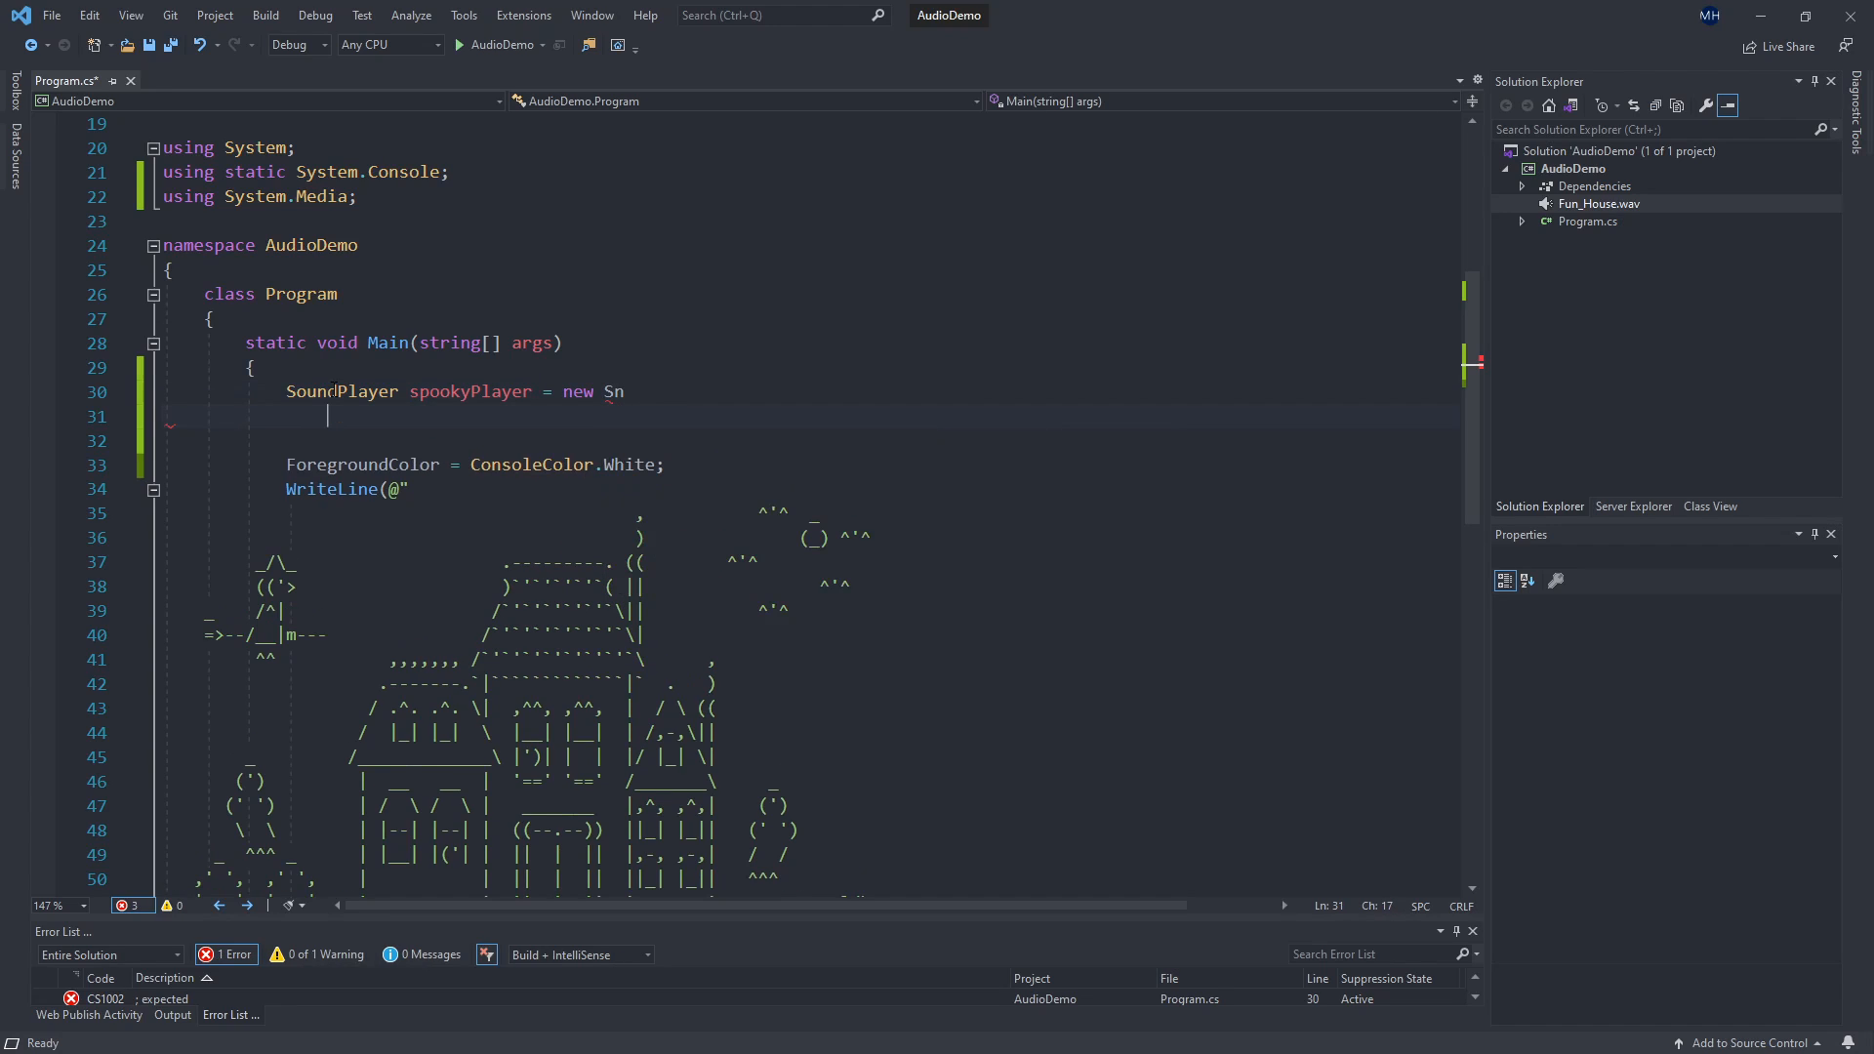
pyautogui.write('ow')
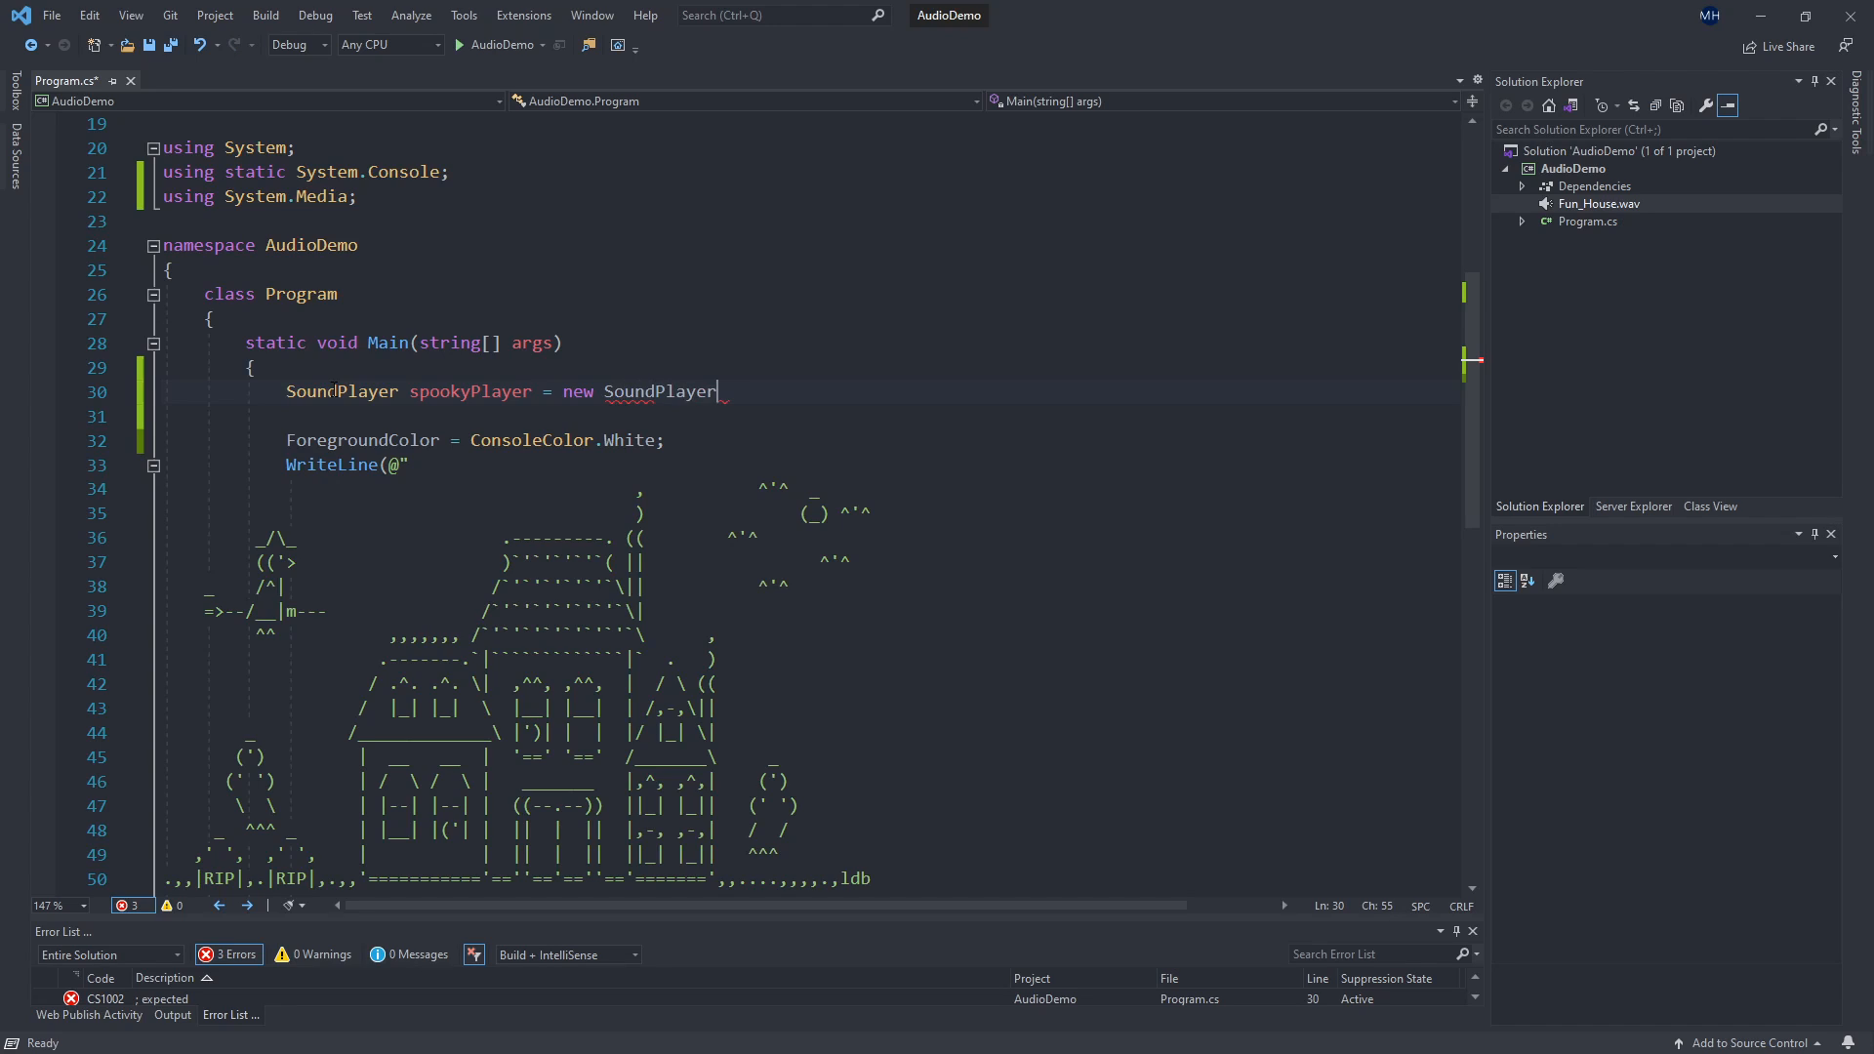
pyautogui.write('()')
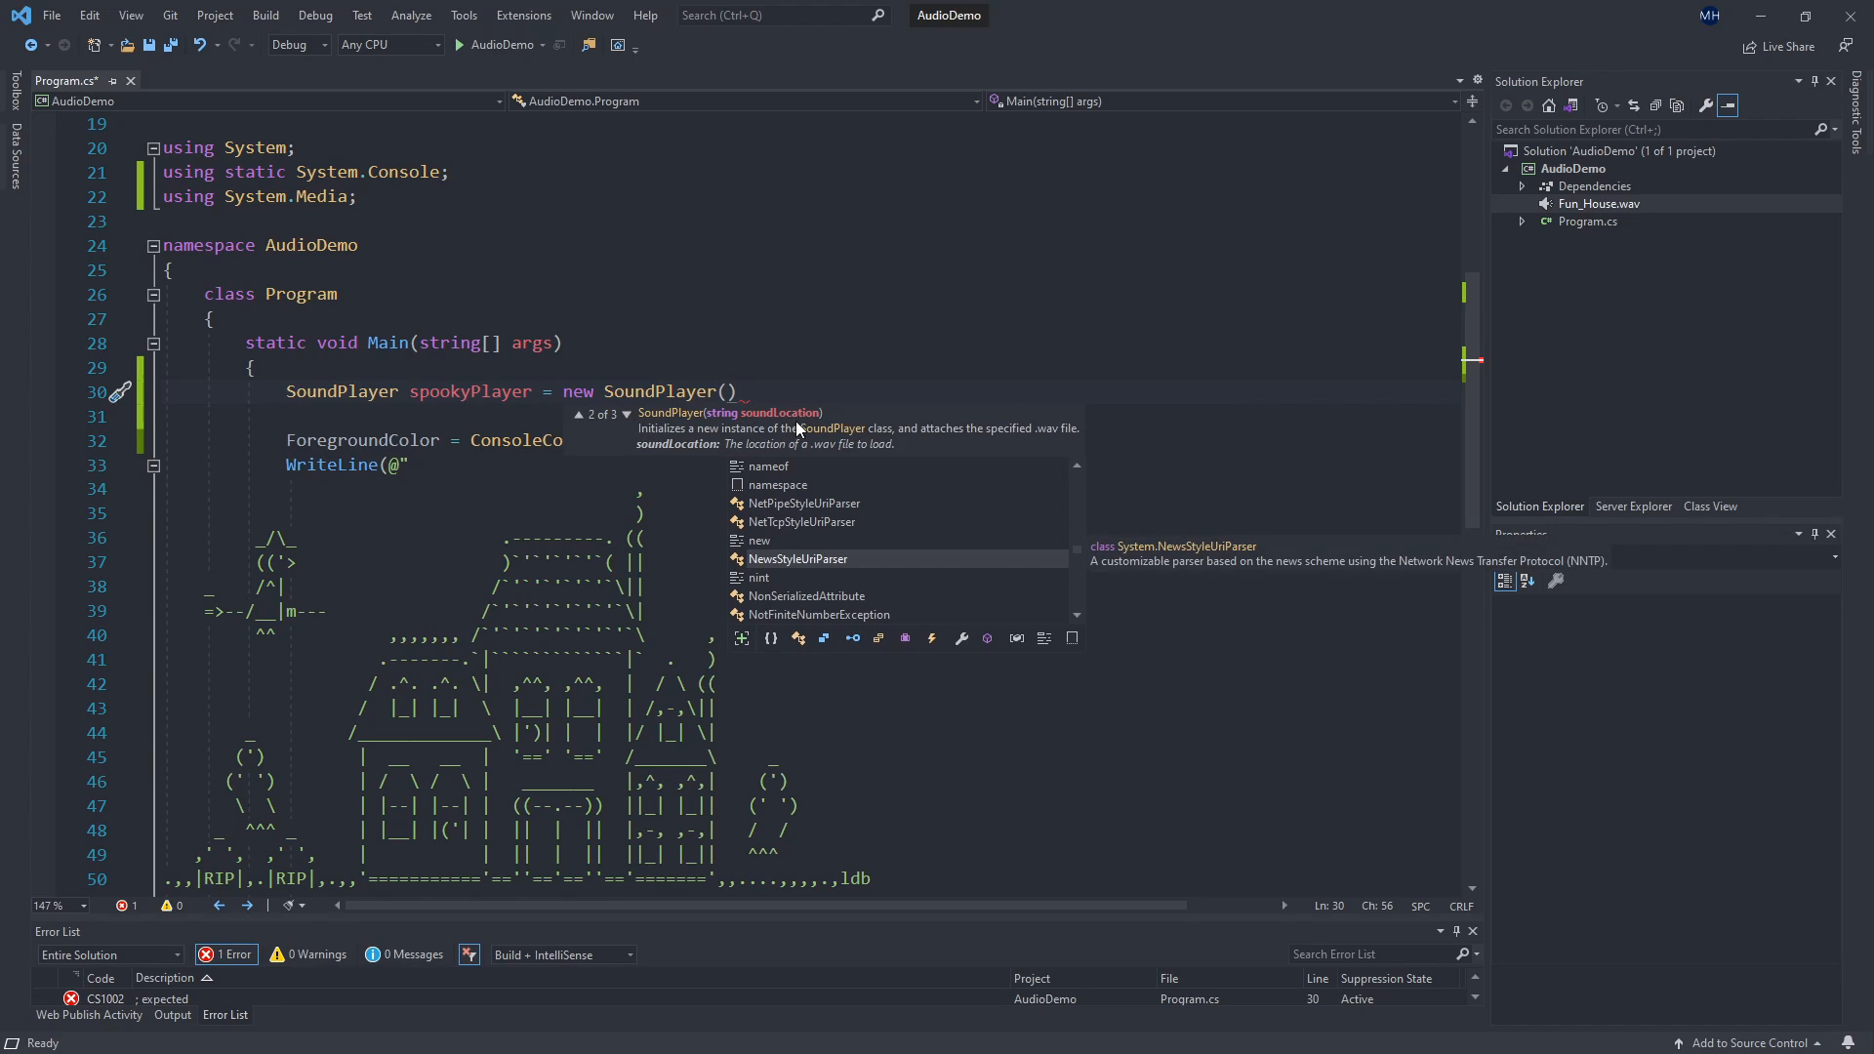
pyautogui.moveTo(1667, 207)
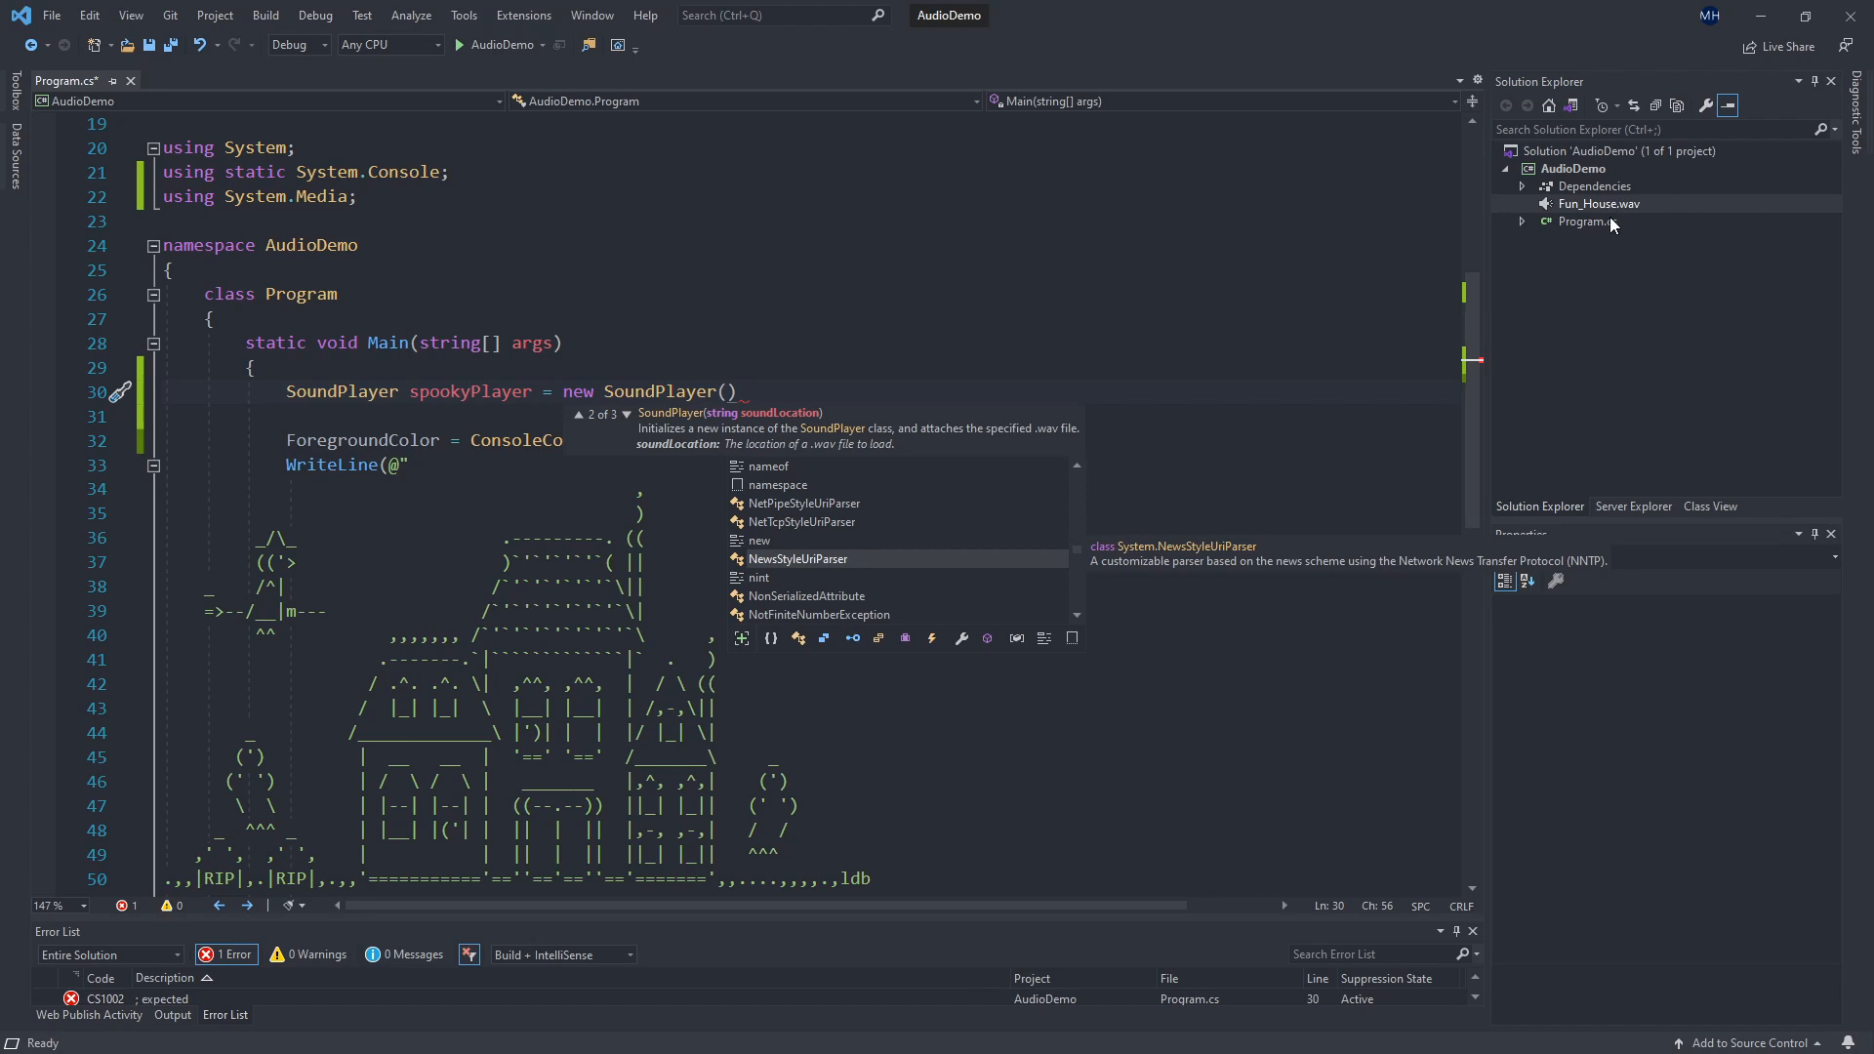
pyautogui.moveTo(1597, 221)
pyautogui.write(':')
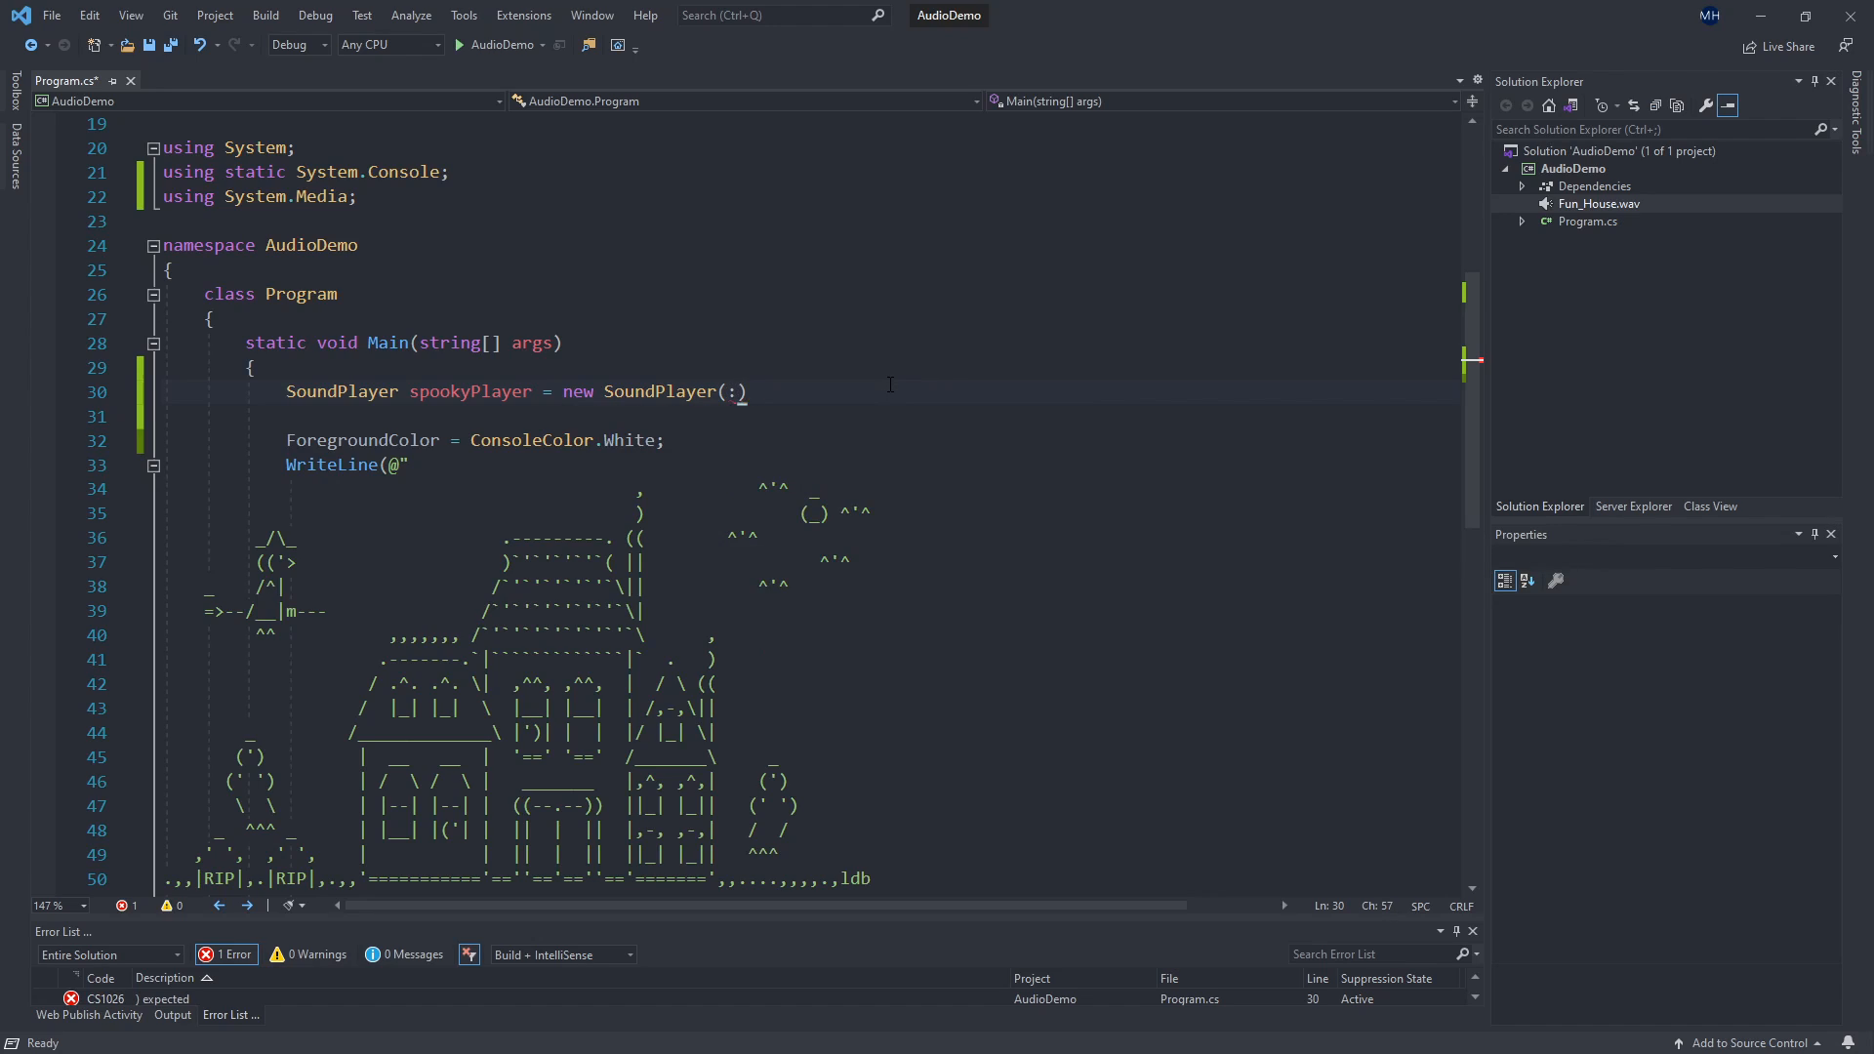
pyautogui.write('"Fun_House"')
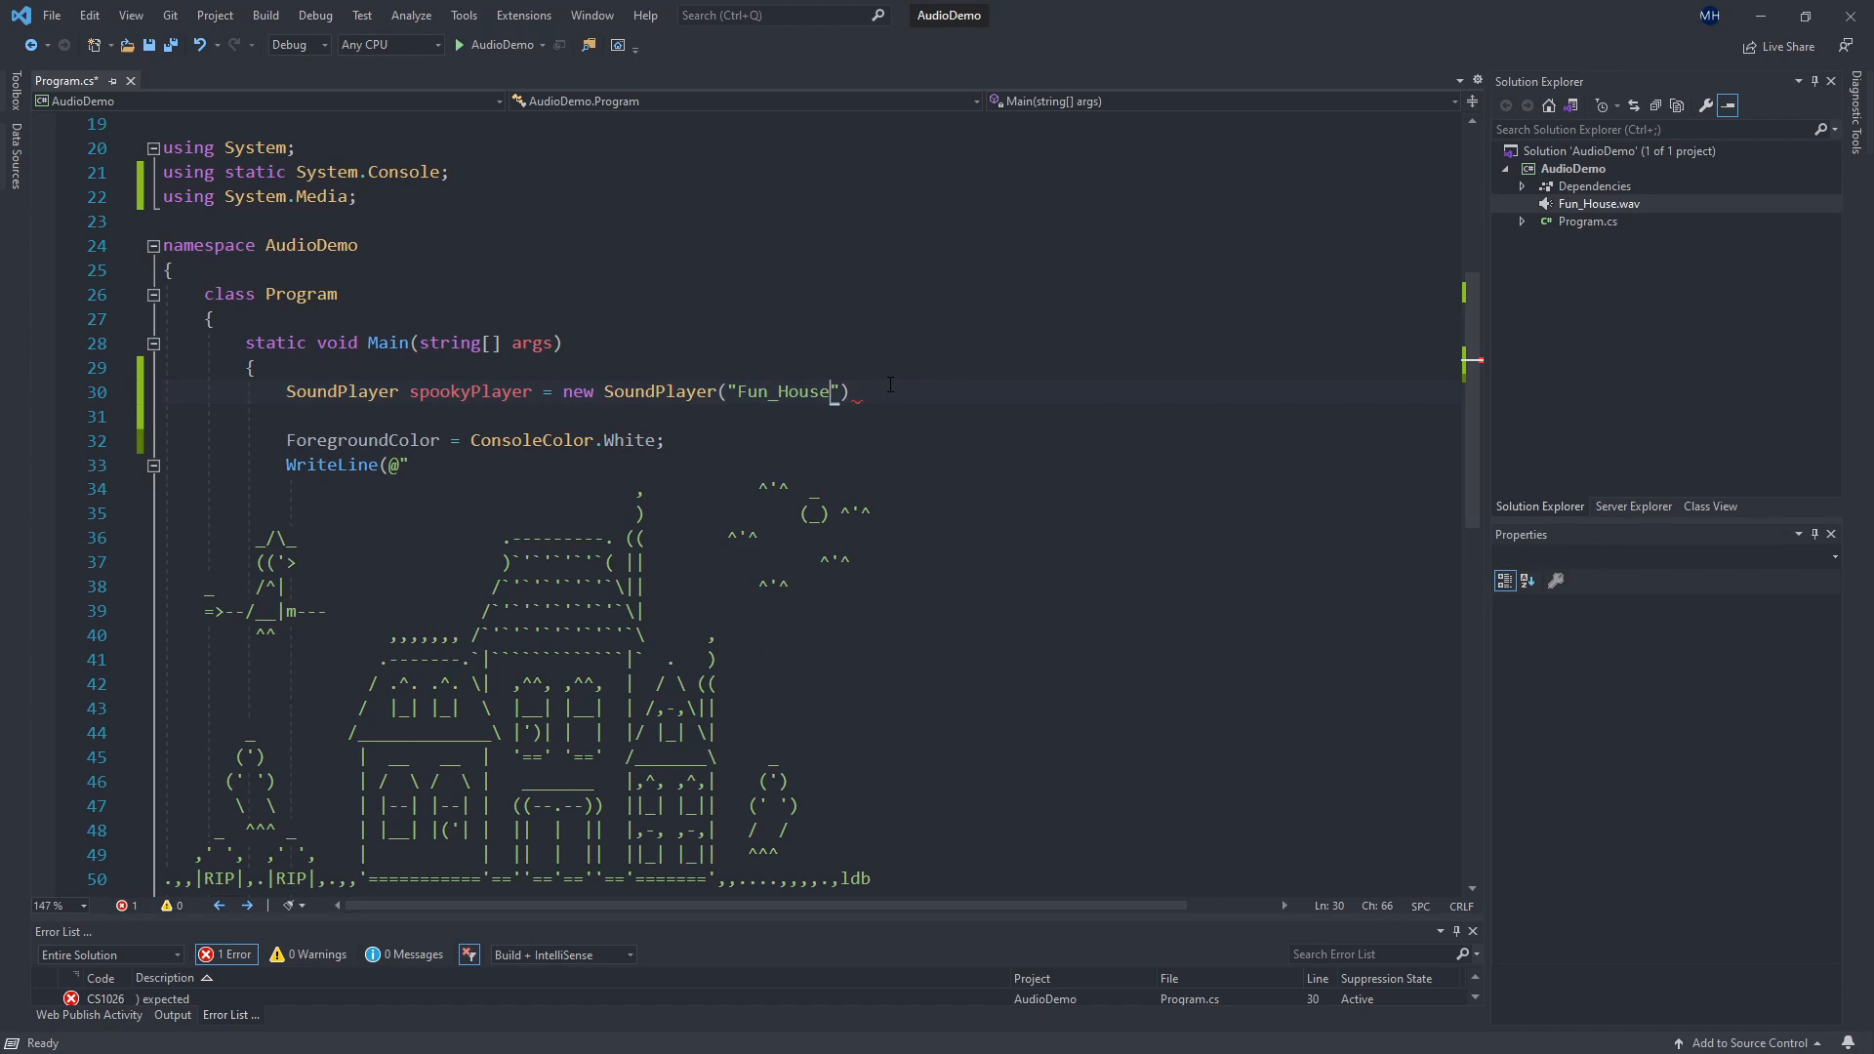
pyautogui.write('.wav')
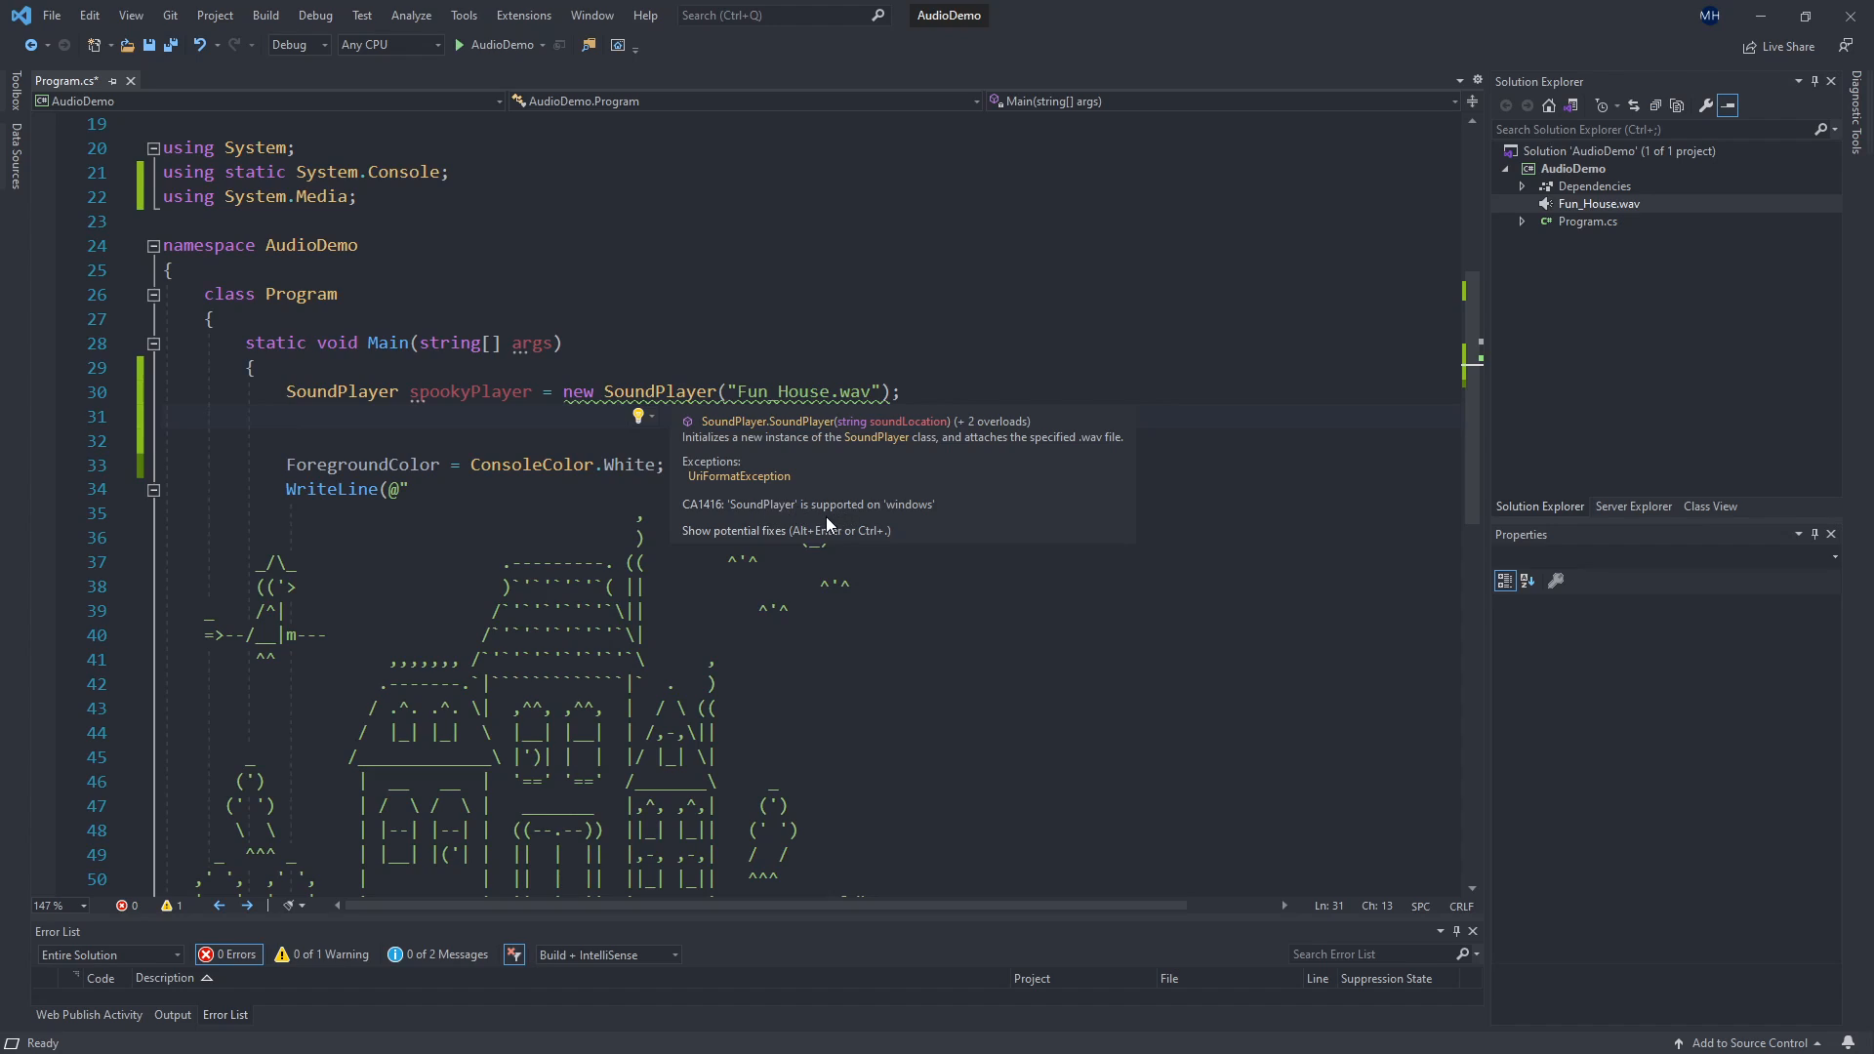
pyautogui.moveTo(925, 508)
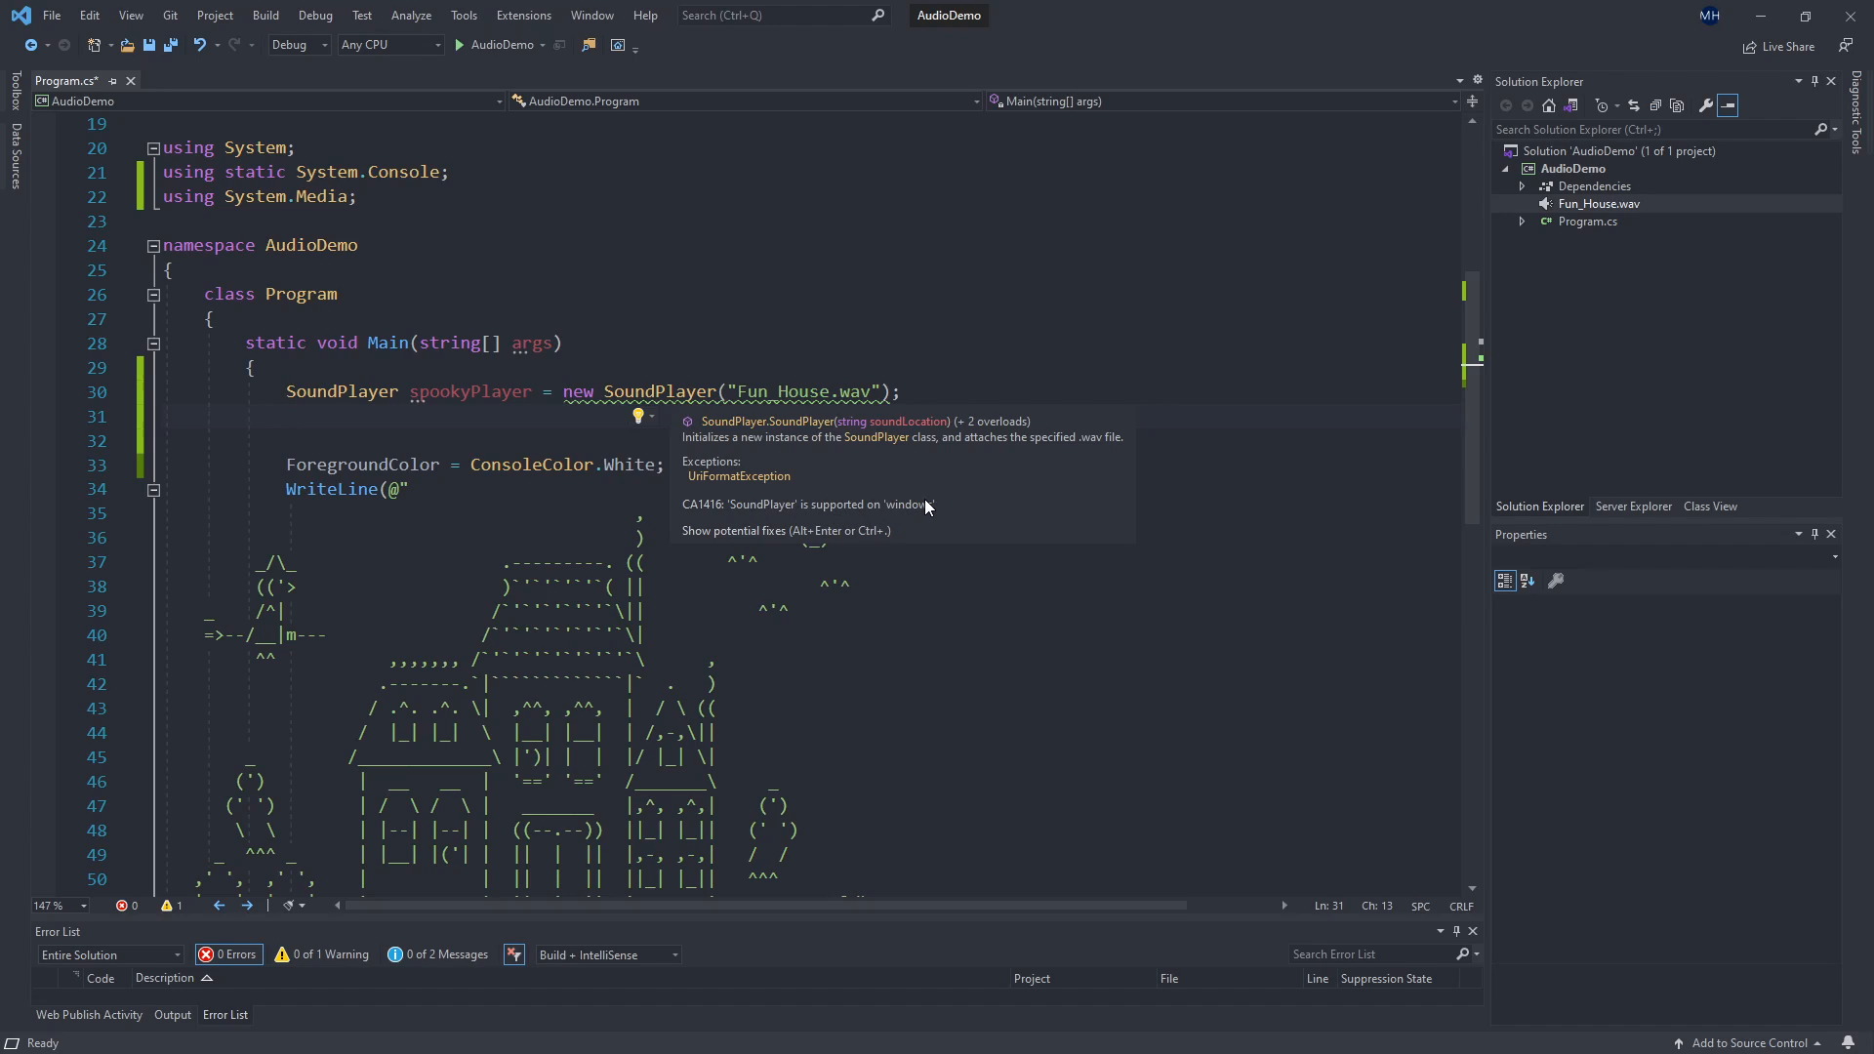
pyautogui.moveTo(866, 519)
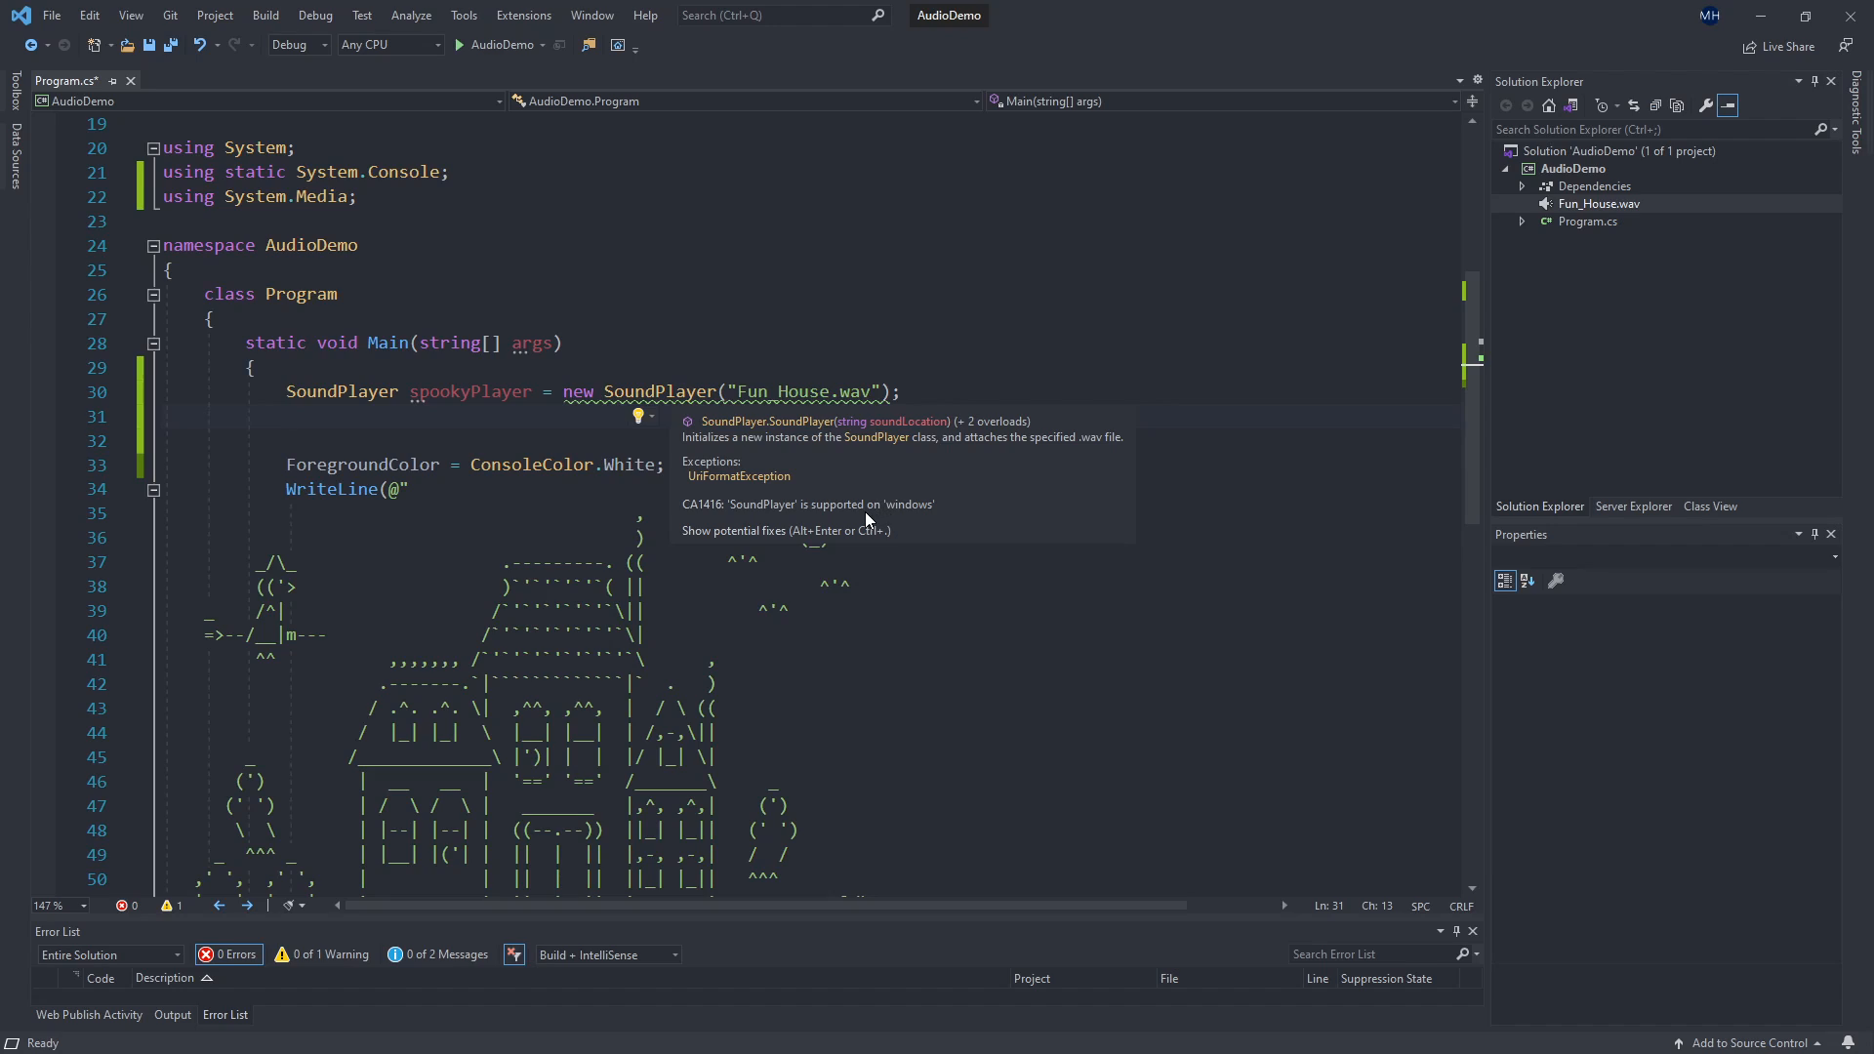
pyautogui.moveTo(855, 512)
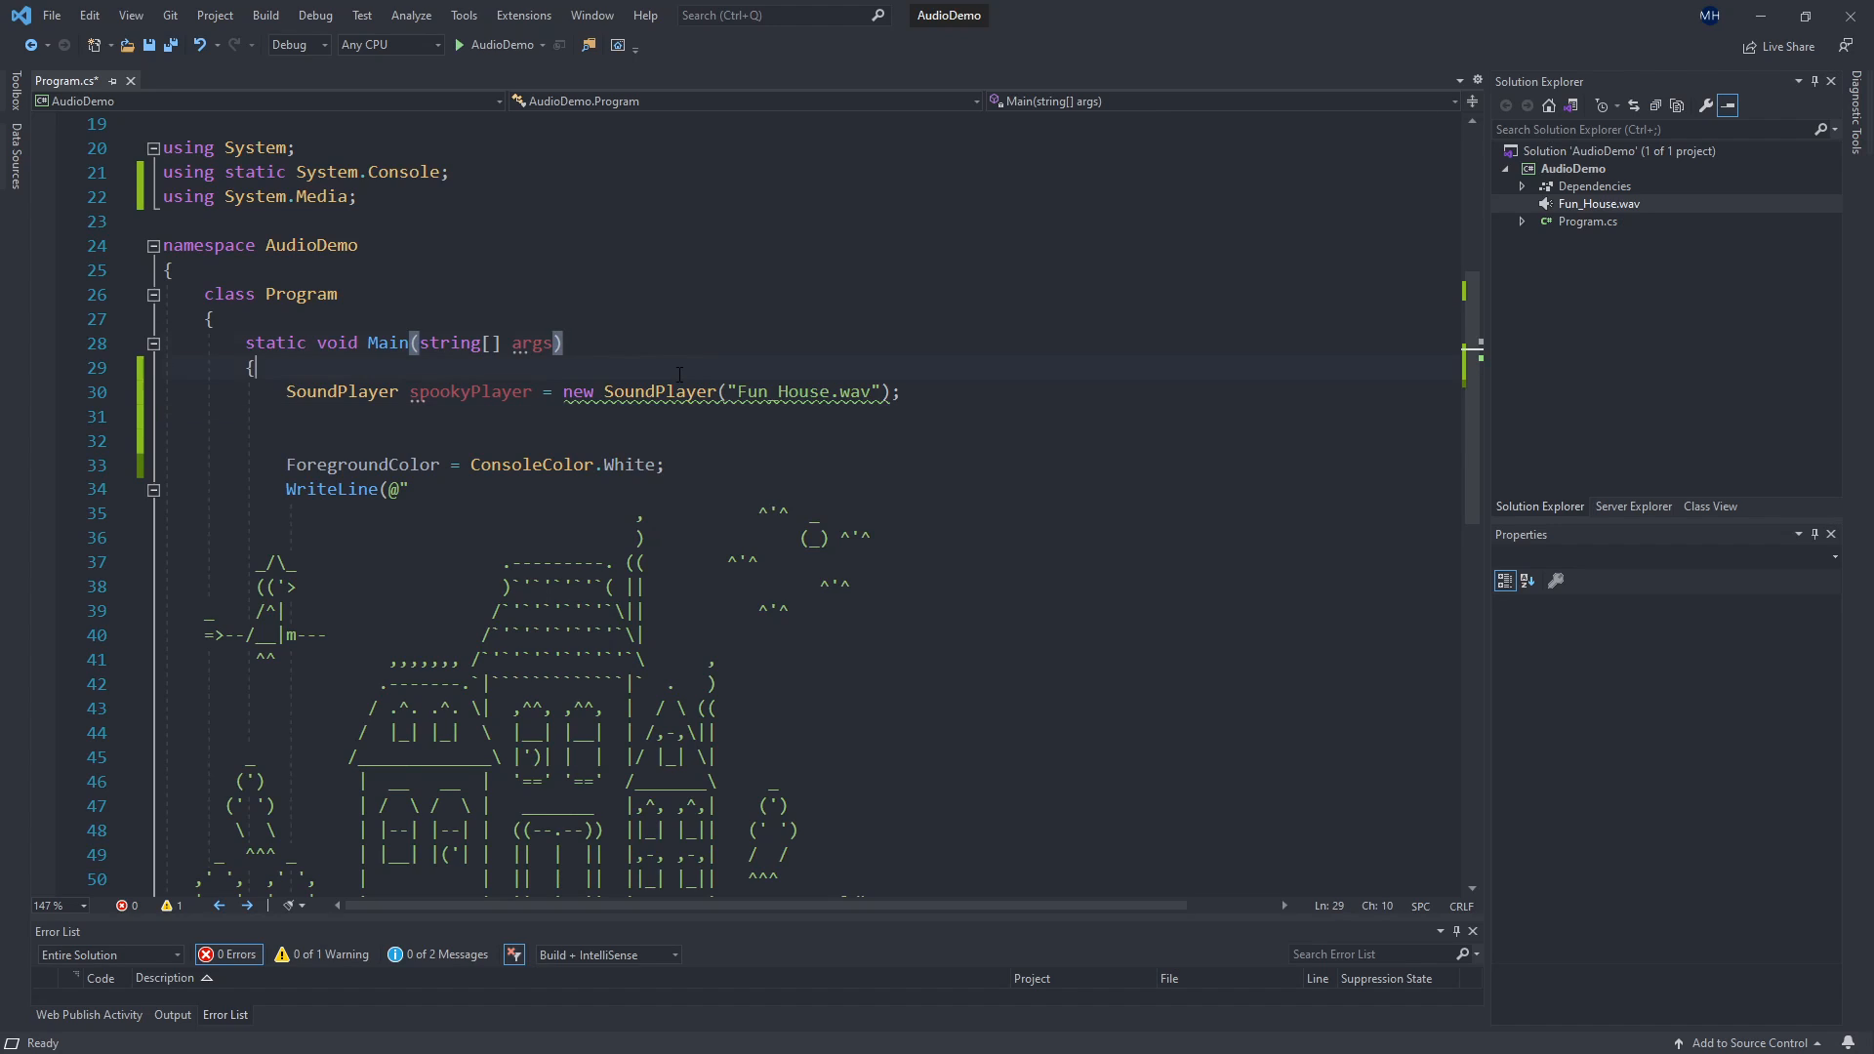
# Surround the SoundPlayer line with an if (OperatingSystem.IsWindows()) block, picking IsWindows from IntelliSense.
pyautogui.write('if ()')
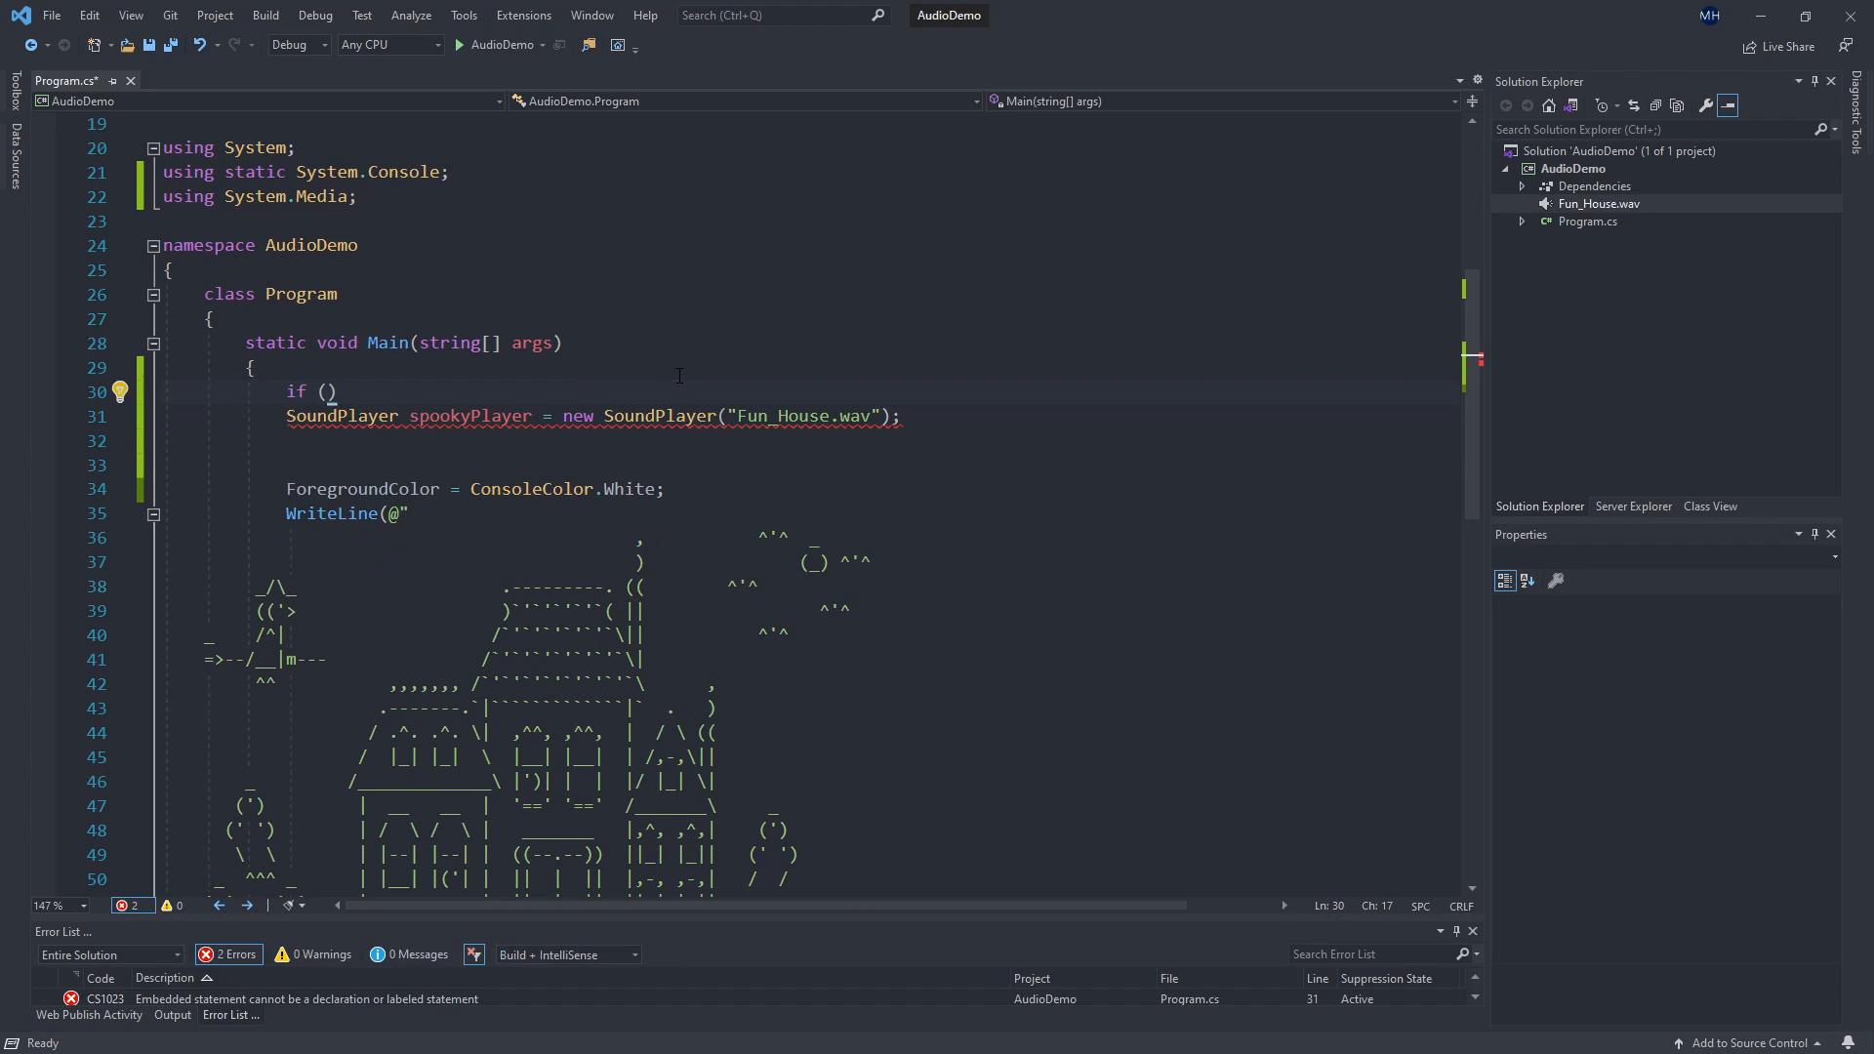
pyautogui.write('OperatingSystem')
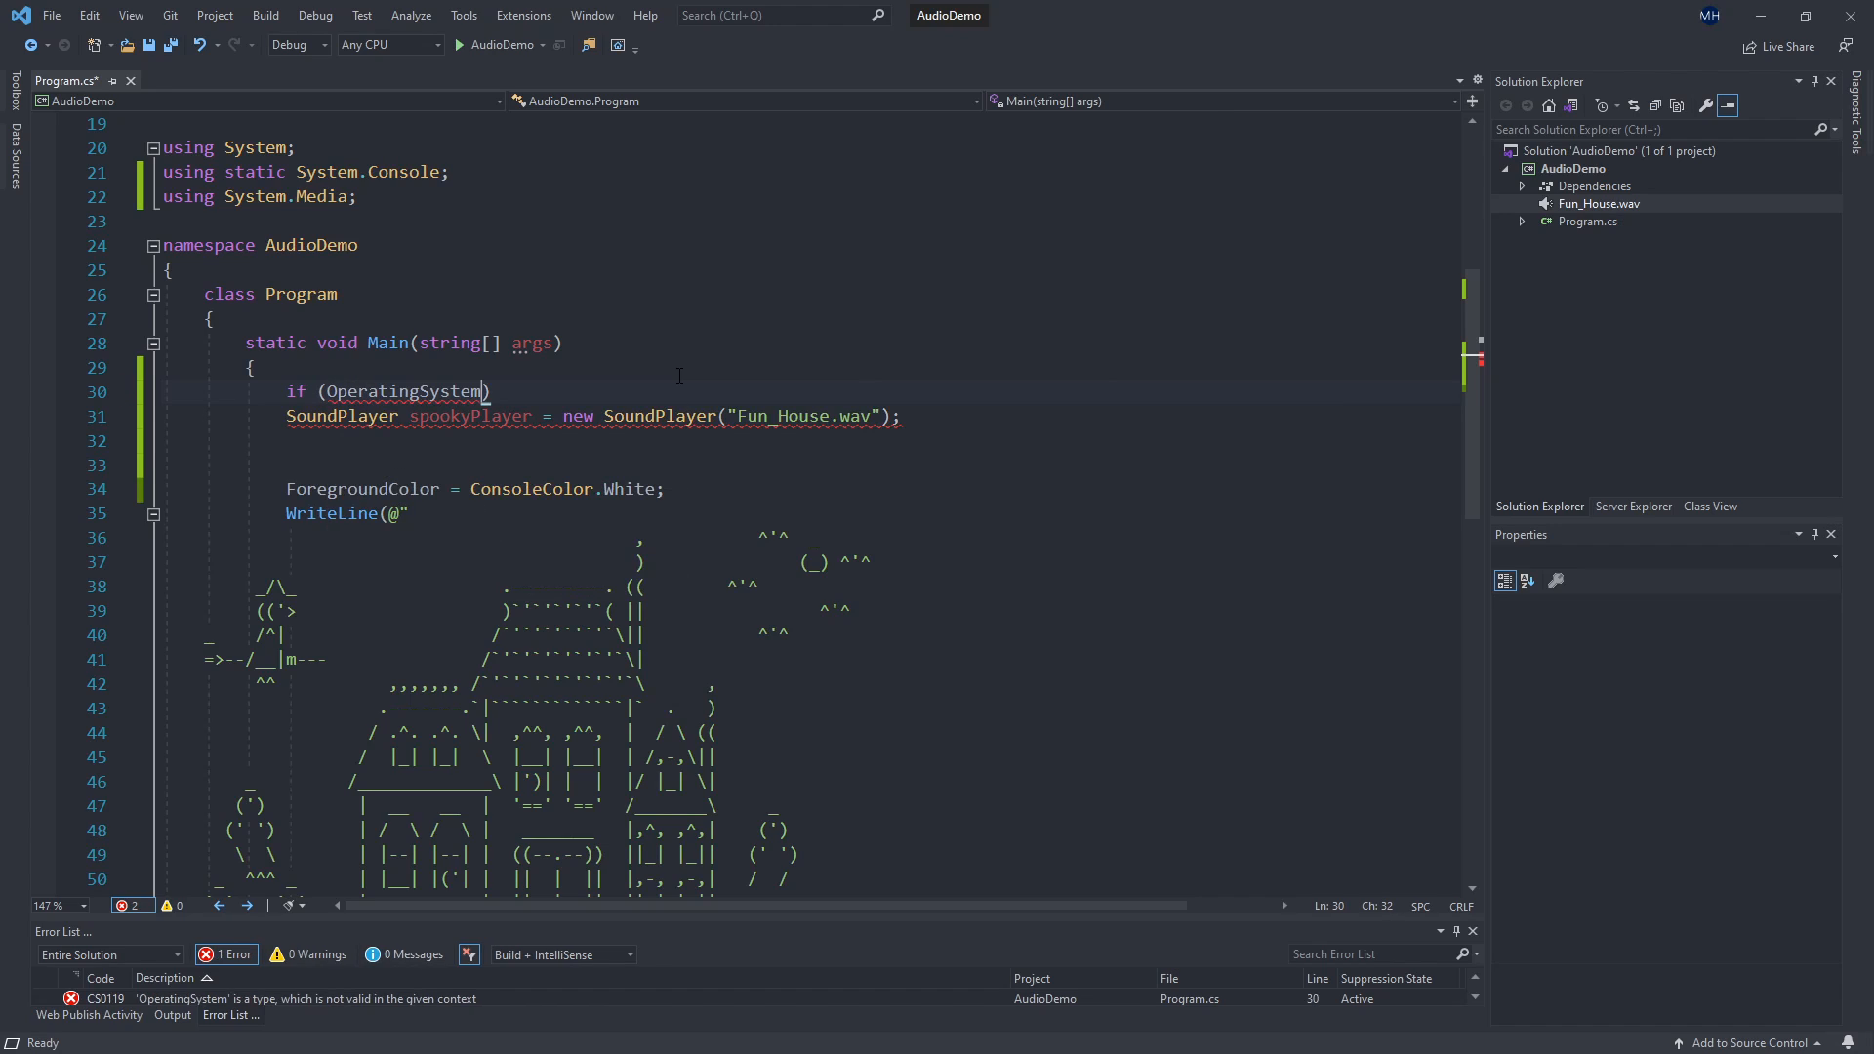
pyautogui.write('.Is')
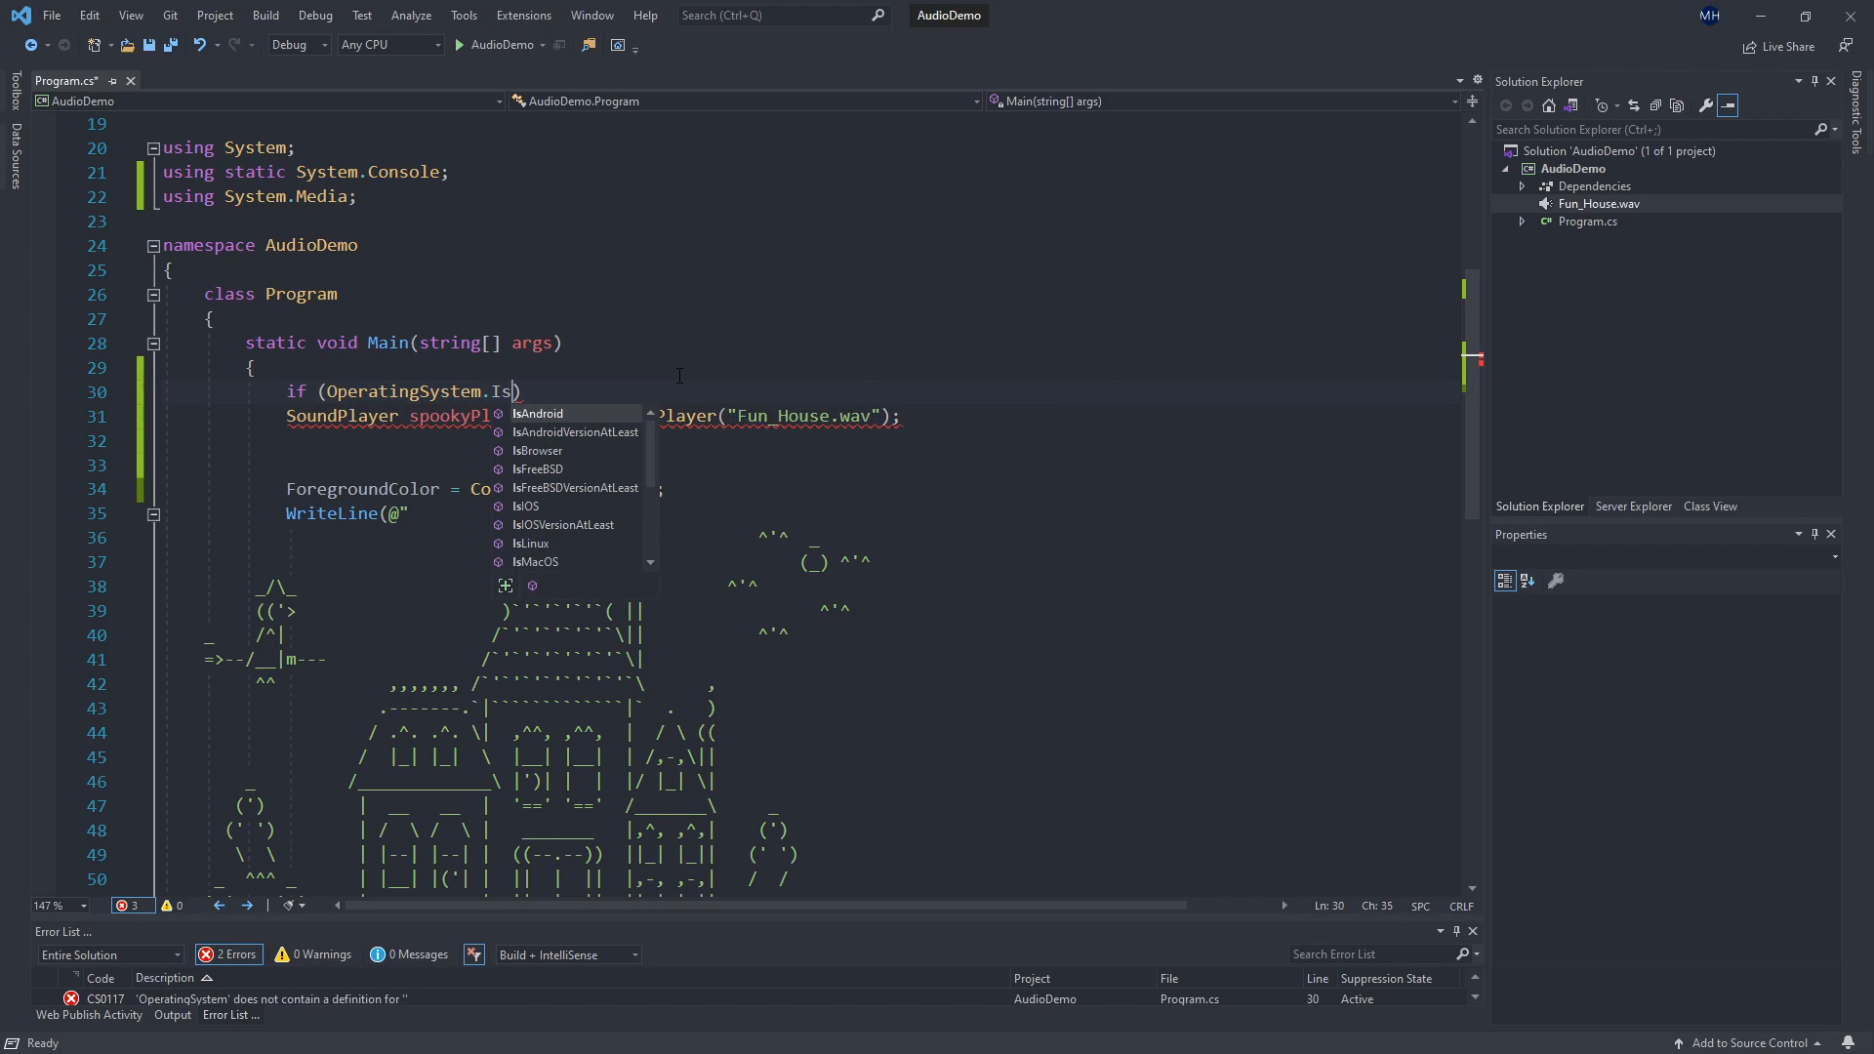
pyautogui.write('Wi')
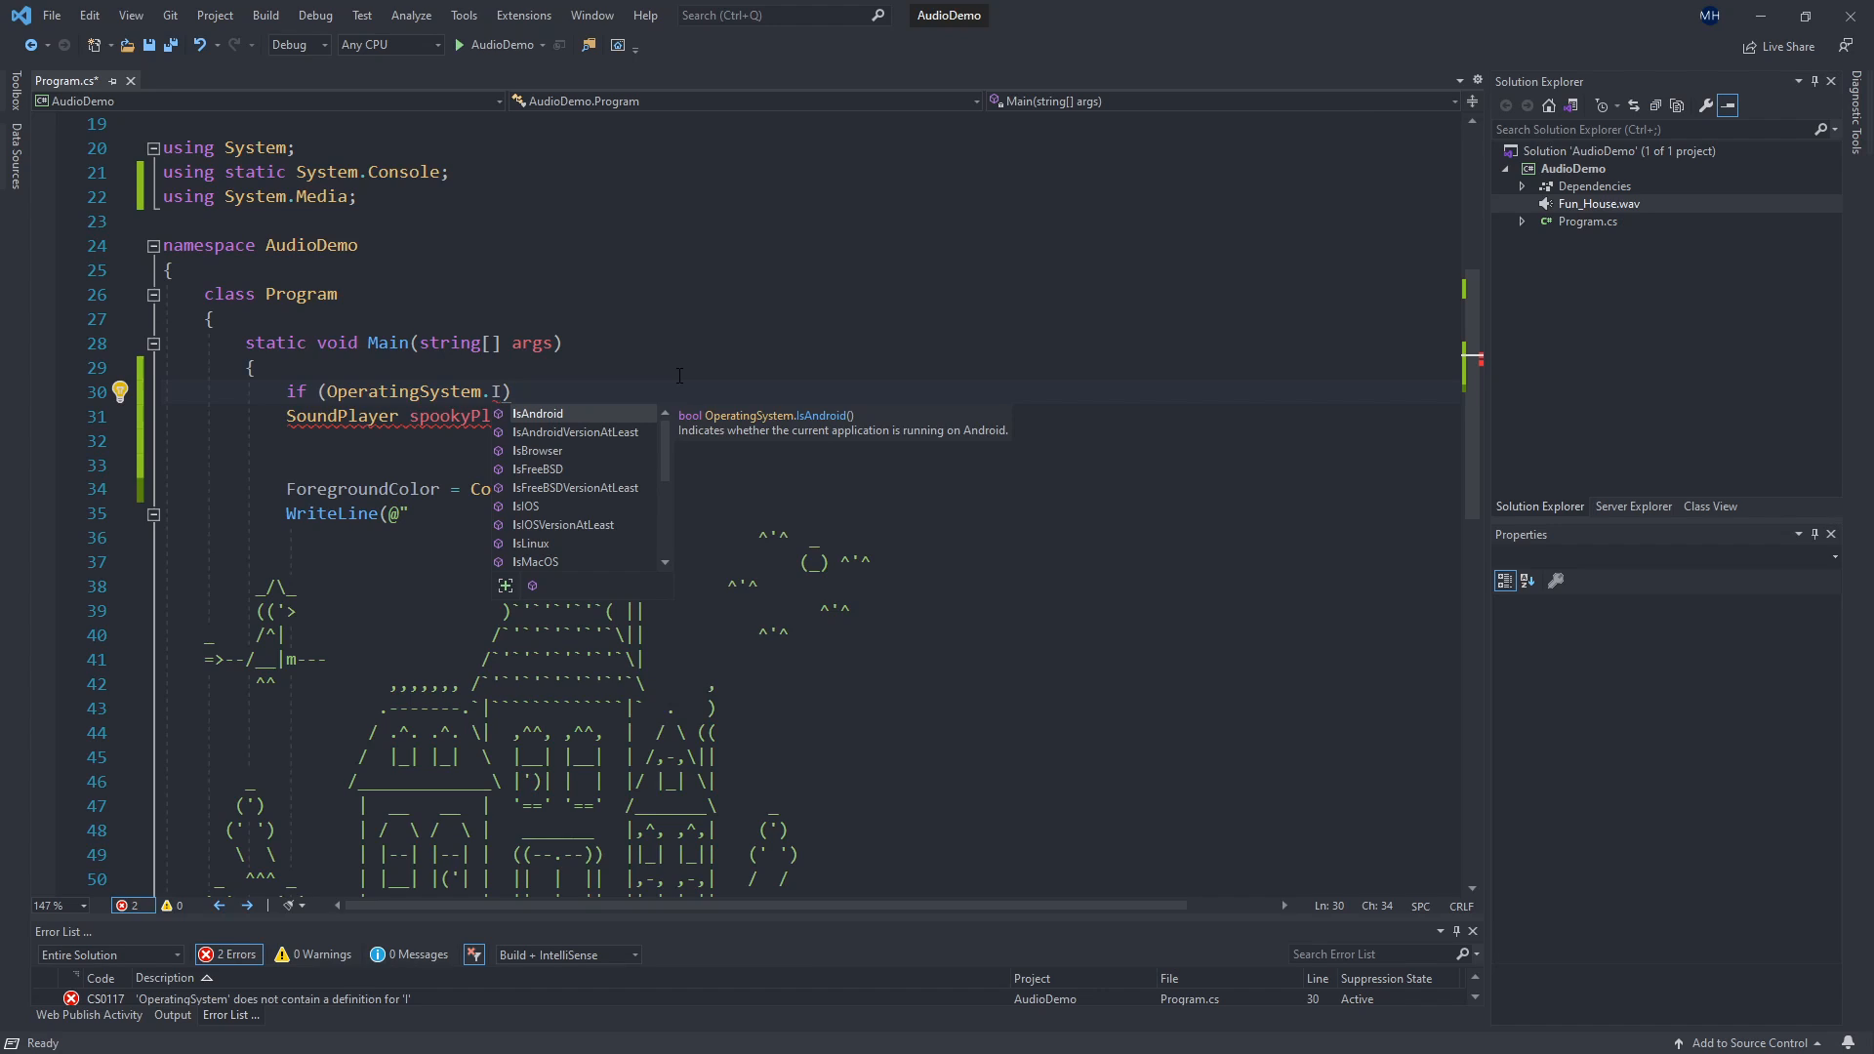
pyautogui.write('sWindows(')
pyautogui.write('{')
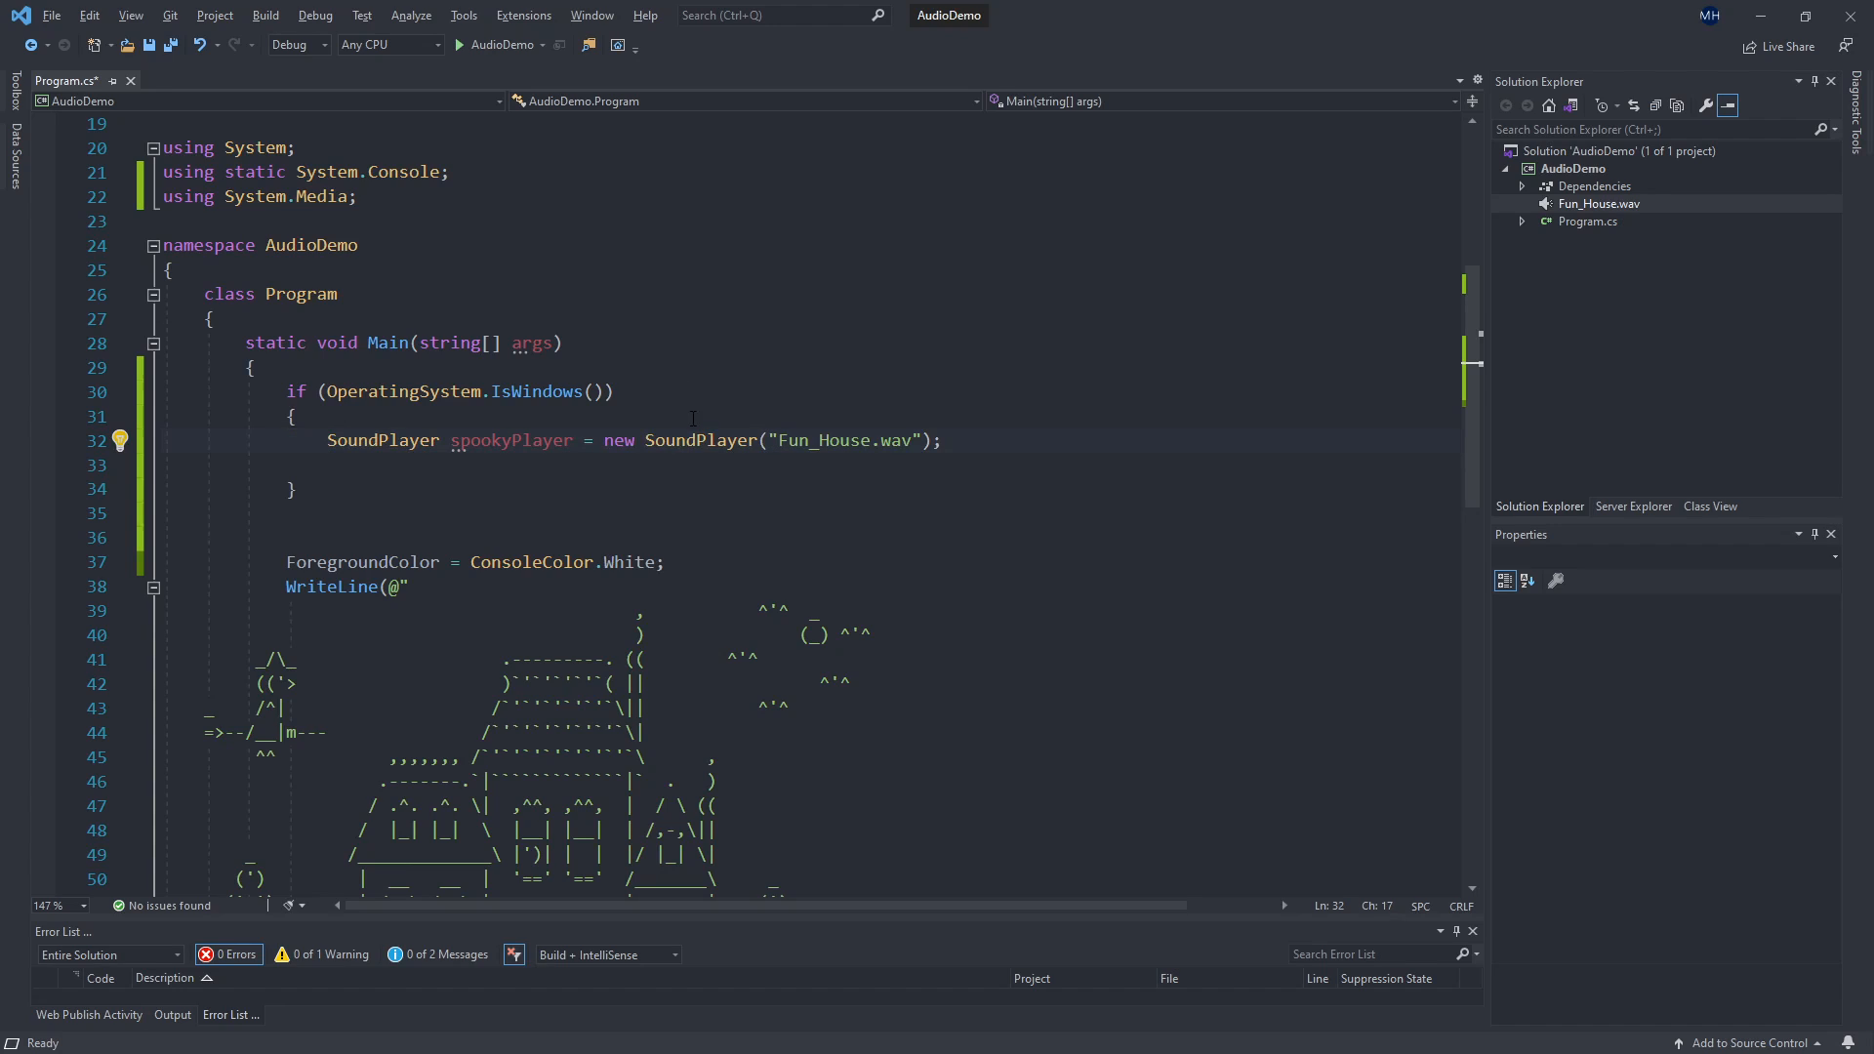
pyautogui.doubleClick(383, 441)
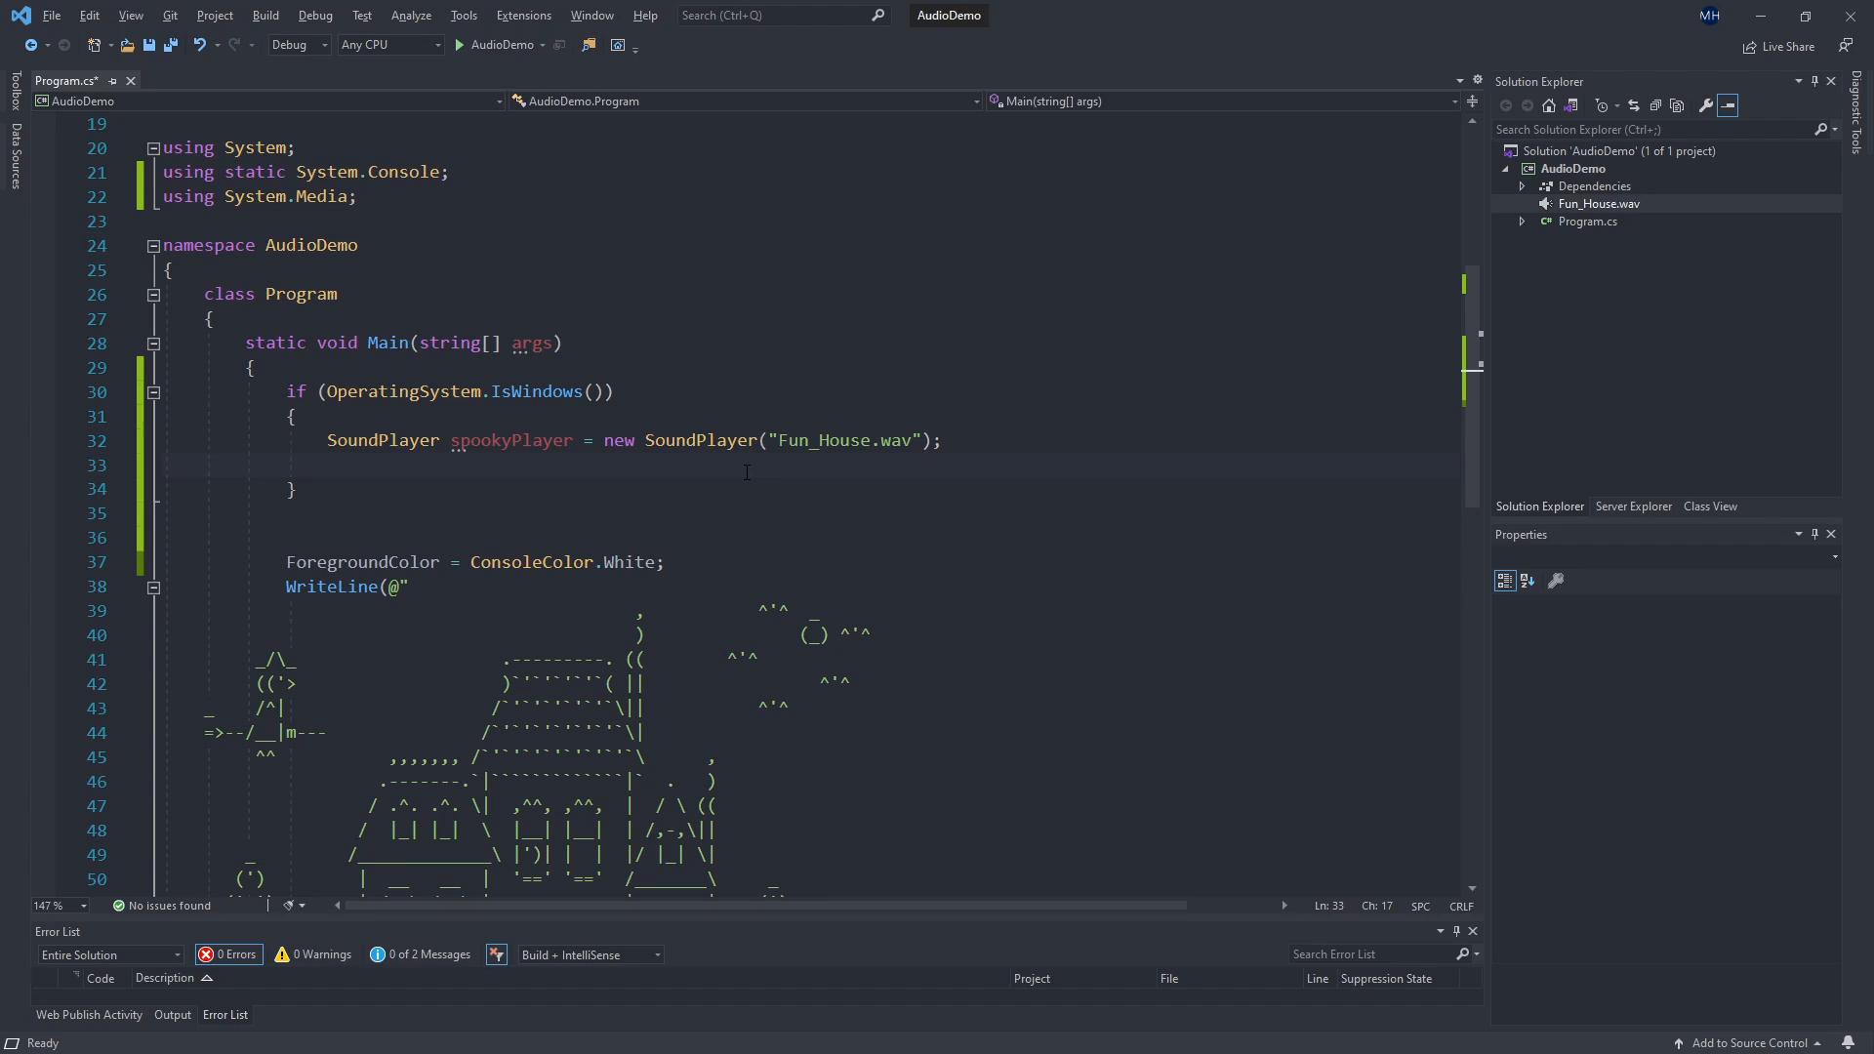
# Add spookyPlayer.Load(); then PlayLooping(); in the if block, leaving Play() commented out.
pyautogui.write('spo')
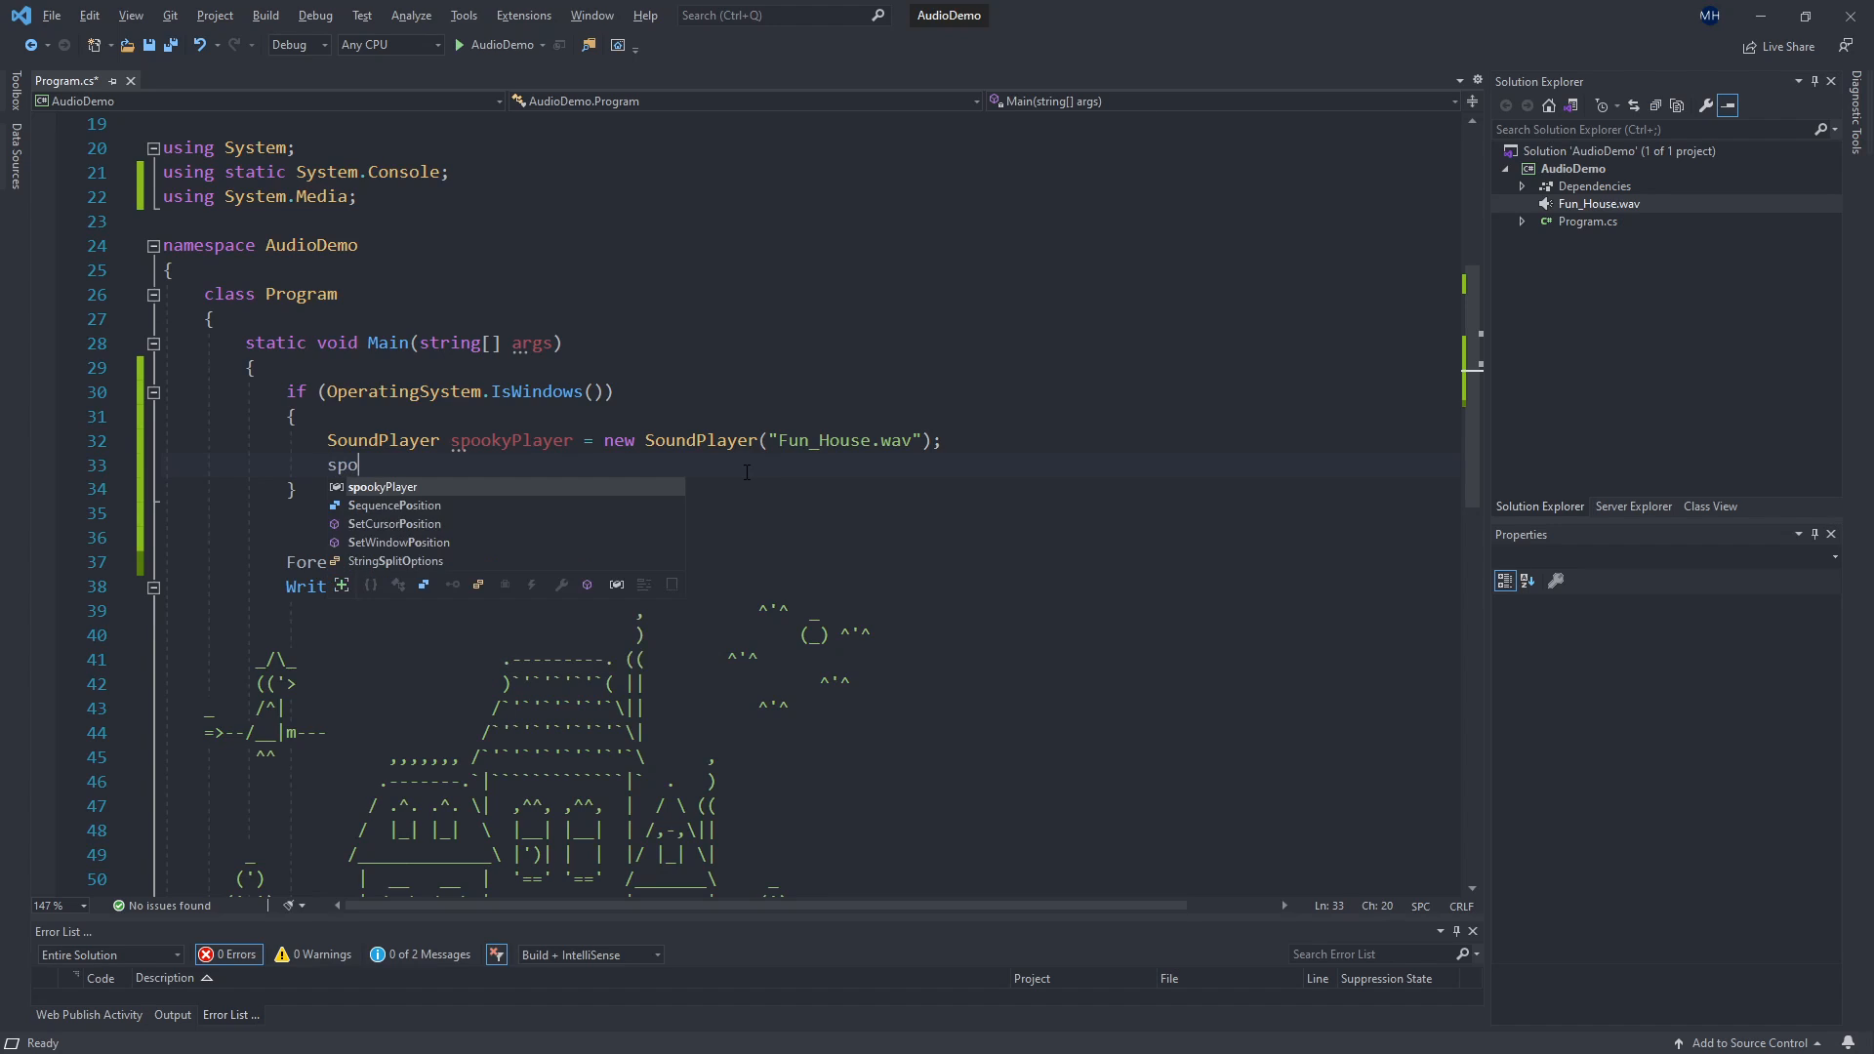
pyautogui.write('okyPlayer.Load')
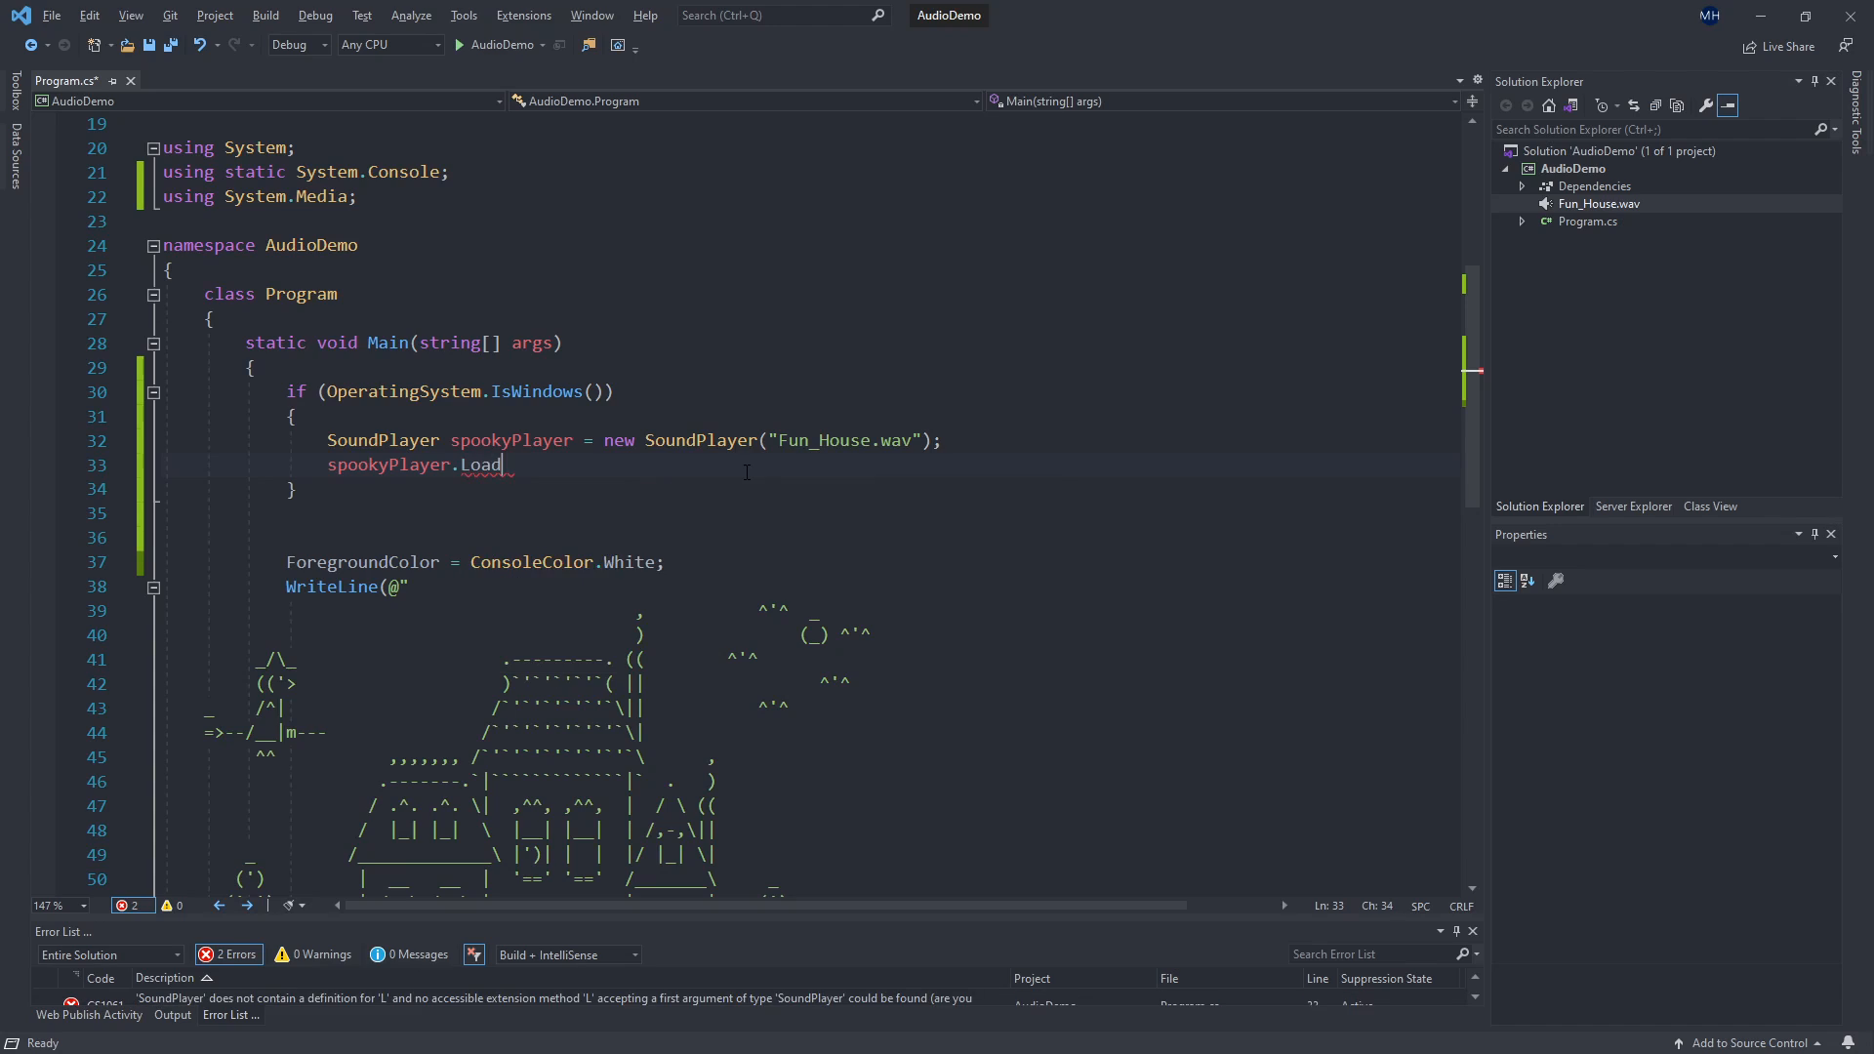
pyautogui.write('();')
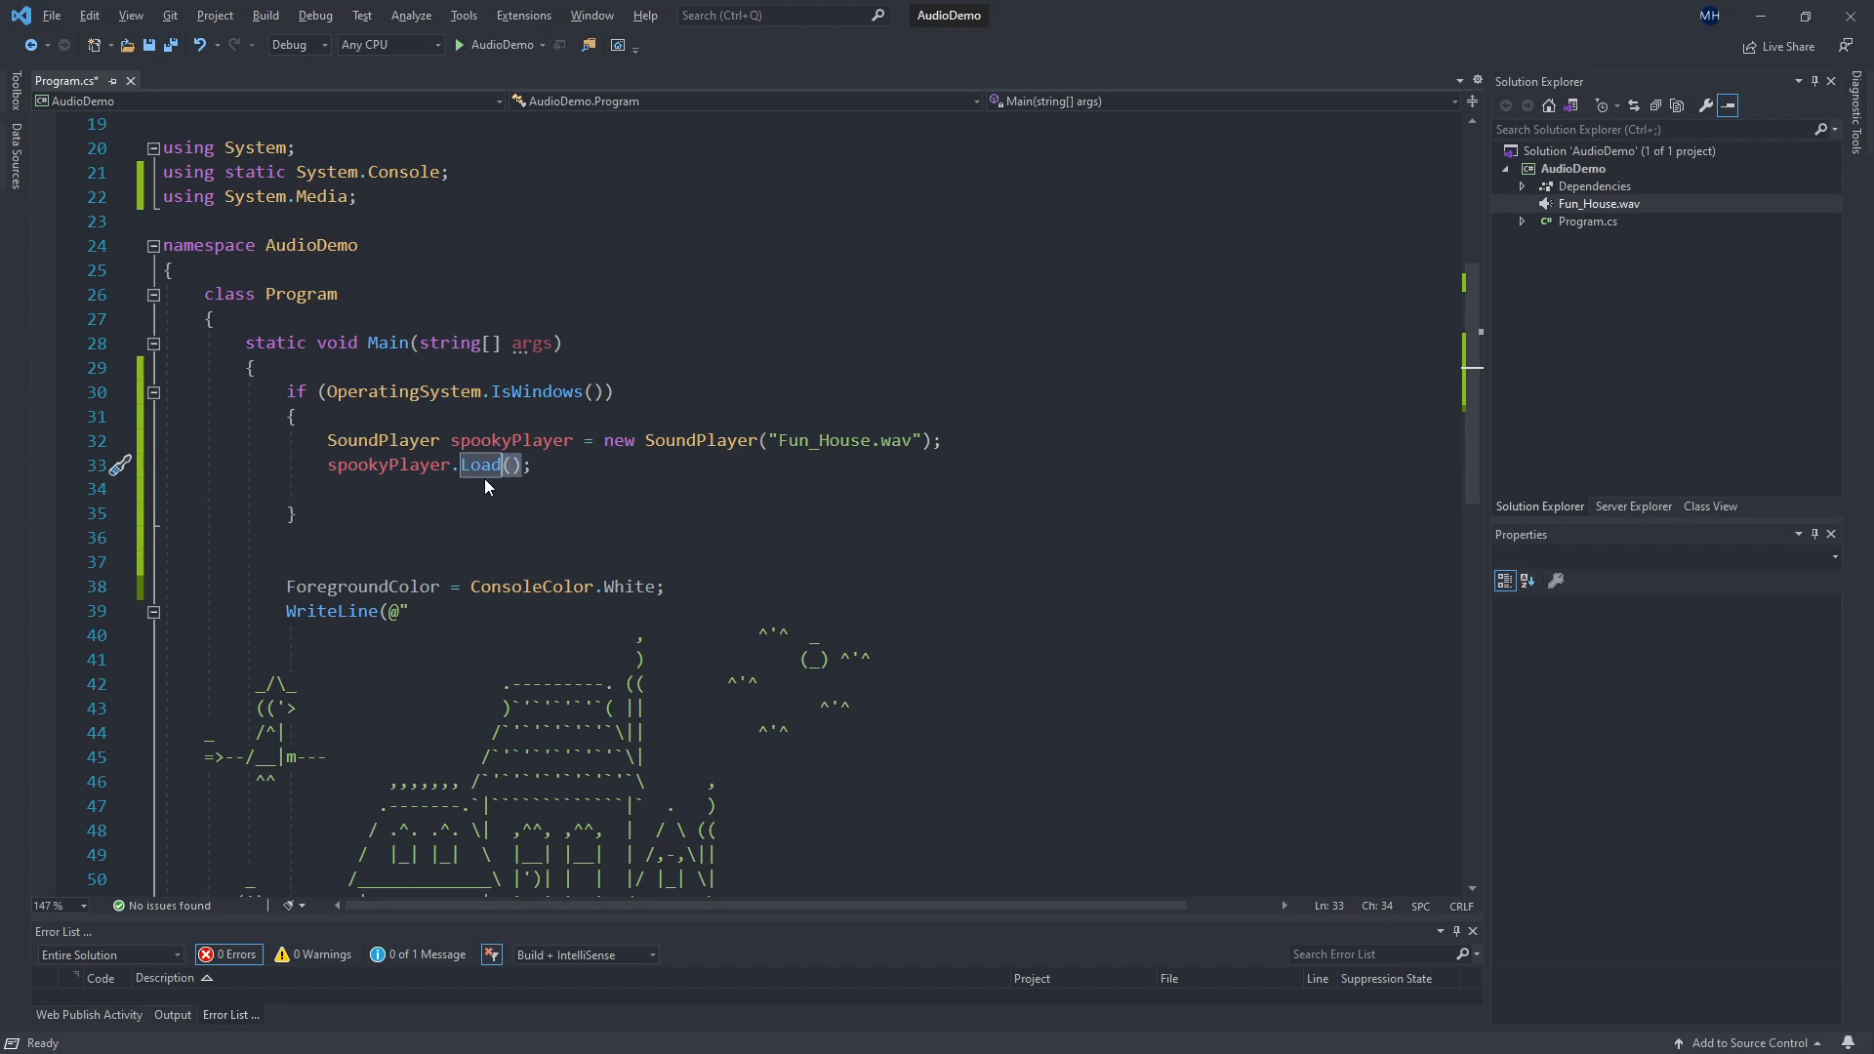
pyautogui.moveTo(488, 481)
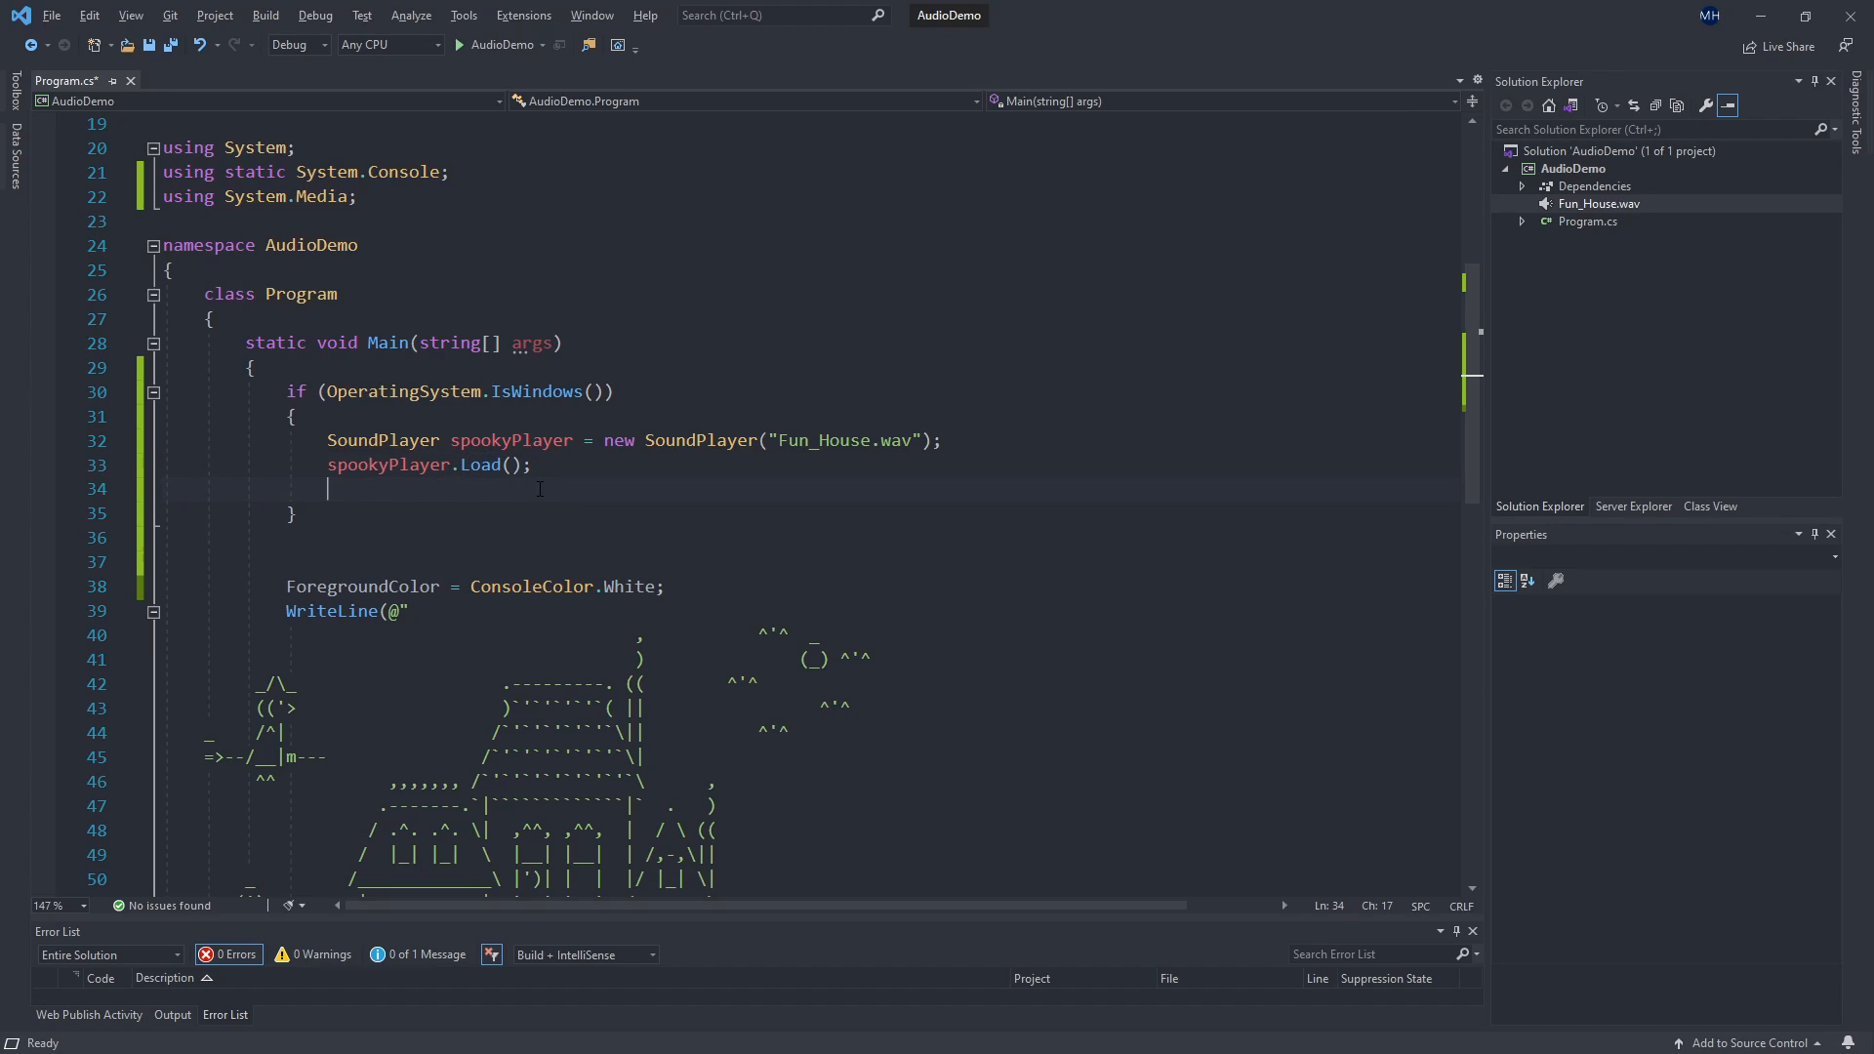
pyautogui.write('spookyPlayer.Play();')
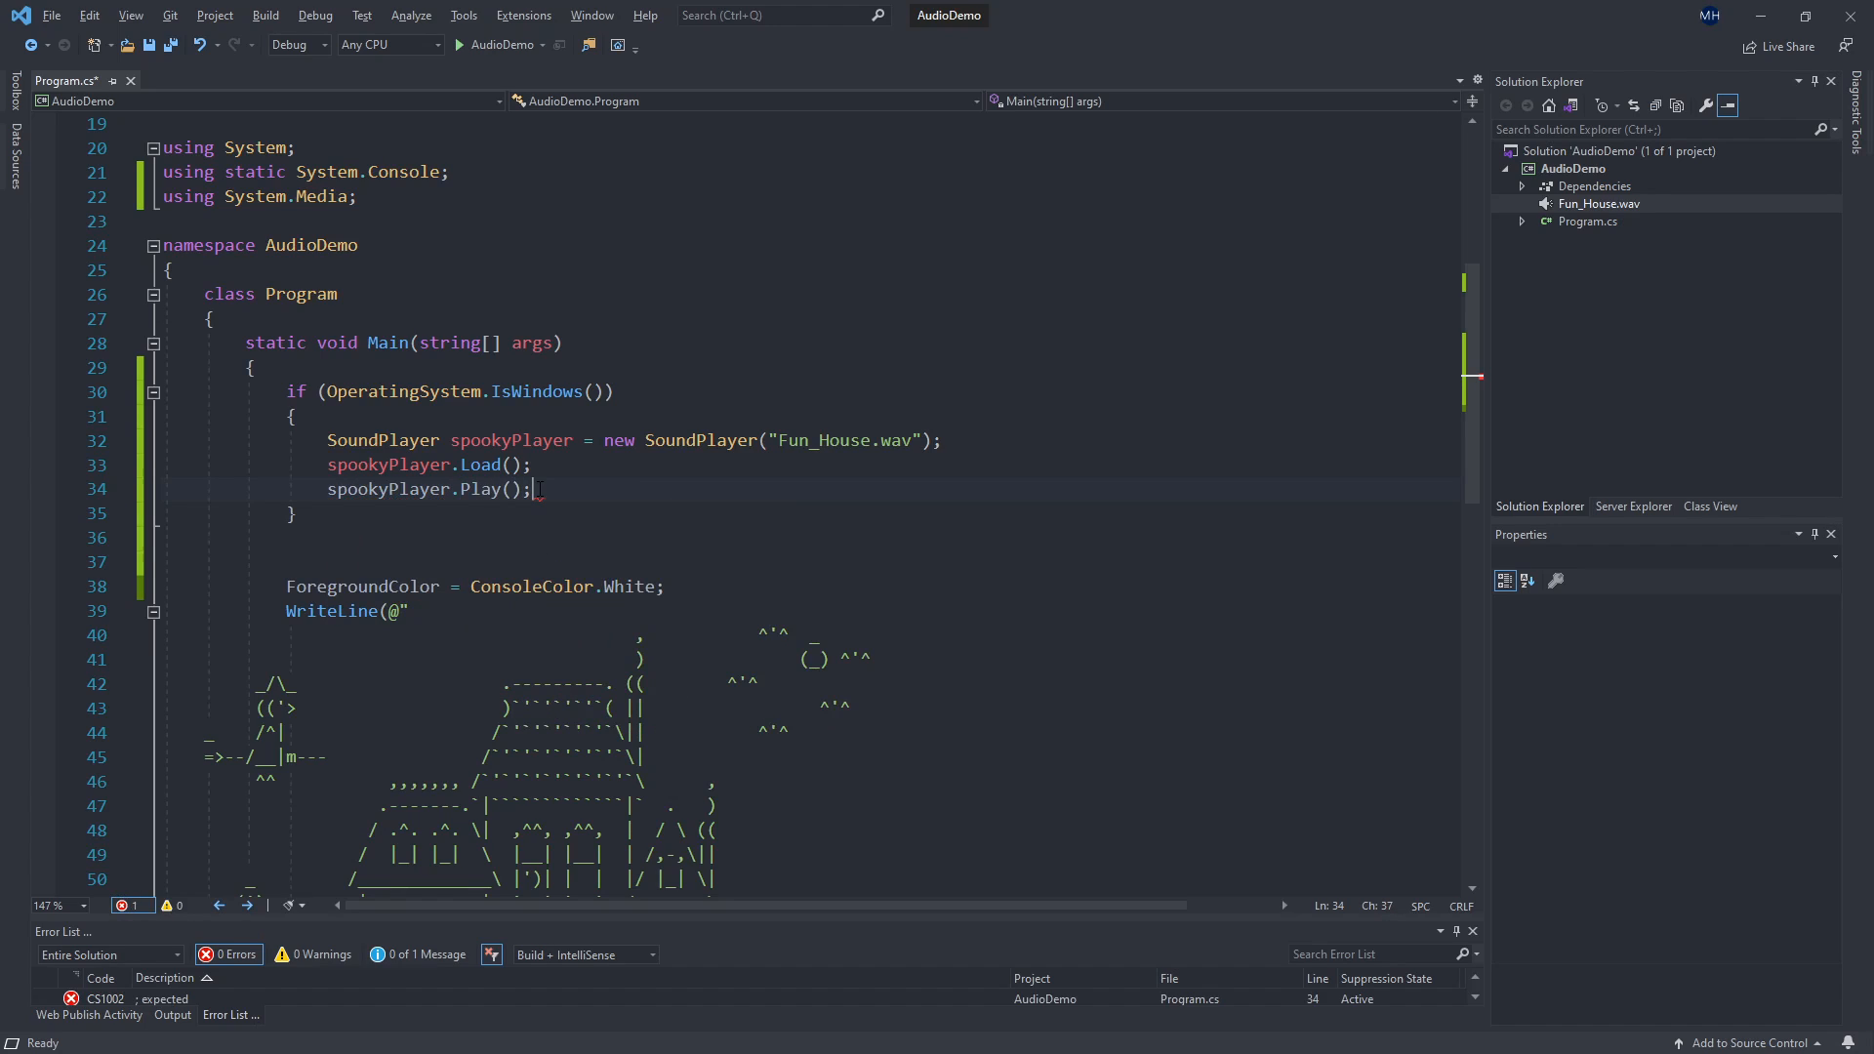
pyautogui.write('spookyPlayer')
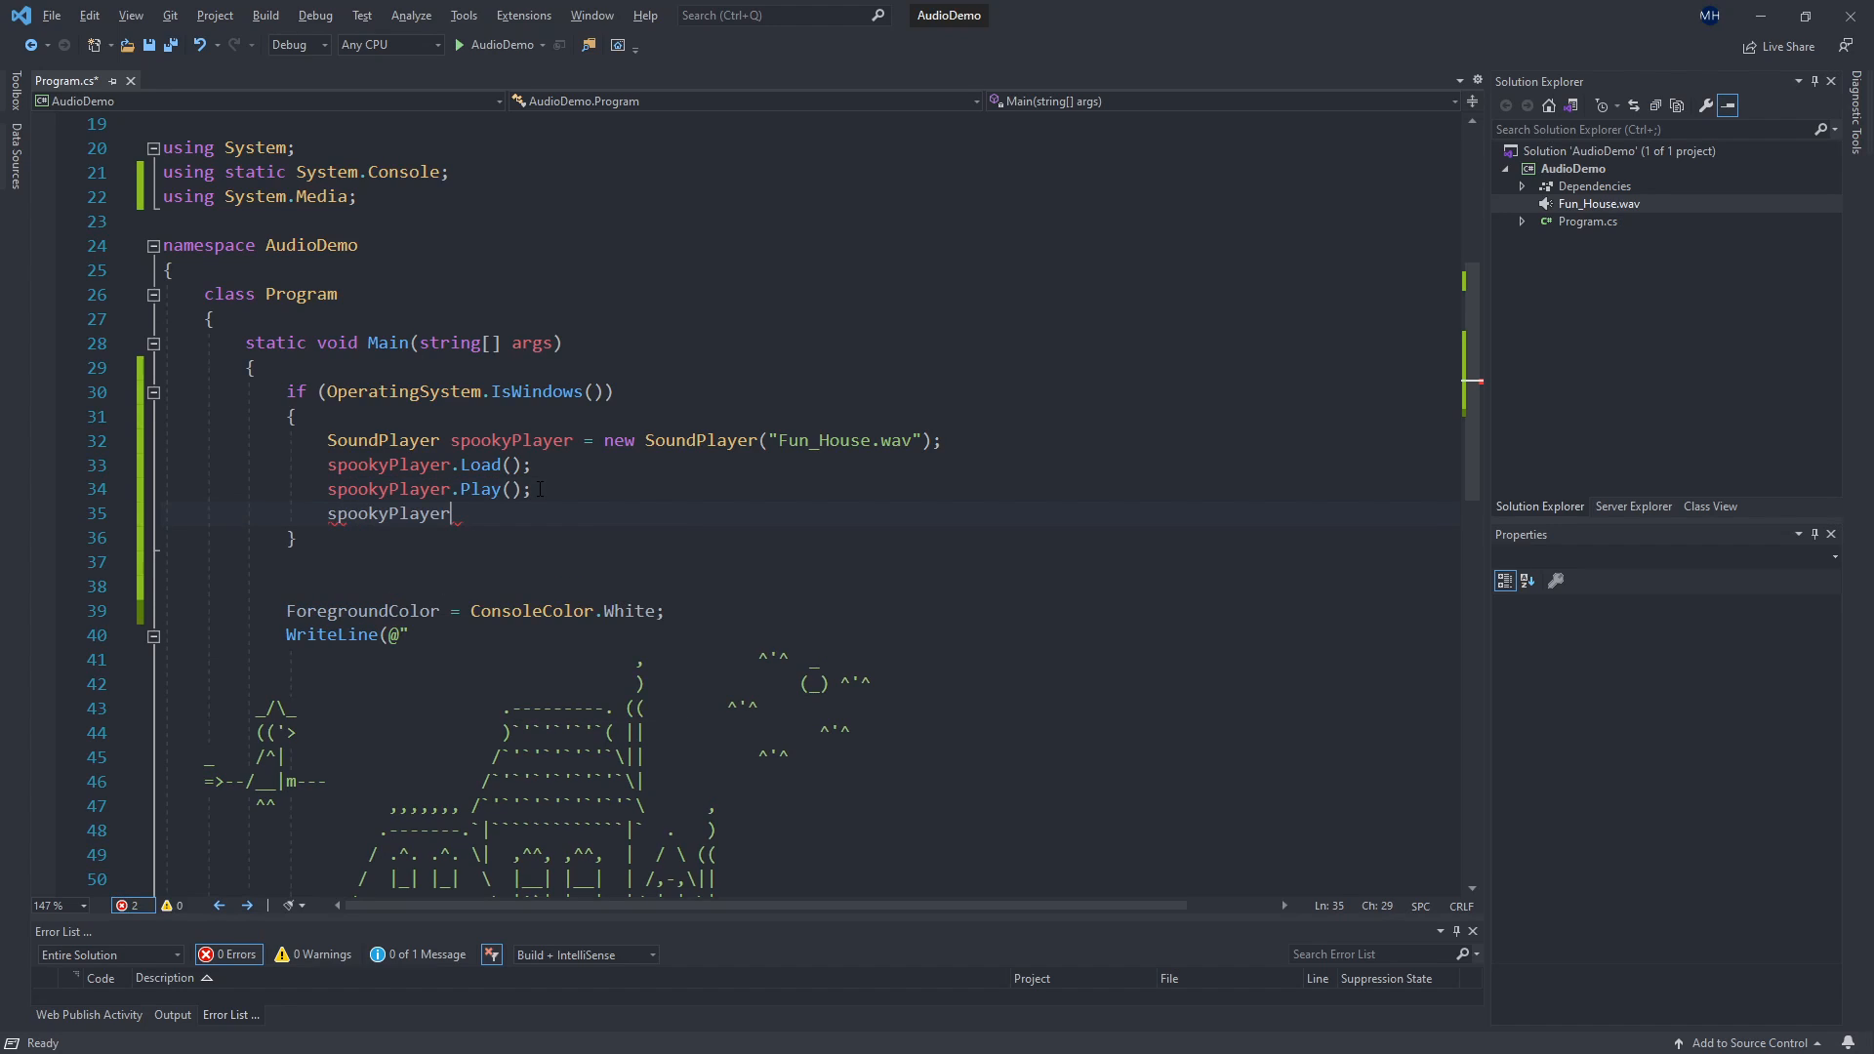
pyautogui.write('.PlayLooping();')
pyautogui.click(434, 488)
pyautogui.write('//')
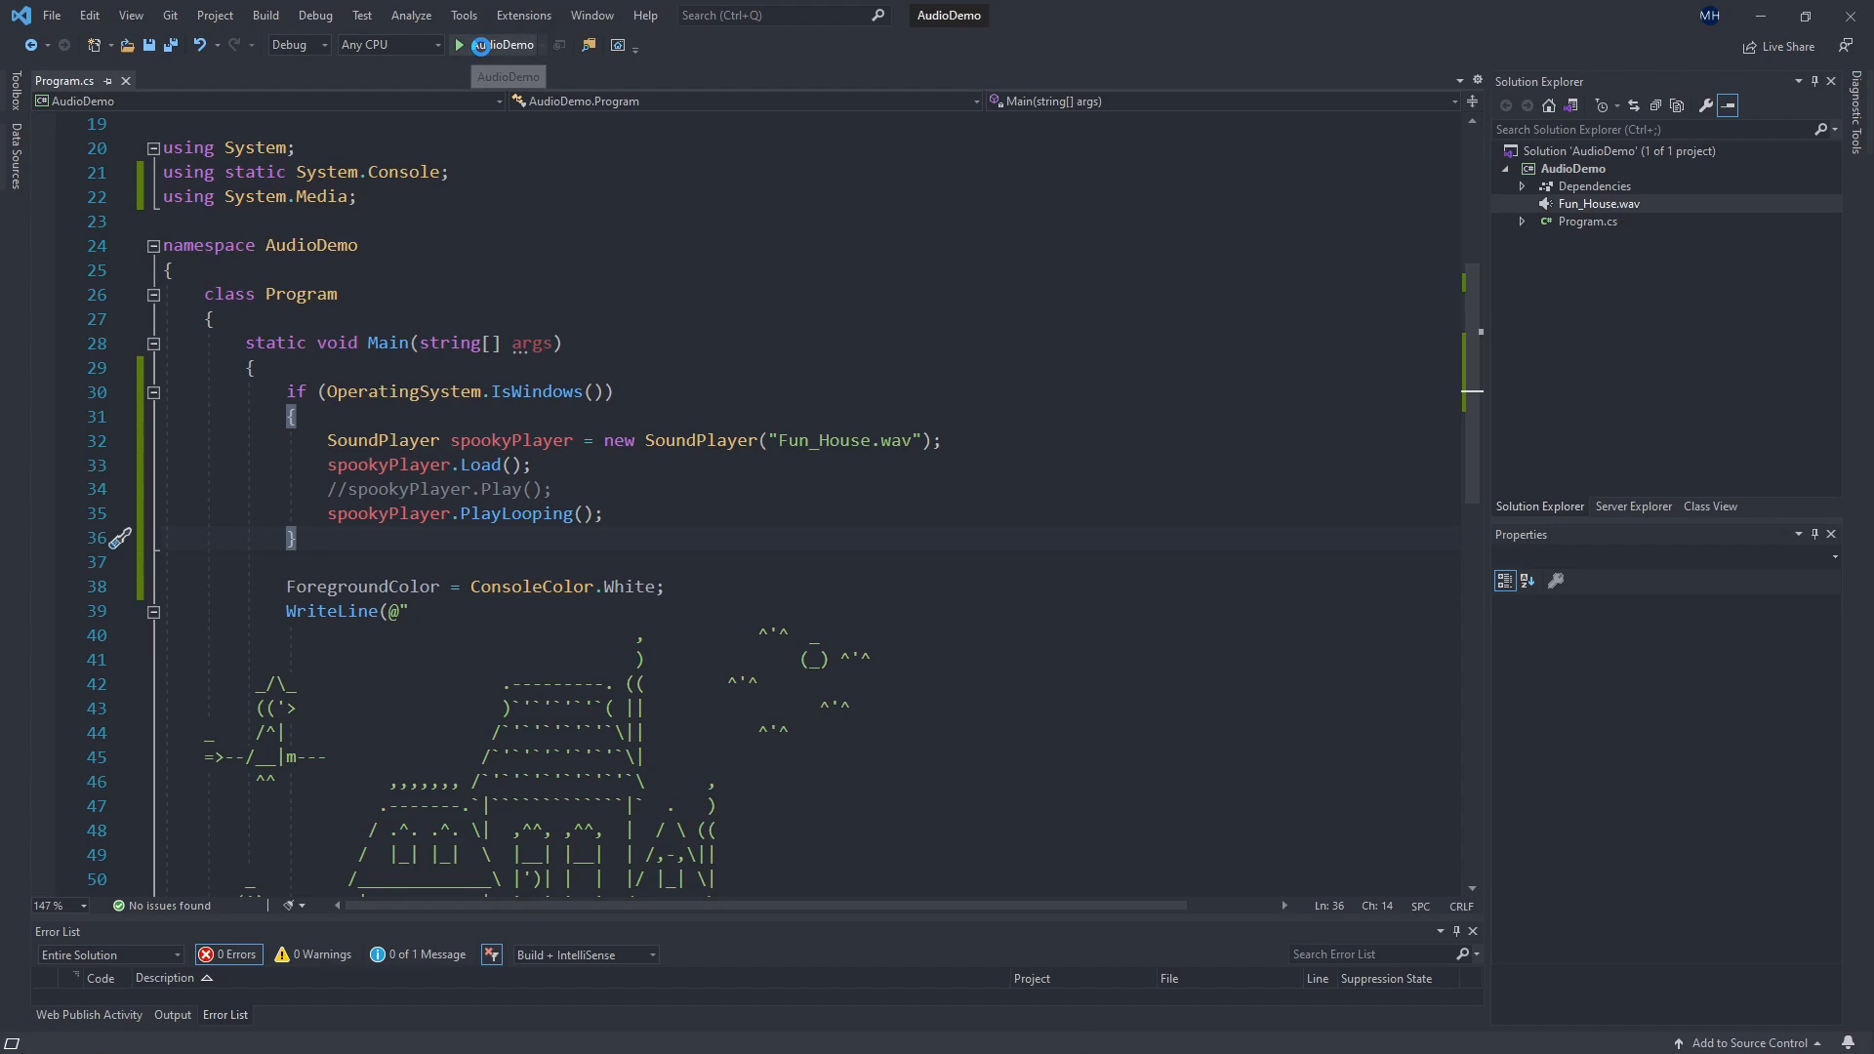
pyautogui.click(465, 45)
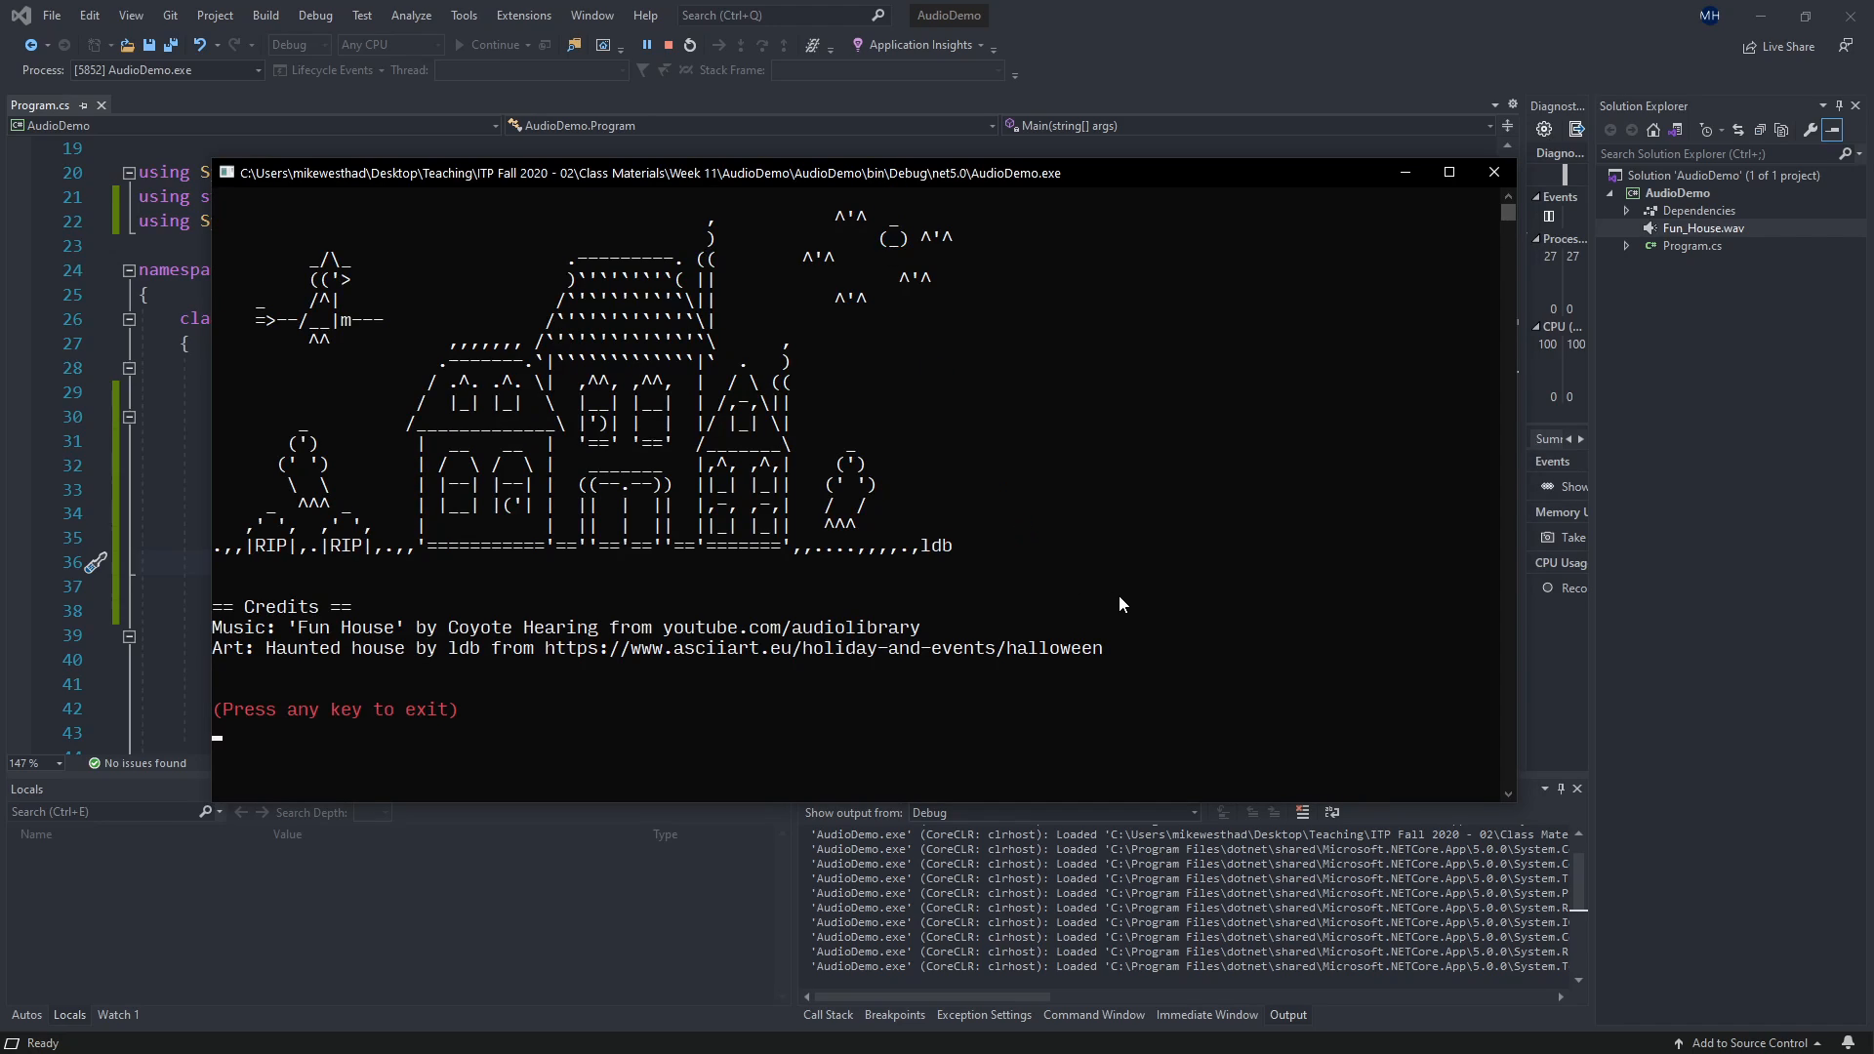
pyautogui.moveTo(1140, 612)
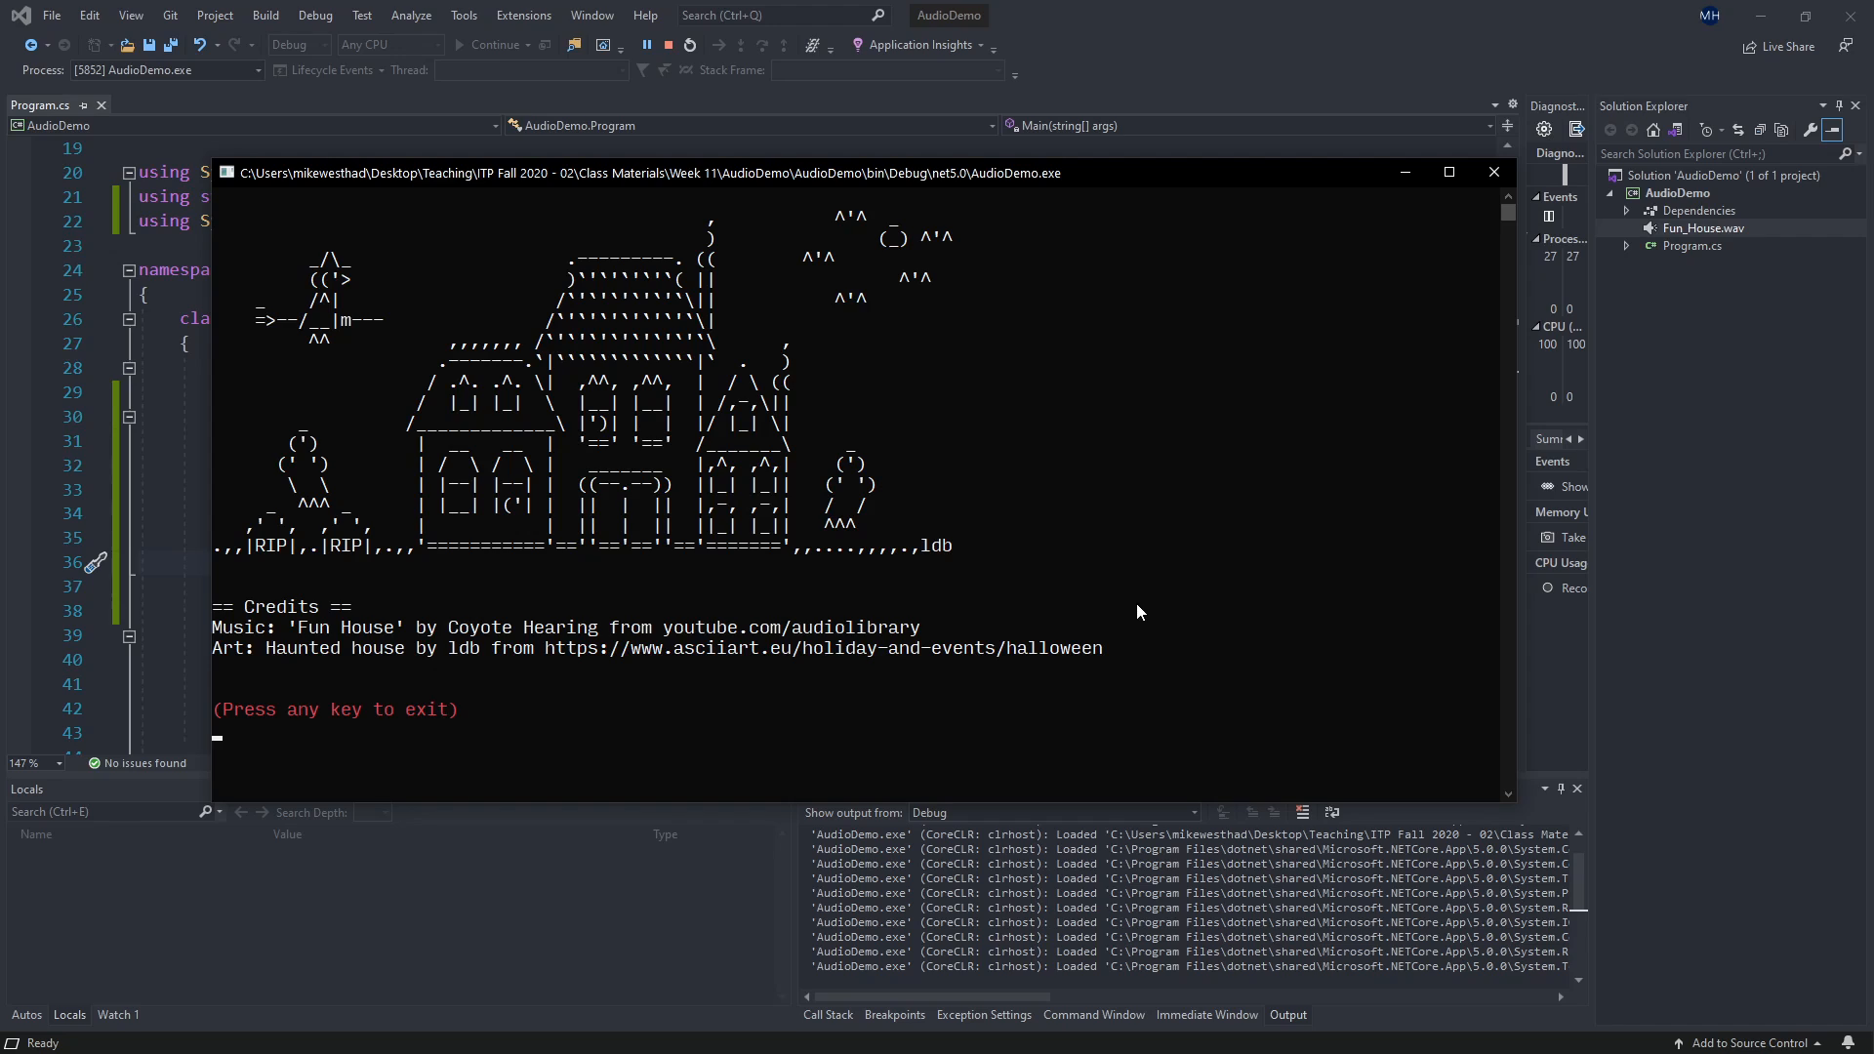
pyautogui.moveTo(1495, 186)
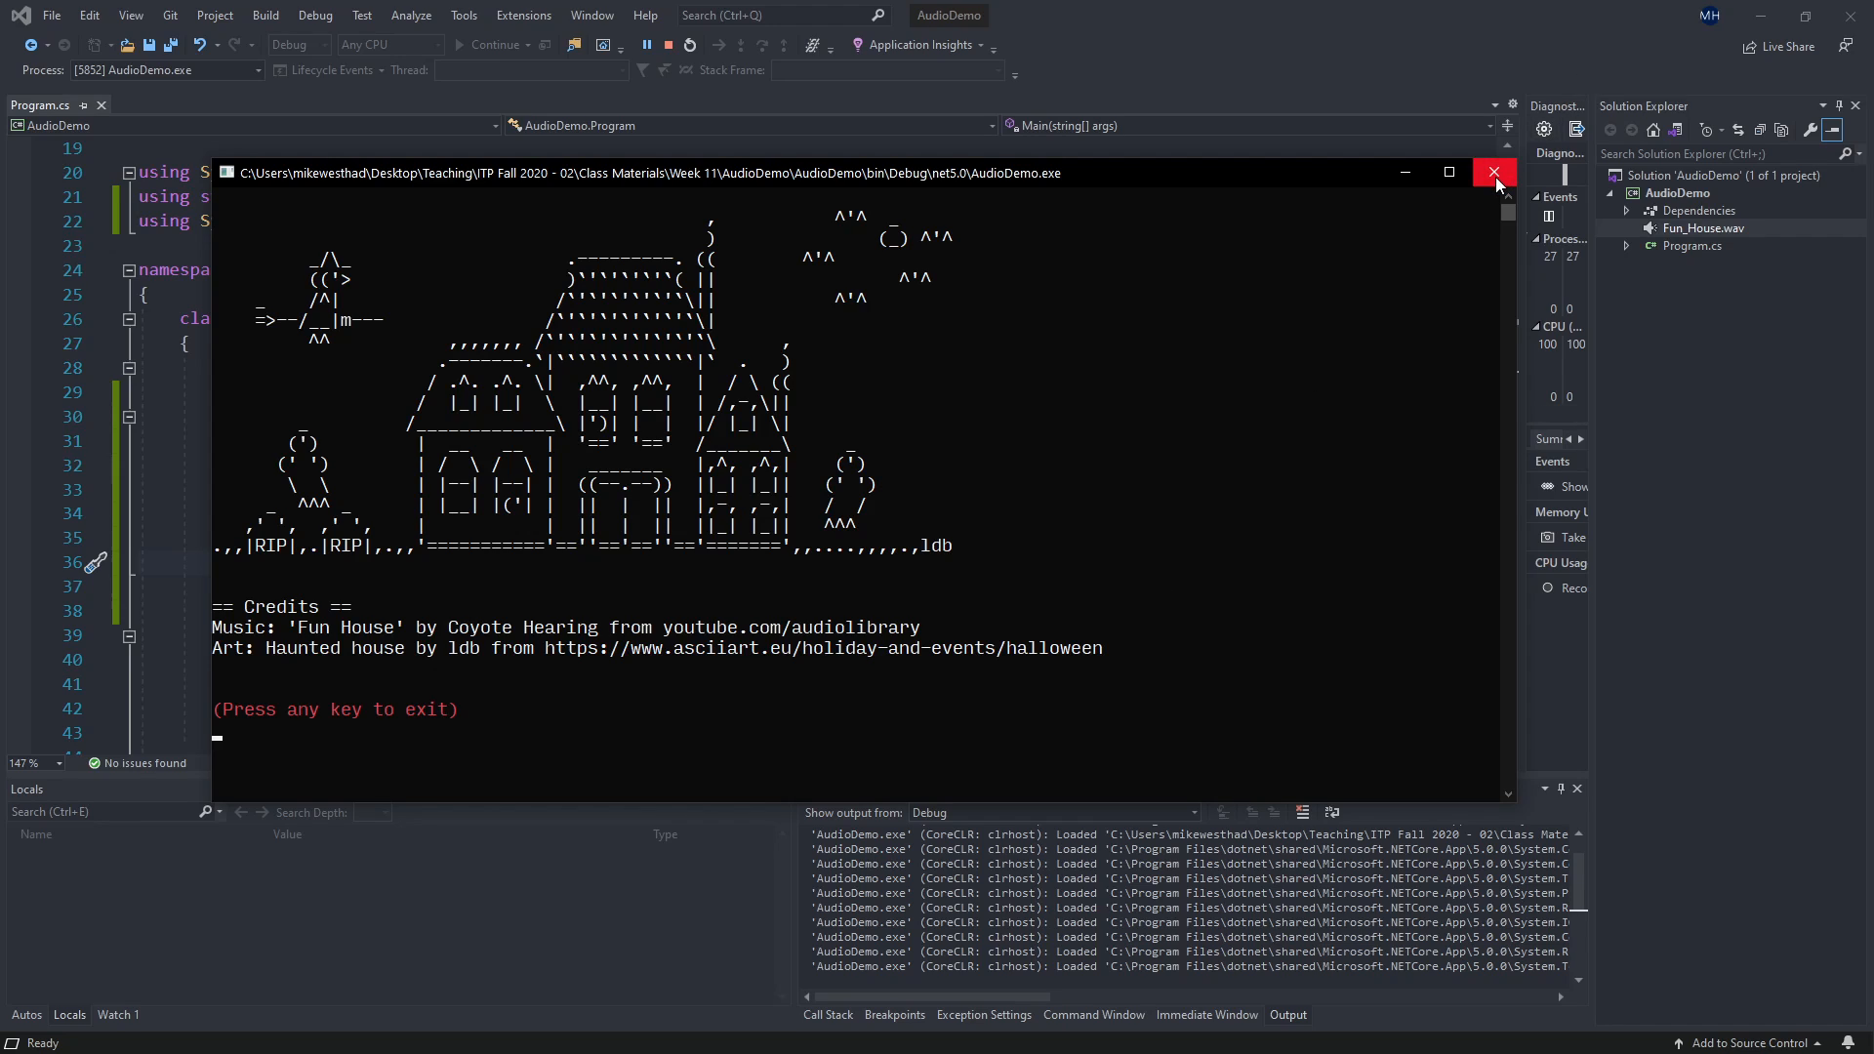
pyautogui.click(1495, 171)
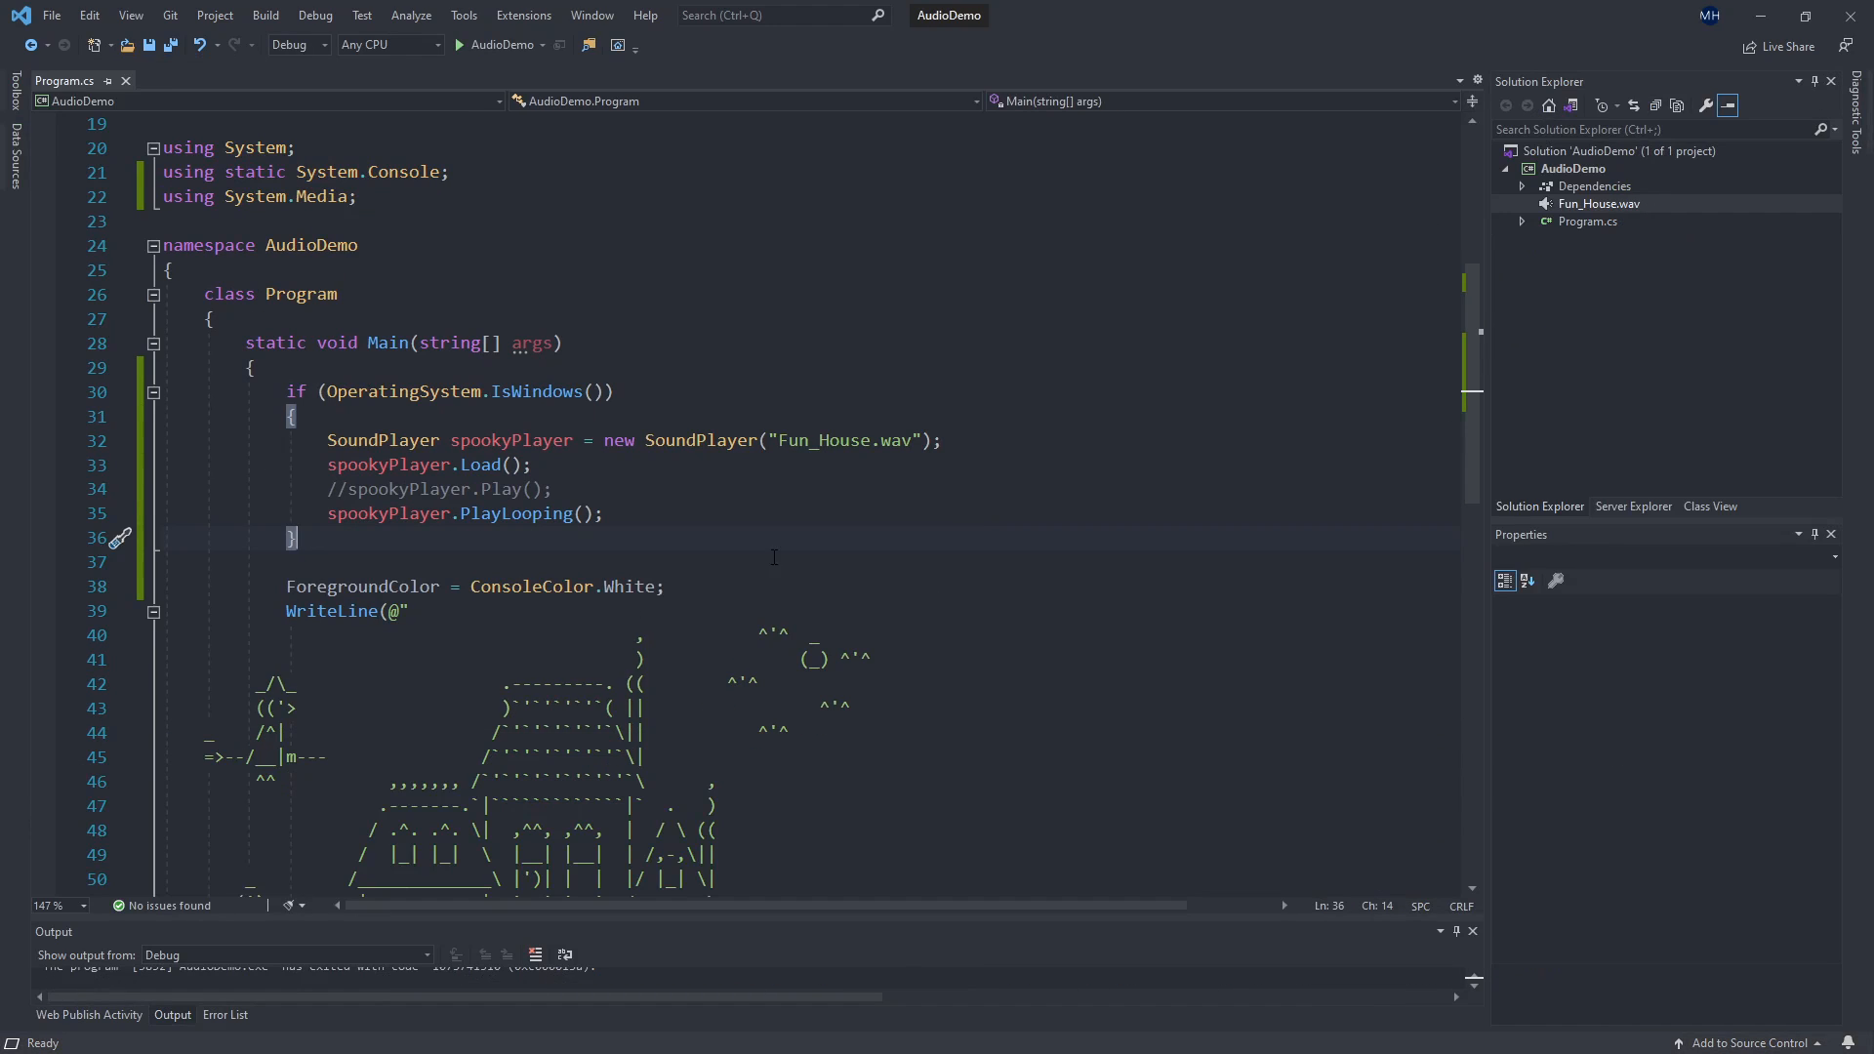
pyautogui.moveTo(730, 511)
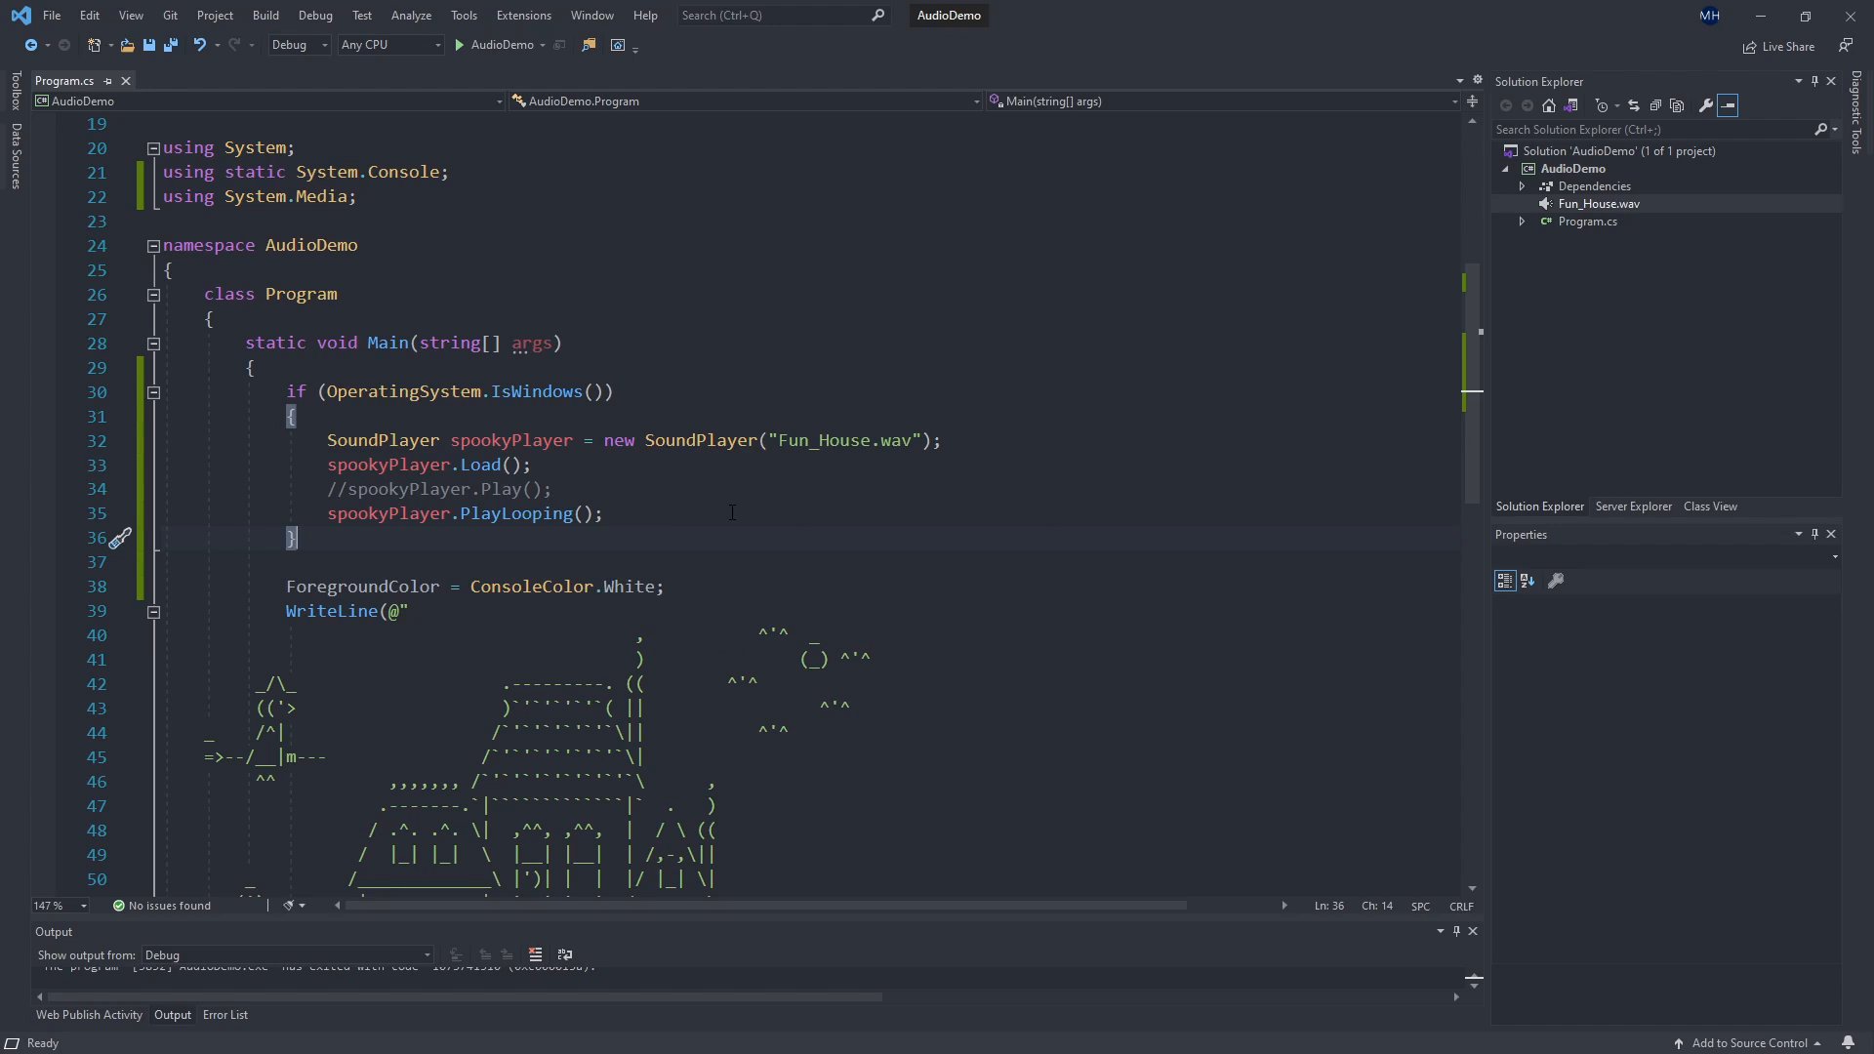
pyautogui.moveTo(551, 527)
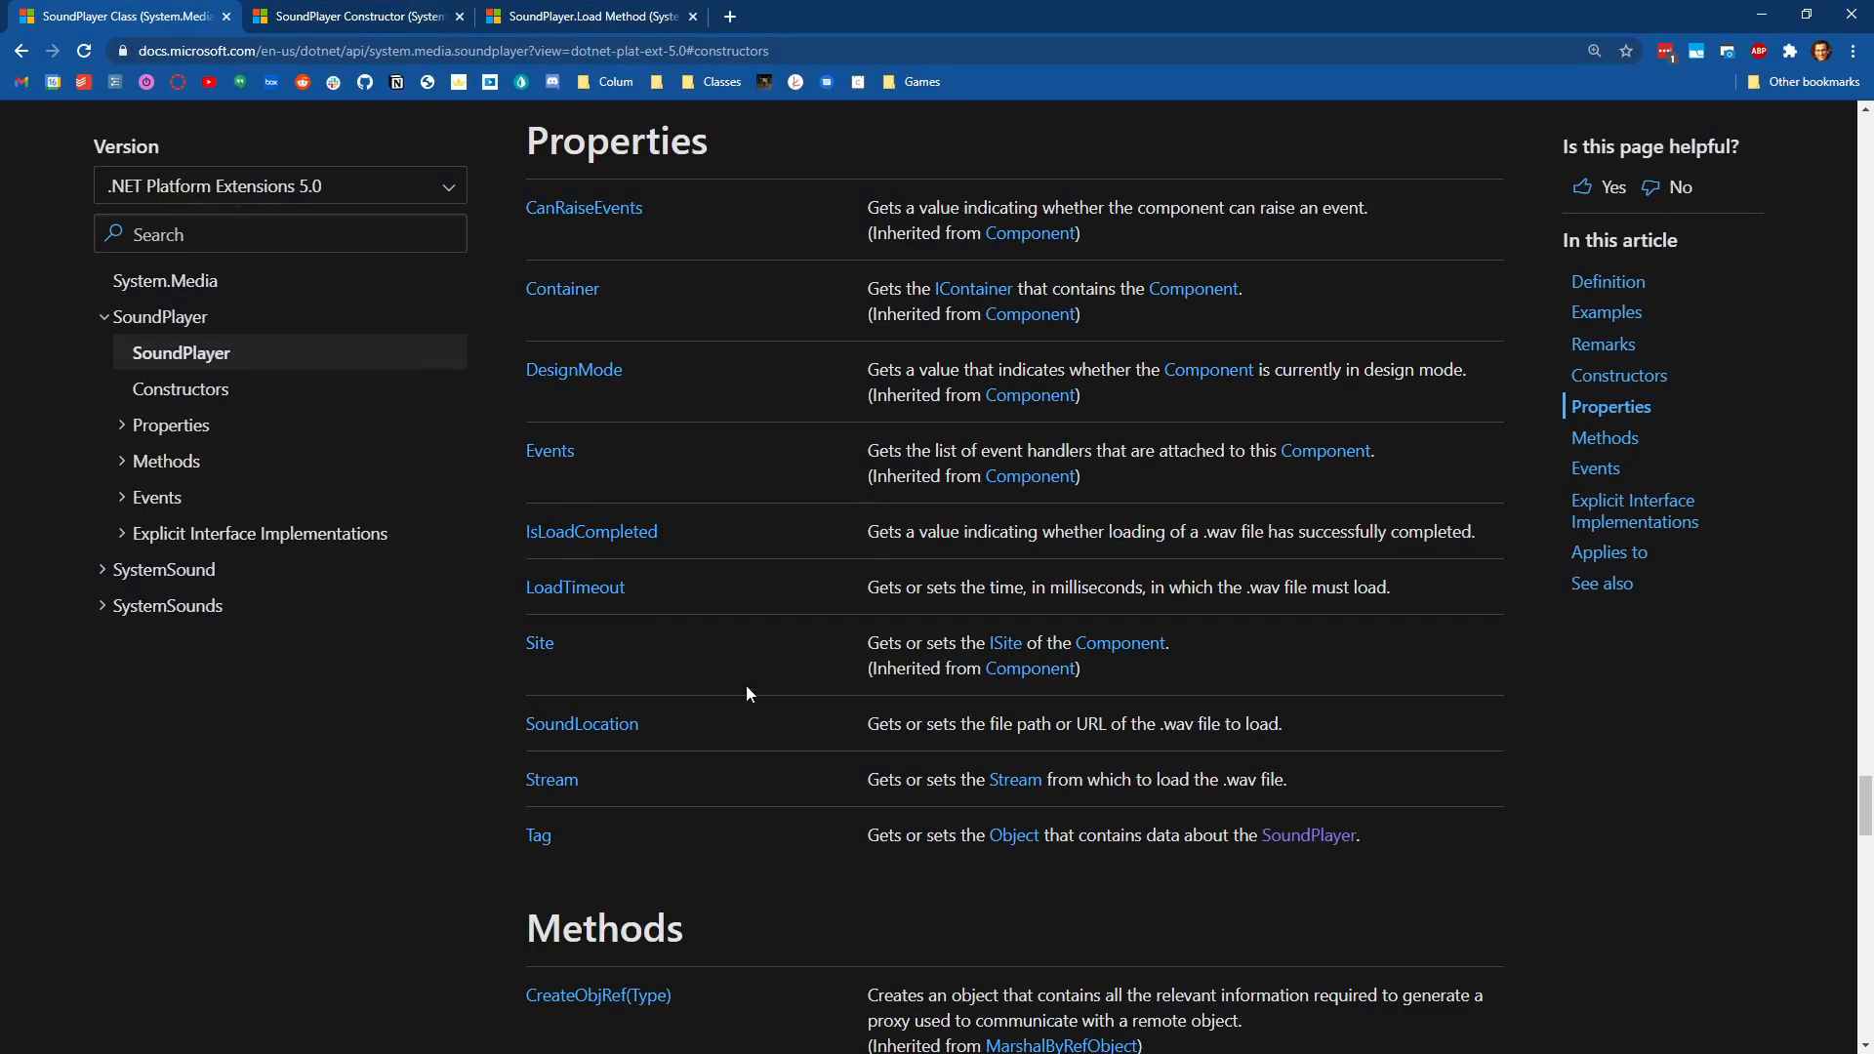
# Review the PlaySync method page, then return to Properties and select SoundLocation.
pyautogui.scroll(-3)
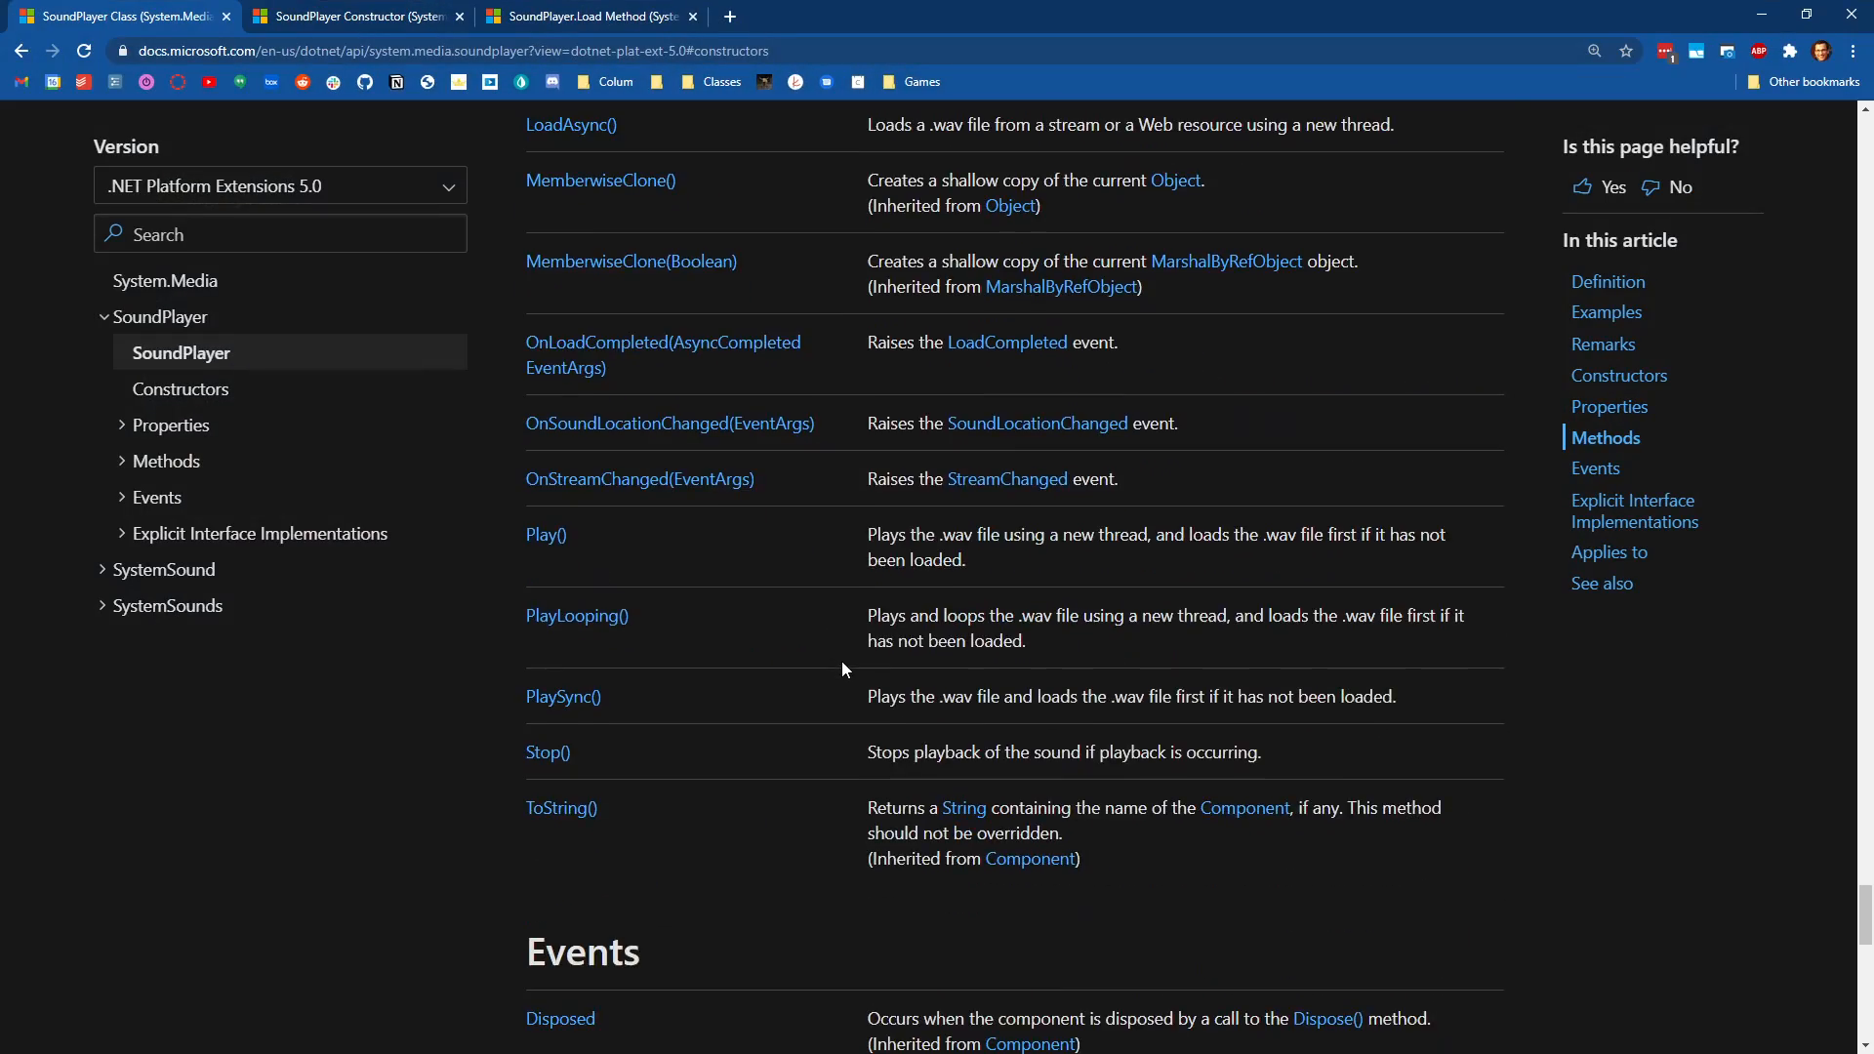
pyautogui.moveTo(546, 535)
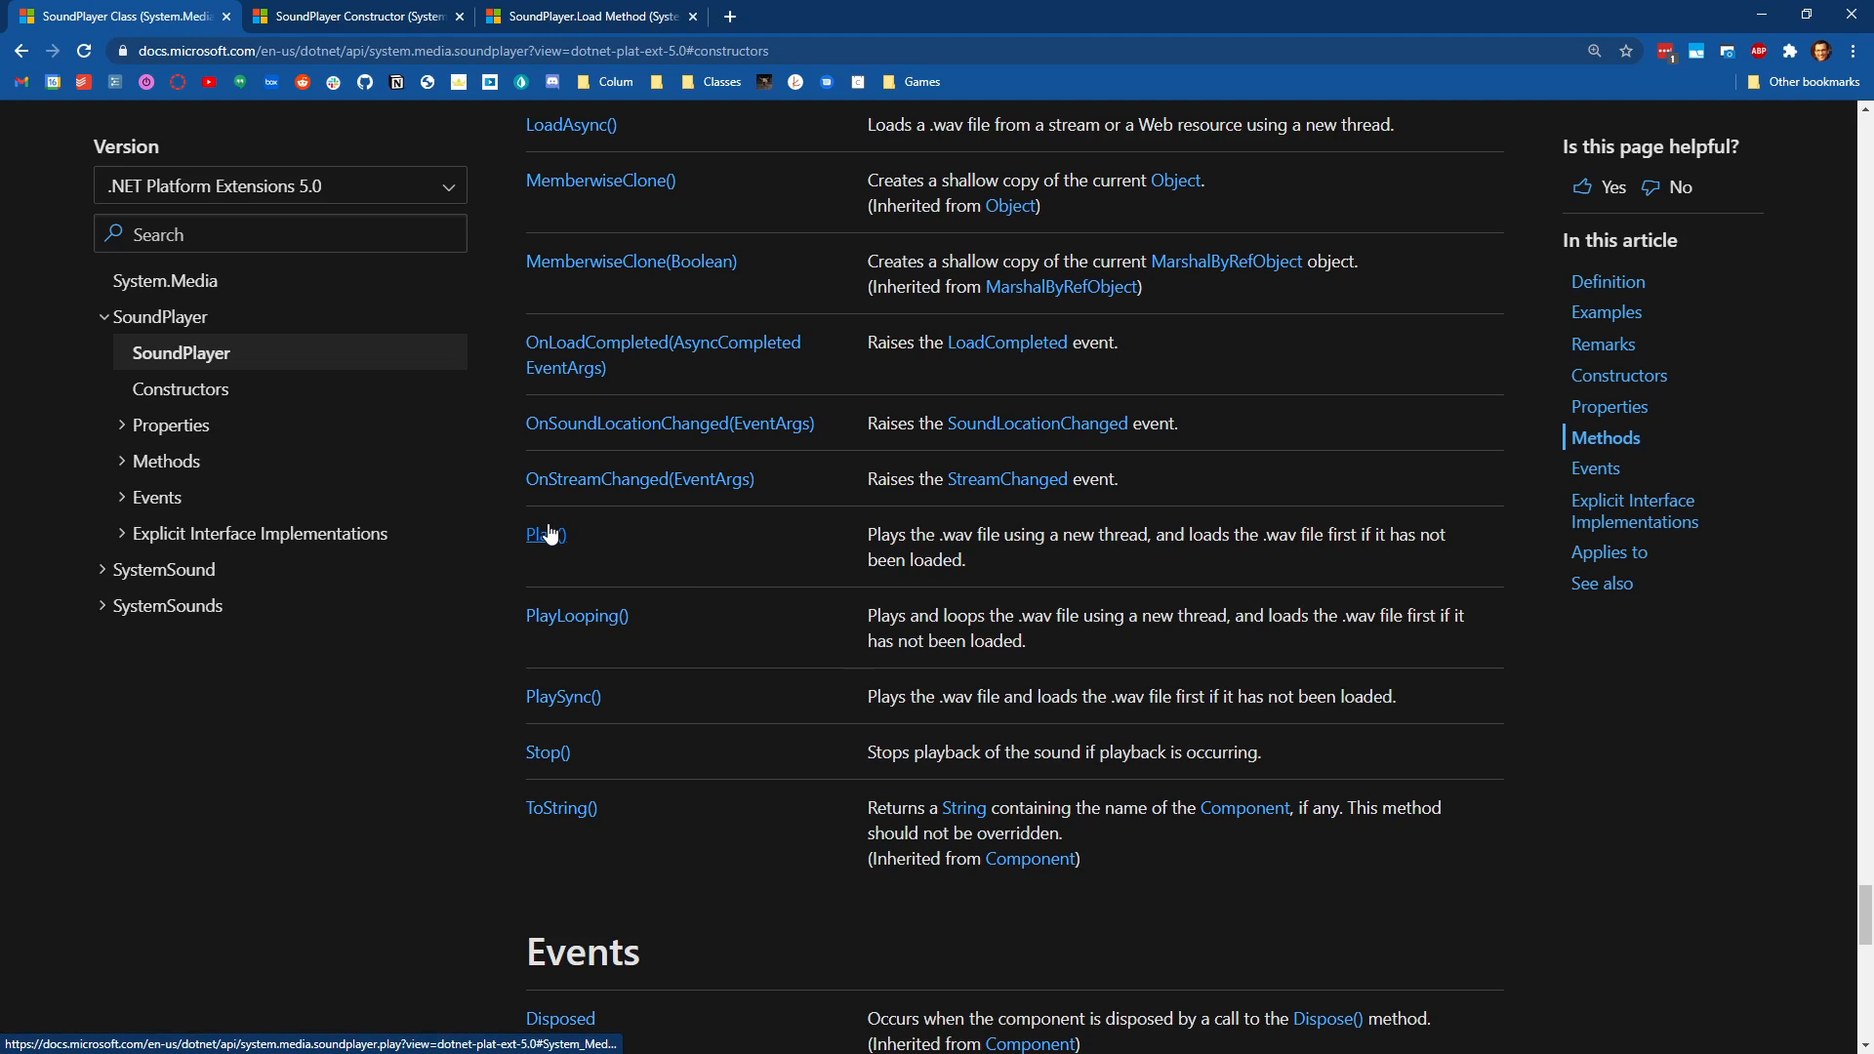
pyautogui.moveTo(576, 710)
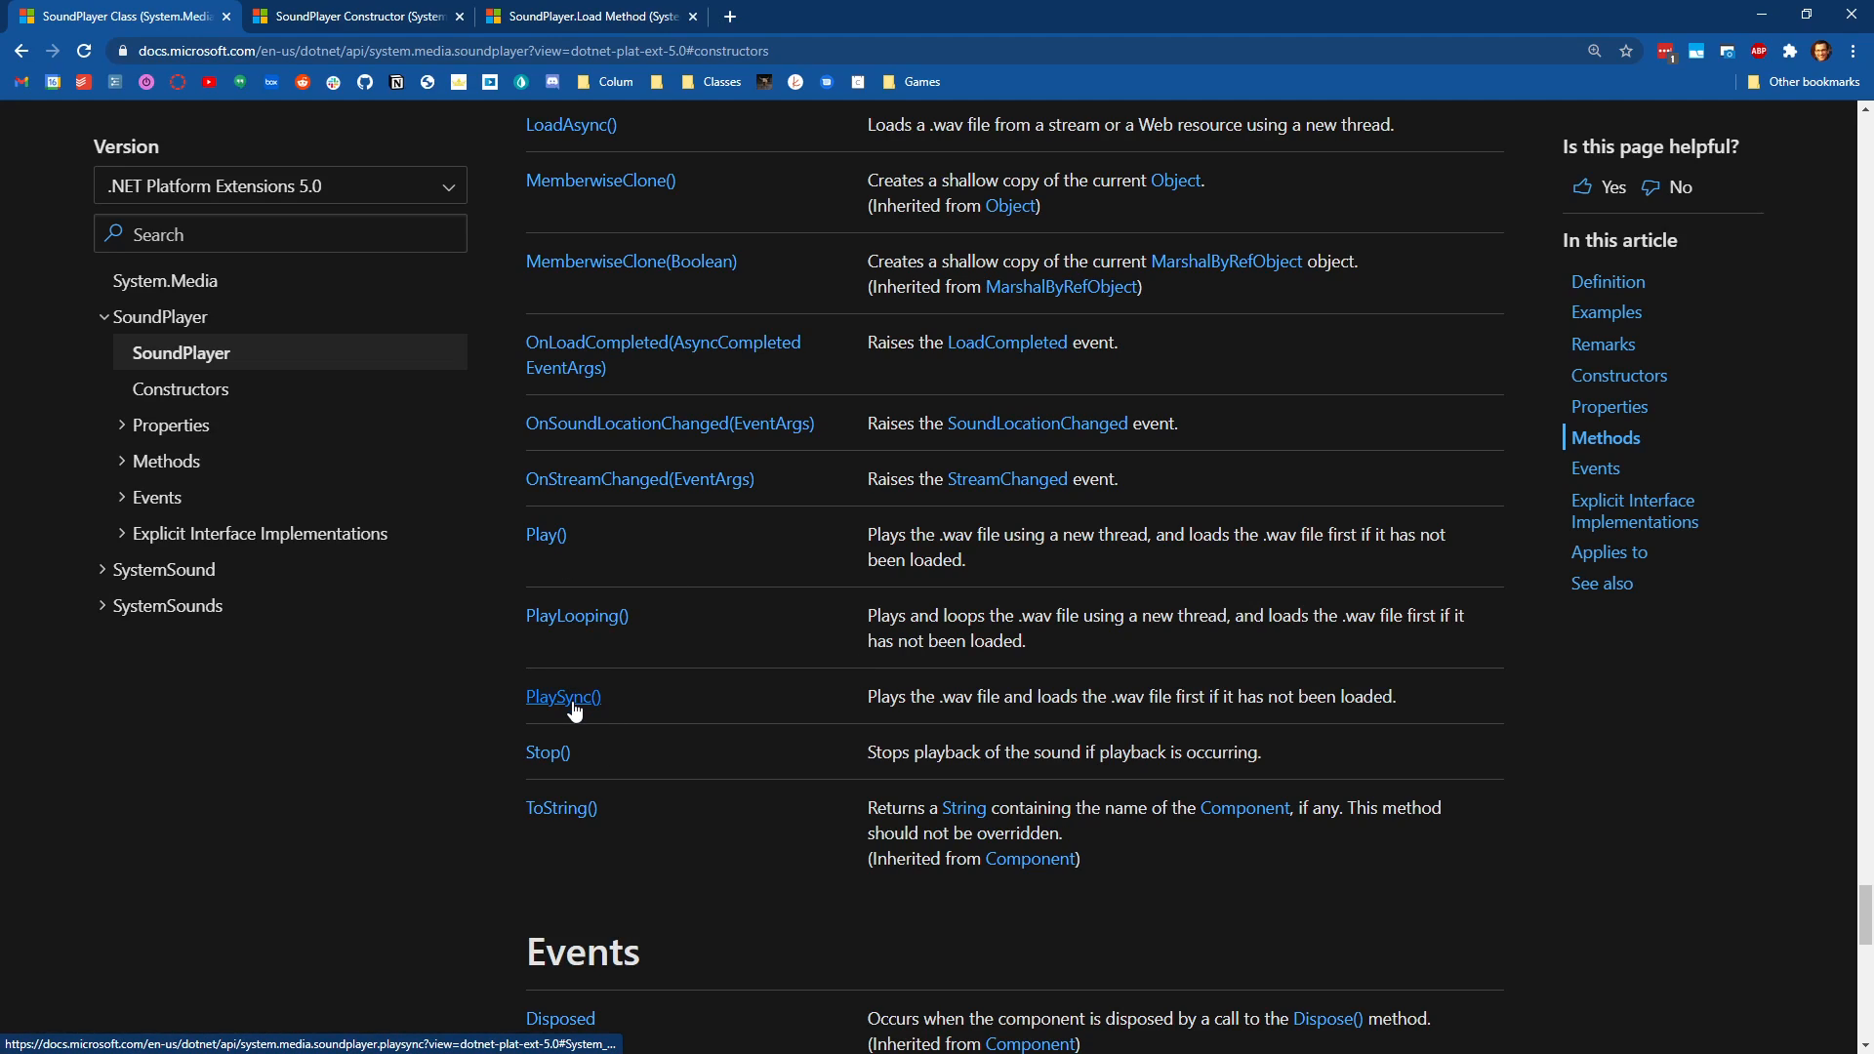
pyautogui.click(560, 695)
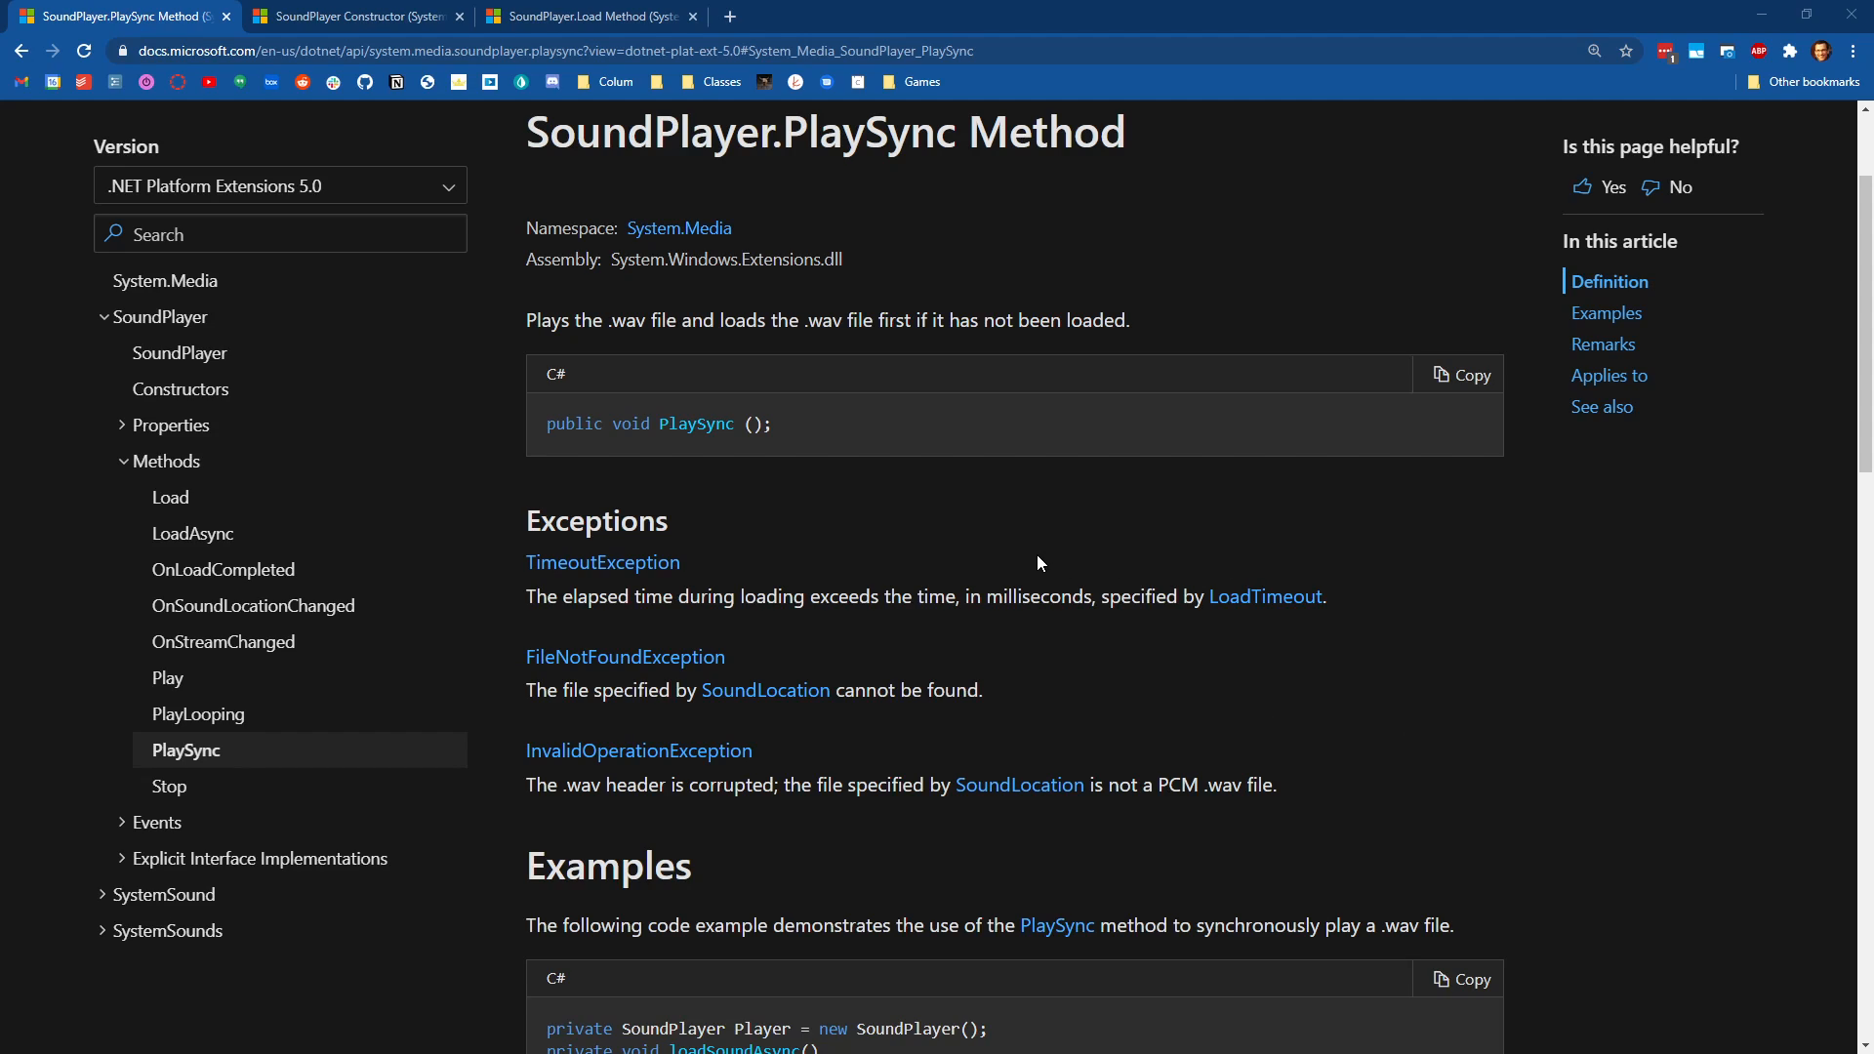
pyautogui.moveTo(1027, 552)
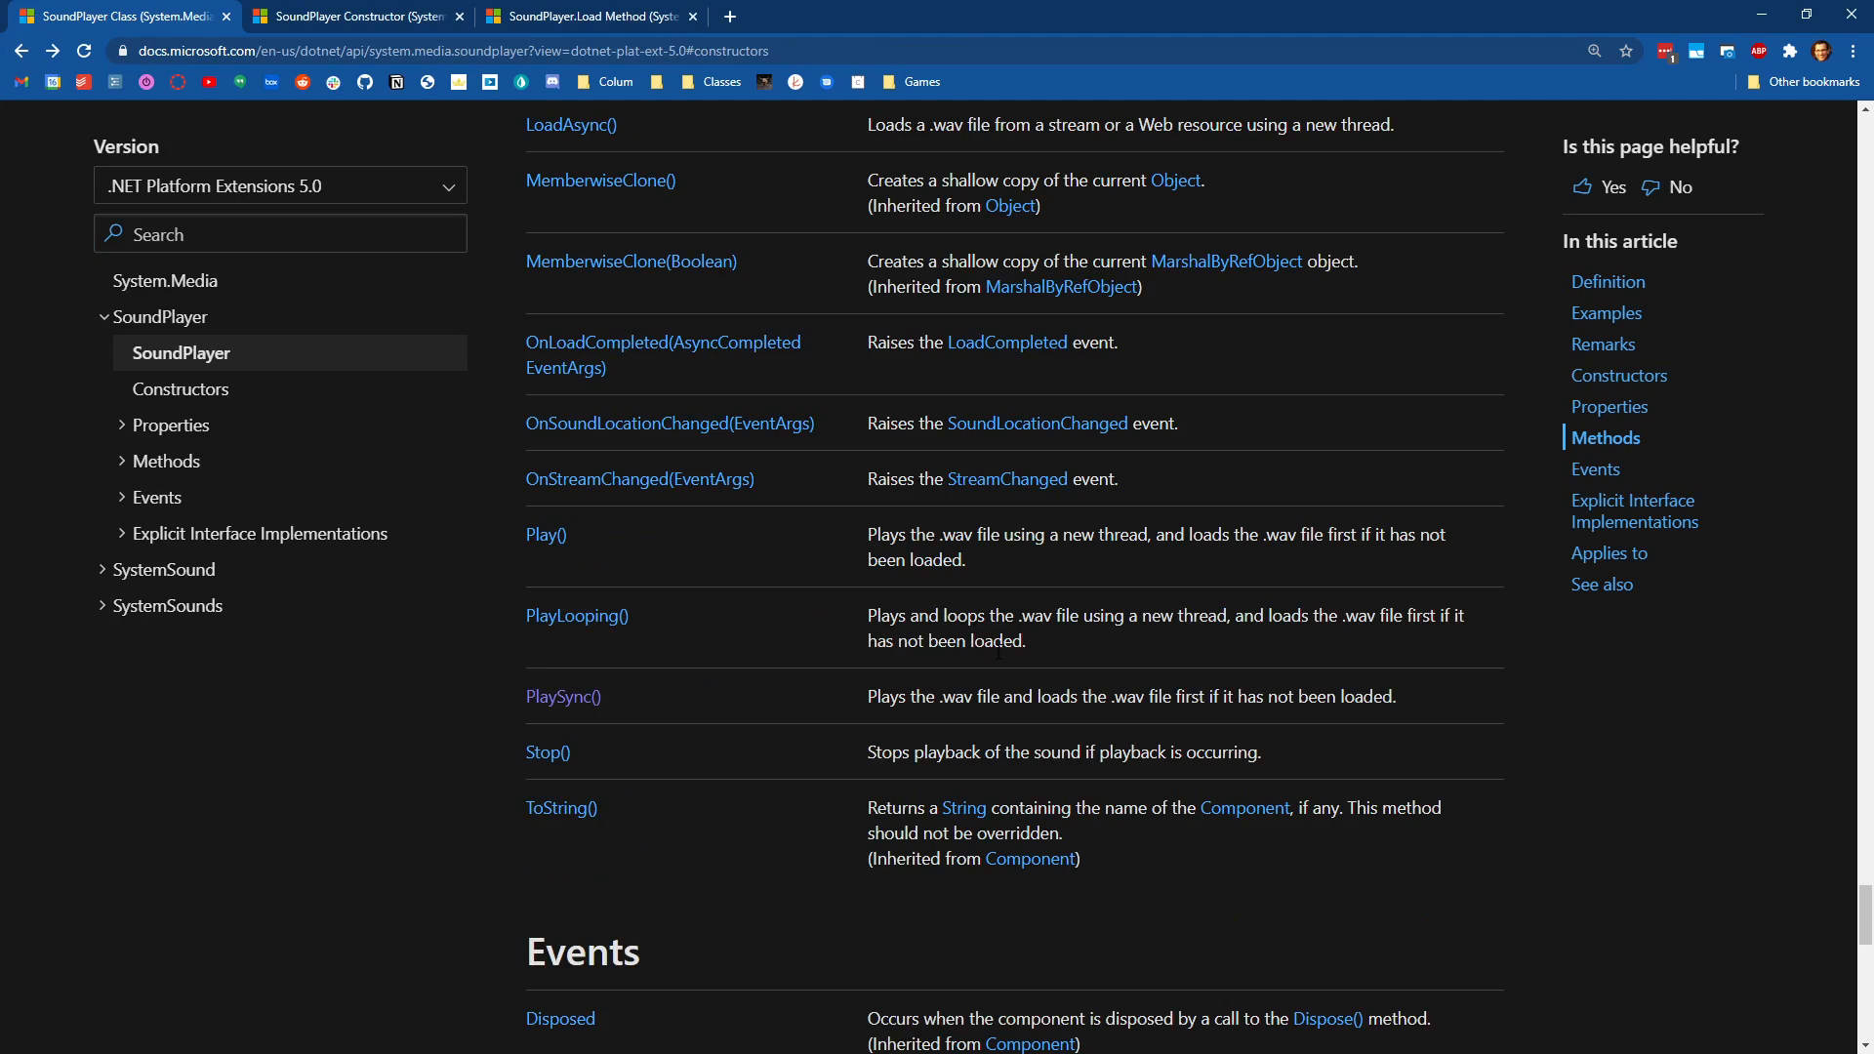
pyautogui.moveTo(567, 844)
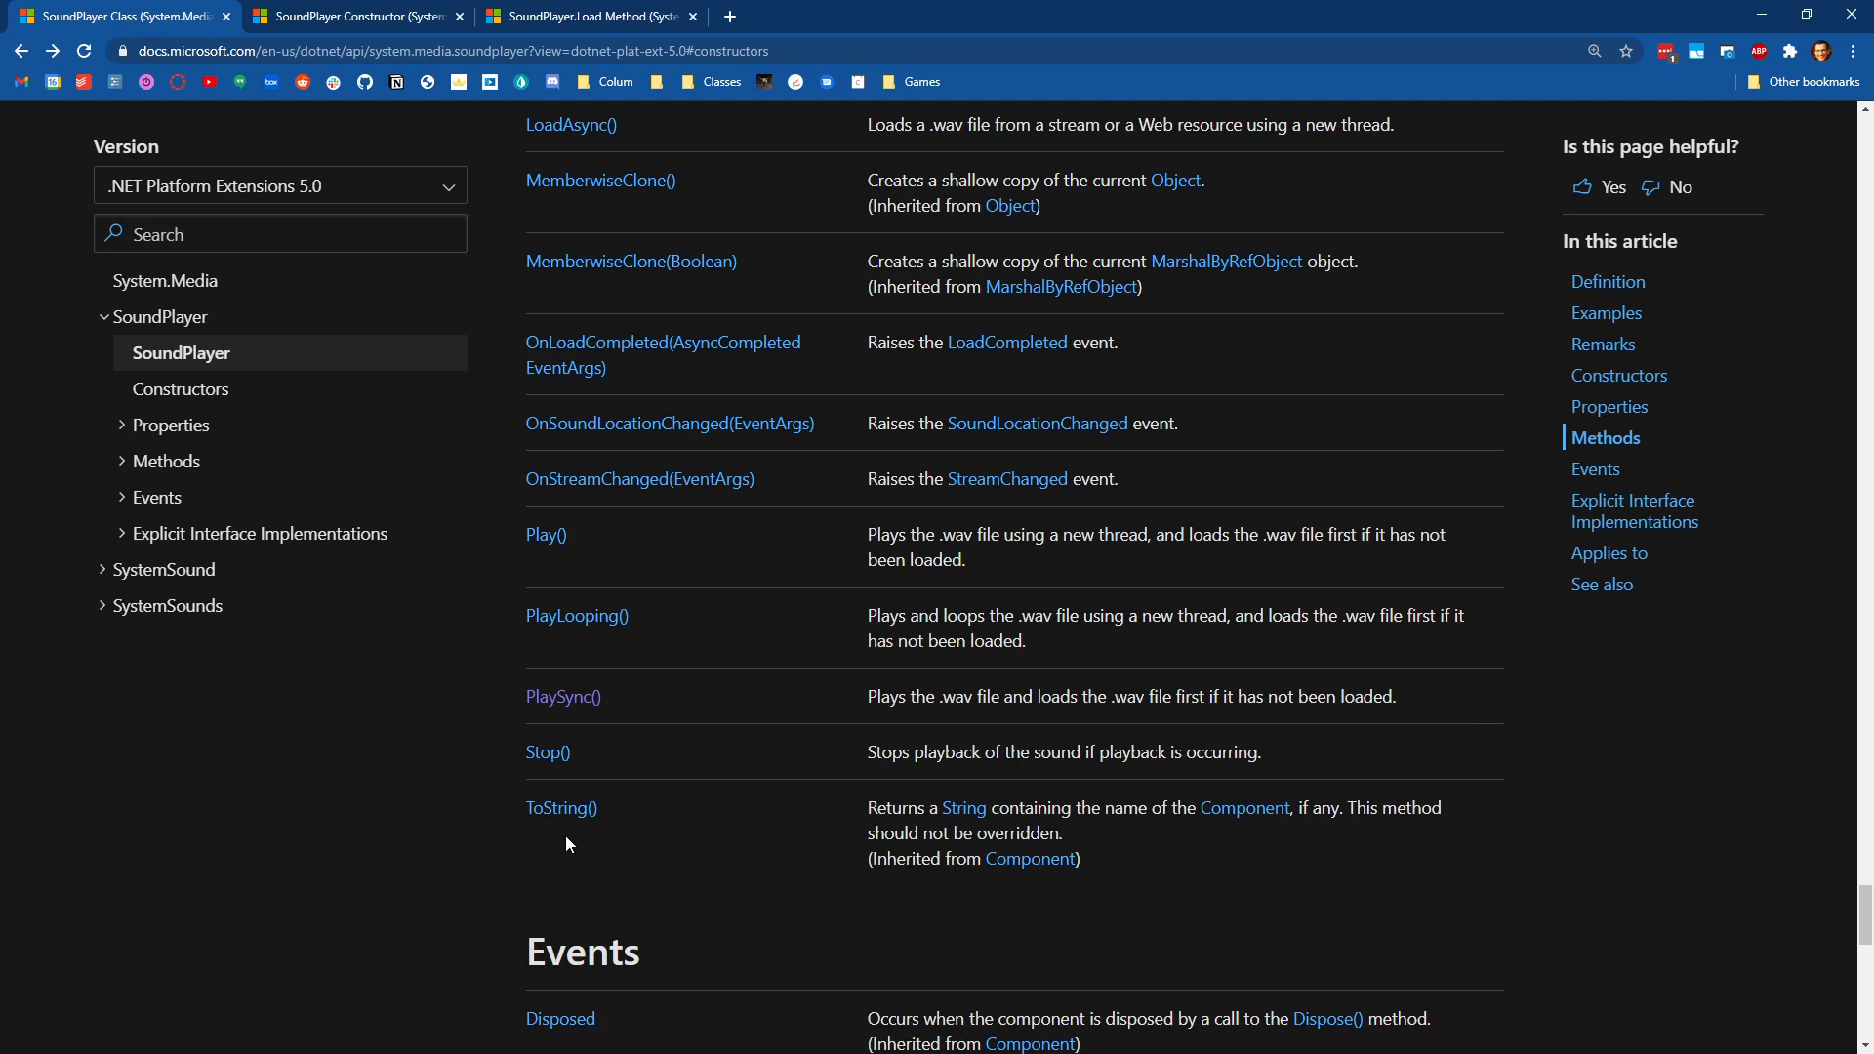
pyautogui.moveTo(555, 763)
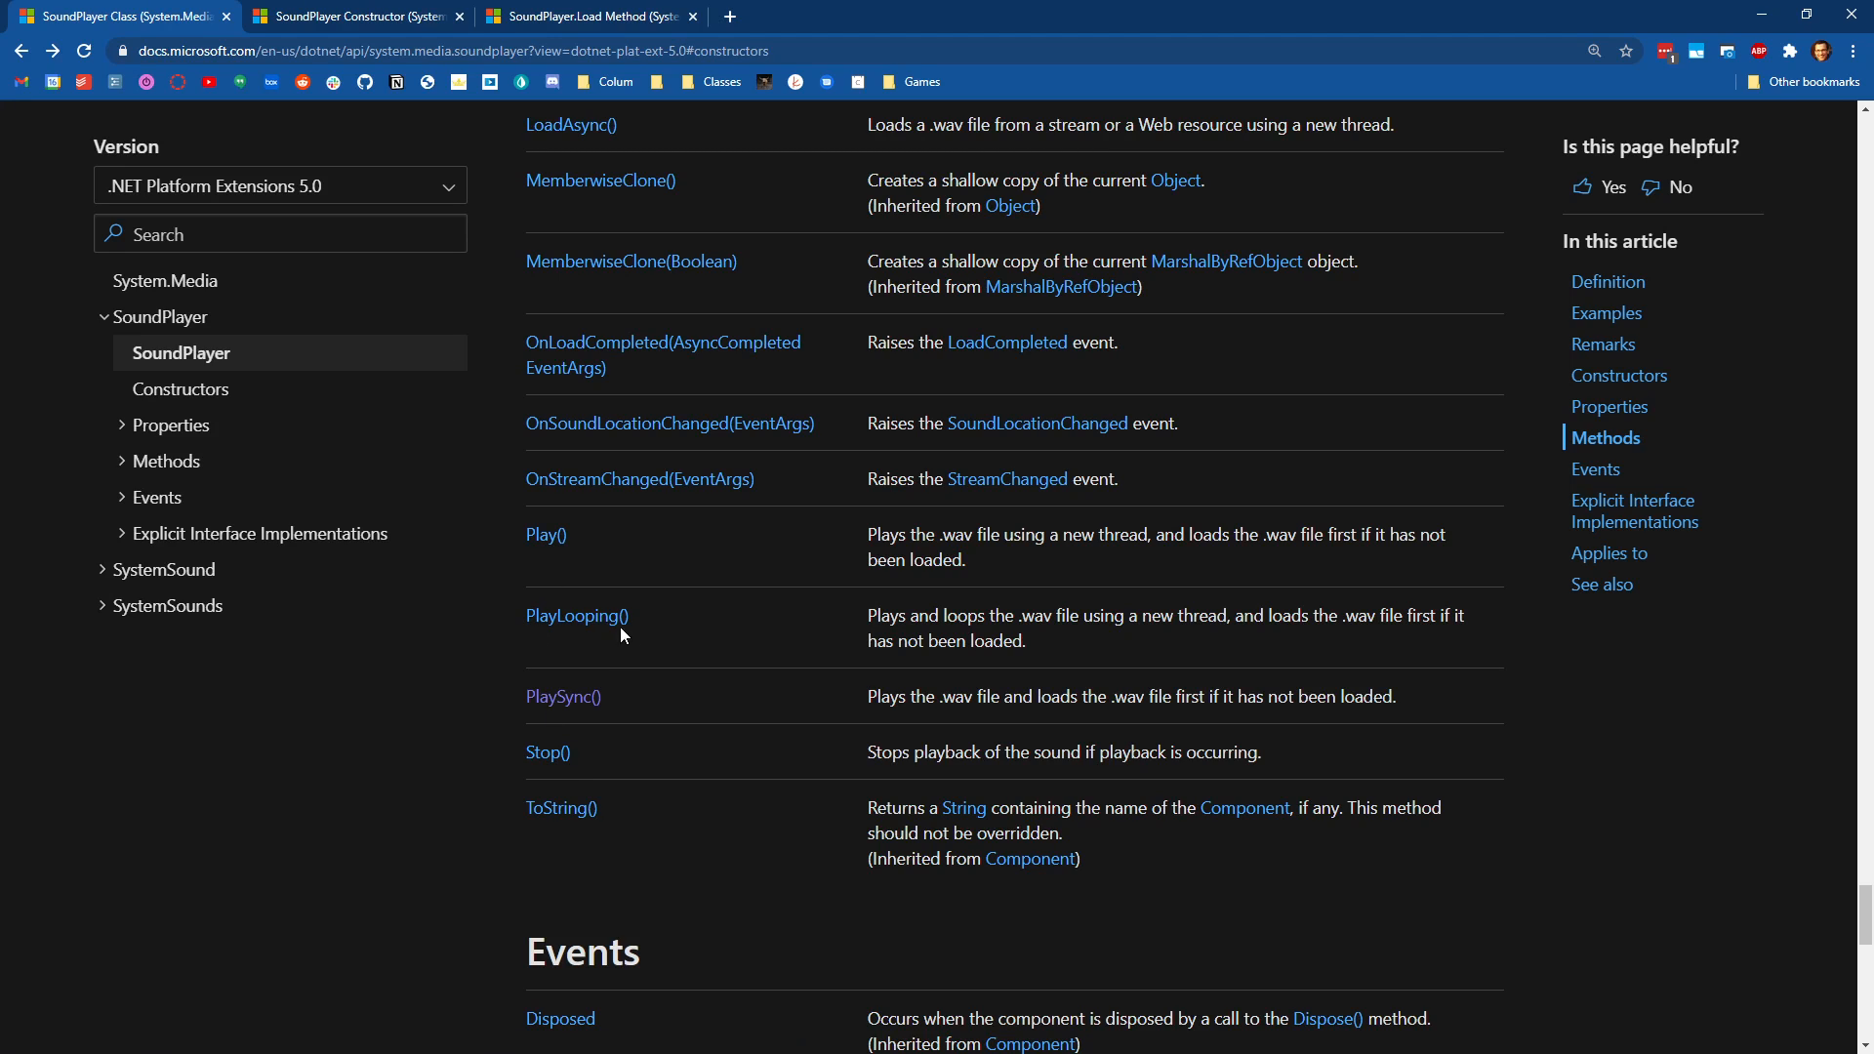
pyautogui.scroll(3)
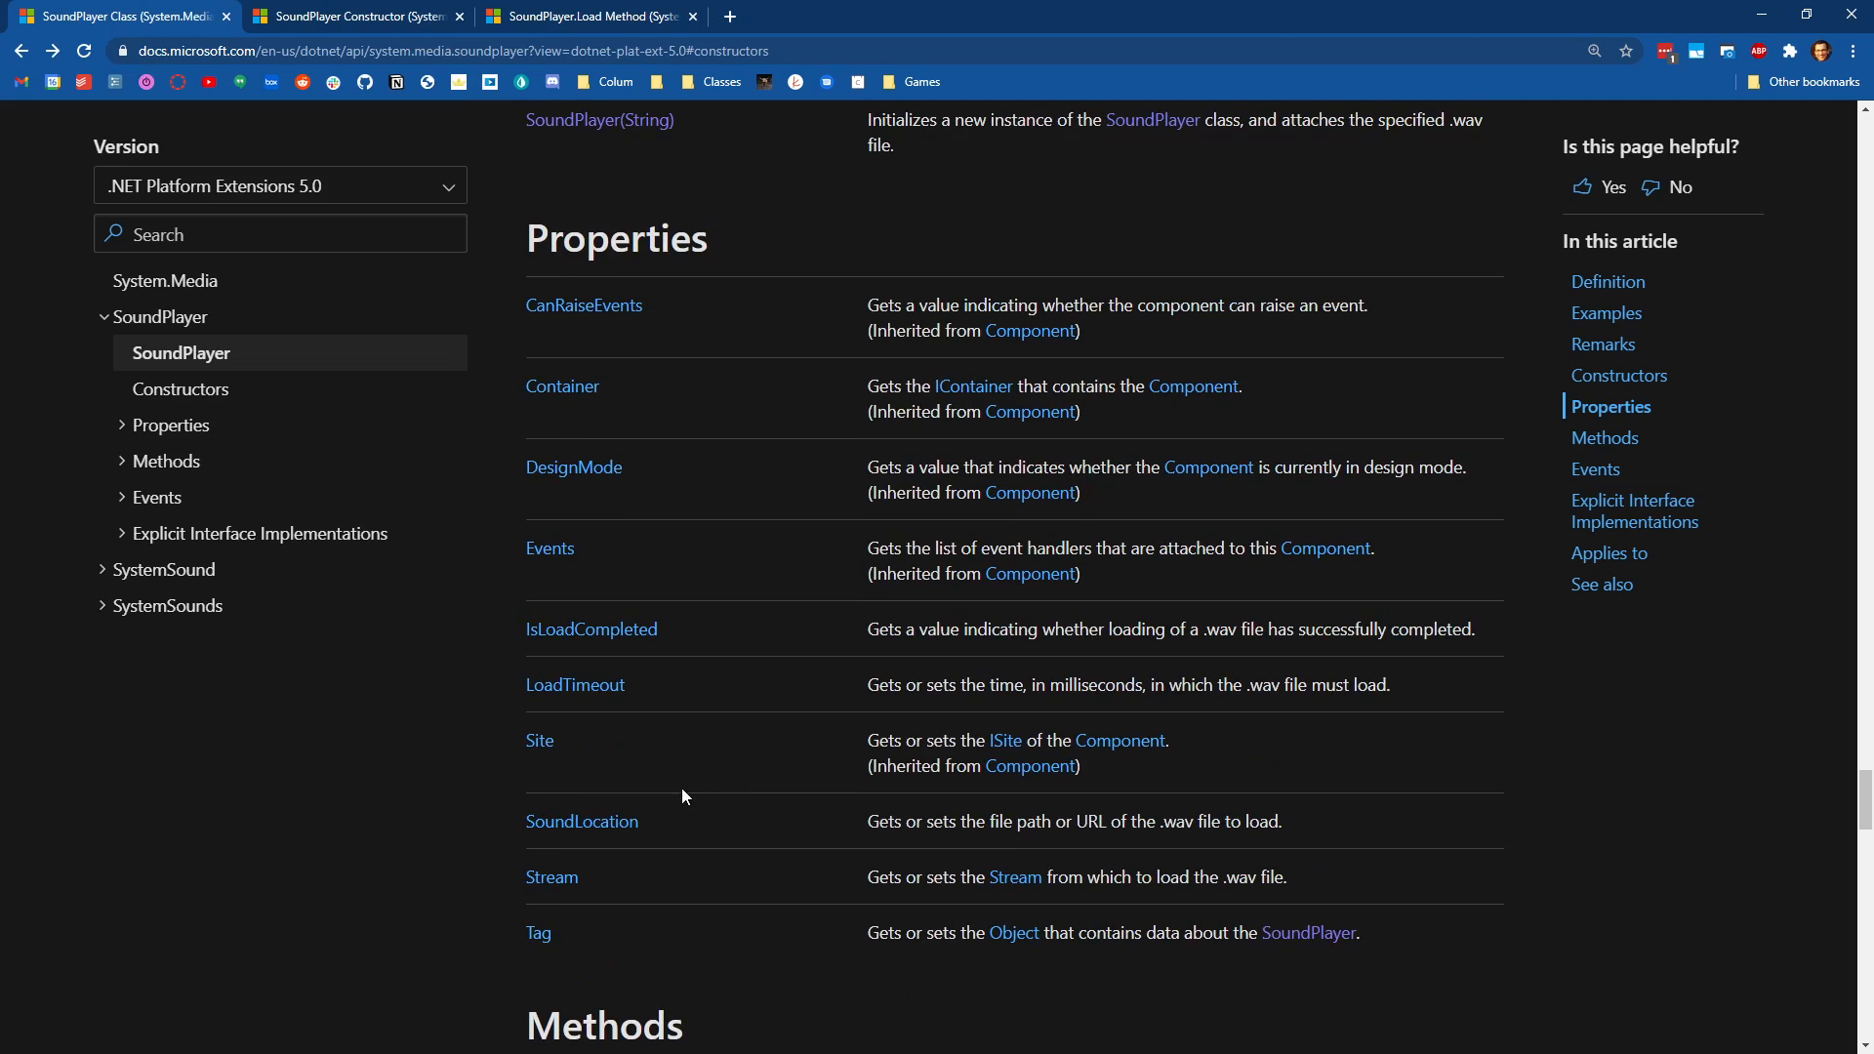
pyautogui.doubleClick(582, 822)
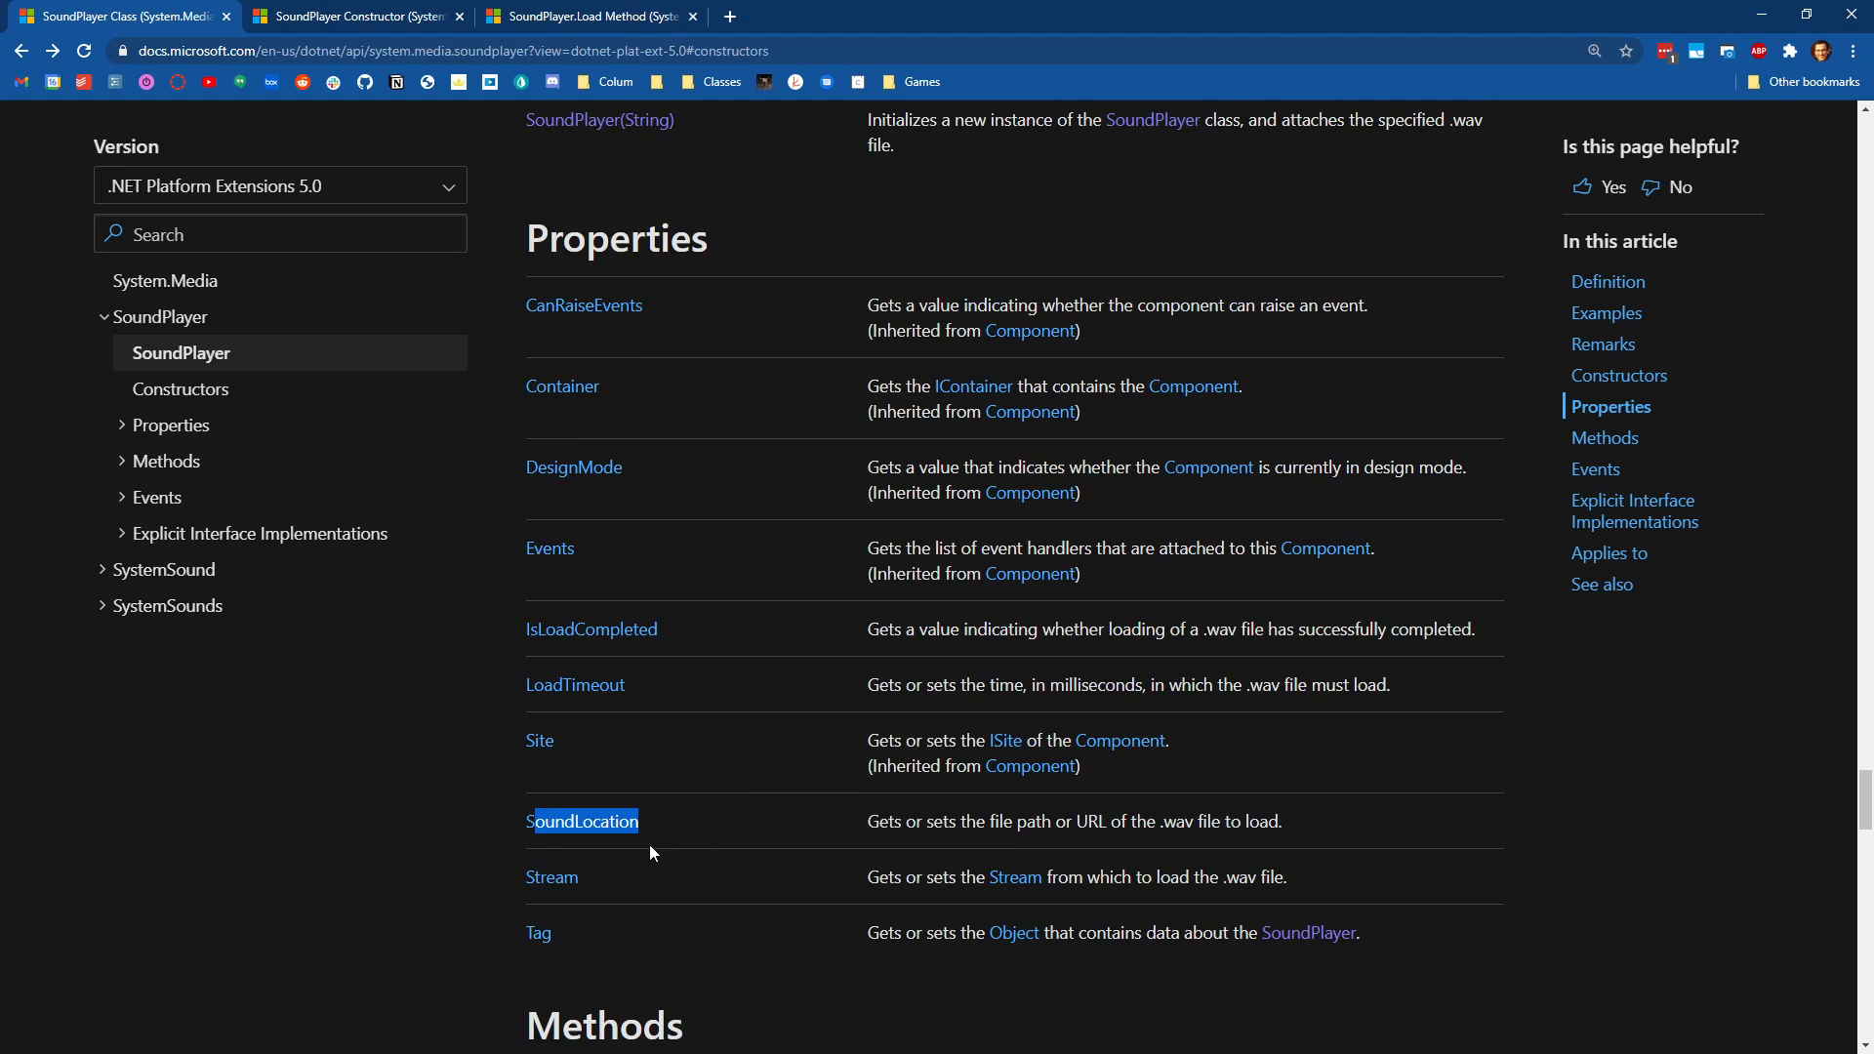
pyautogui.moveTo(688, 853)
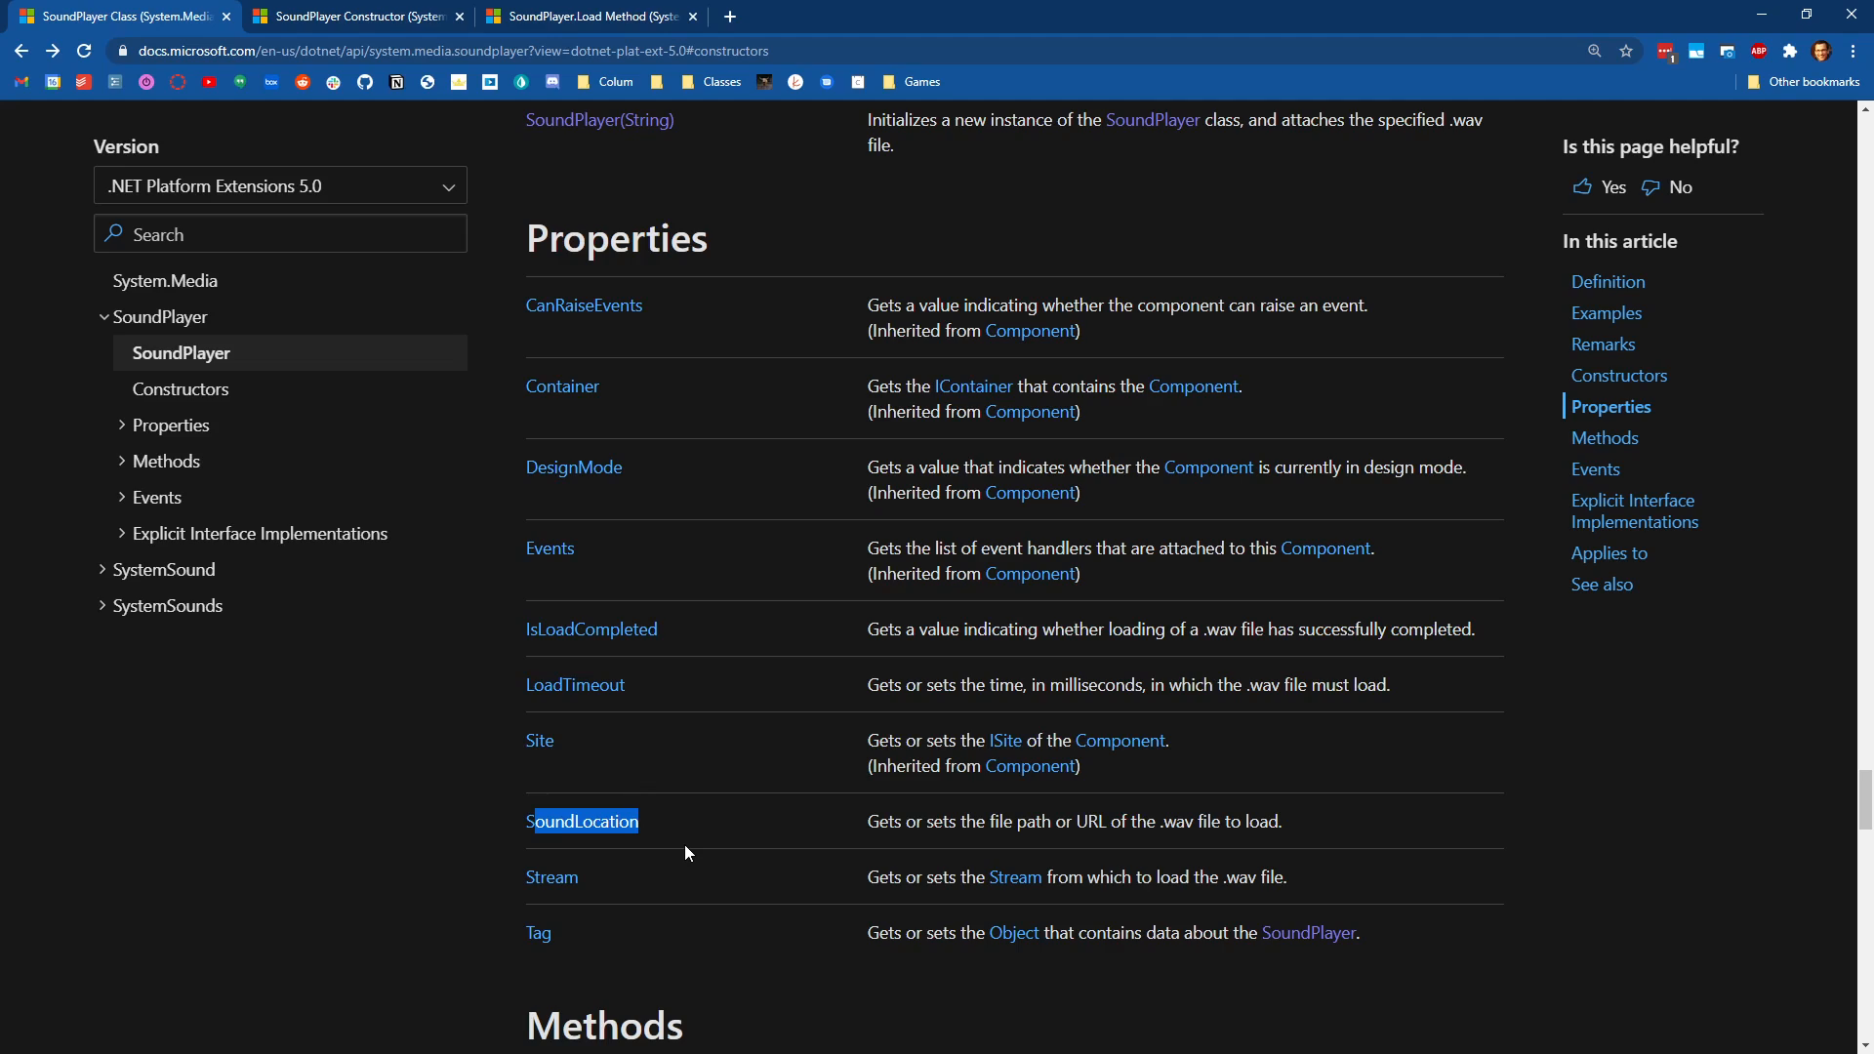